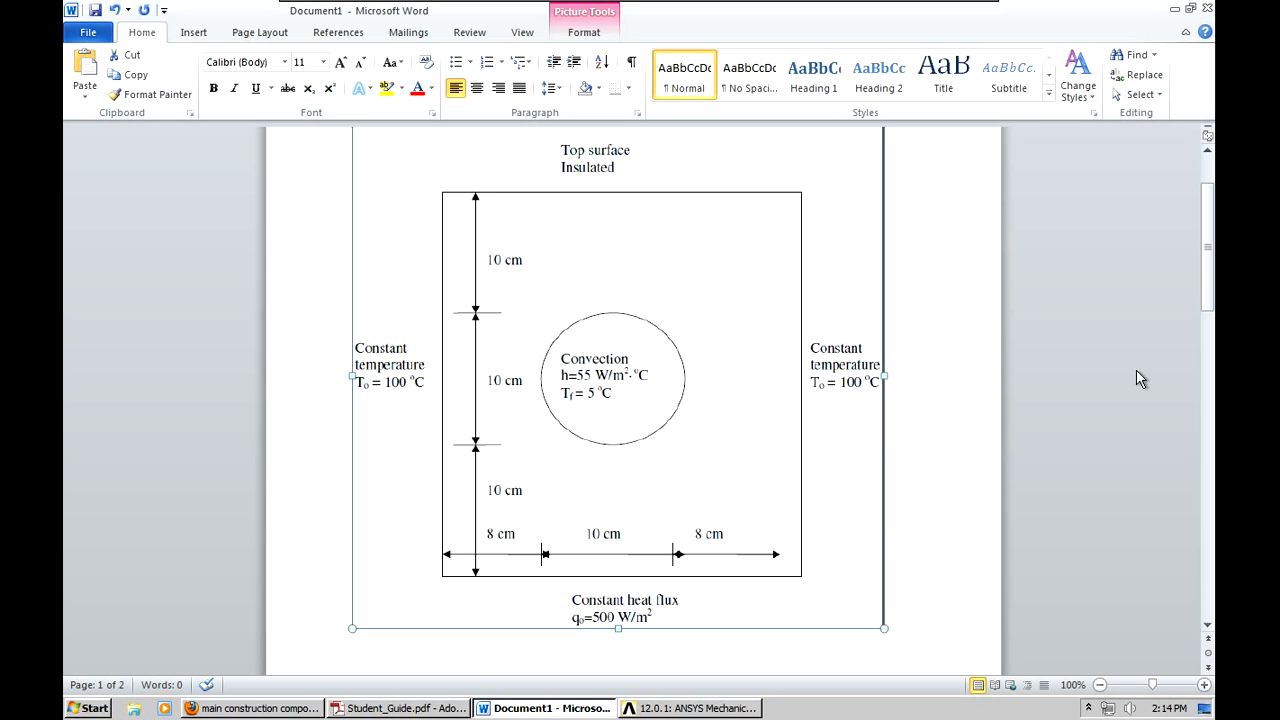
mouse_move(591, 168)
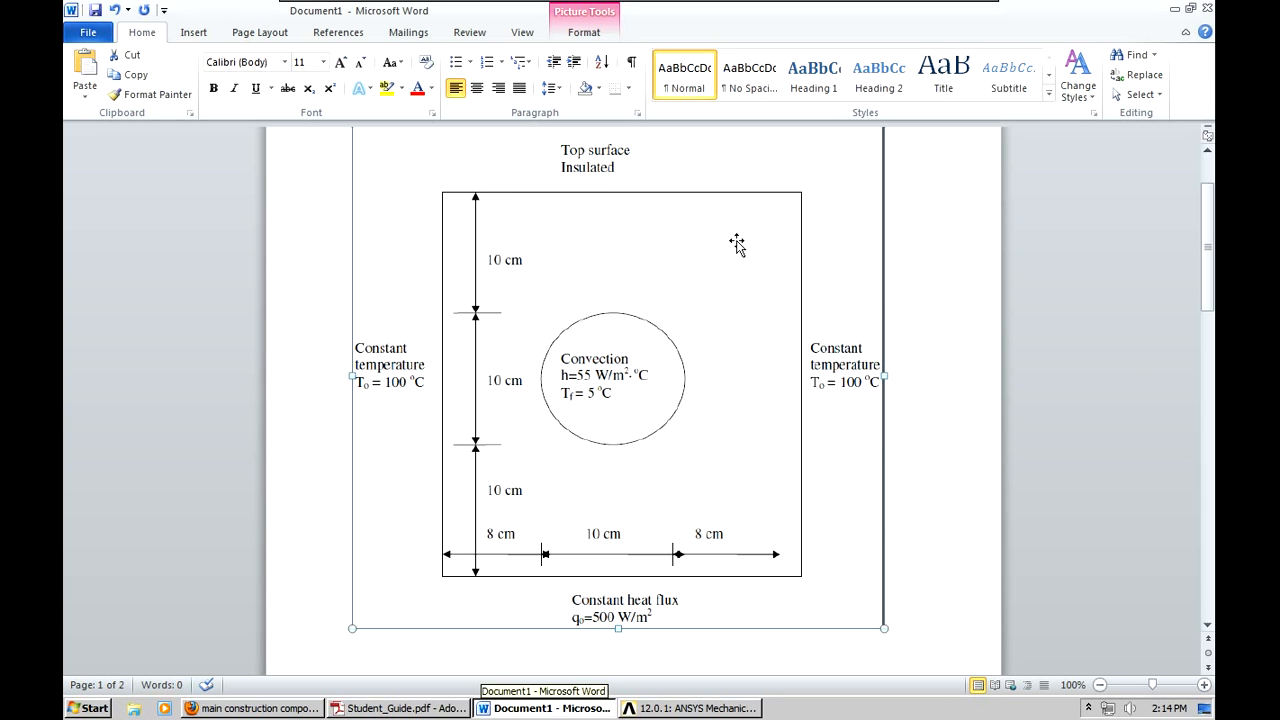
mouse_move(610, 358)
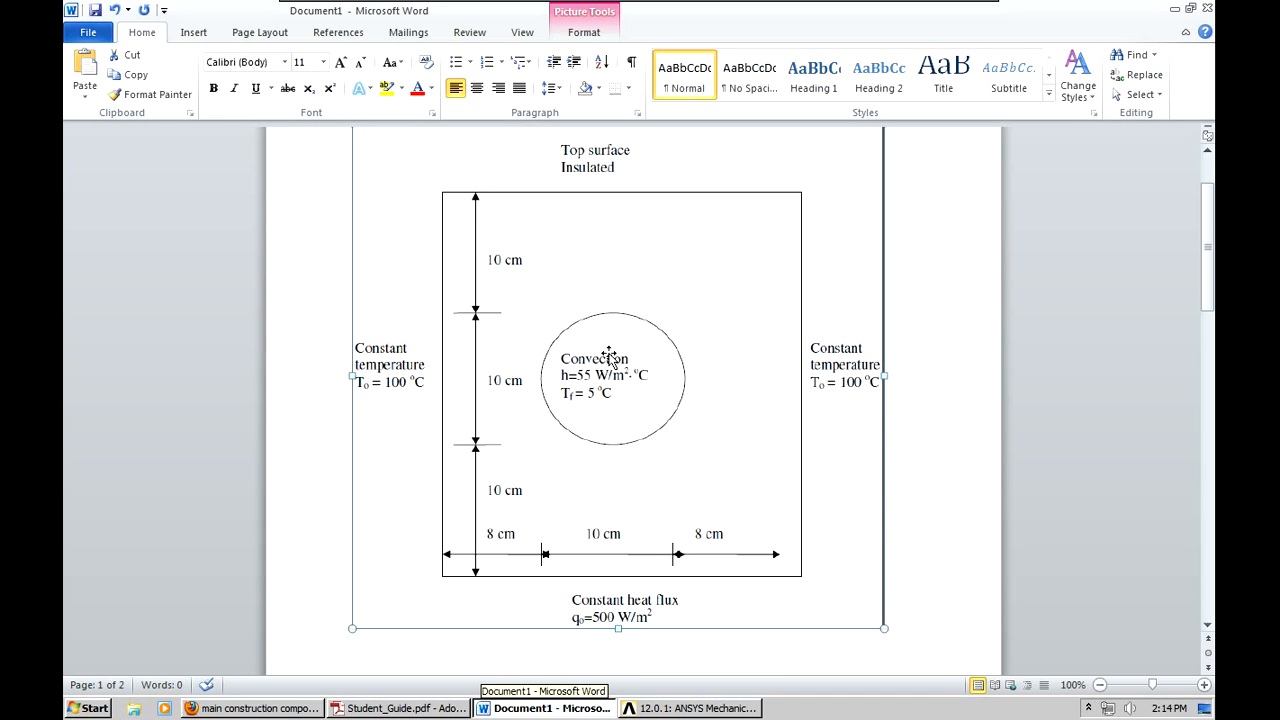
mouse_move(573, 197)
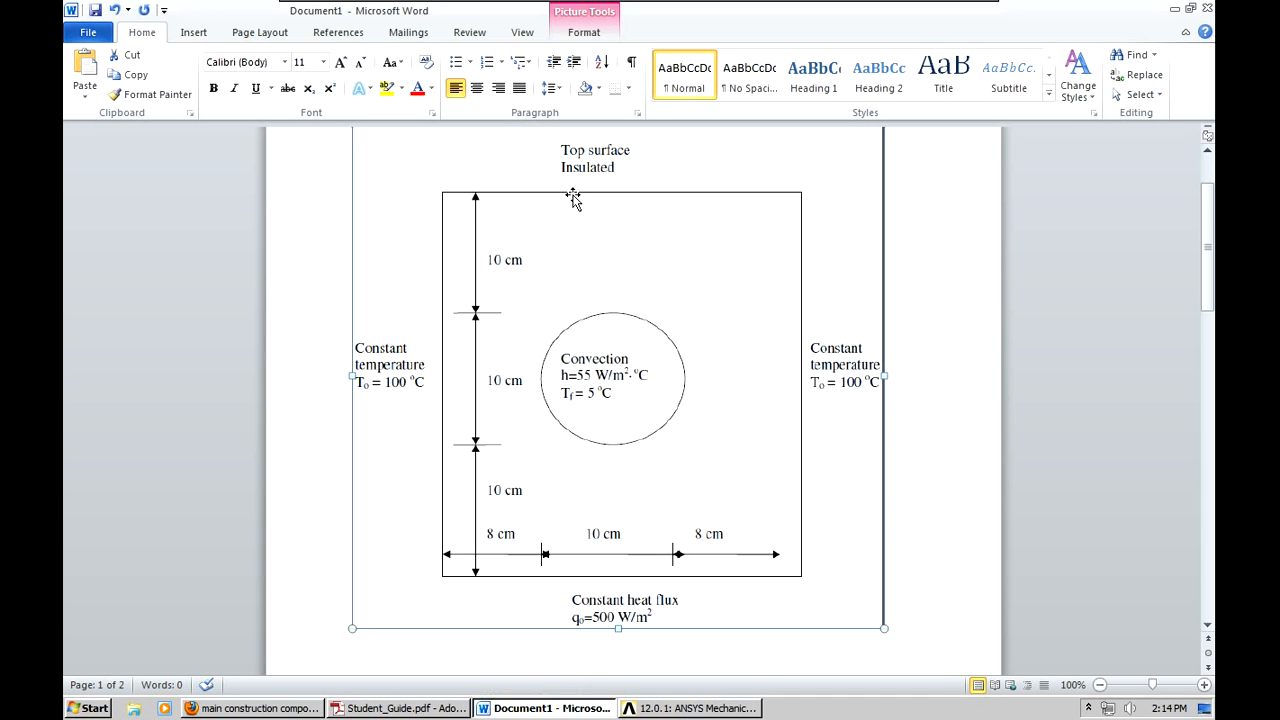
mouse_move(512, 191)
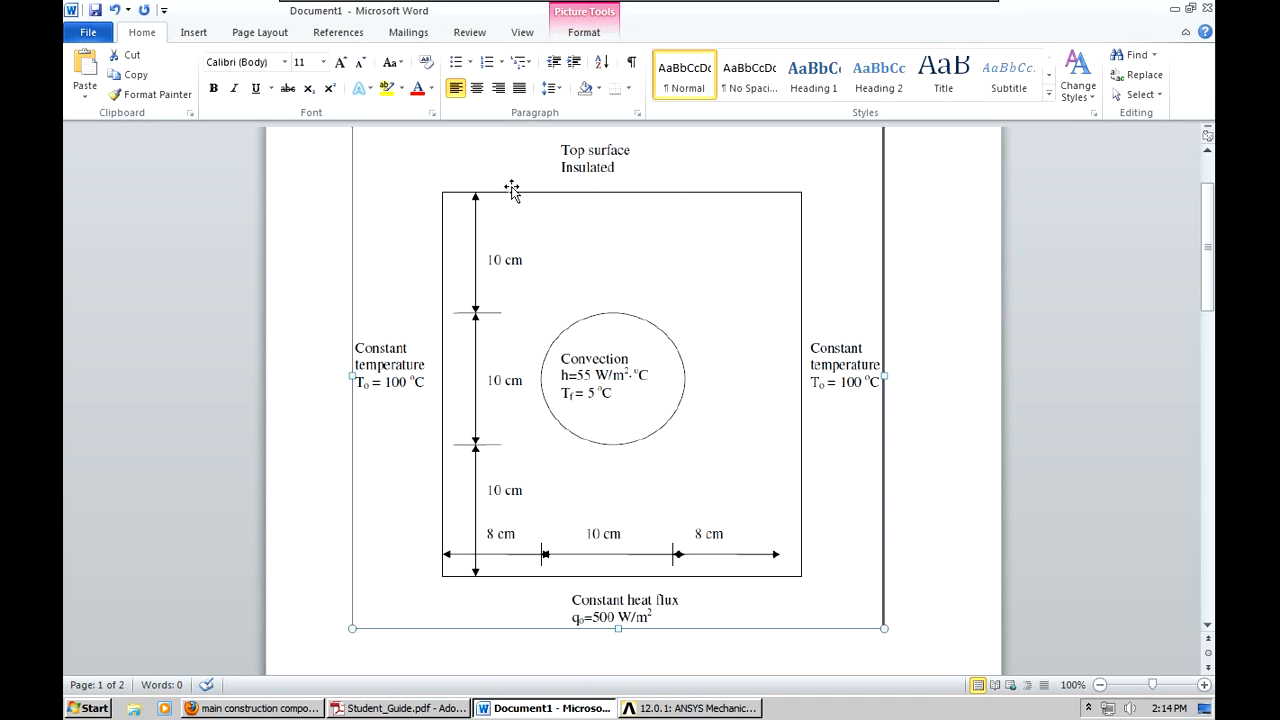
mouse_move(847, 345)
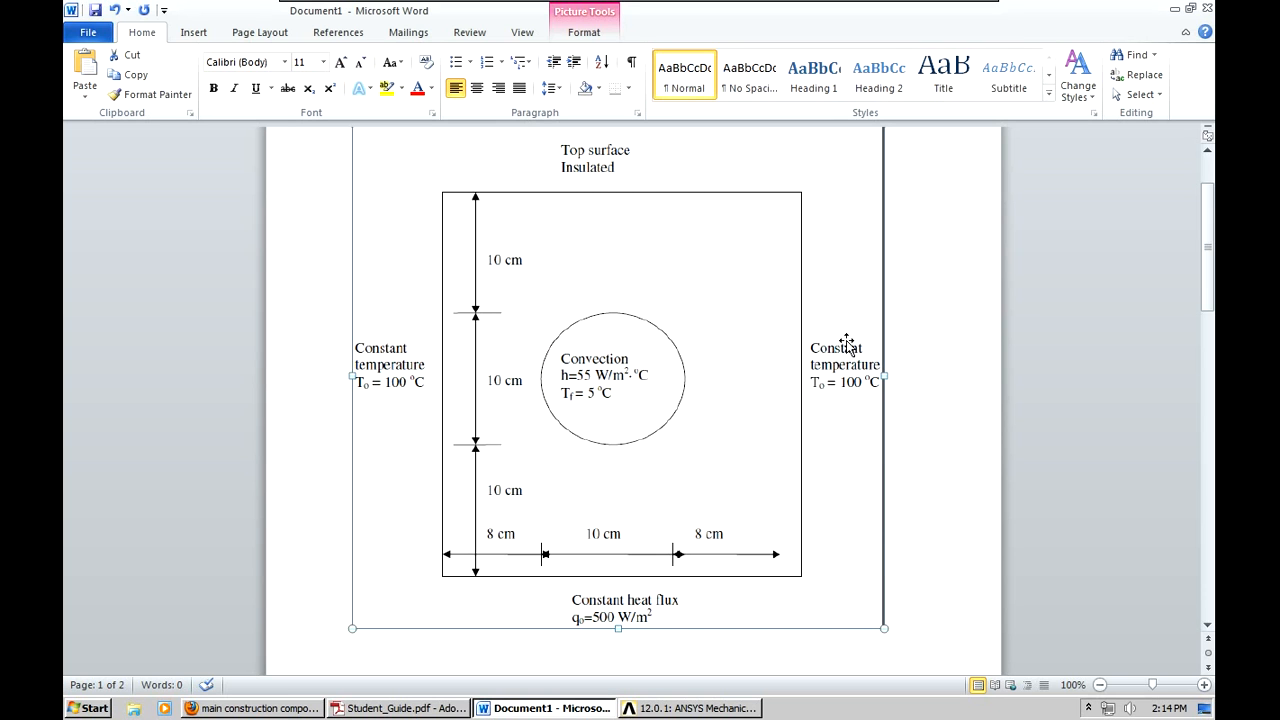
mouse_move(866, 422)
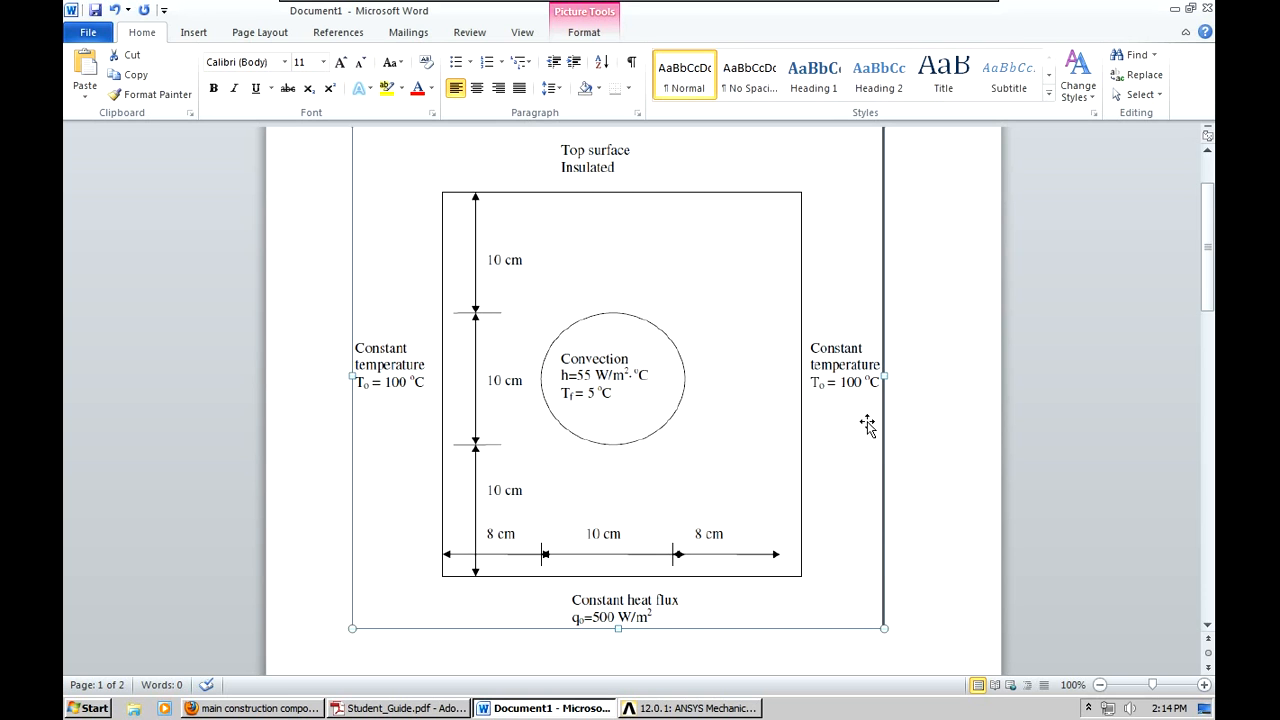
mouse_move(453, 525)
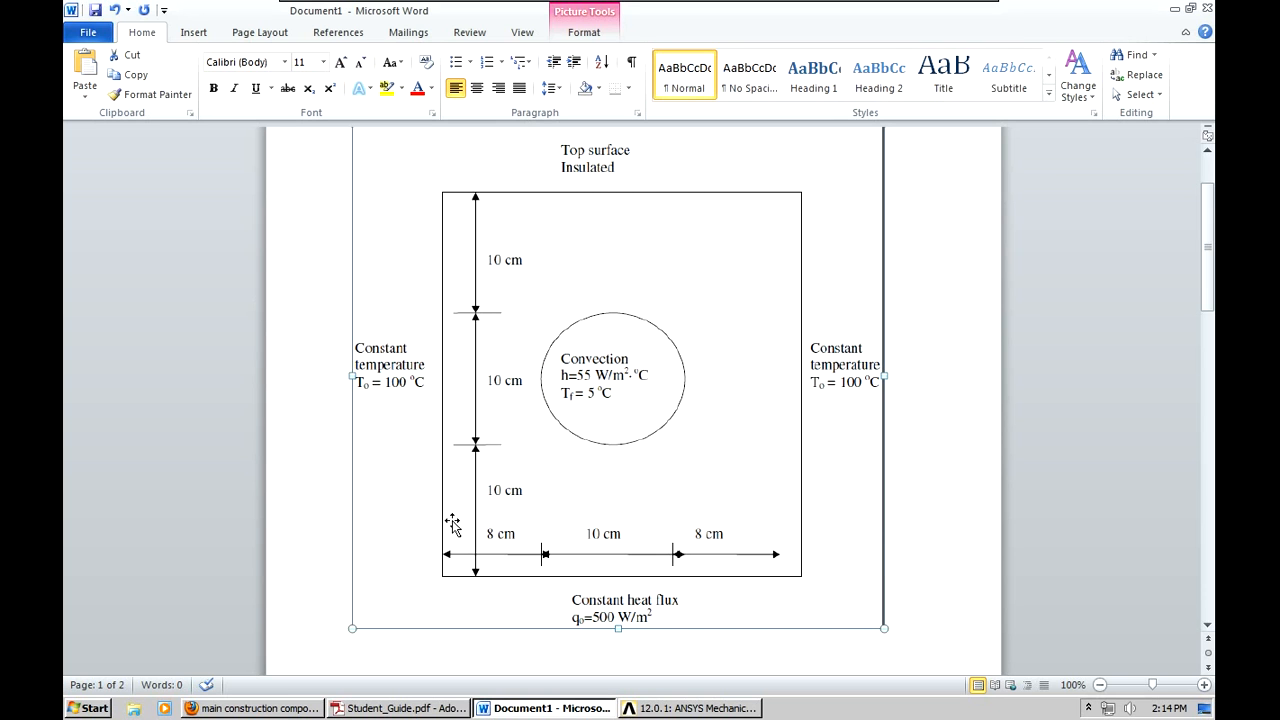
mouse_move(660, 610)
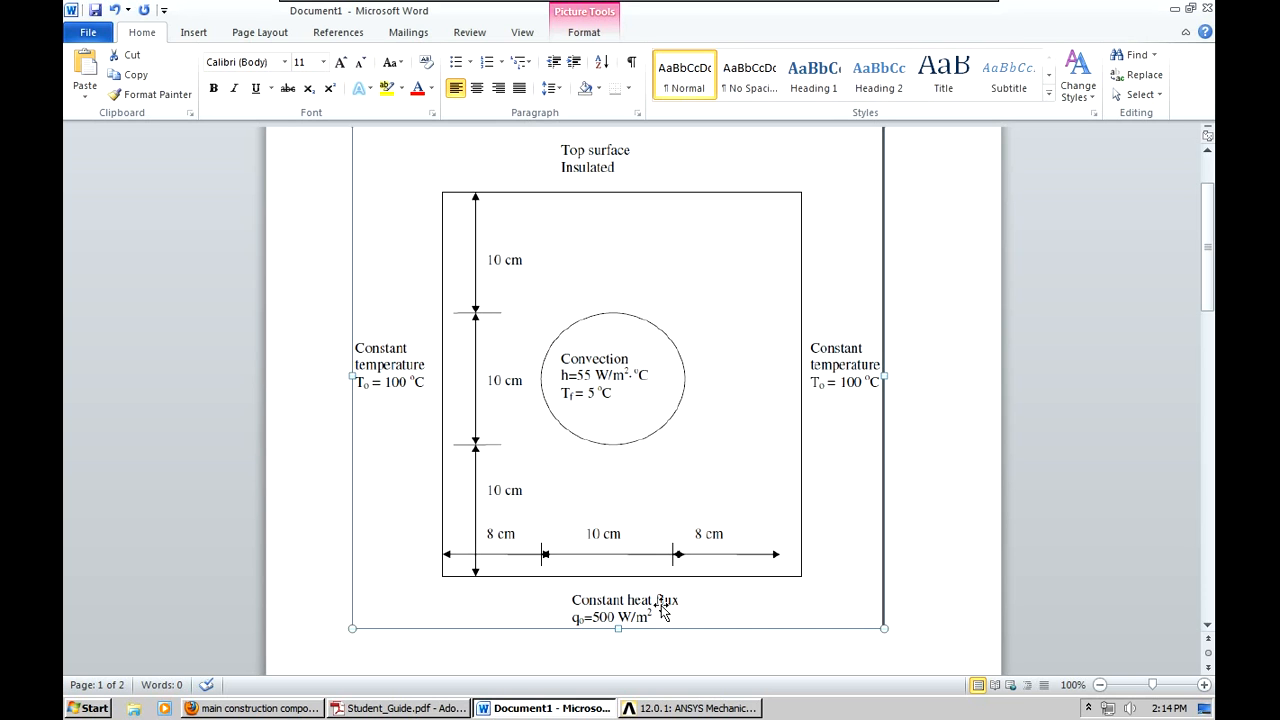
mouse_move(625, 363)
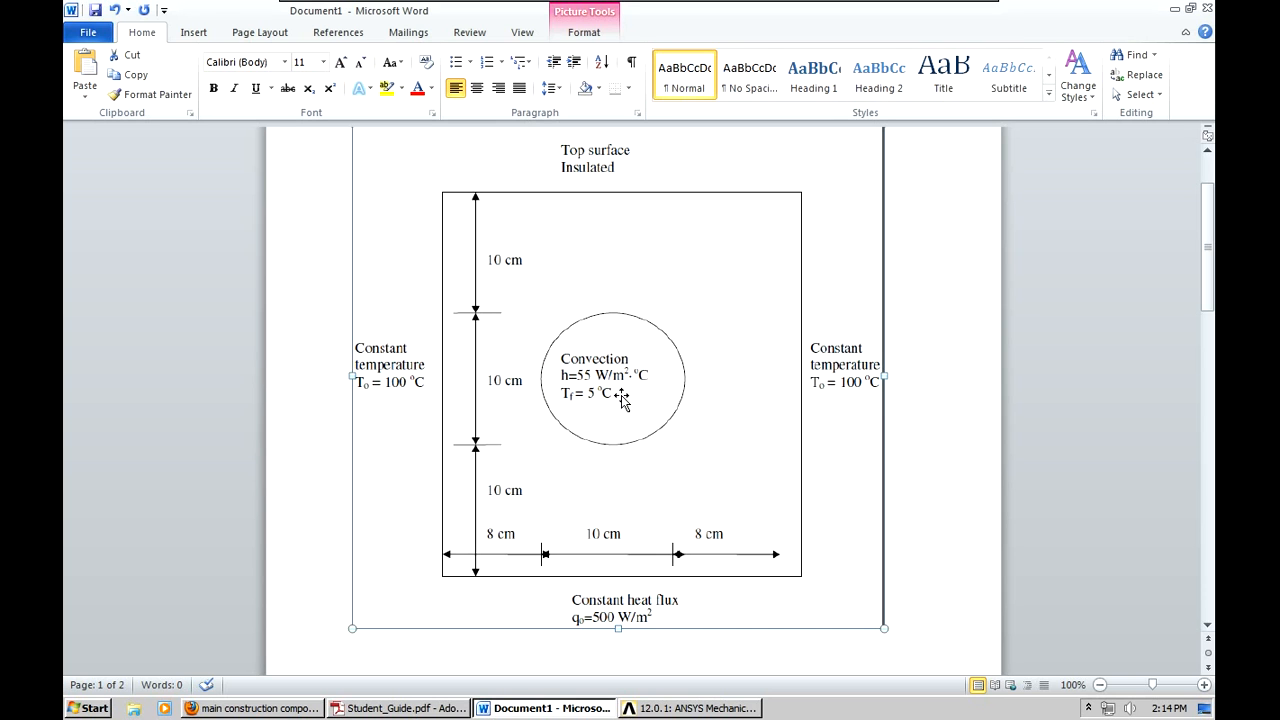
mouse_move(838, 441)
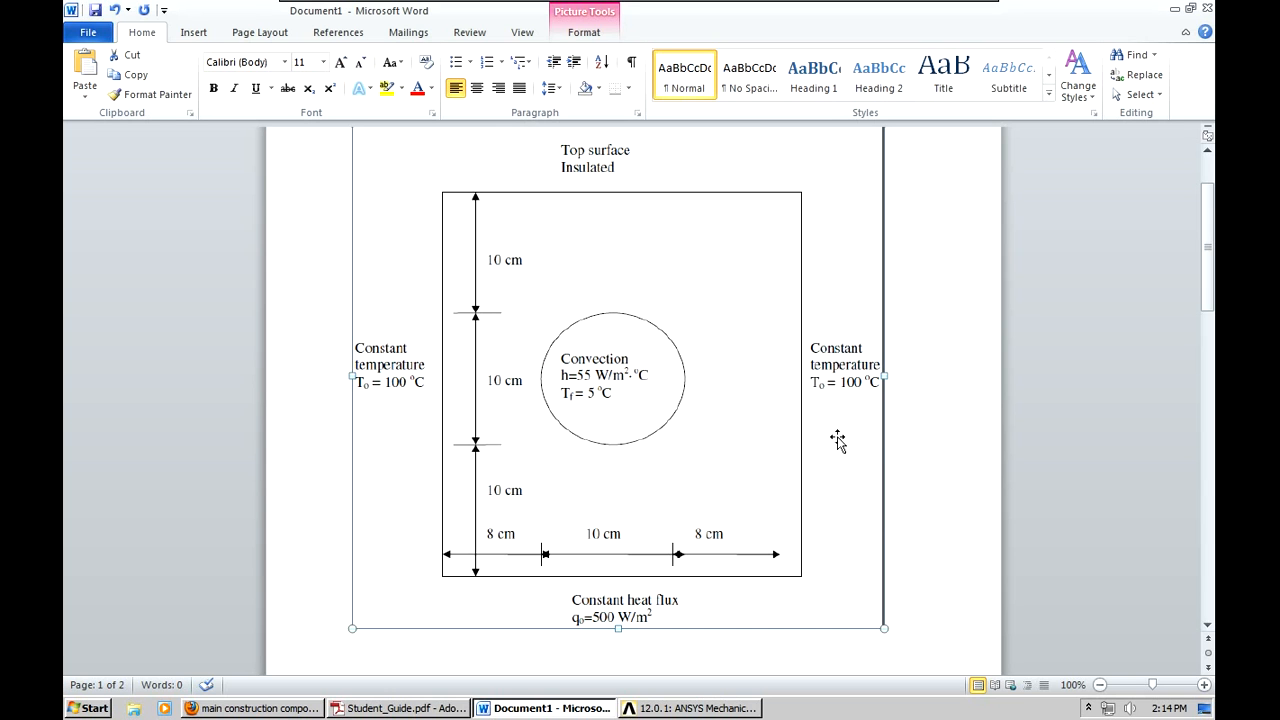
mouse_move(654, 450)
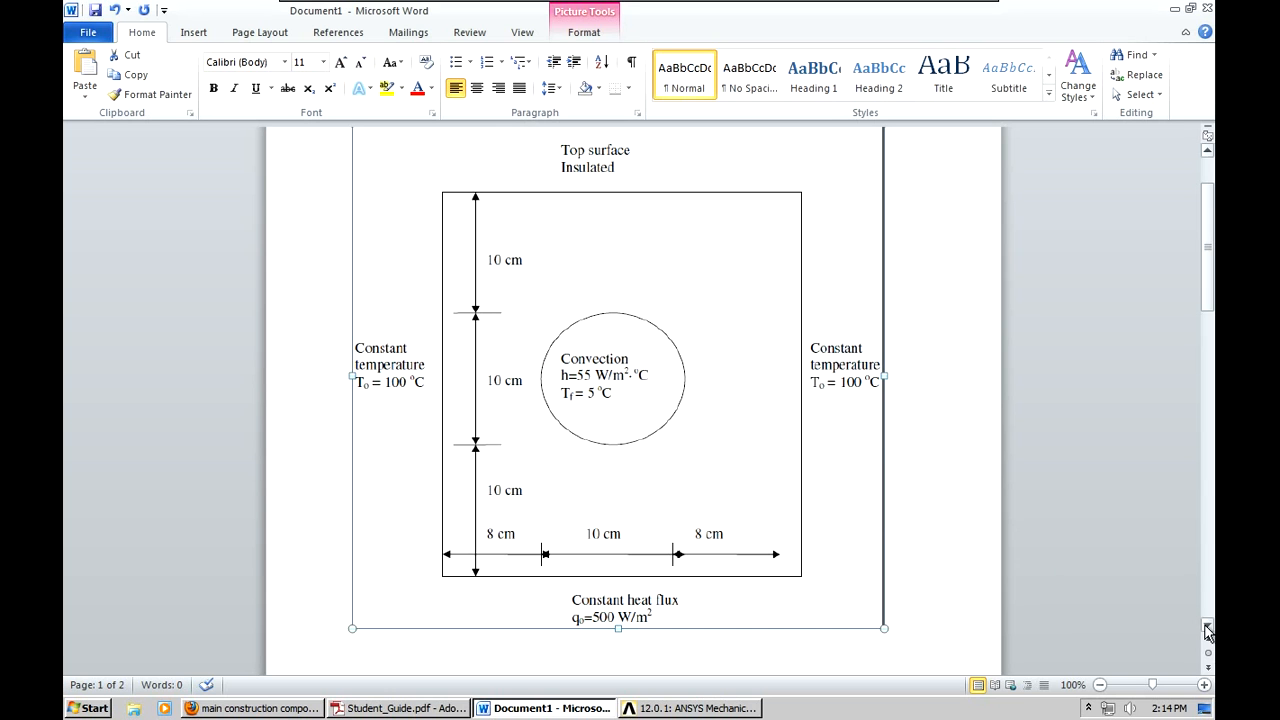
- Scroll past the plate-with-hole diagram to the Problem description paragraph on page 2
scroll("down", 3)
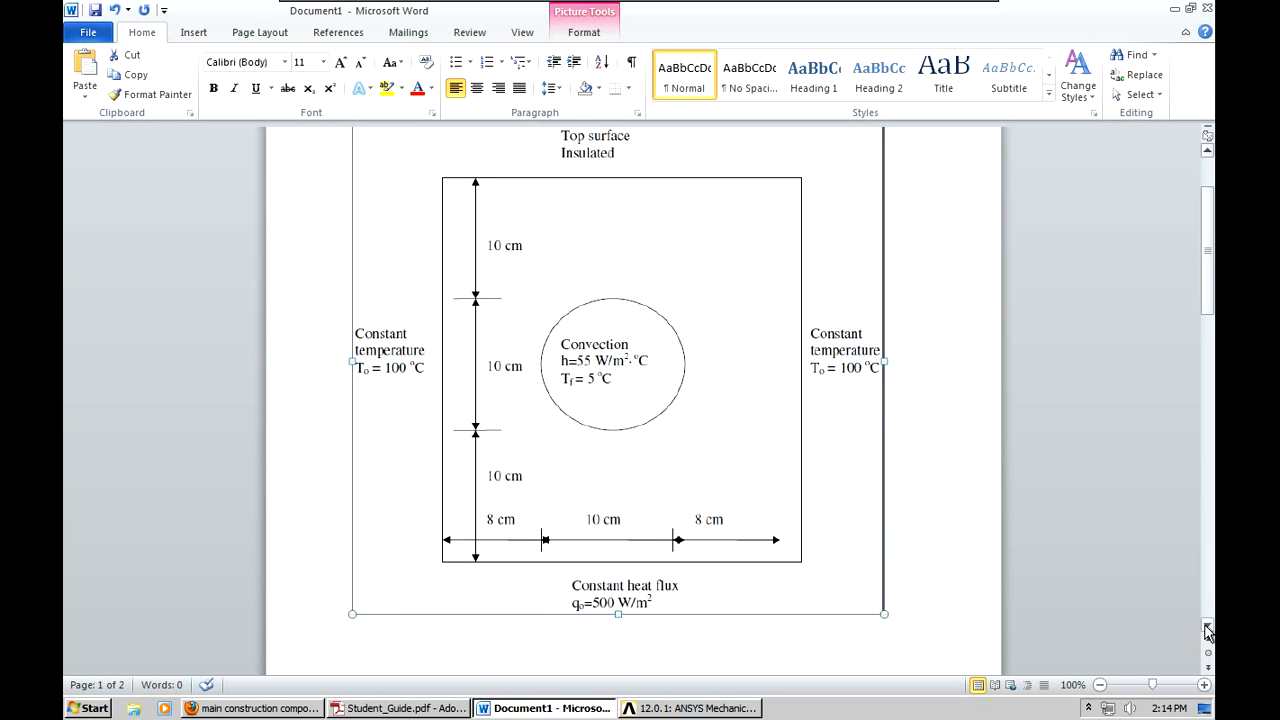
scroll("down", 3)
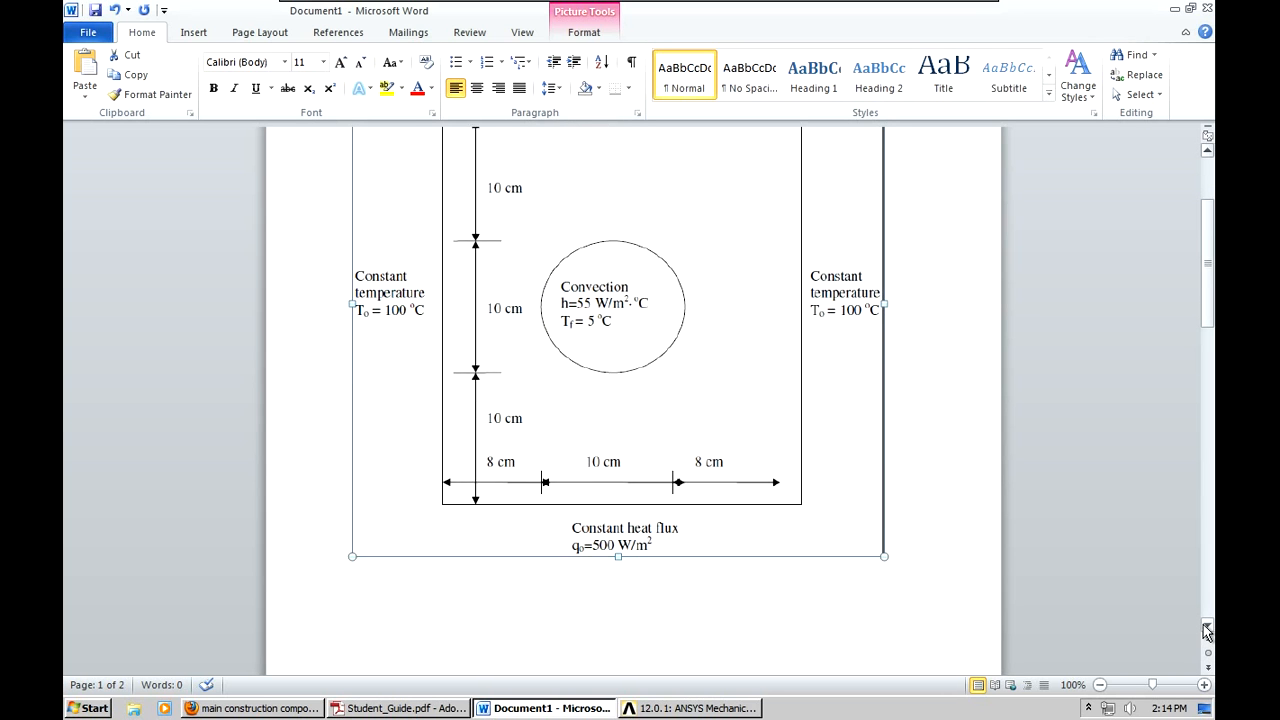
scroll("down", 3)
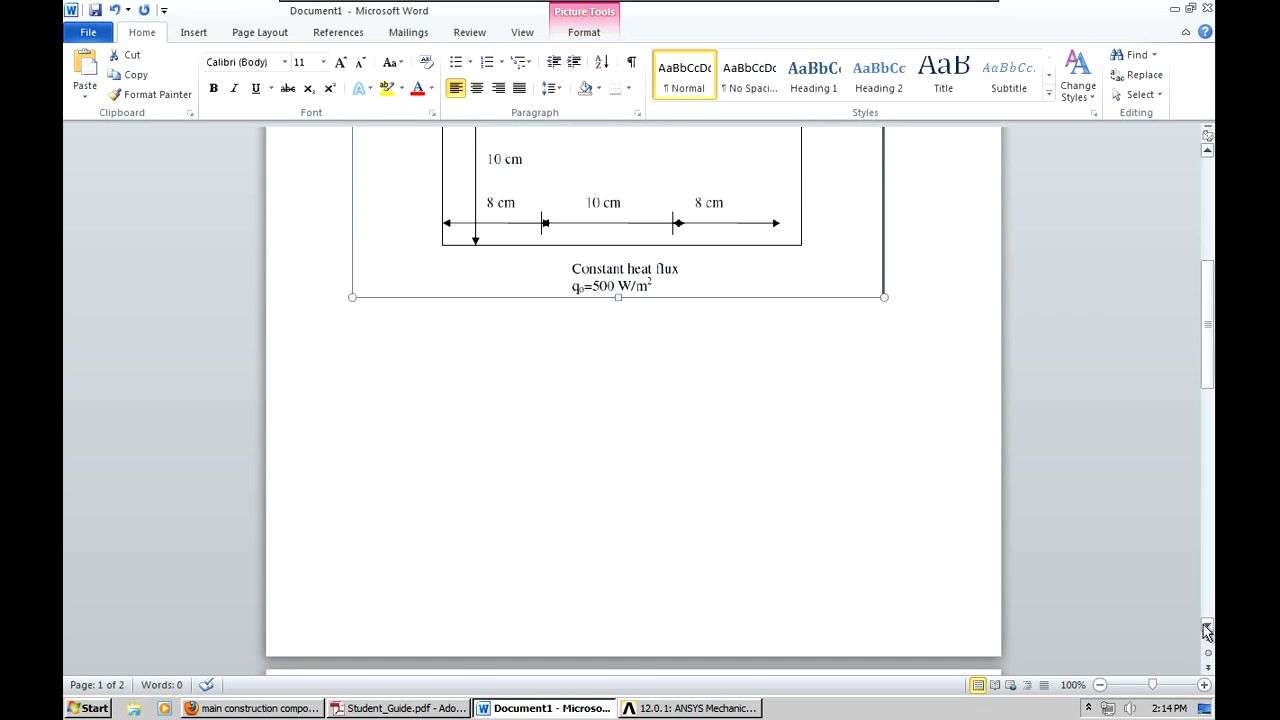
scroll("down", 3)
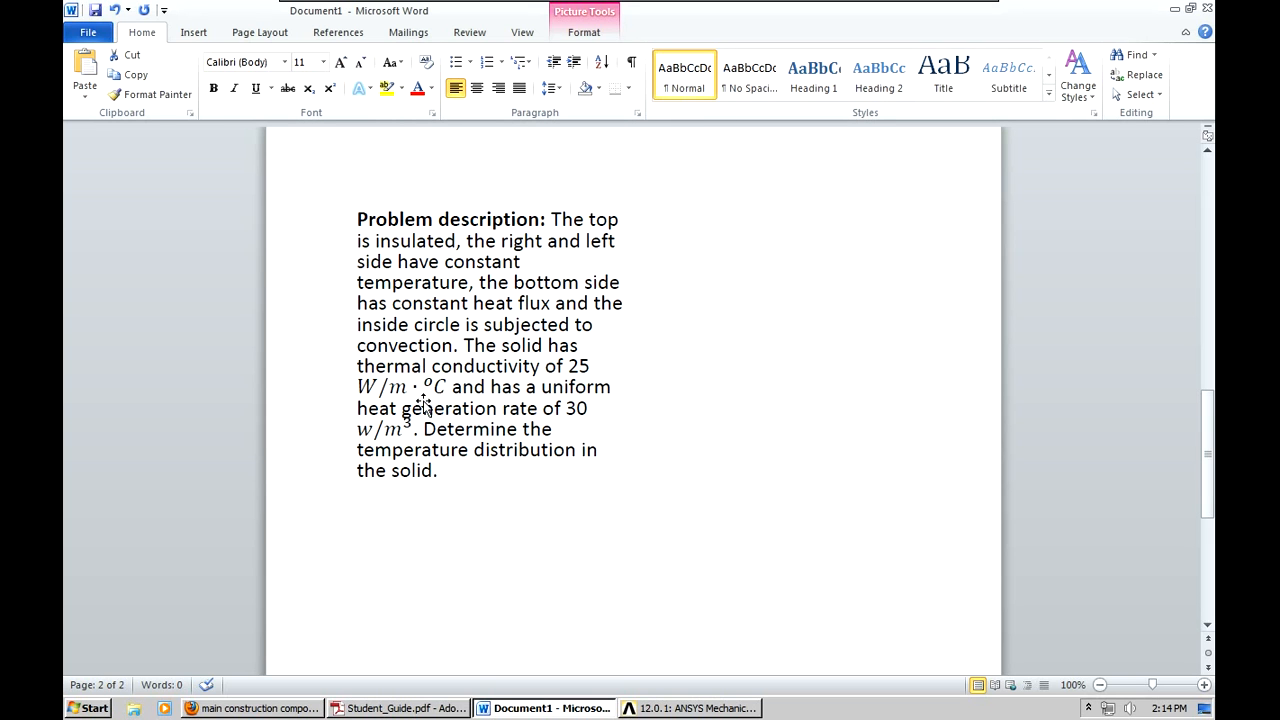
mouse_move(508, 415)
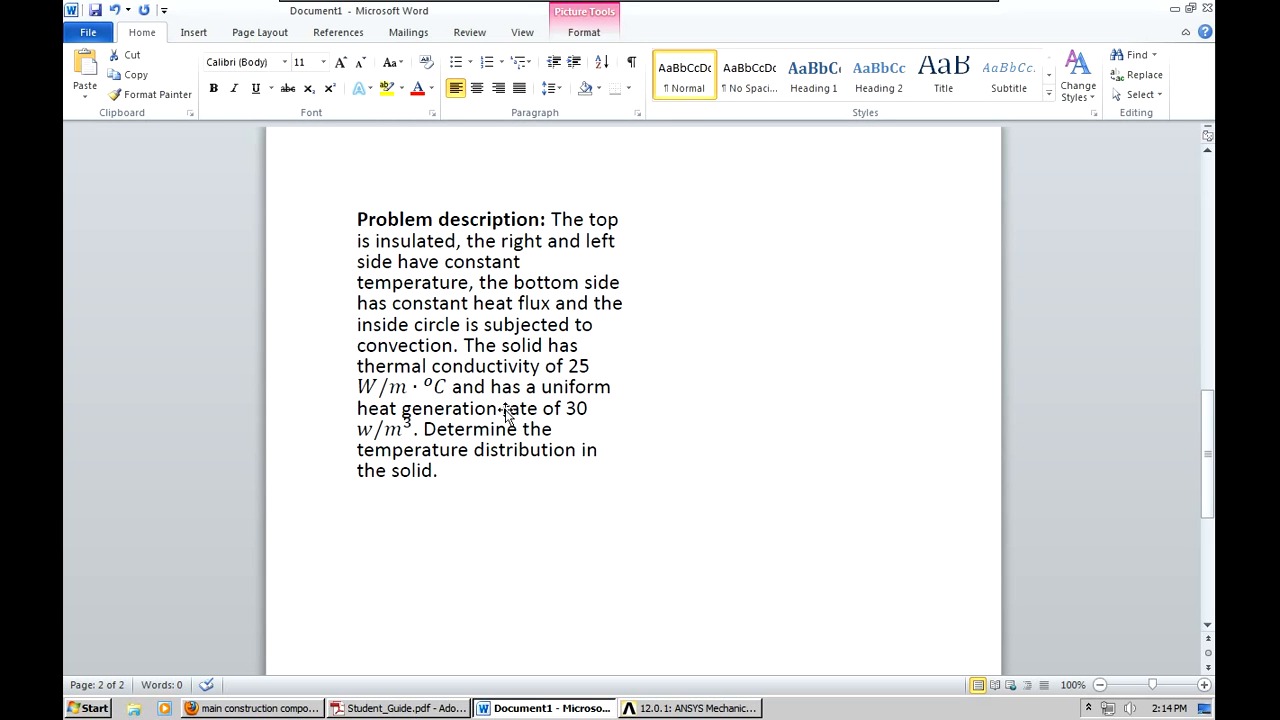
mouse_move(572, 425)
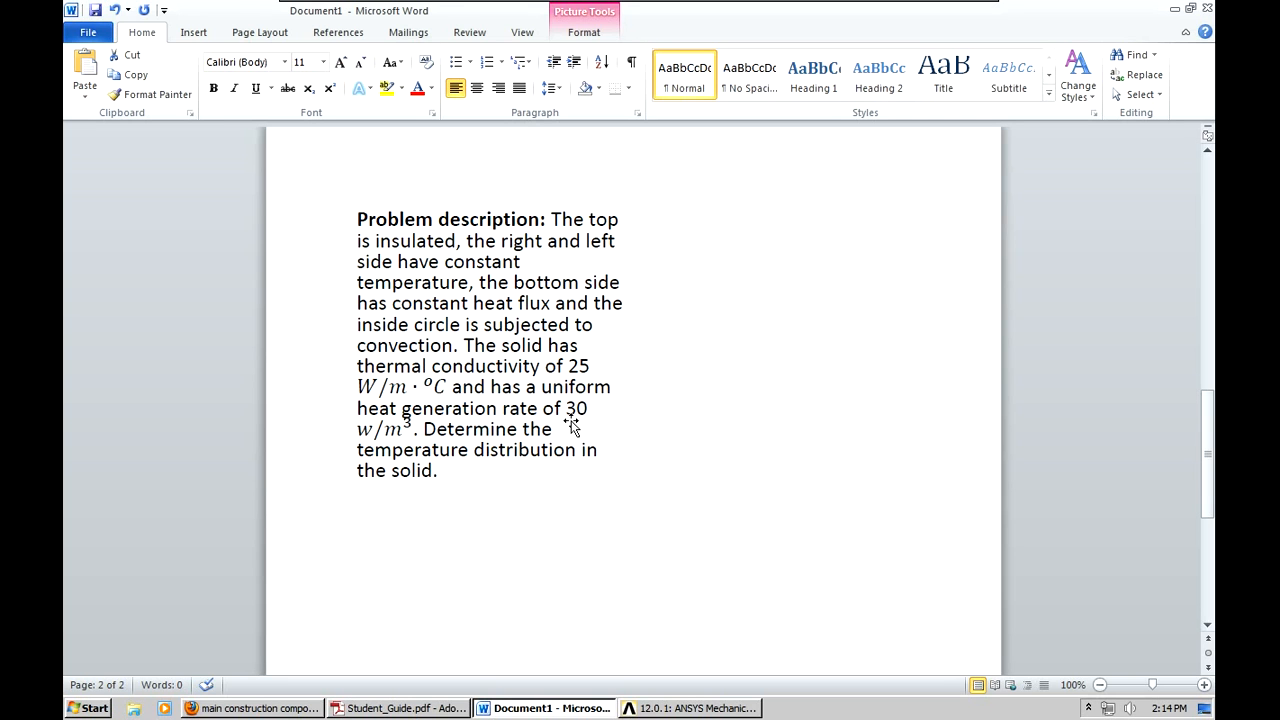
mouse_move(403, 442)
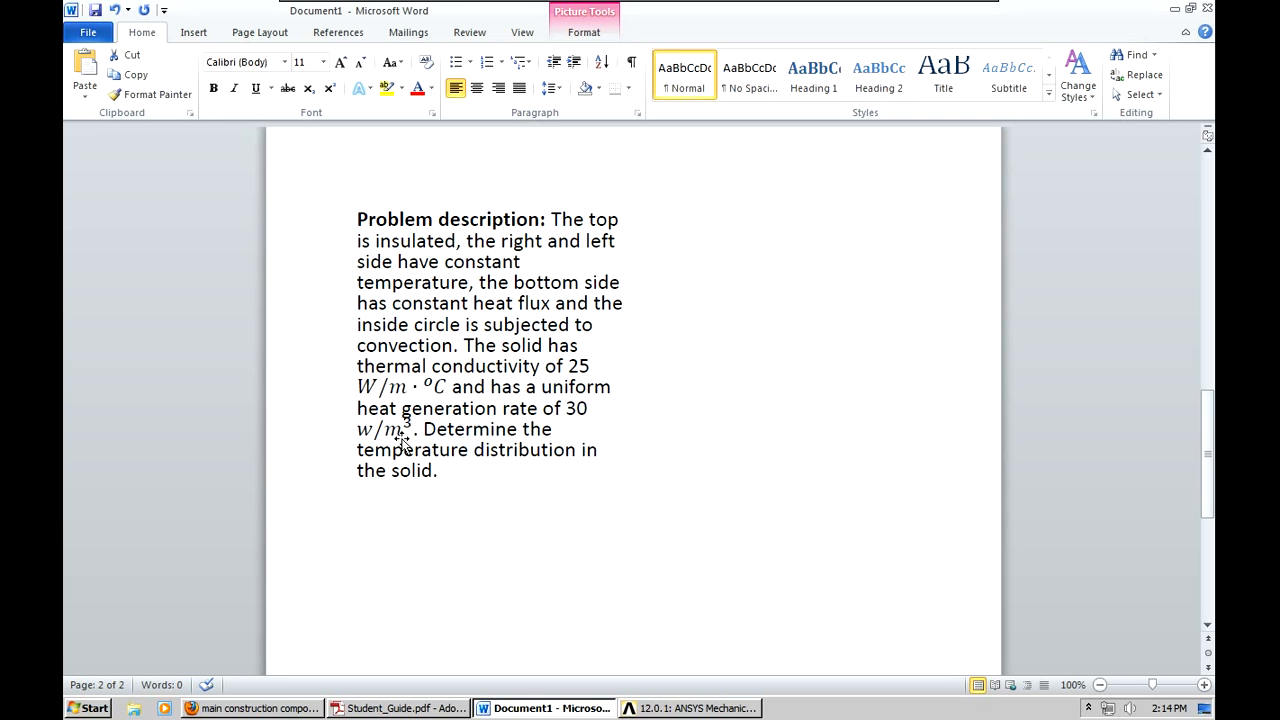
mouse_move(575, 488)
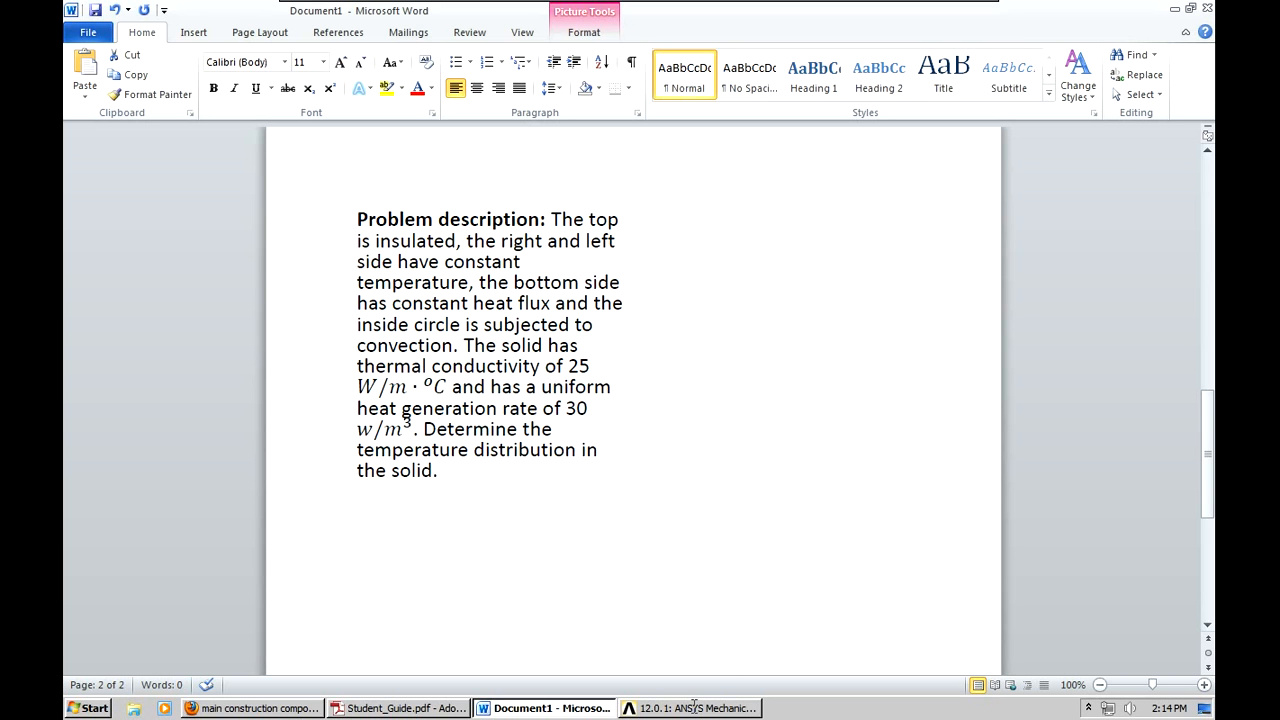
- Open Libraries > Documents and add a new folder named 'Heat Transfer Example'
left_click(690, 708)
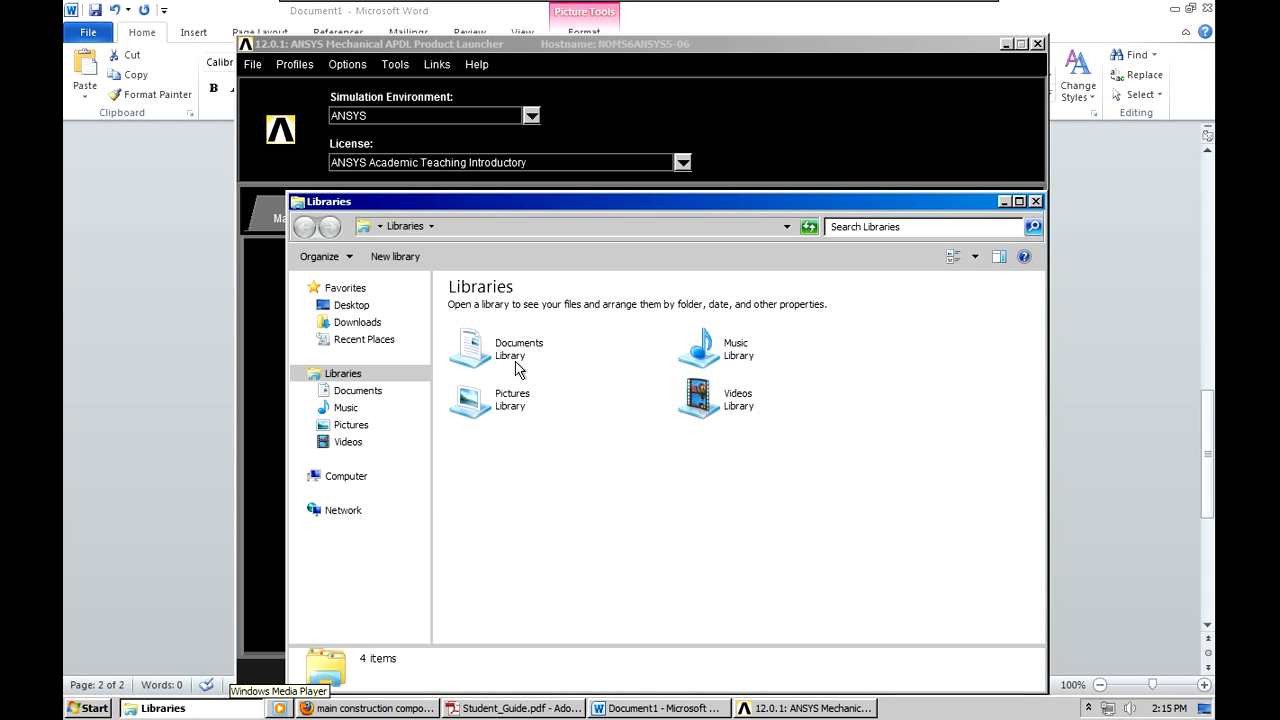
left_click(518, 348)
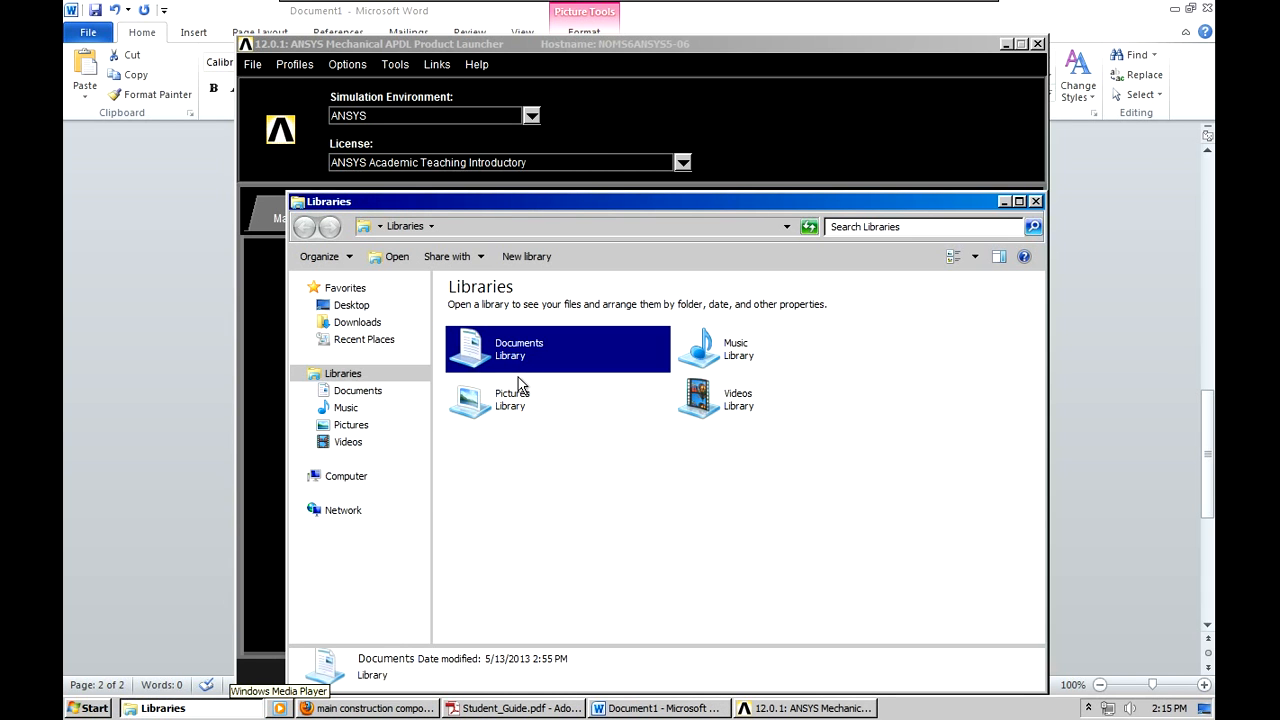
mouse_move(611, 388)
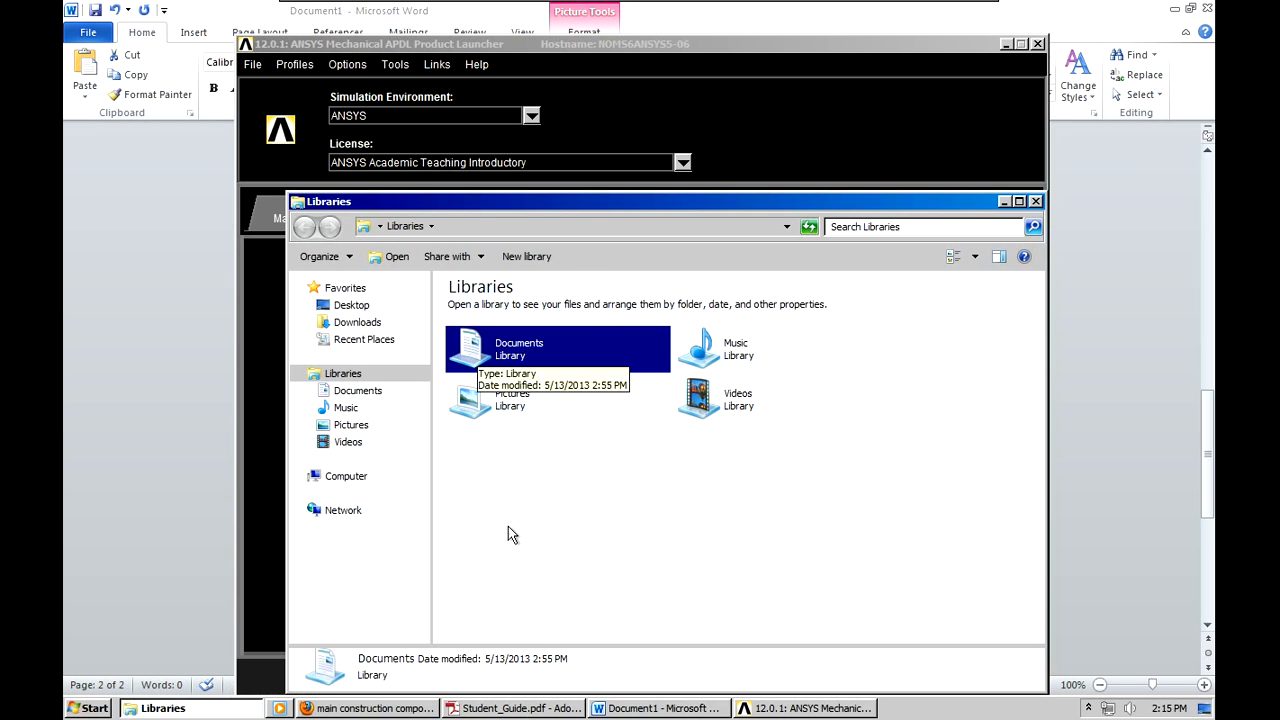
double_click(518, 348)
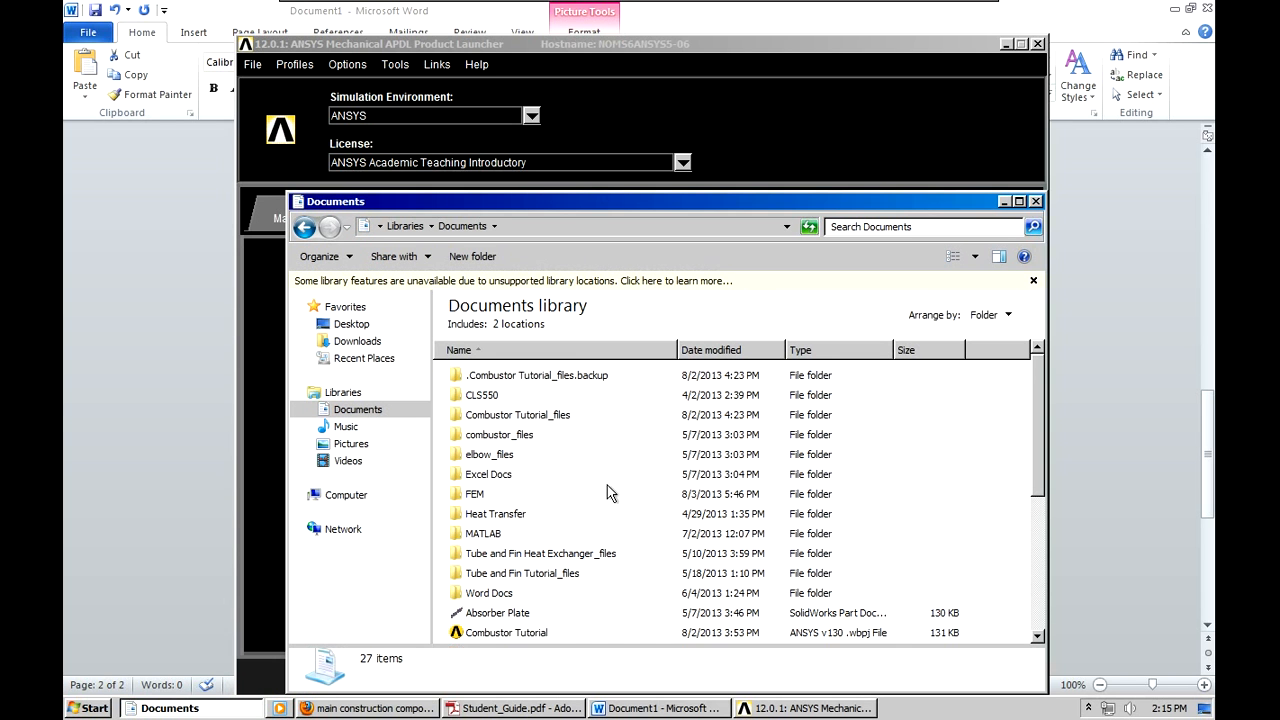
right_click(607, 491)
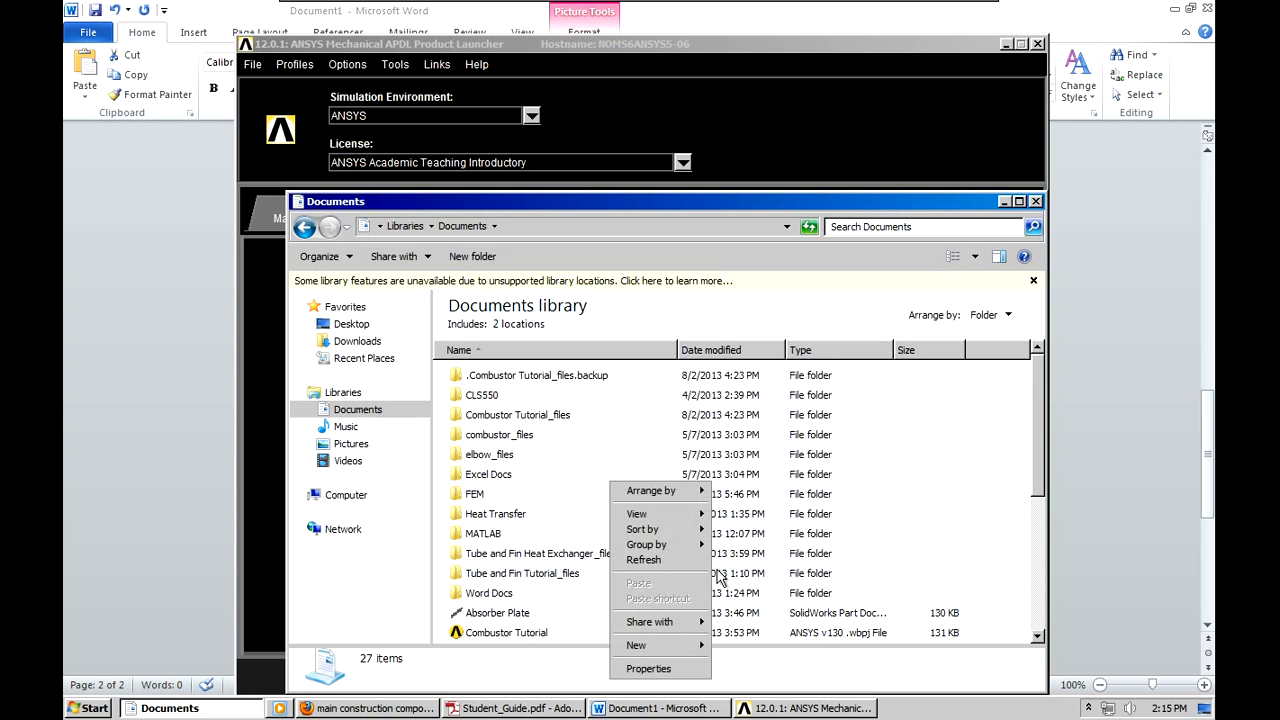
left_click(636, 644)
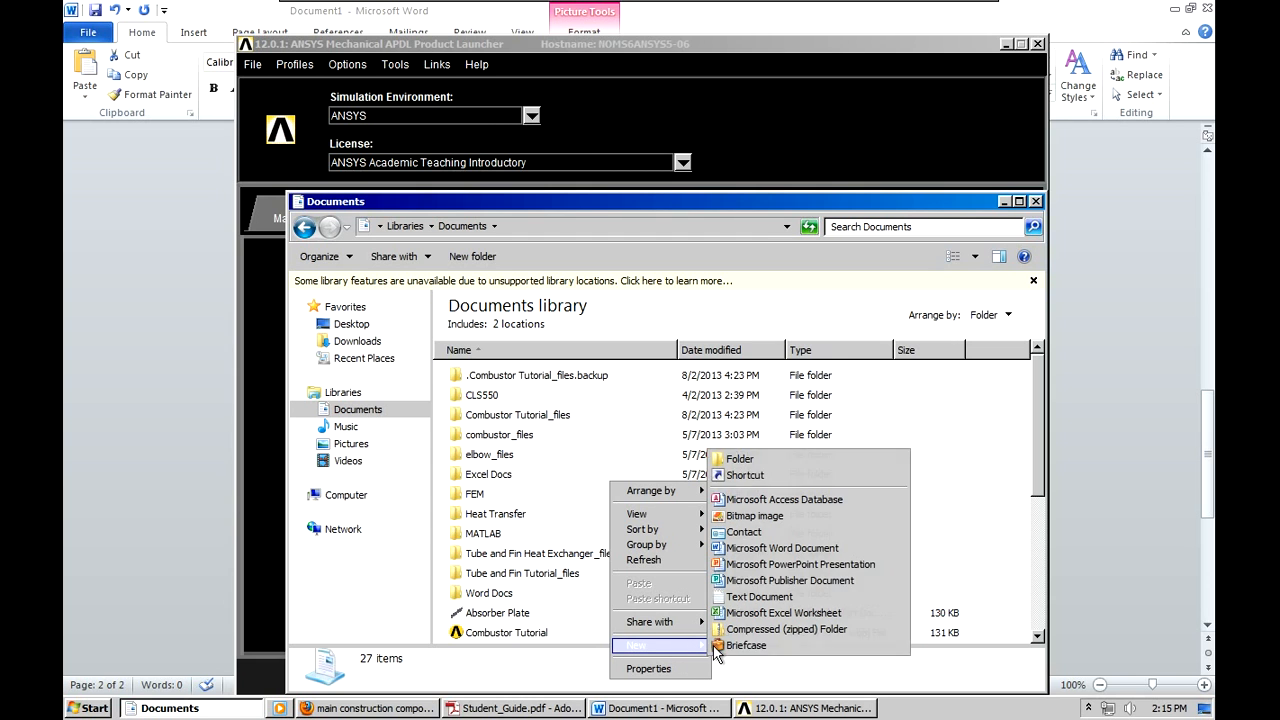
mouse_move(740, 459)
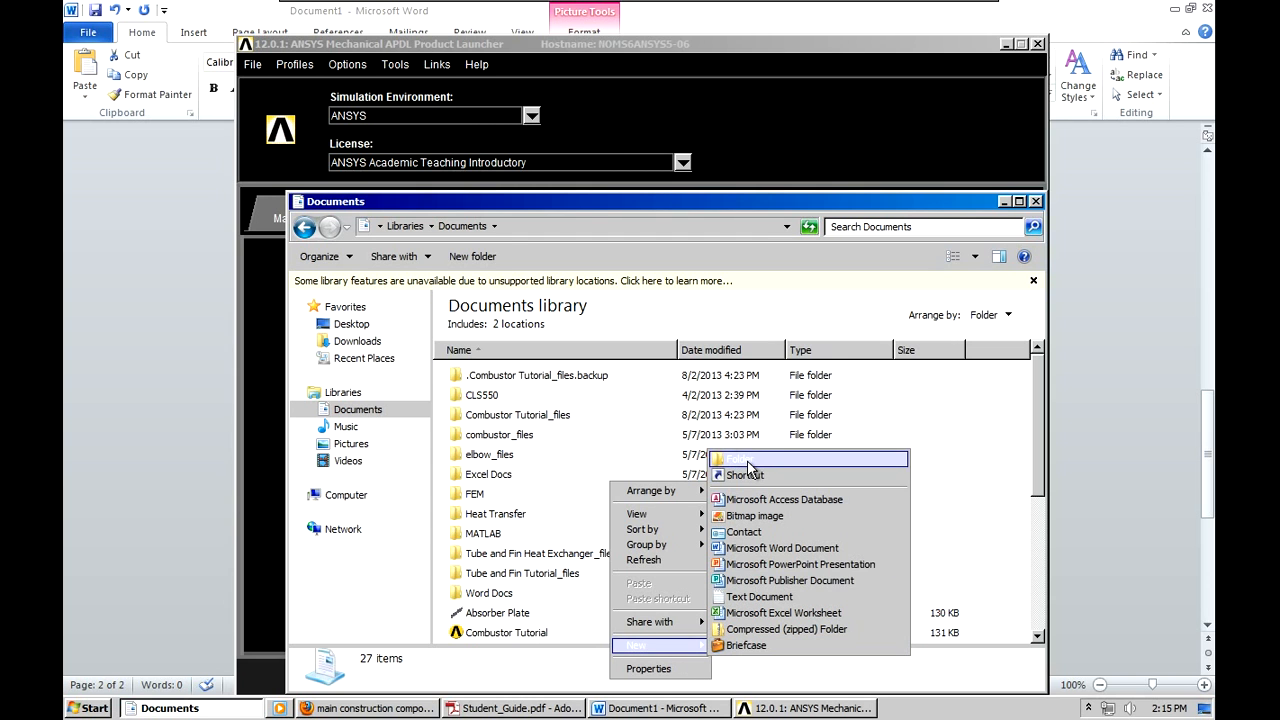
left_click(733, 458)
type("Heat T")
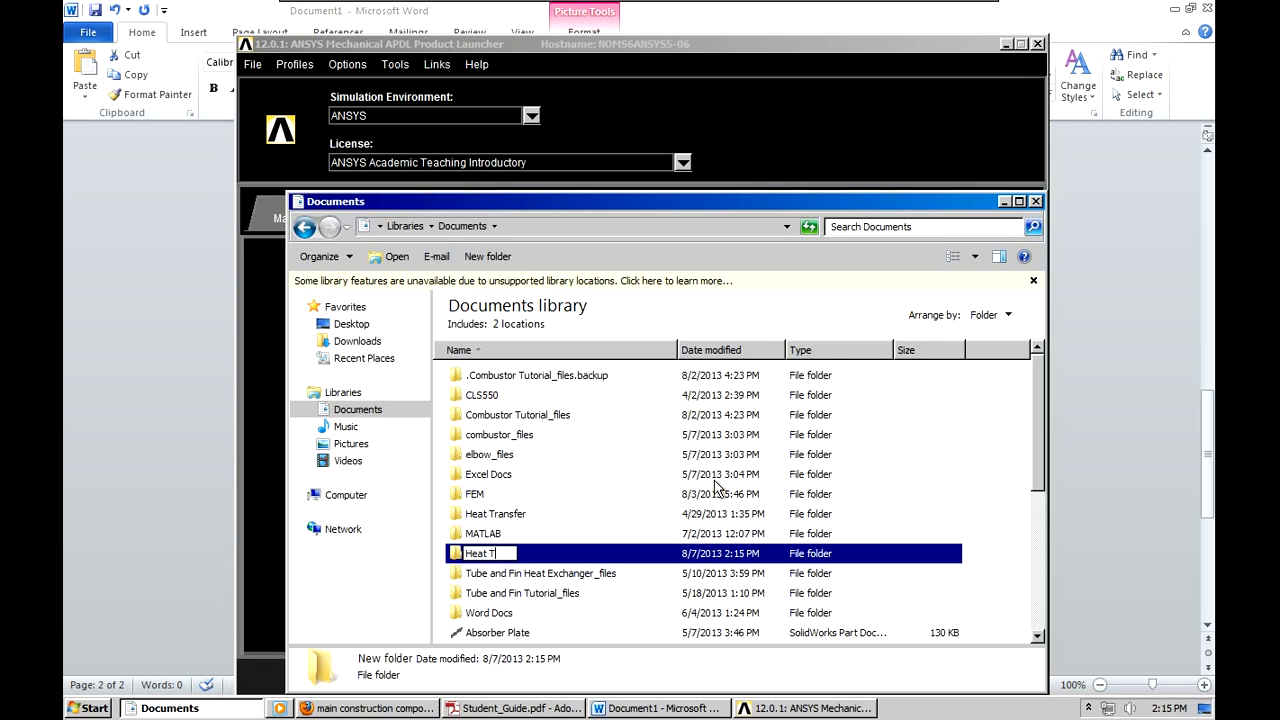
type("ransfer")
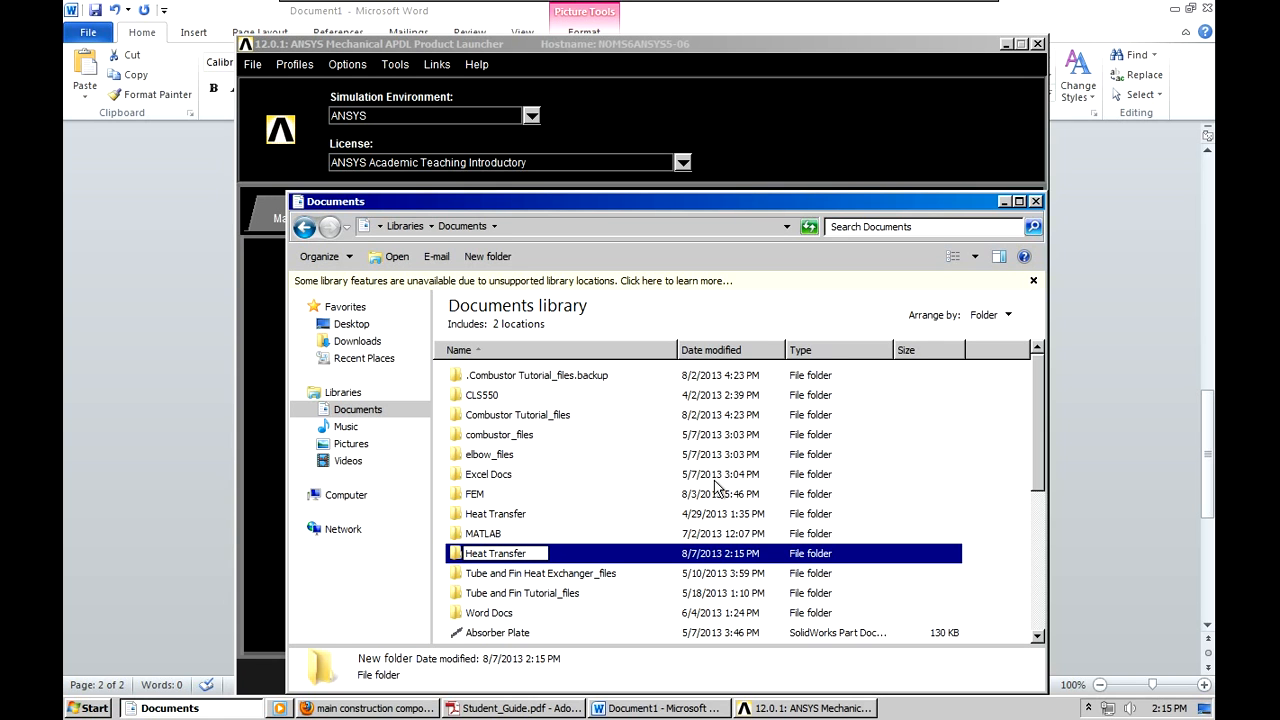
type("Example")
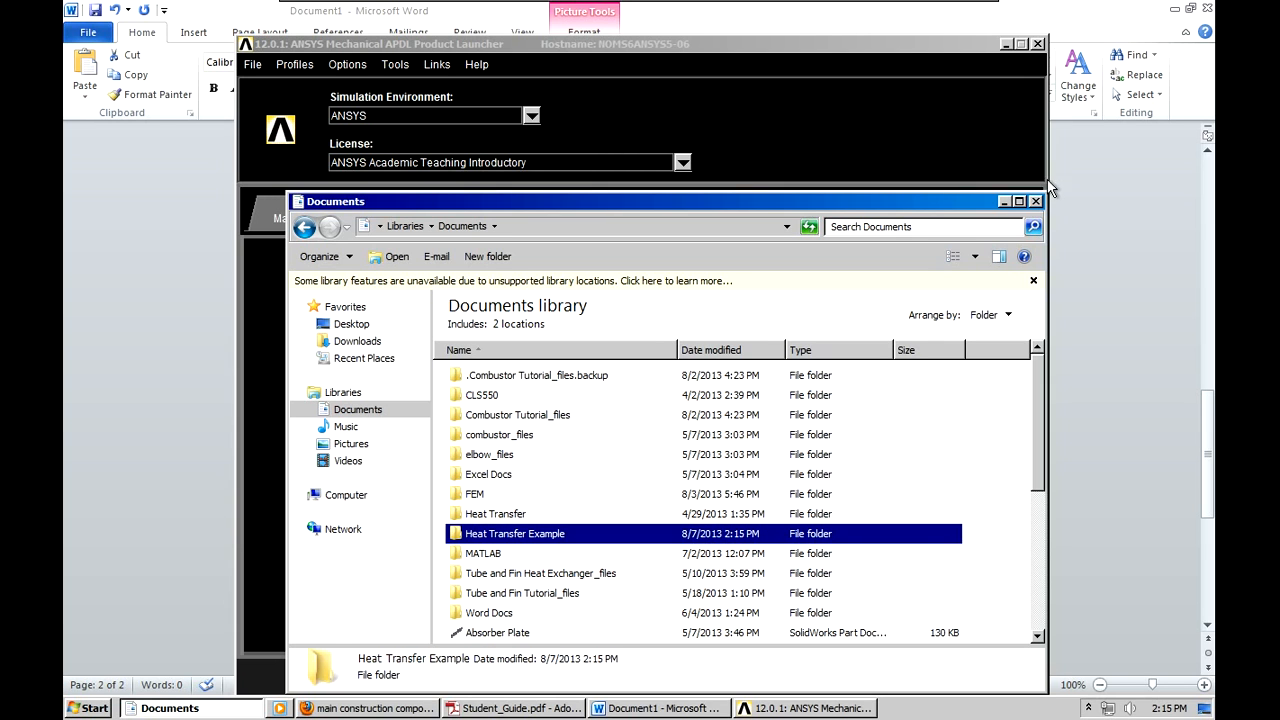
mouse_move(815, 375)
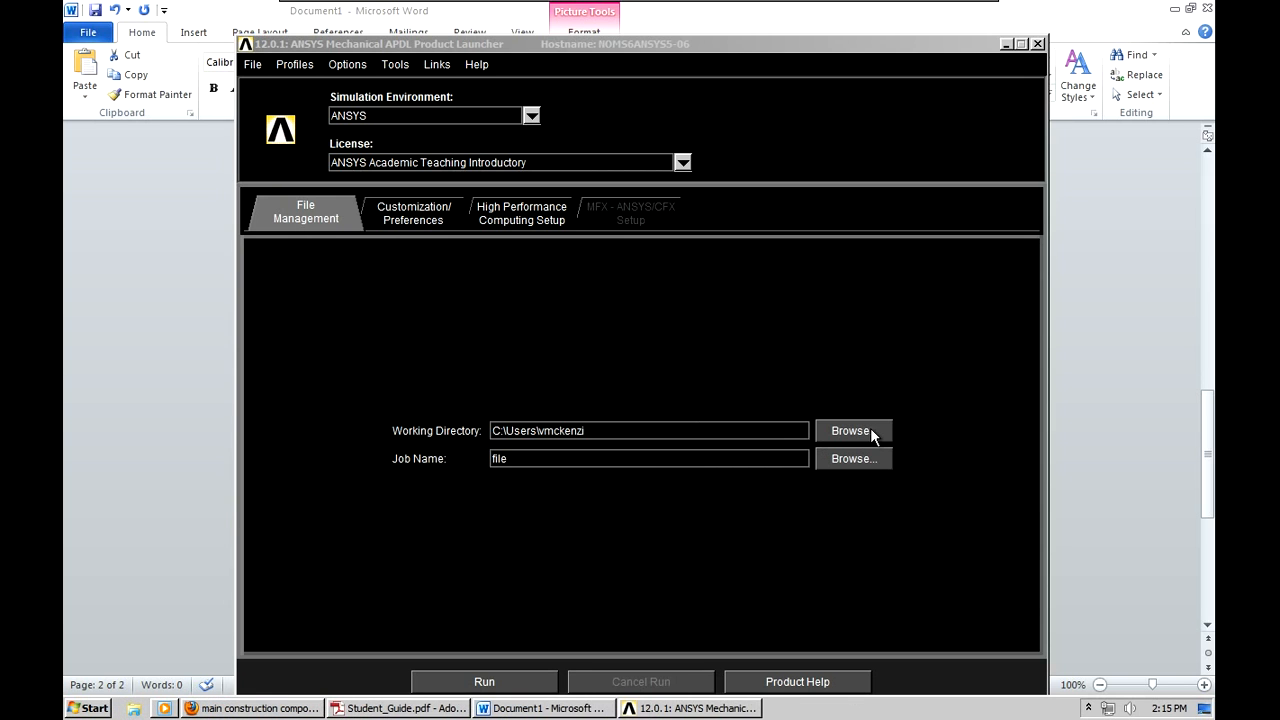
- Set the working directory to Z:\profile_documents\My Documents\Heat Transfer Example
left_click(850, 430)
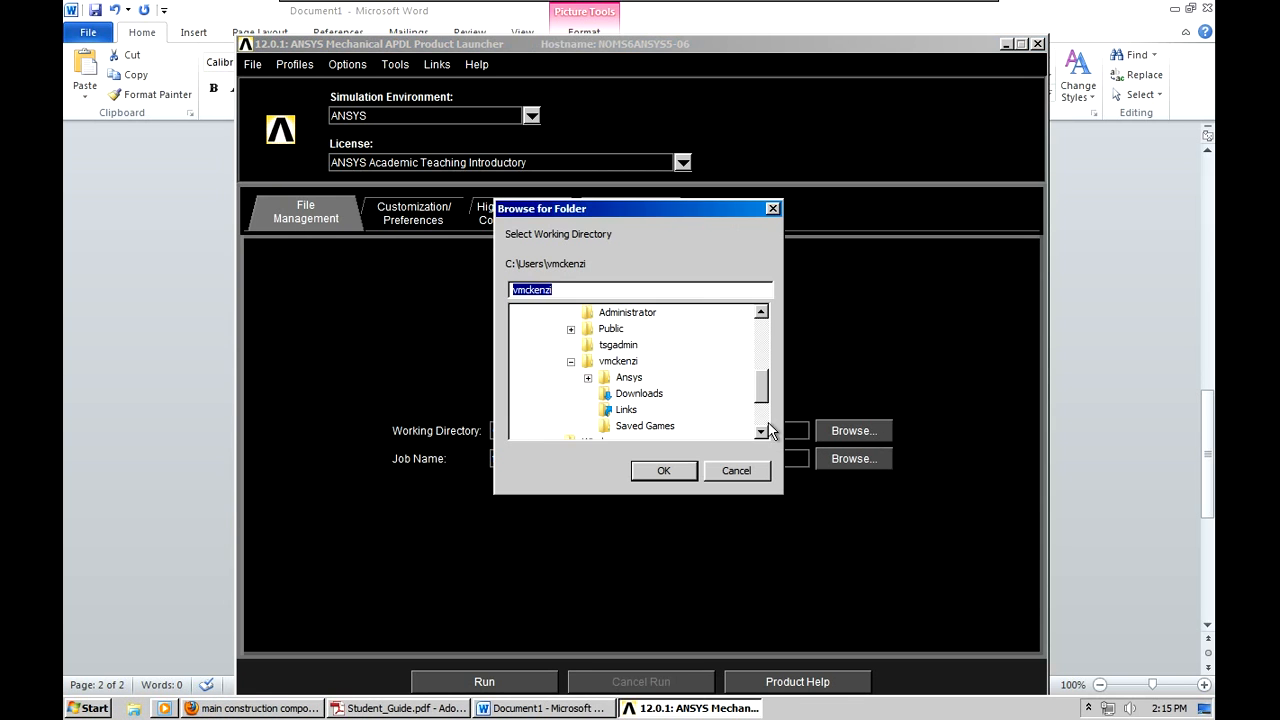
scroll("down", 3)
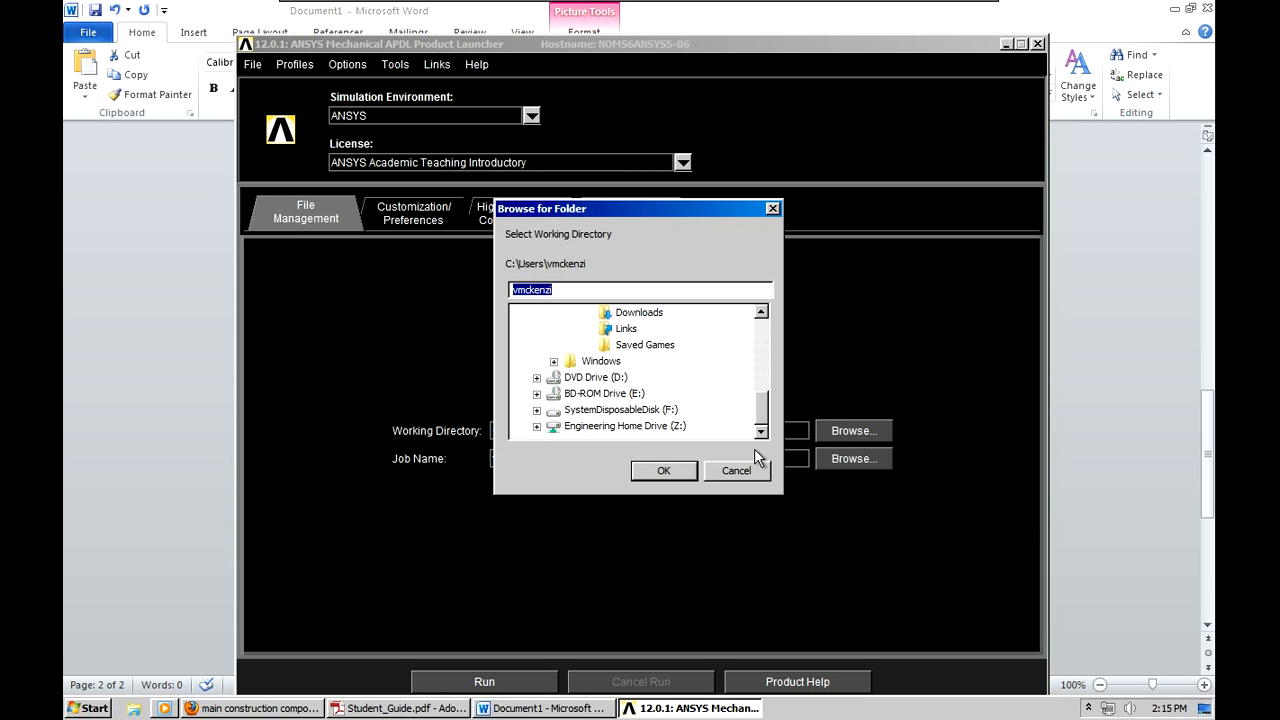
mouse_move(543, 432)
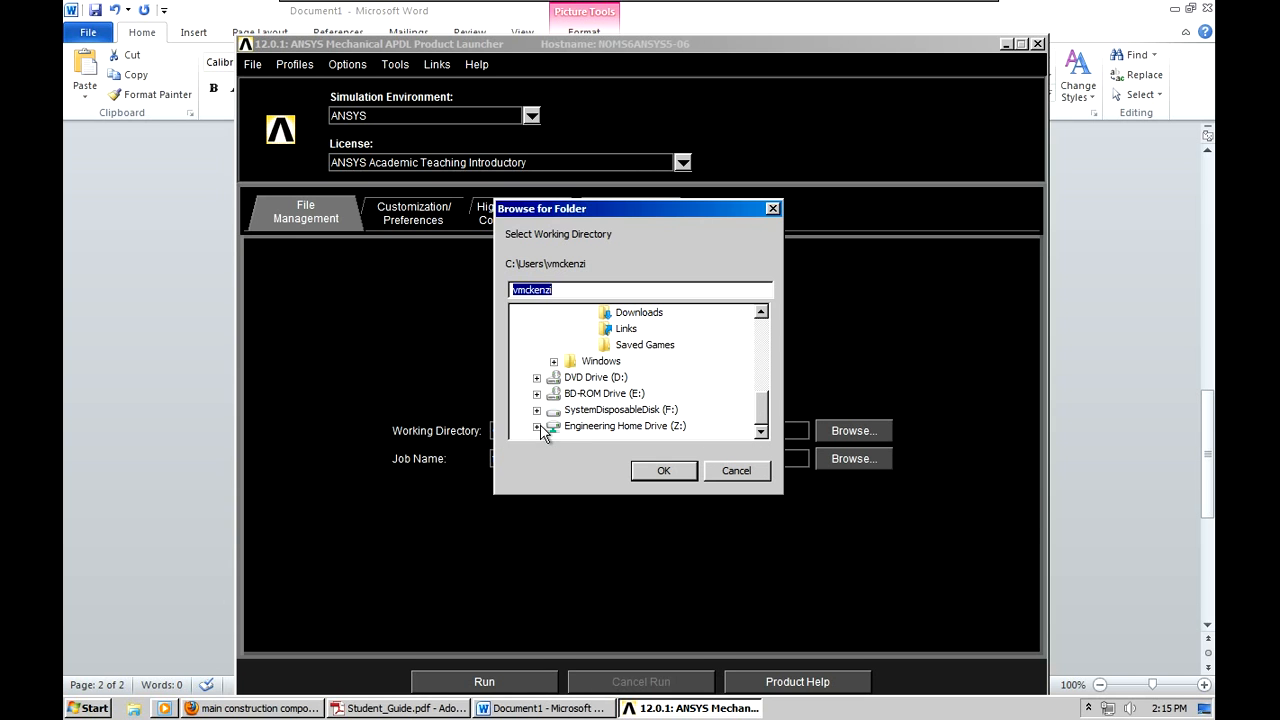
left_click(538, 425)
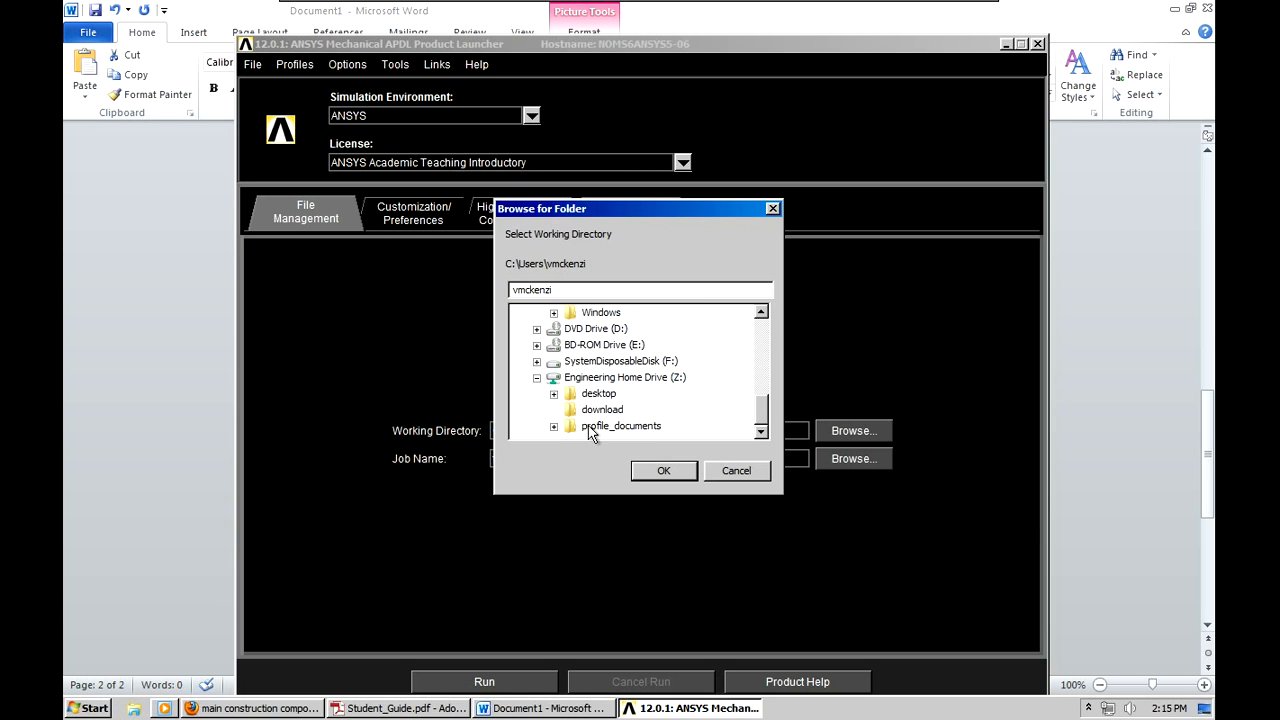
left_click(621, 425)
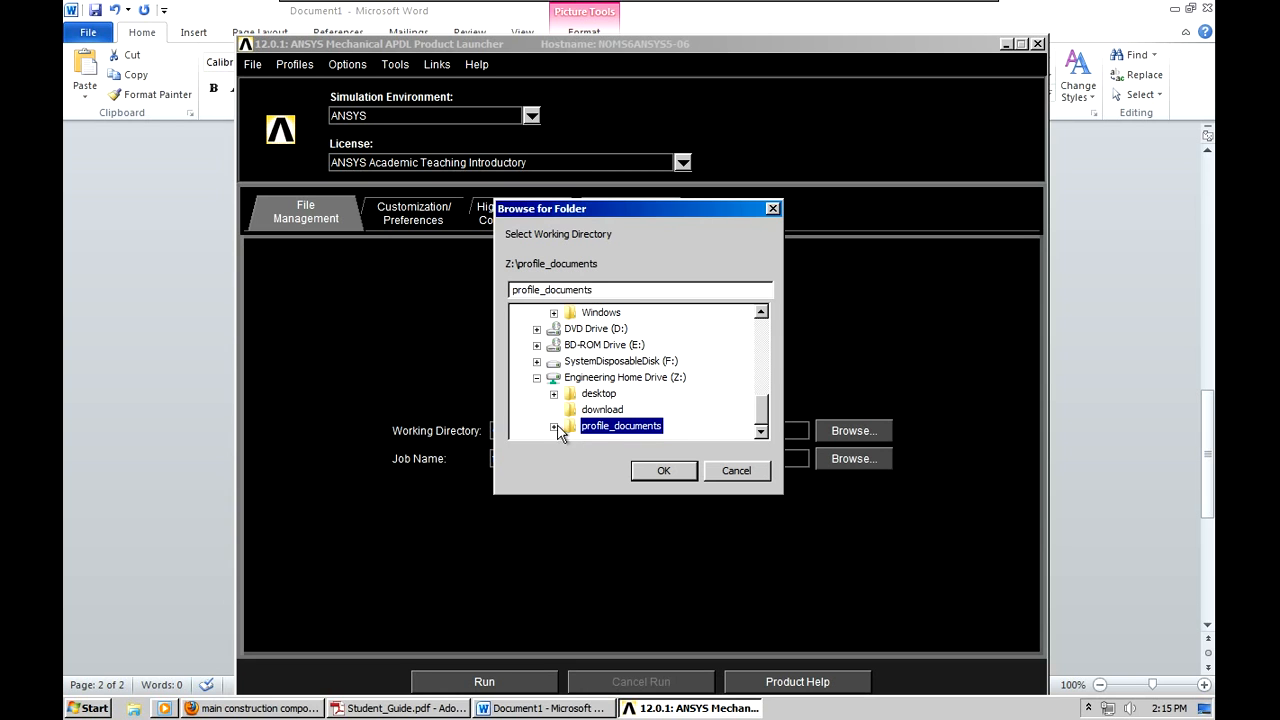
left_click(556, 425)
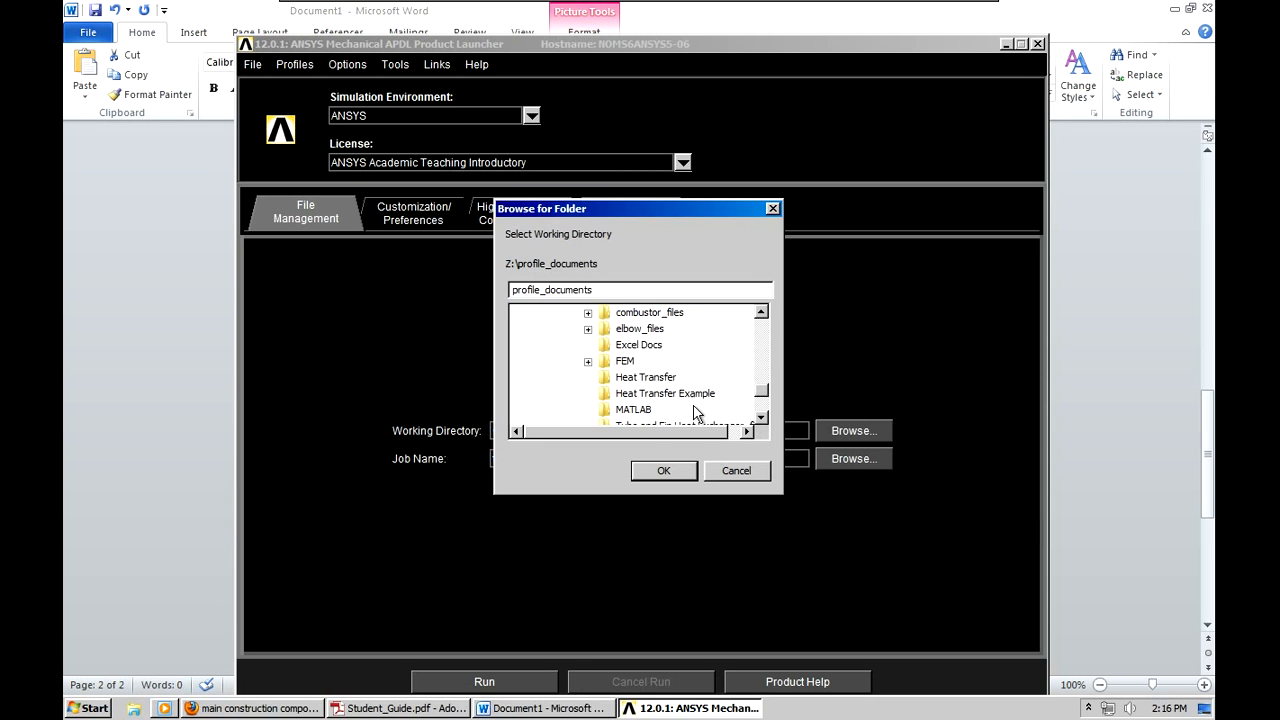
left_click(665, 393)
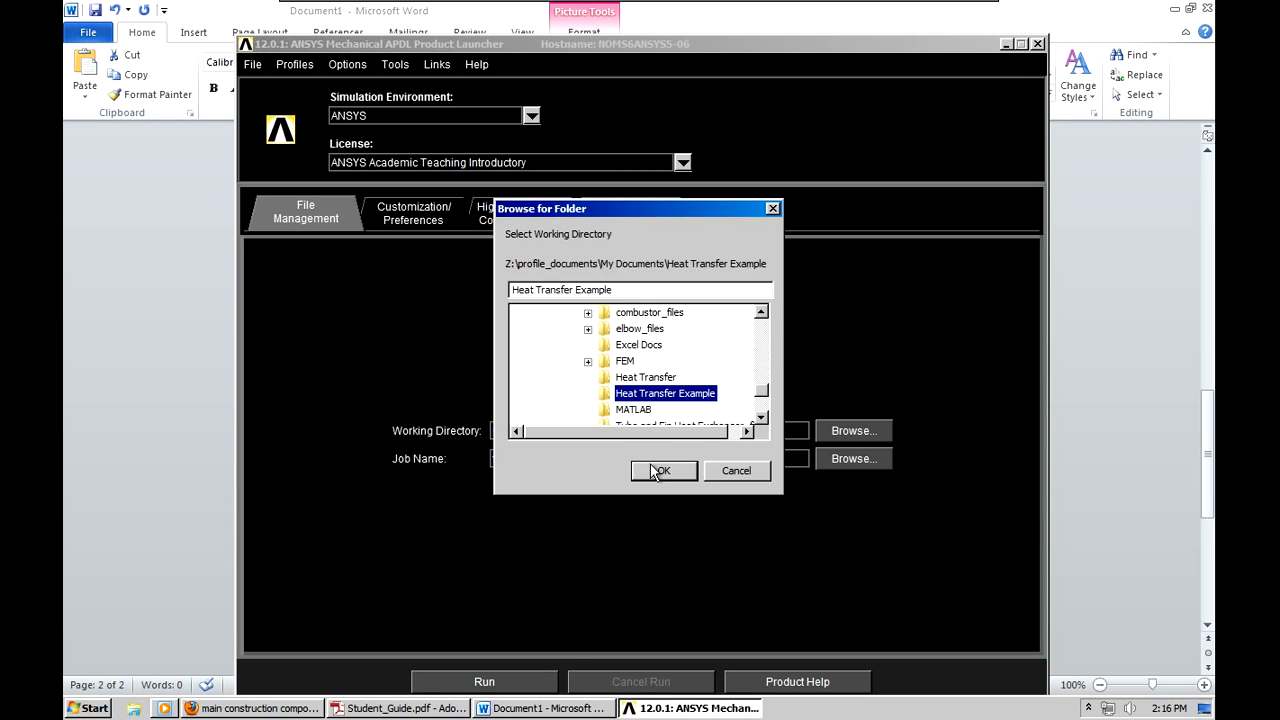
left_click(663, 470)
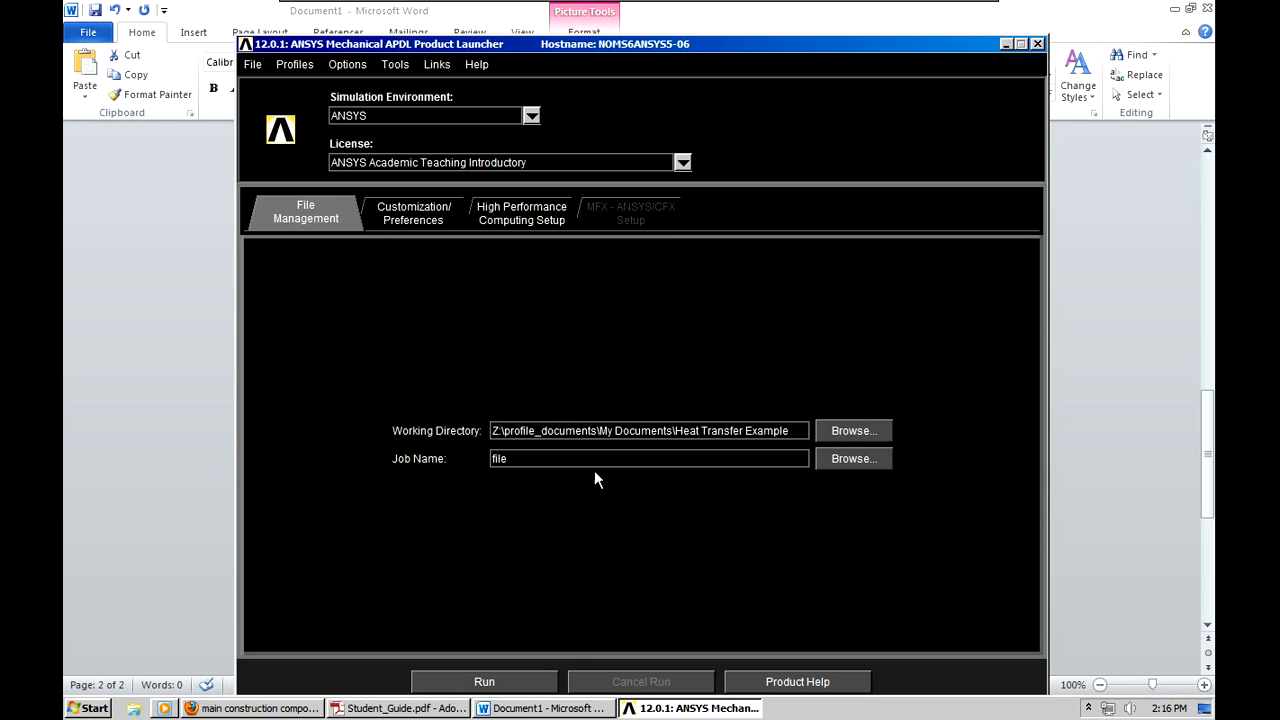
- Replace the job name with 'Heat transfer example'
double_click(498, 458)
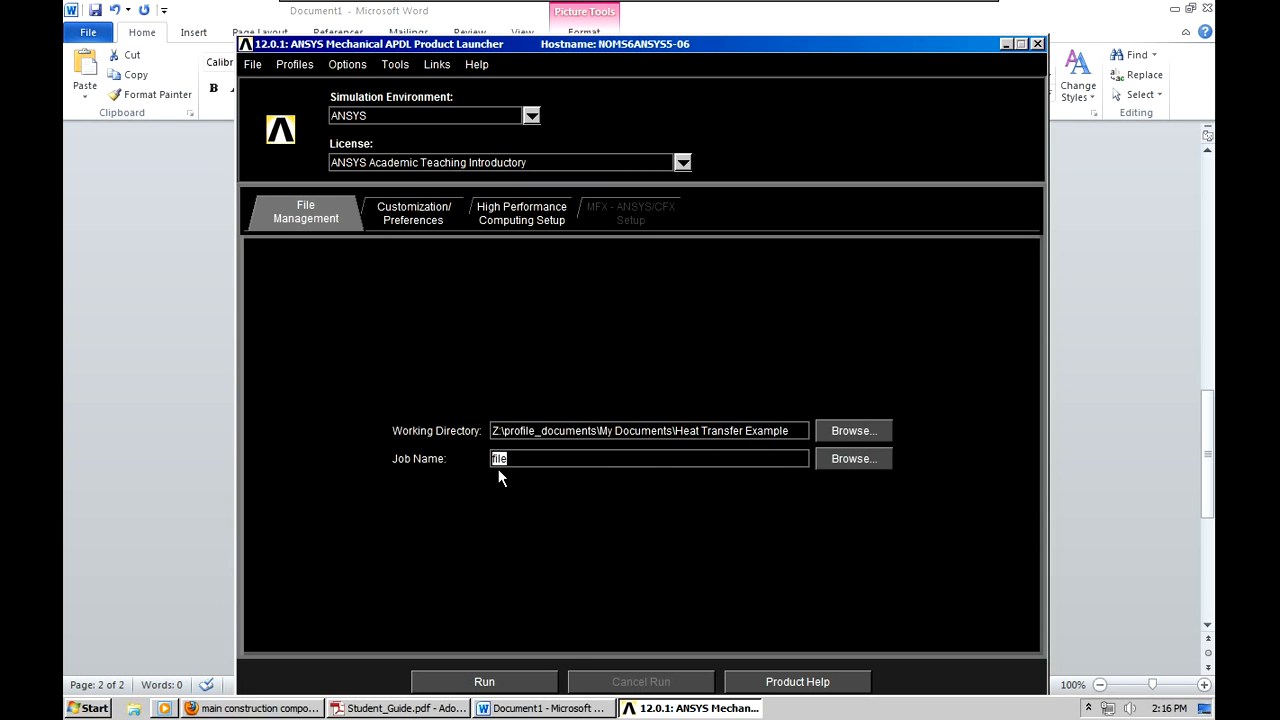
type("Heat transfer e")
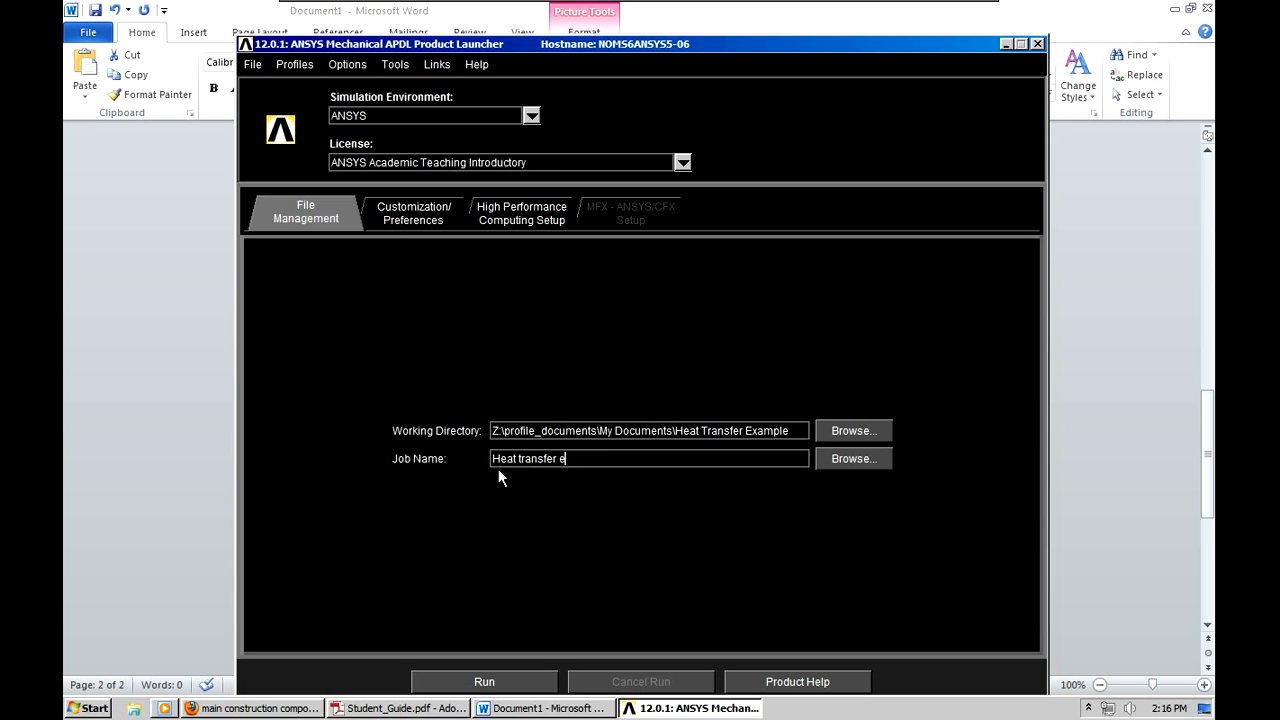
type("xample")
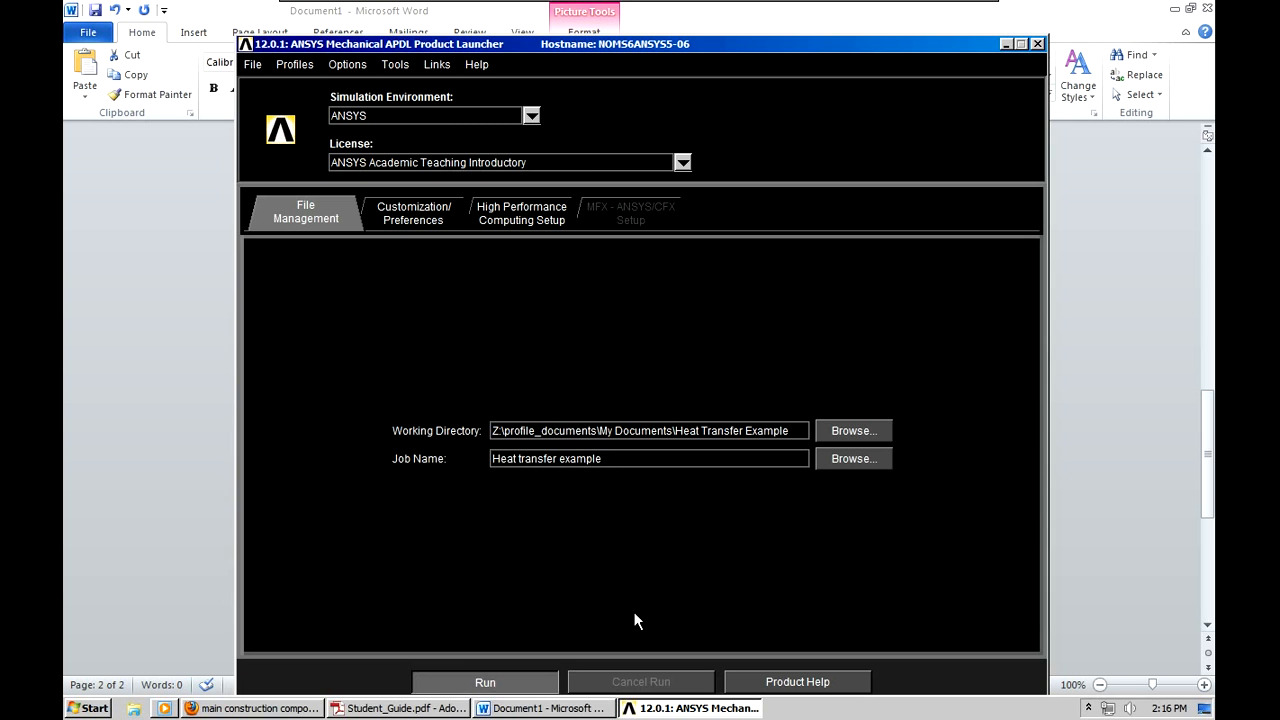
- Run the launcher to open the Mechanical APDL GUI for job 'Heat transfer example'
left_click(484, 681)
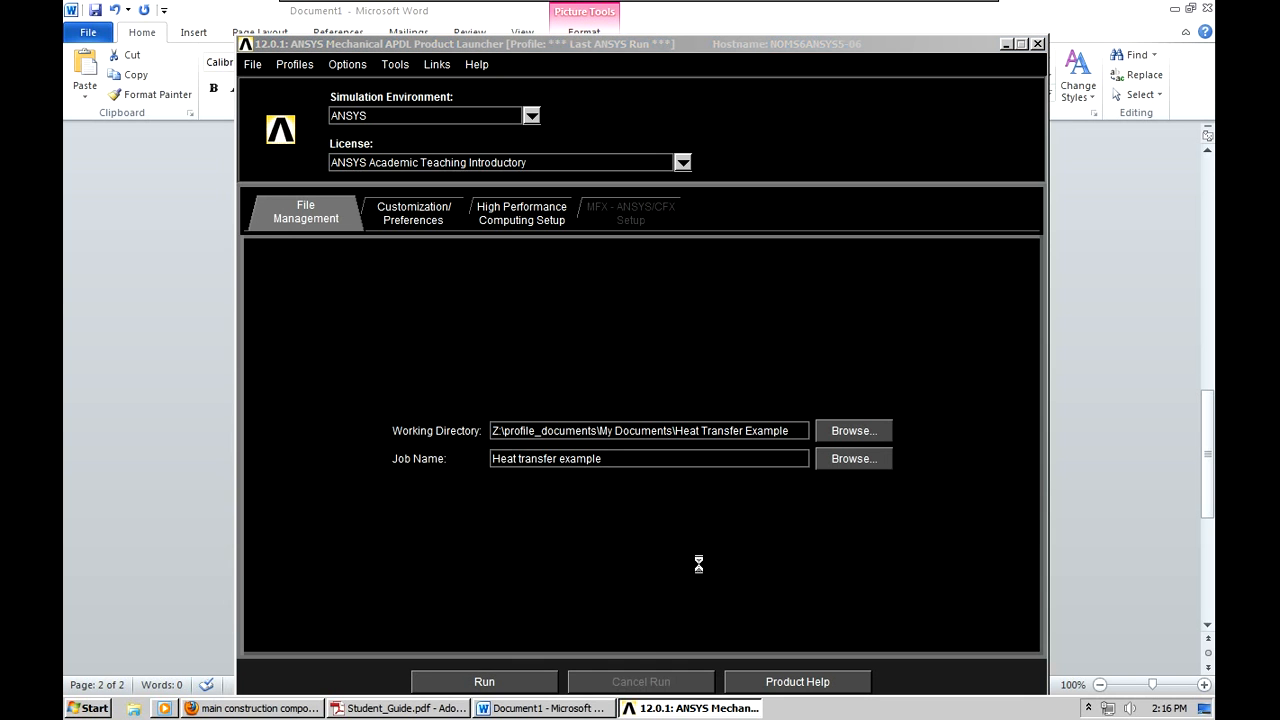
left_click(484, 681)
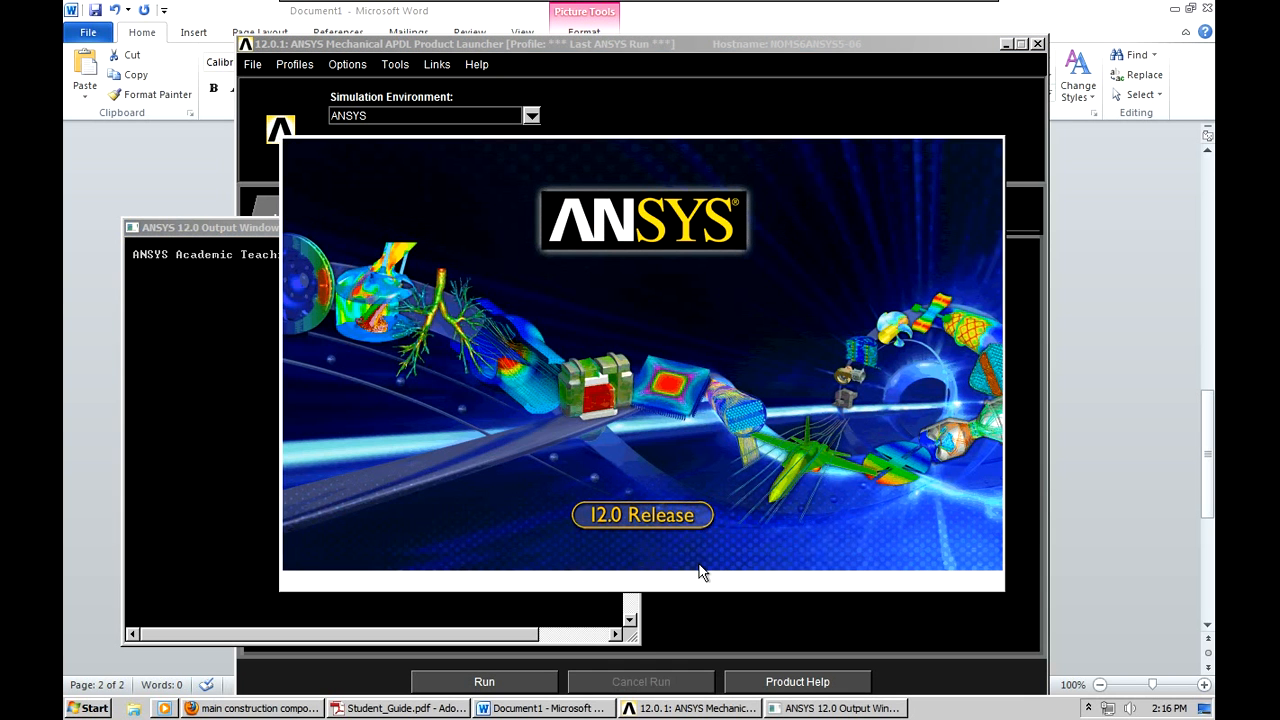
left_click(484, 681)
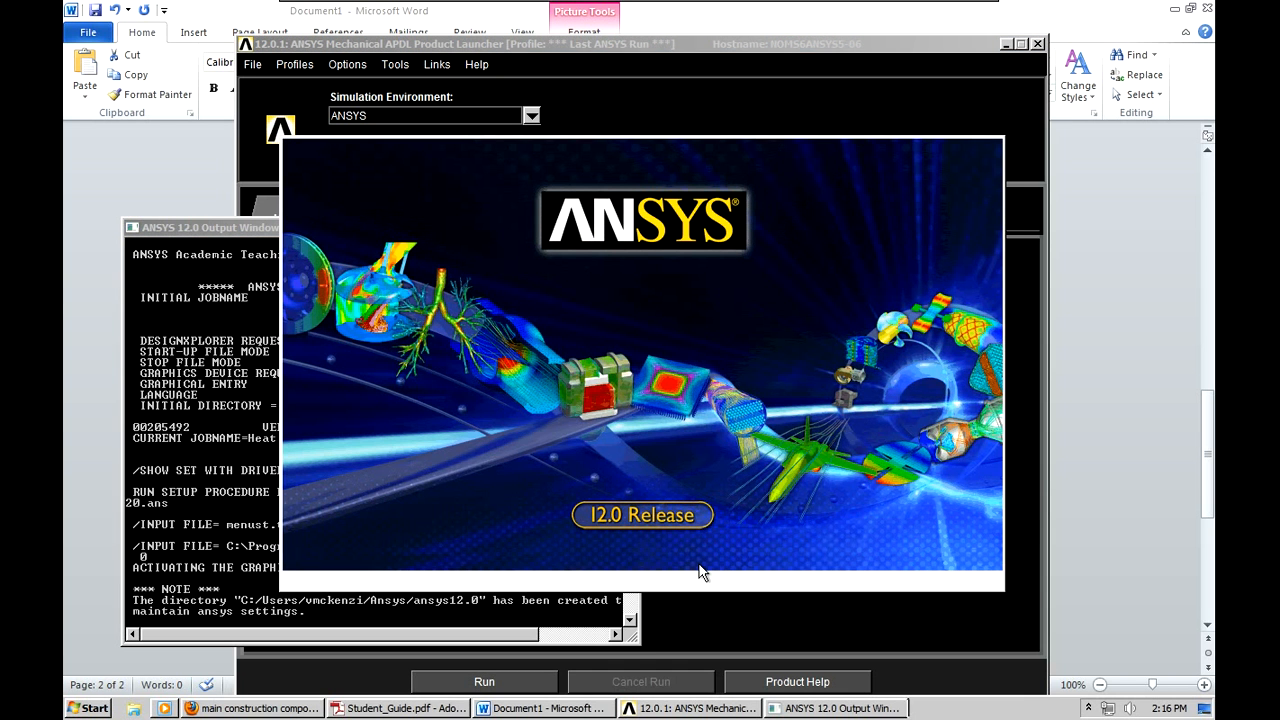
left_click(484, 681)
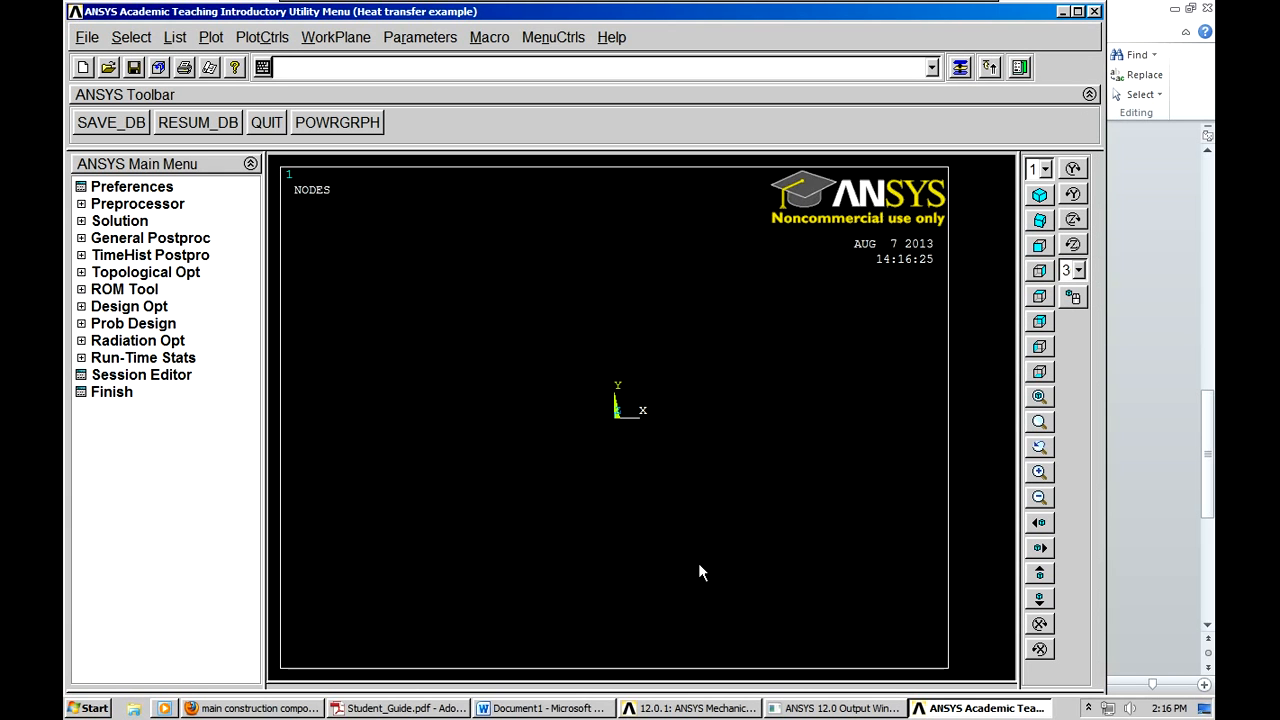
mouse_move(210, 37)
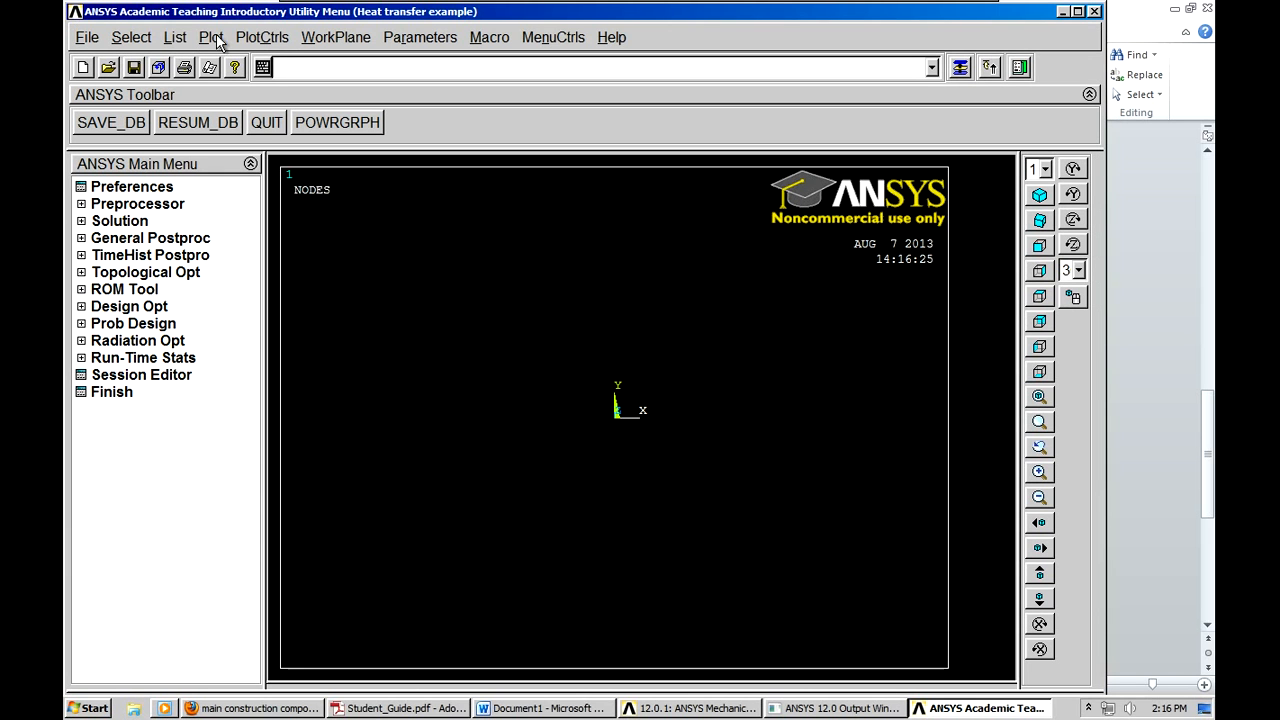
- Apply PlotCtrls > Style > Colors > Reverse Video for a white graphics background
left_click(261, 37)
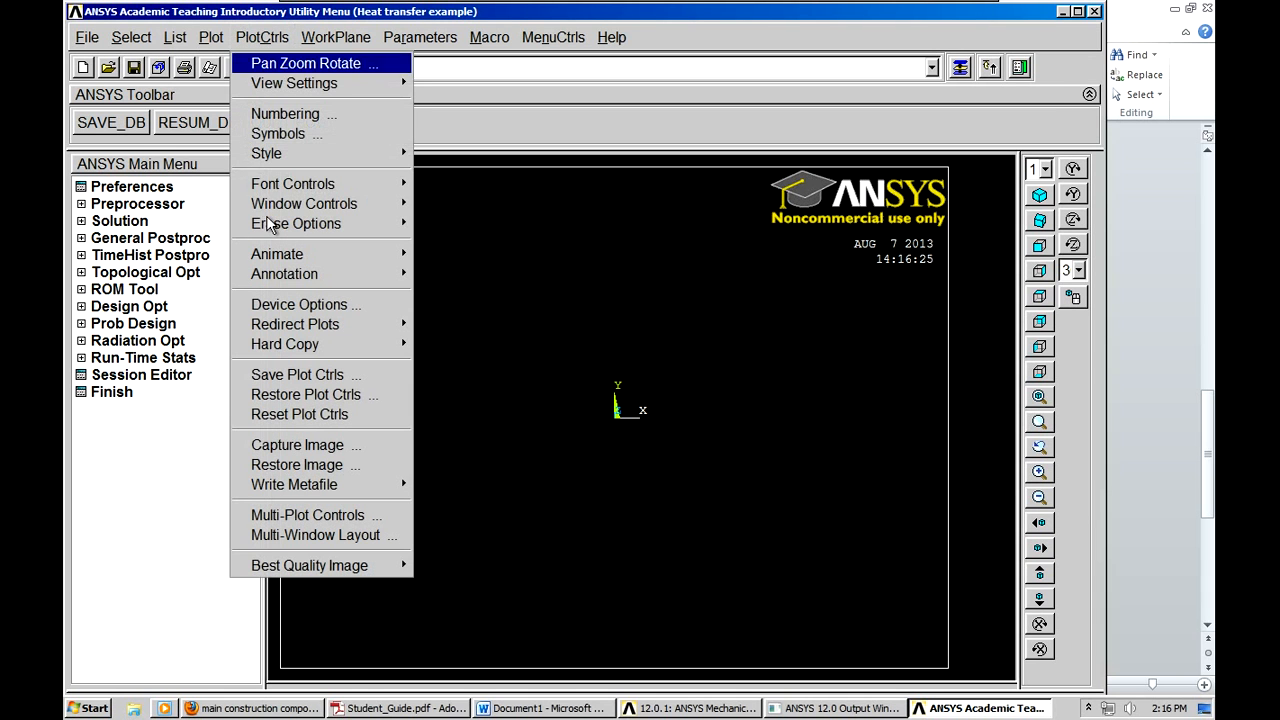
mouse_move(278, 133)
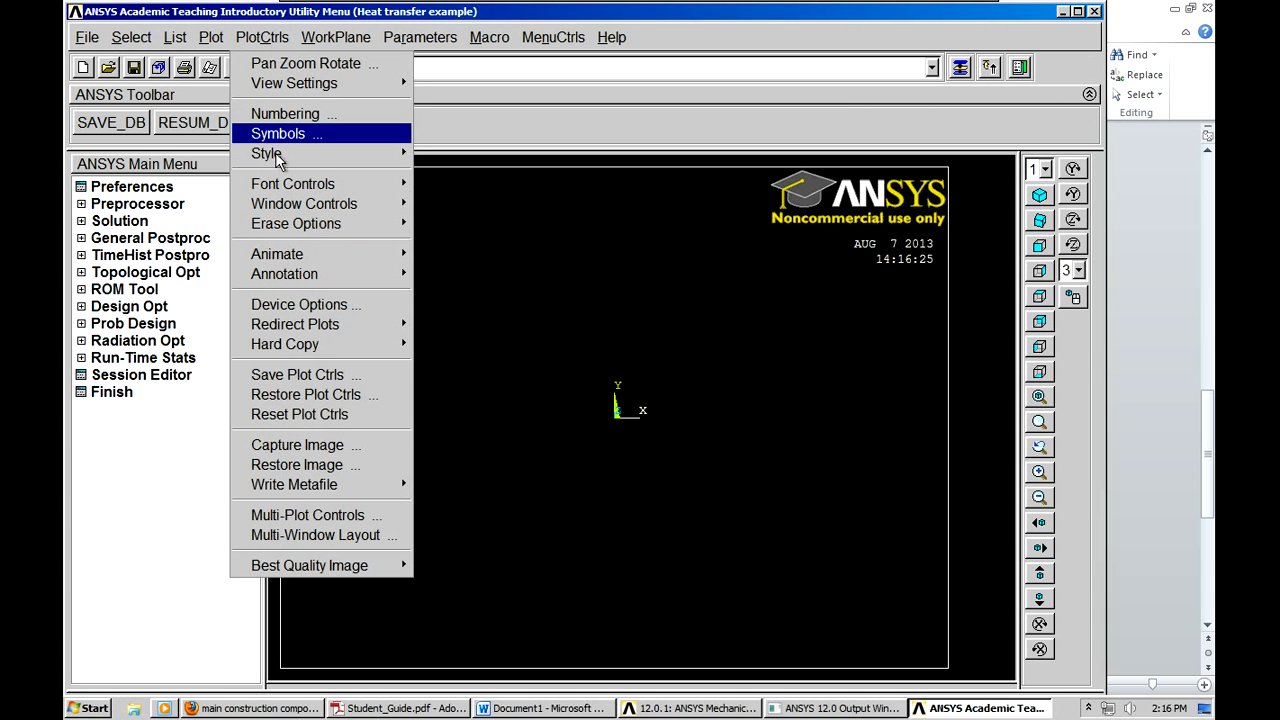
mouse_move(475, 287)
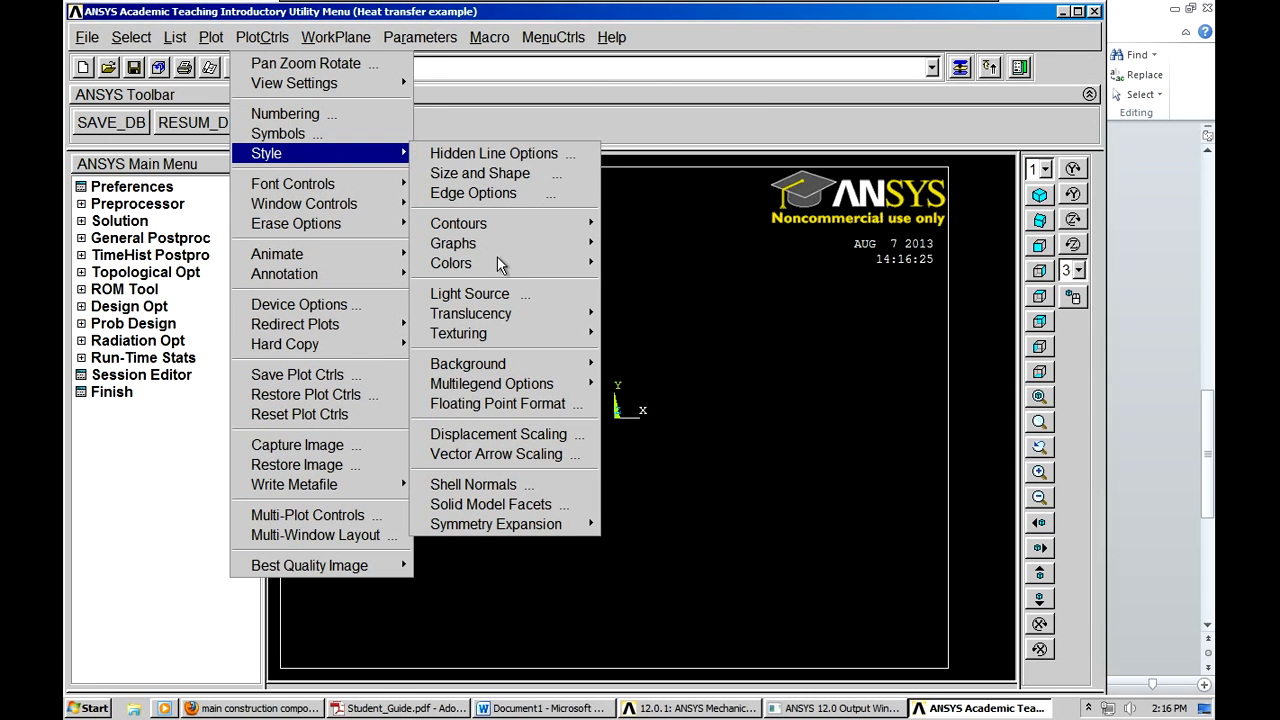
left_click(451, 263)
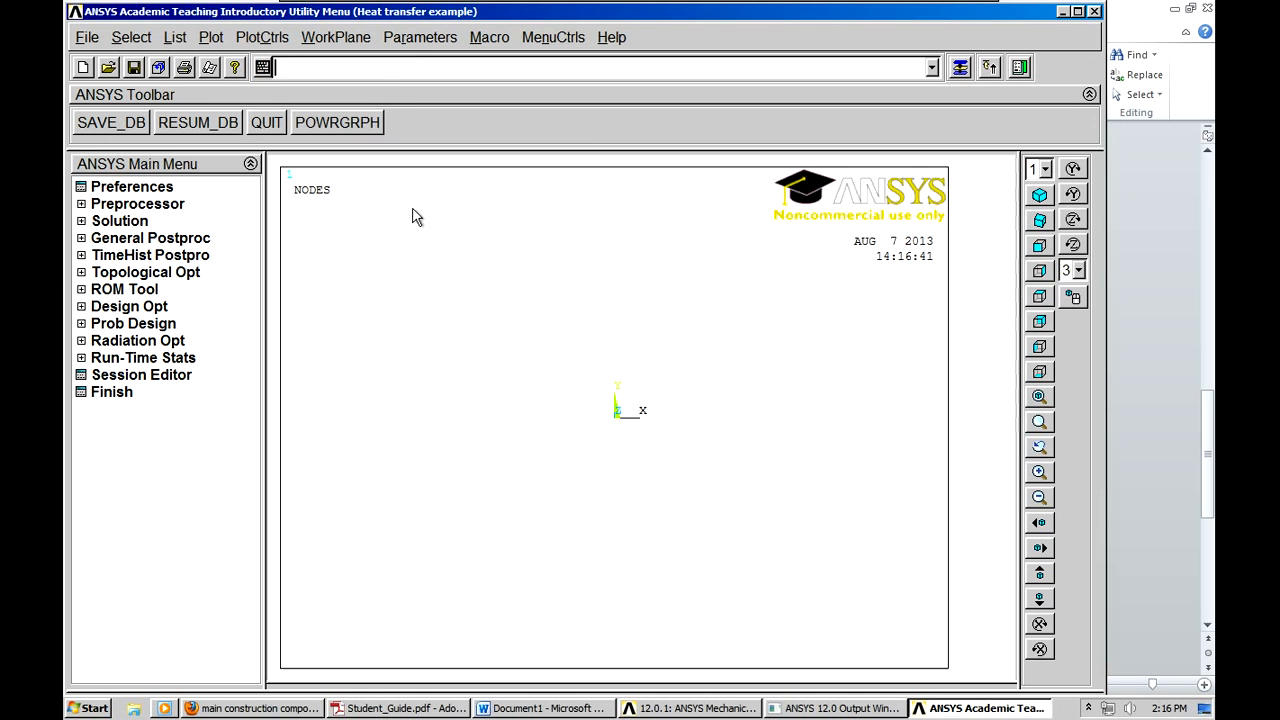
- Change the analysis title to 'Heat Transfer Tutorial' and replot to display it
left_click(86, 37)
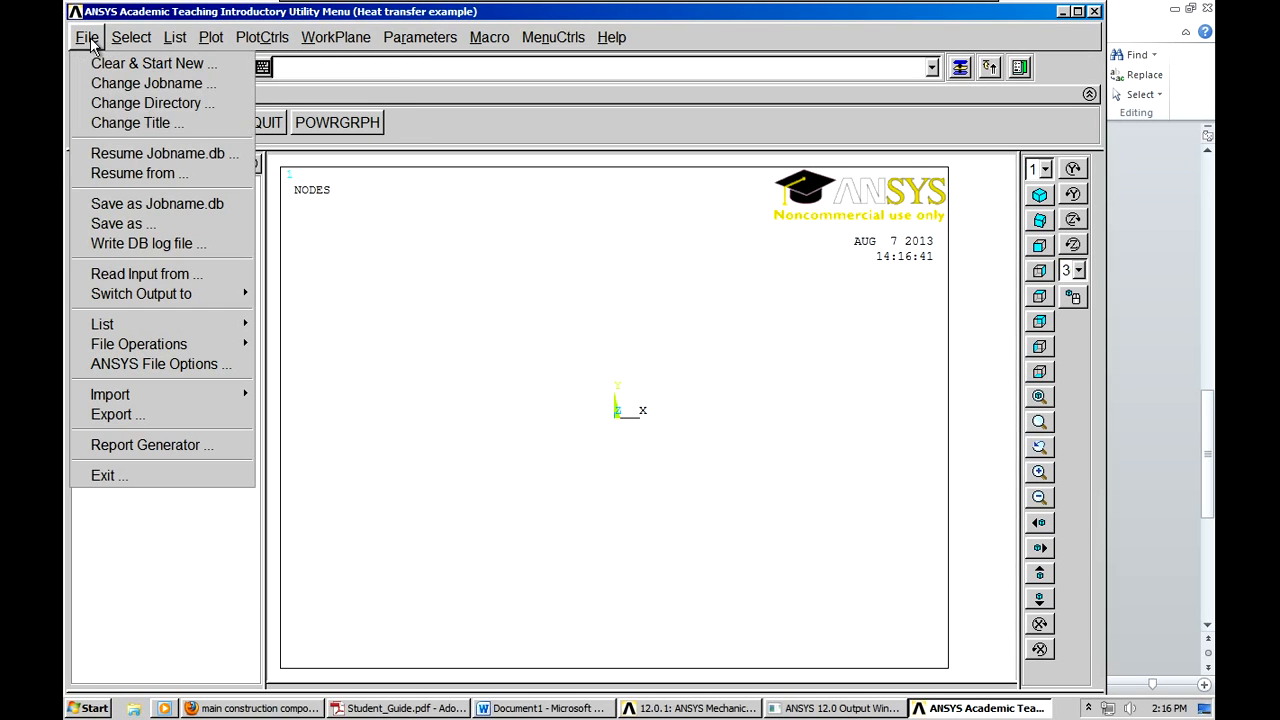
left_click(136, 122)
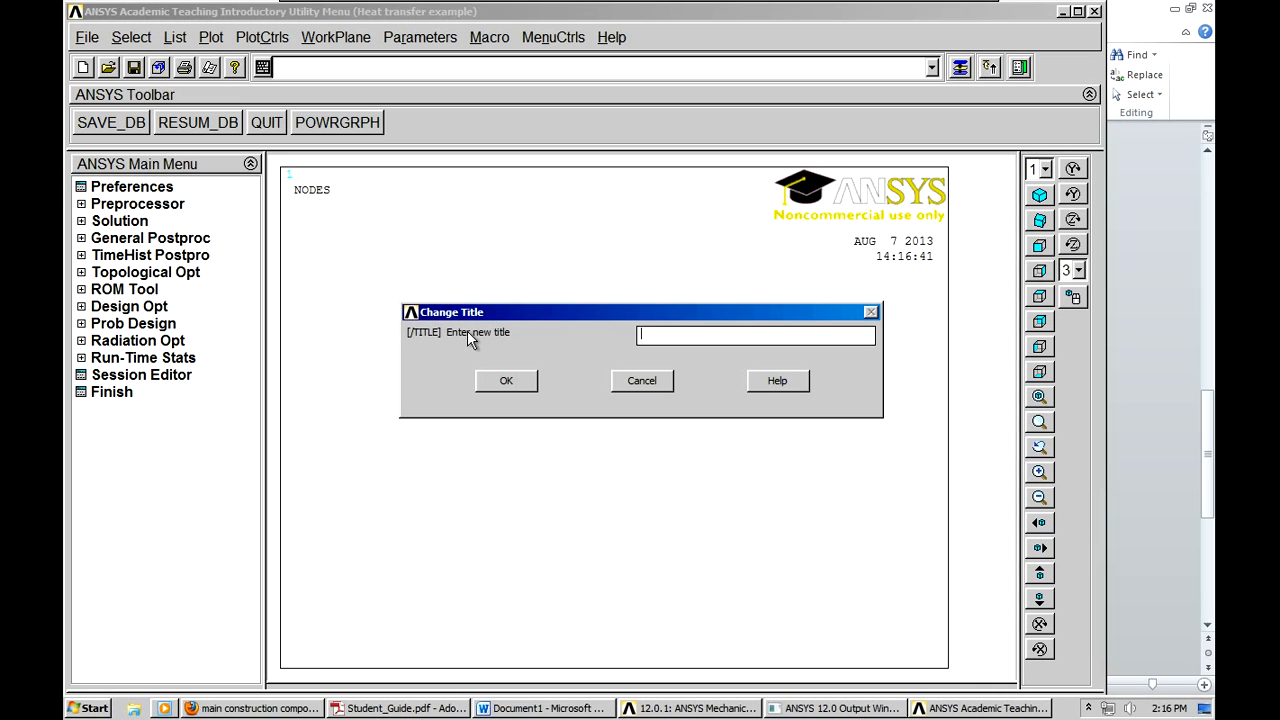
type("Heat Tran")
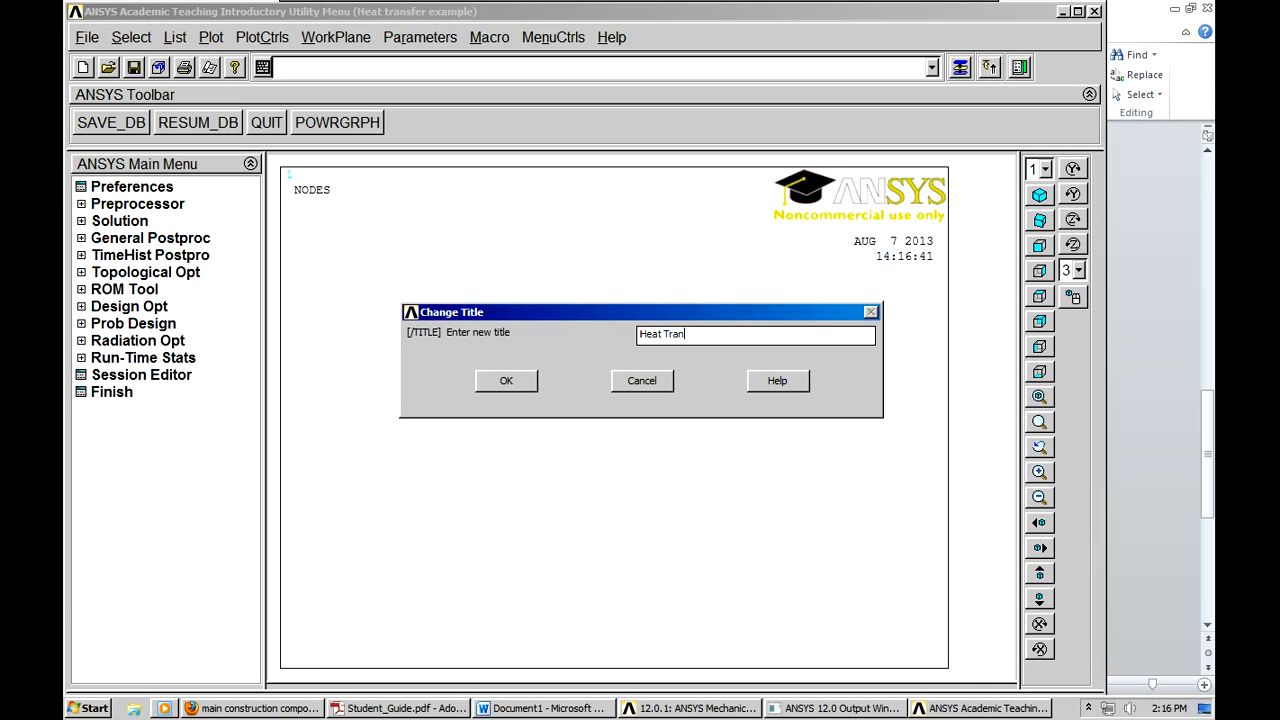
type("sfer T")
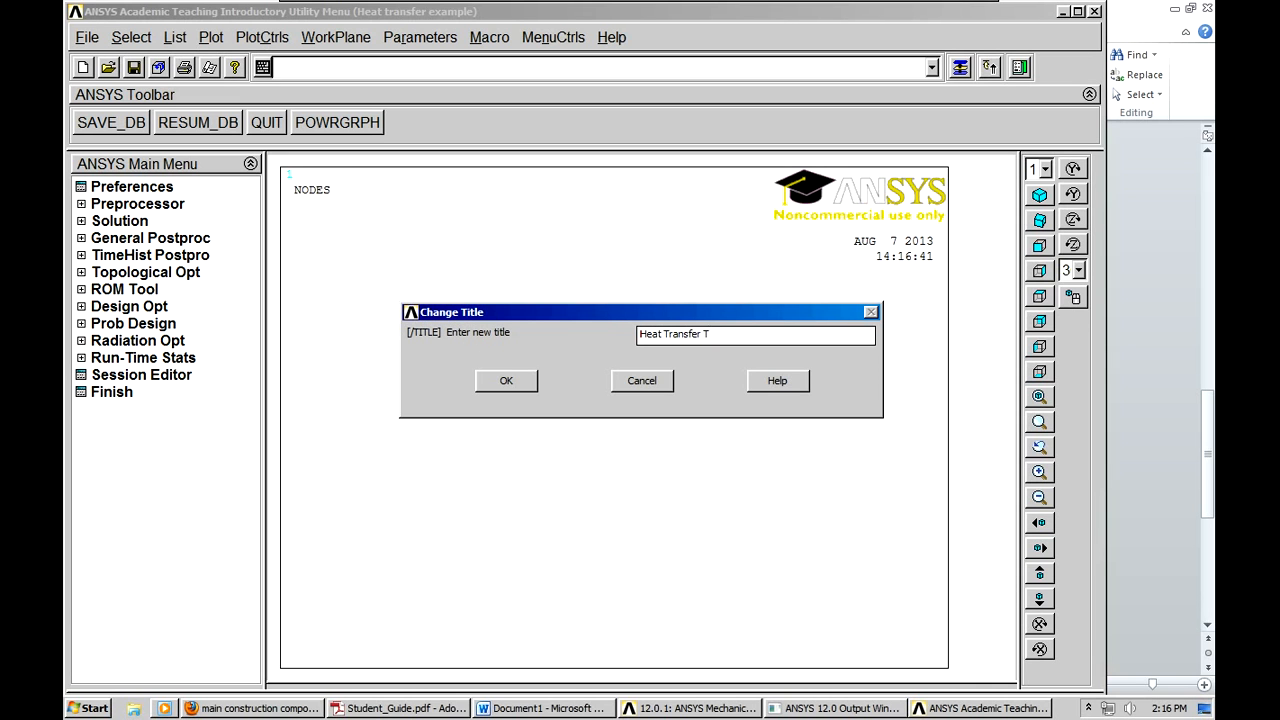
type("ut")
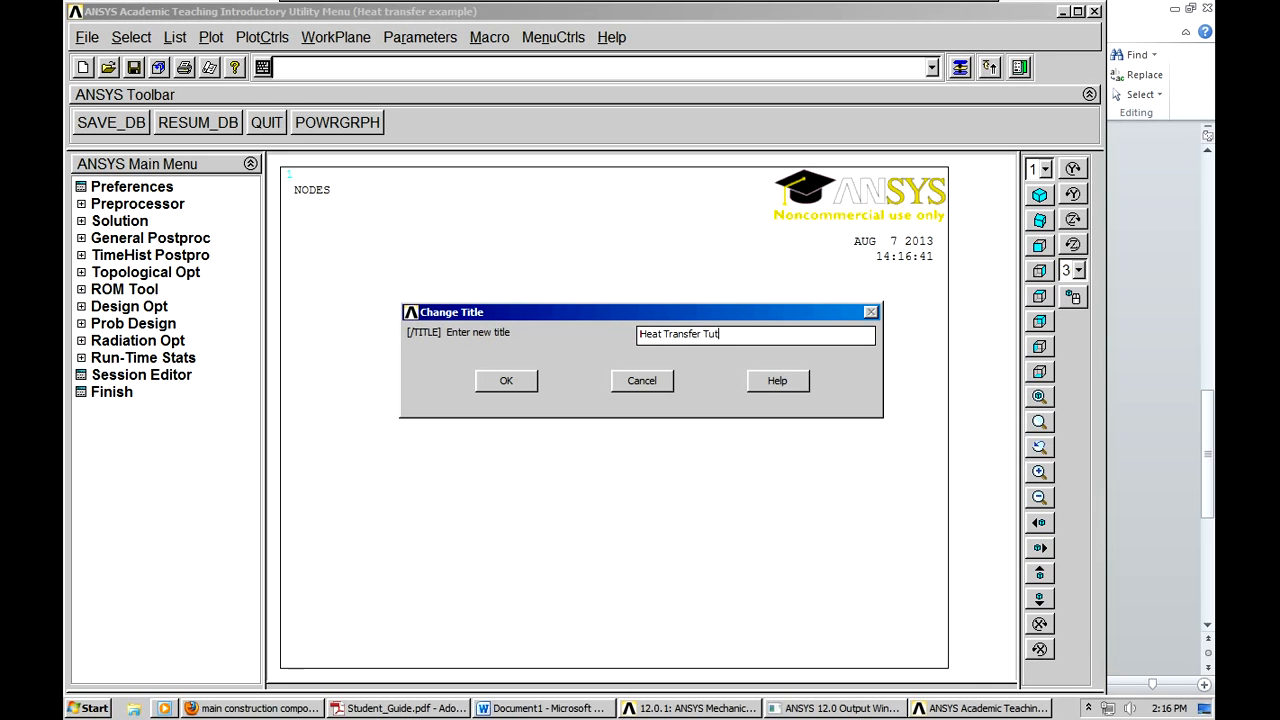
type("orial")
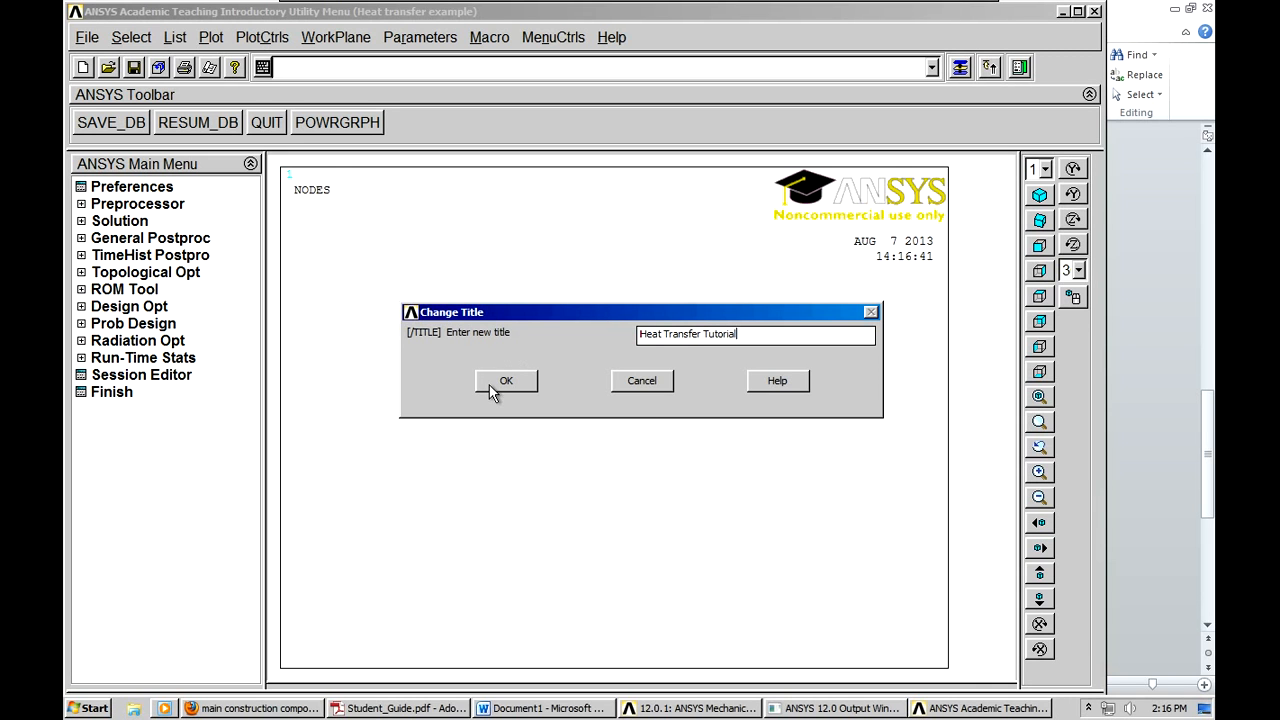
left_click(505, 380)
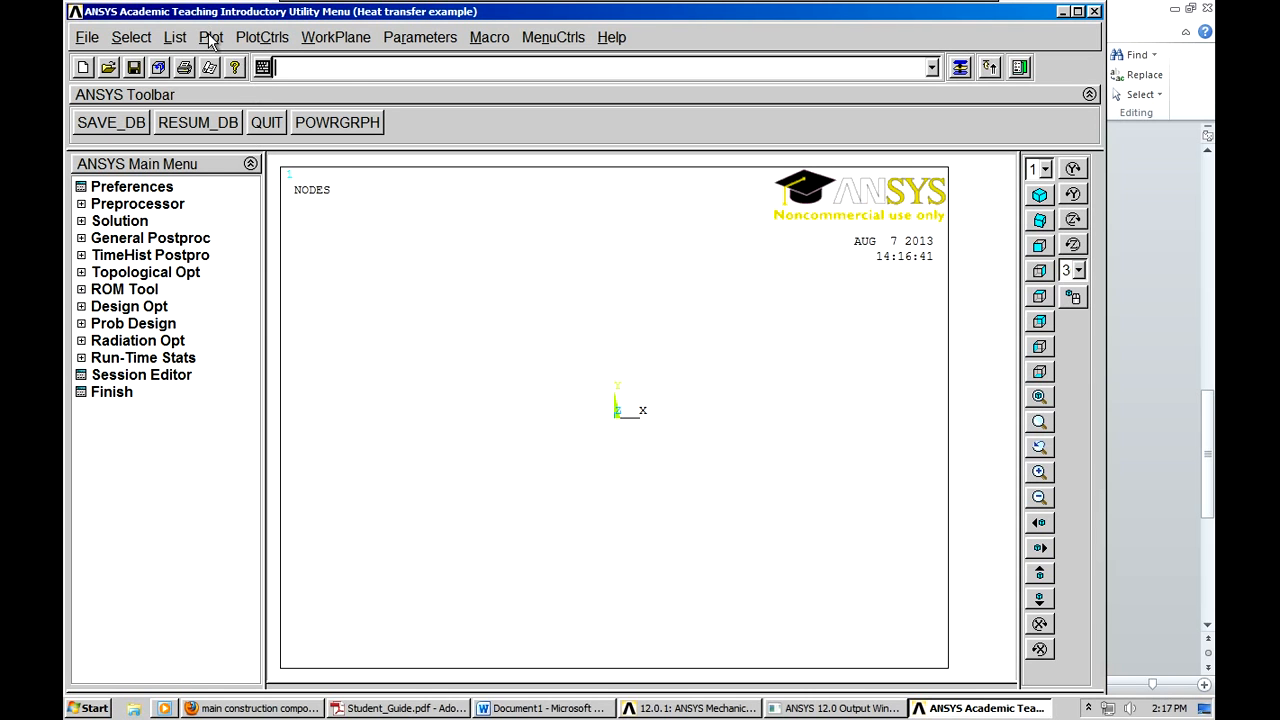
left_click(210, 67)
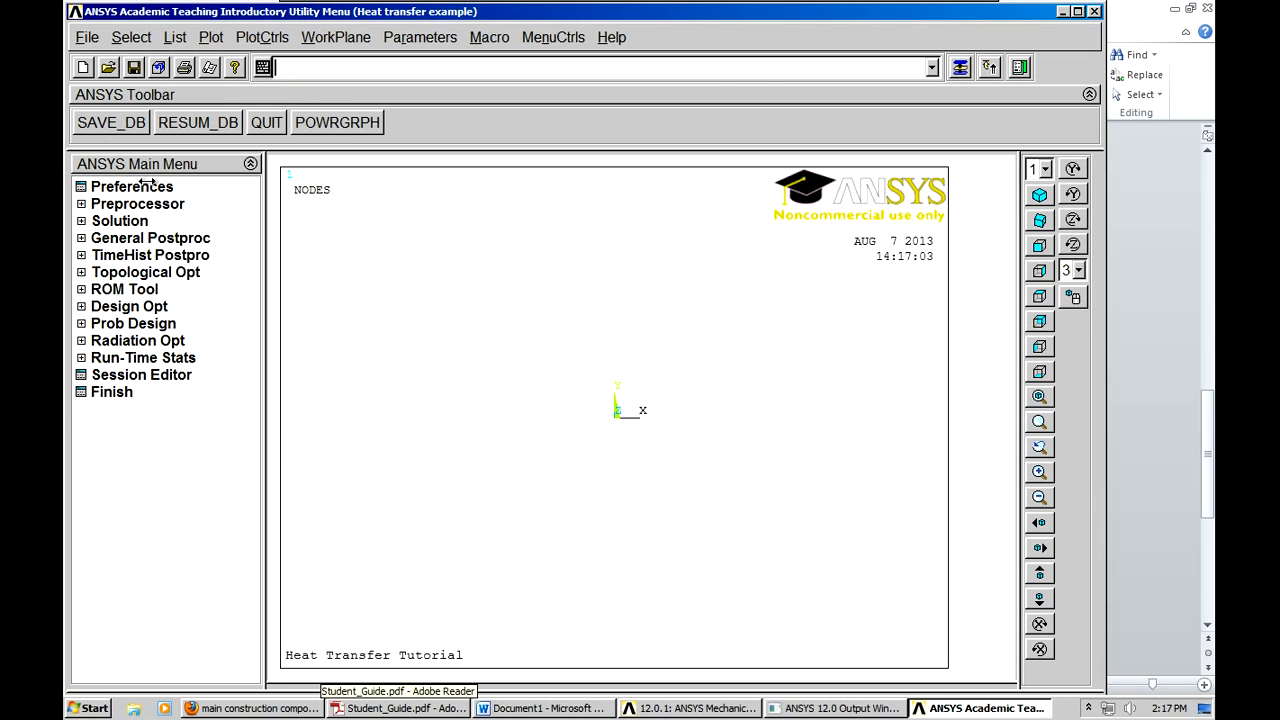
- Set the GUI preferences to filter for the Thermal discipline only
left_click(131, 186)
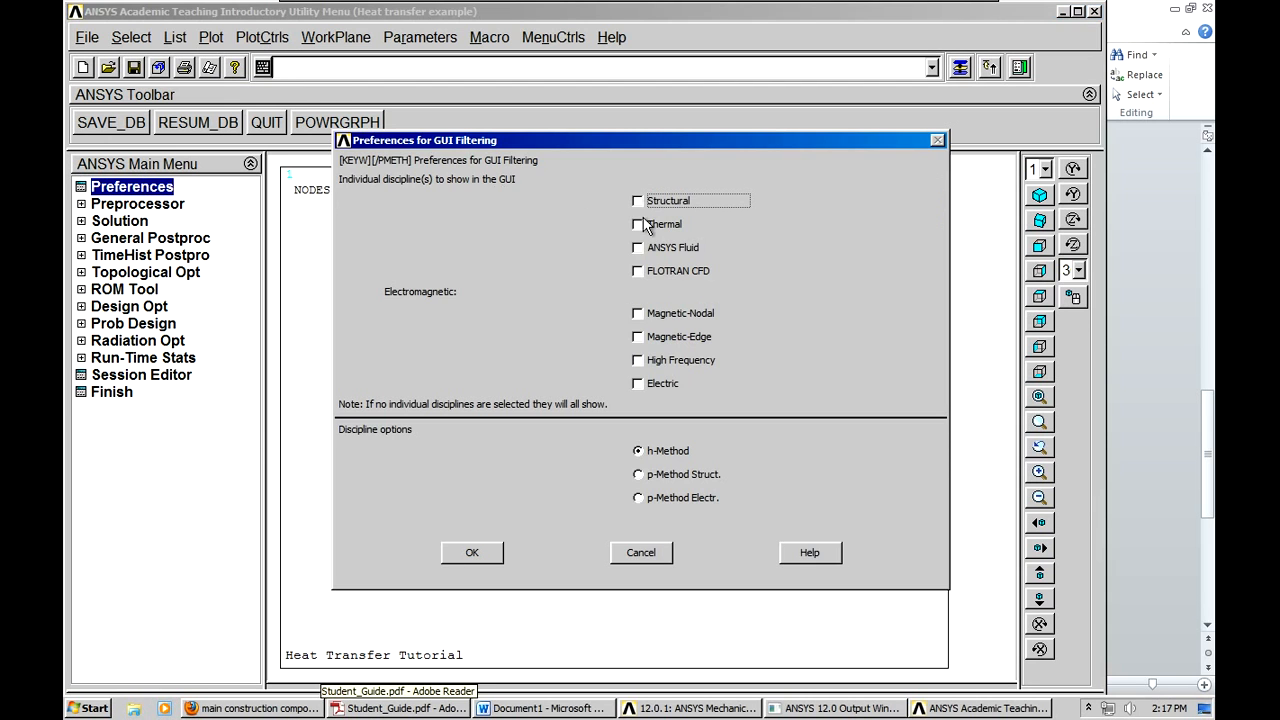
left_click(637, 224)
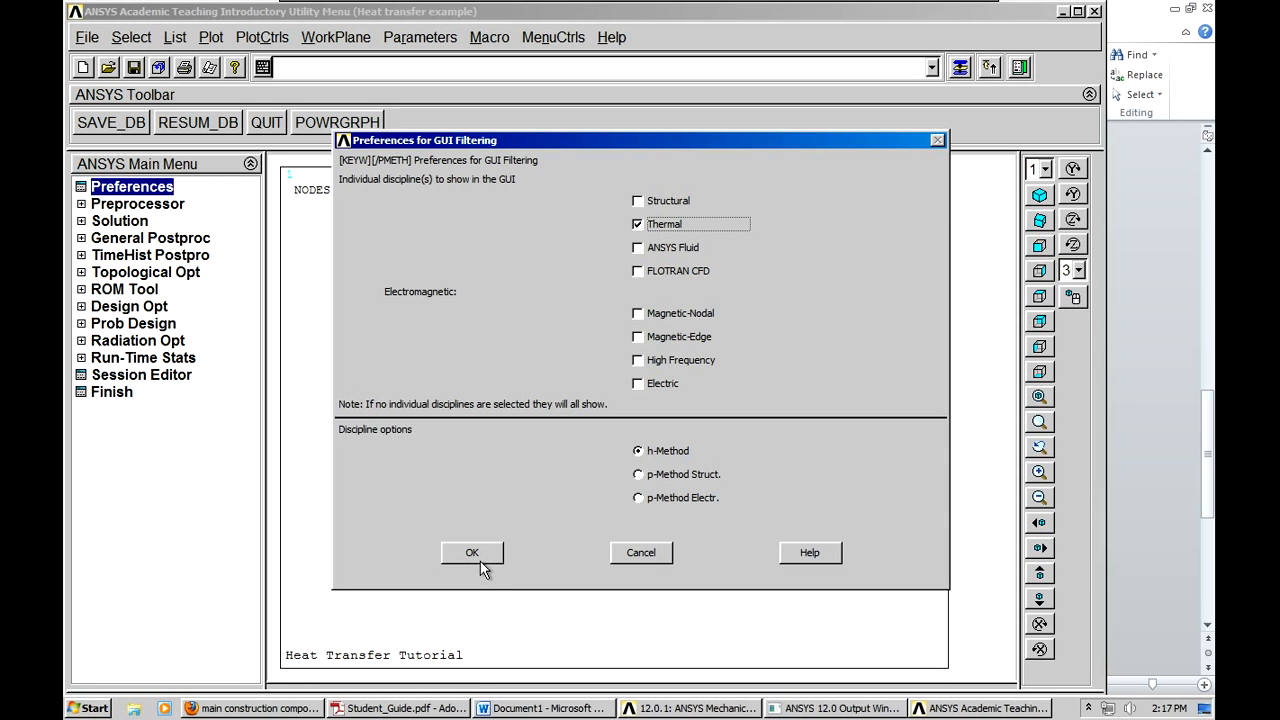
left_click(471, 552)
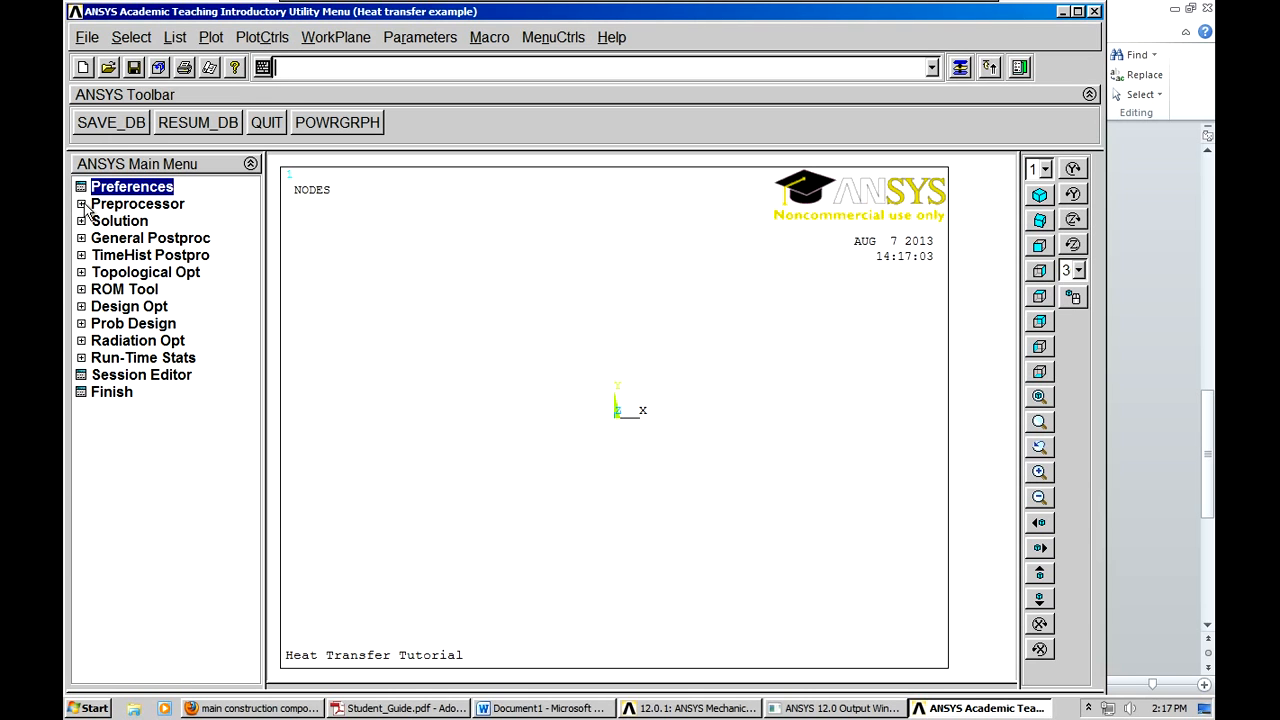
- Add element type 1 as Solid 8node 77 (PLANE77) and close the Element Types list
left_click(137, 203)
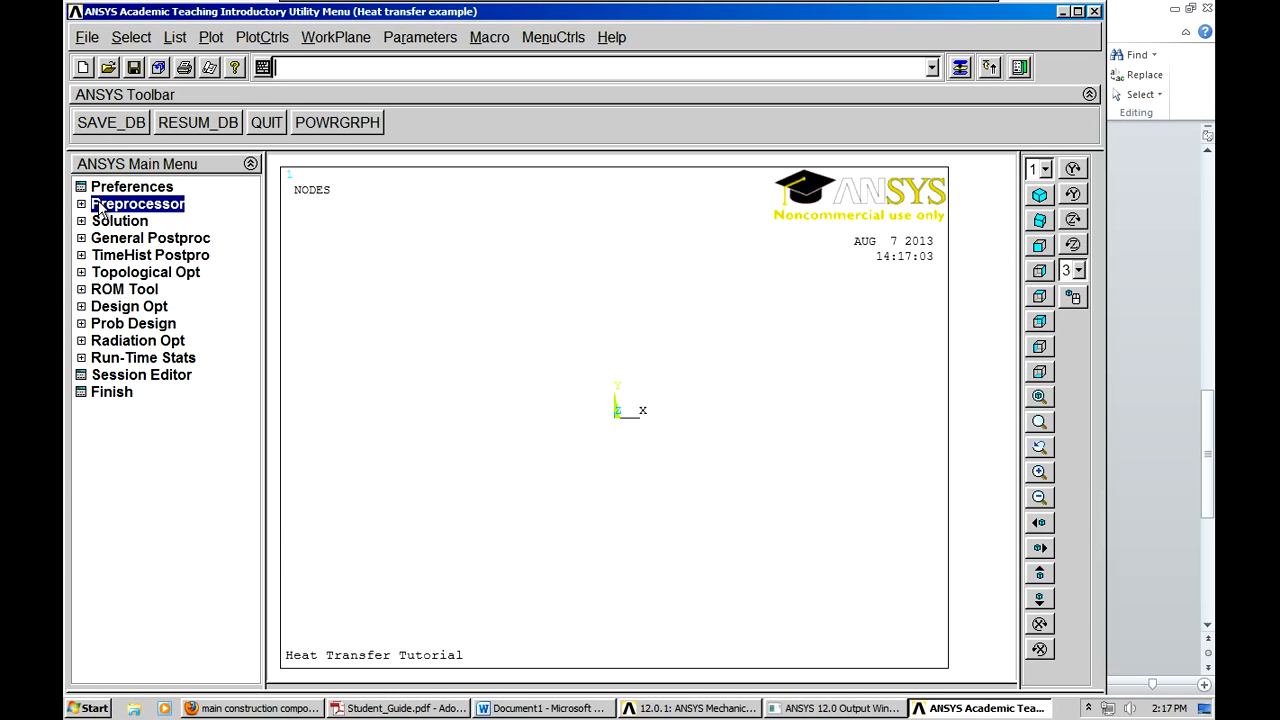
left_click(137, 203)
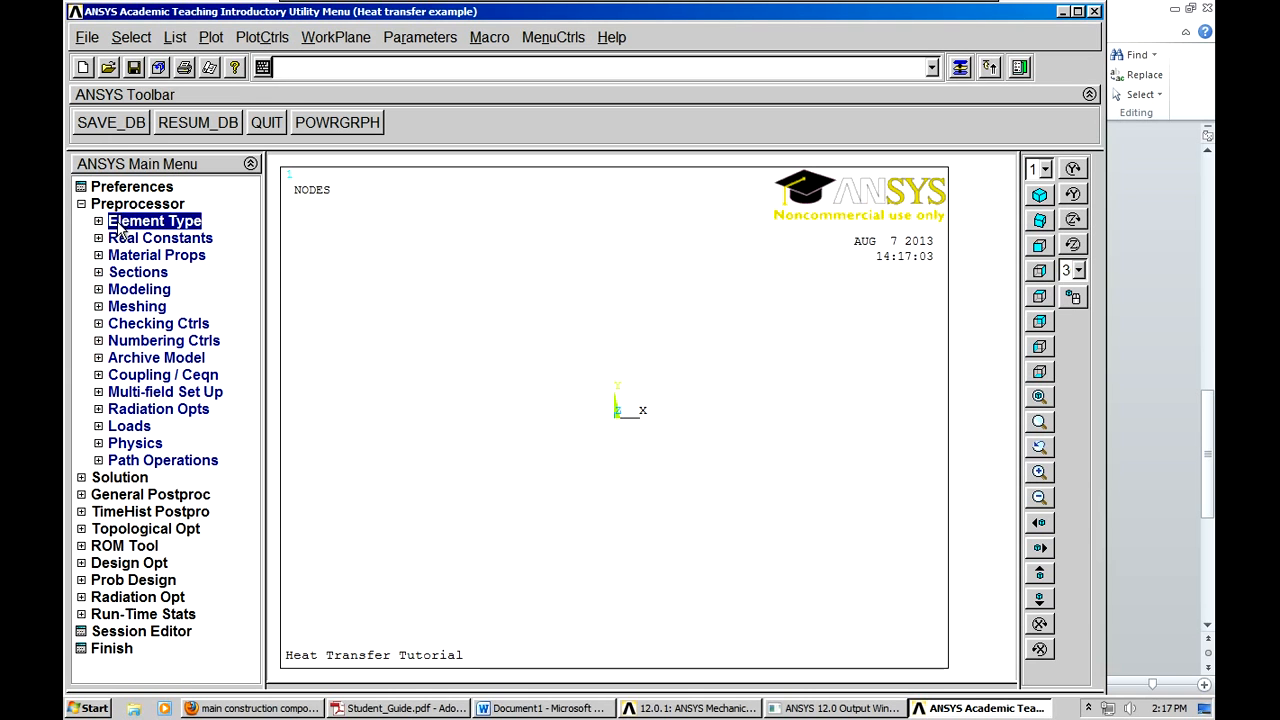
left_click(155, 220)
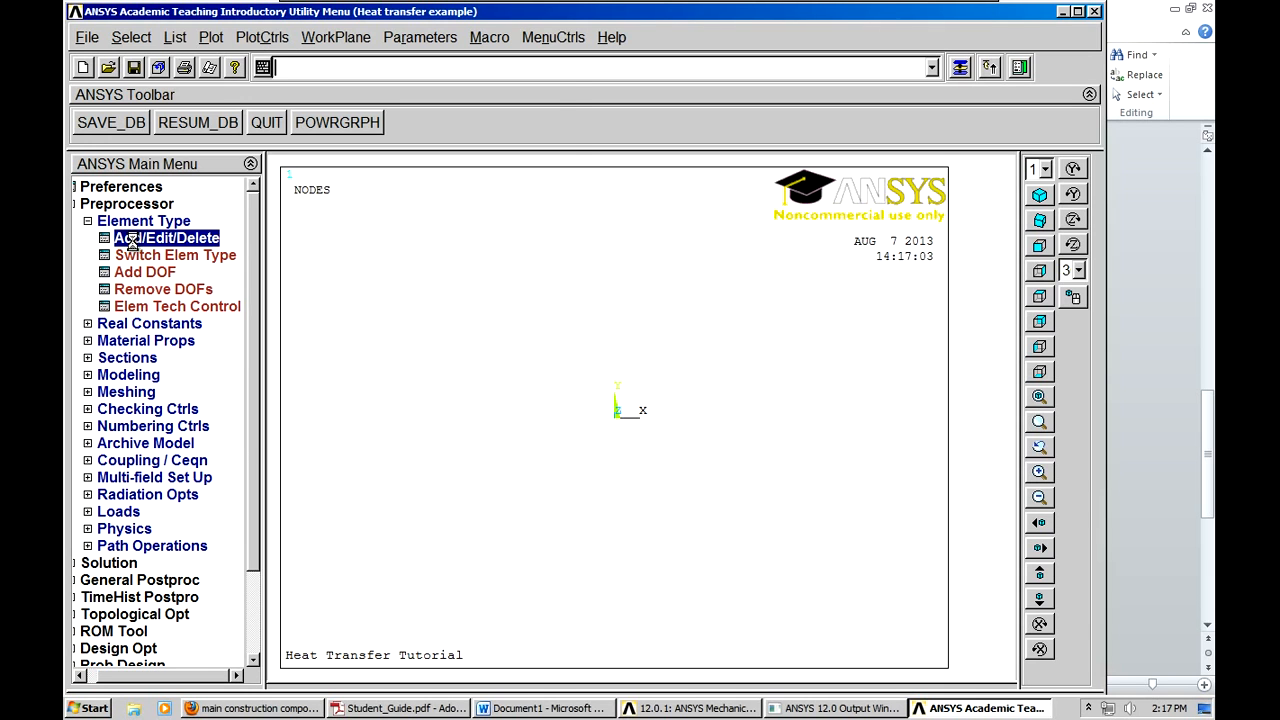
left_click(166, 238)
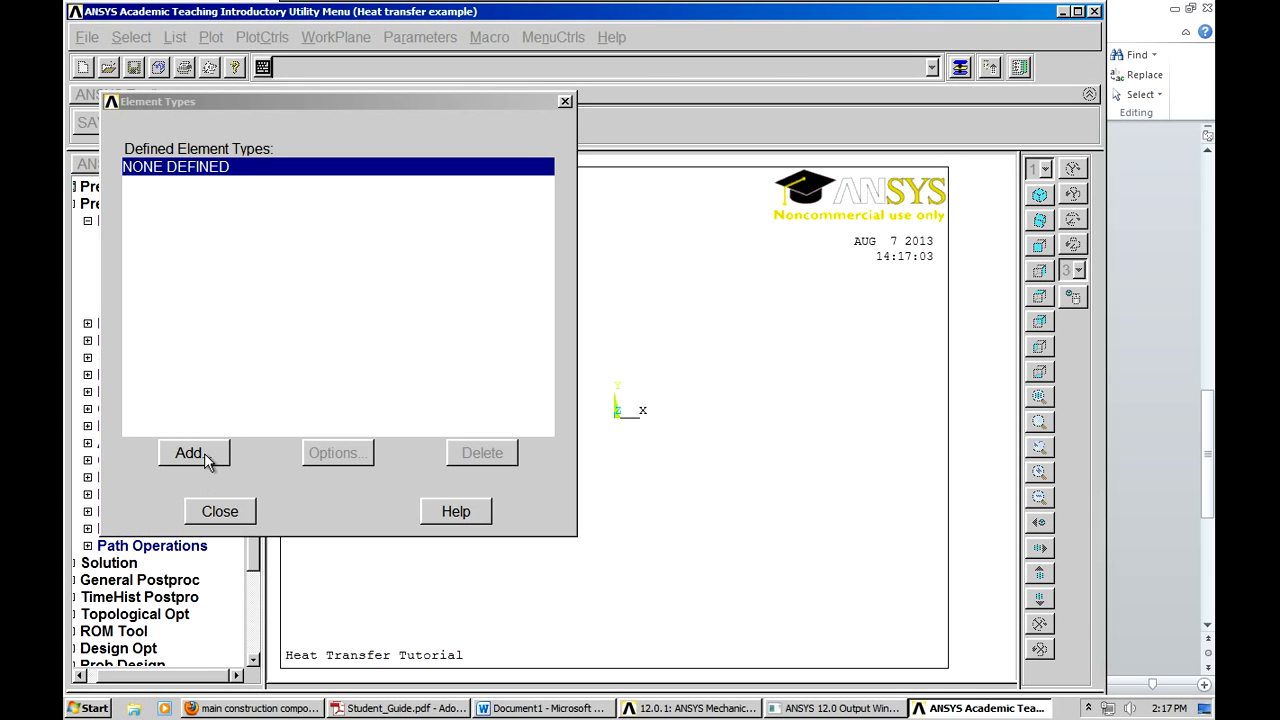
left_click(193, 452)
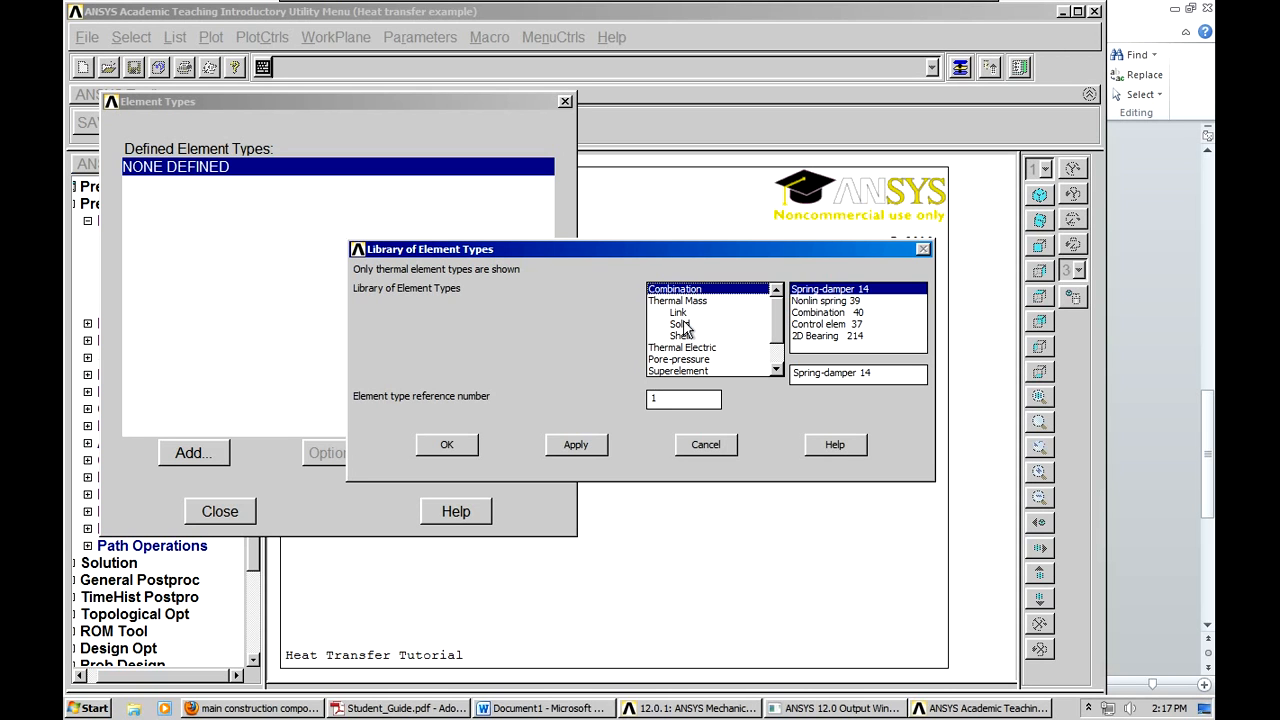
left_click(678, 312)
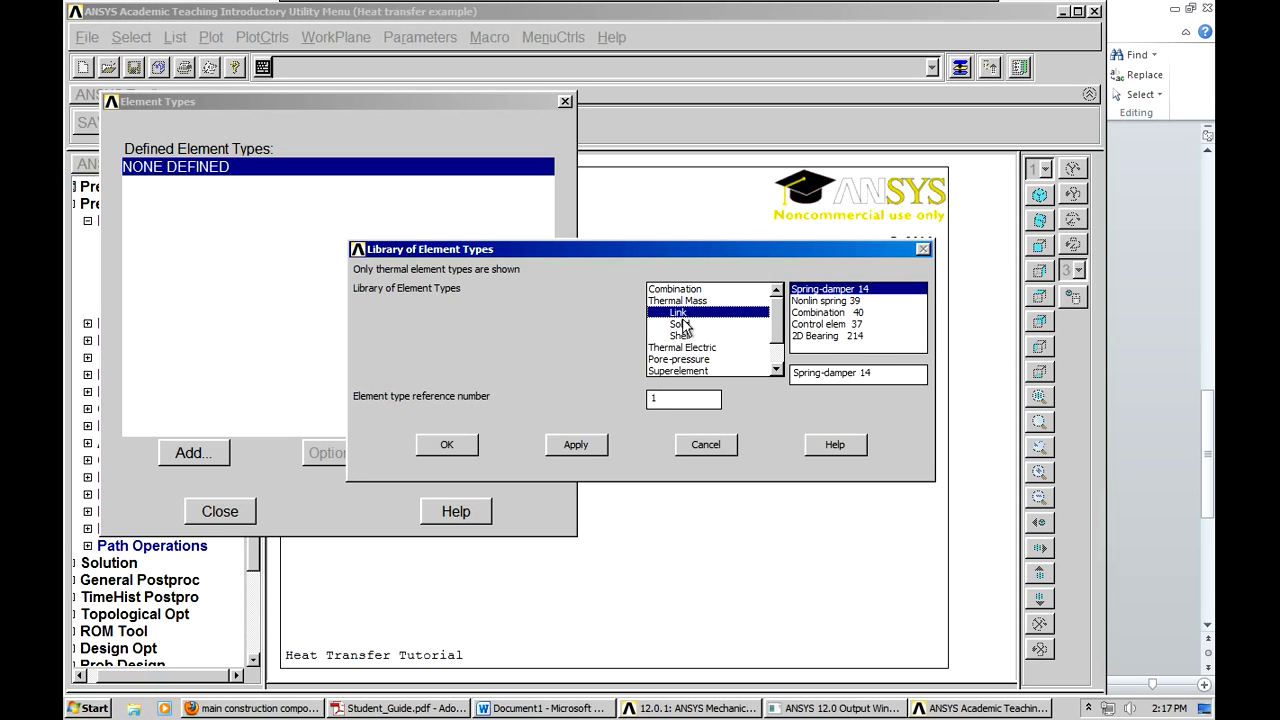
left_click(679, 323)
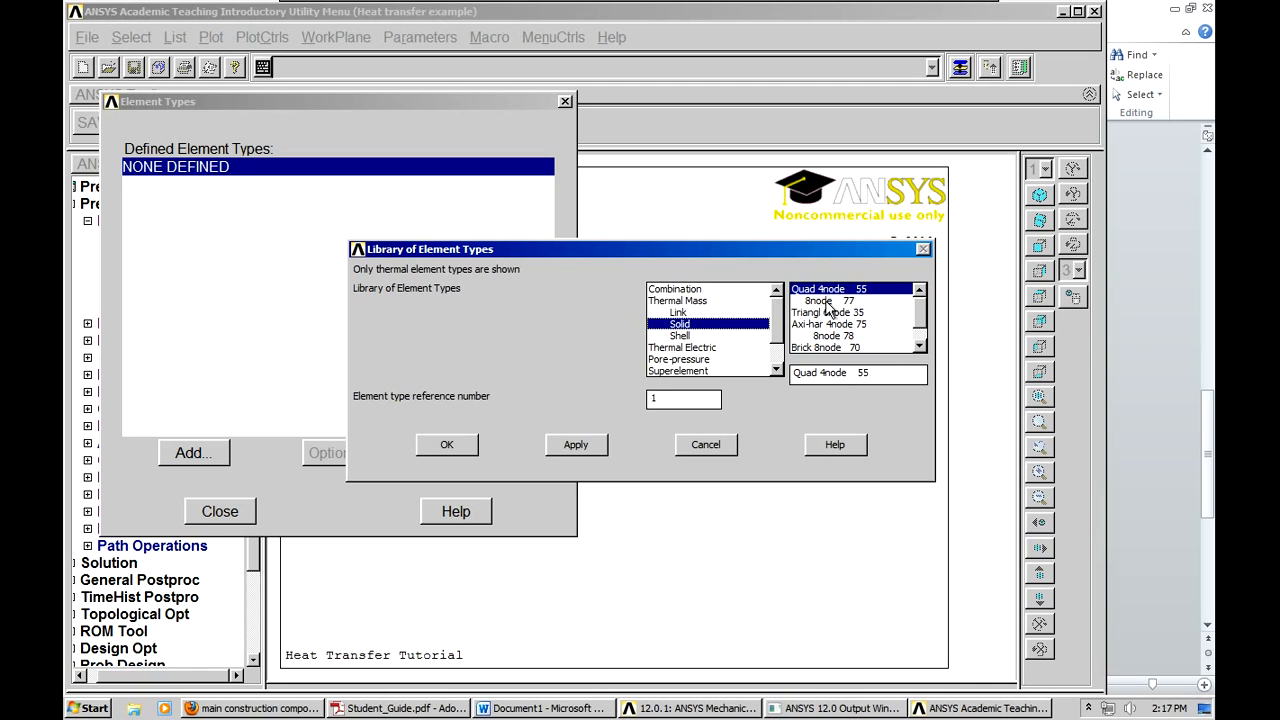
left_click(818, 300)
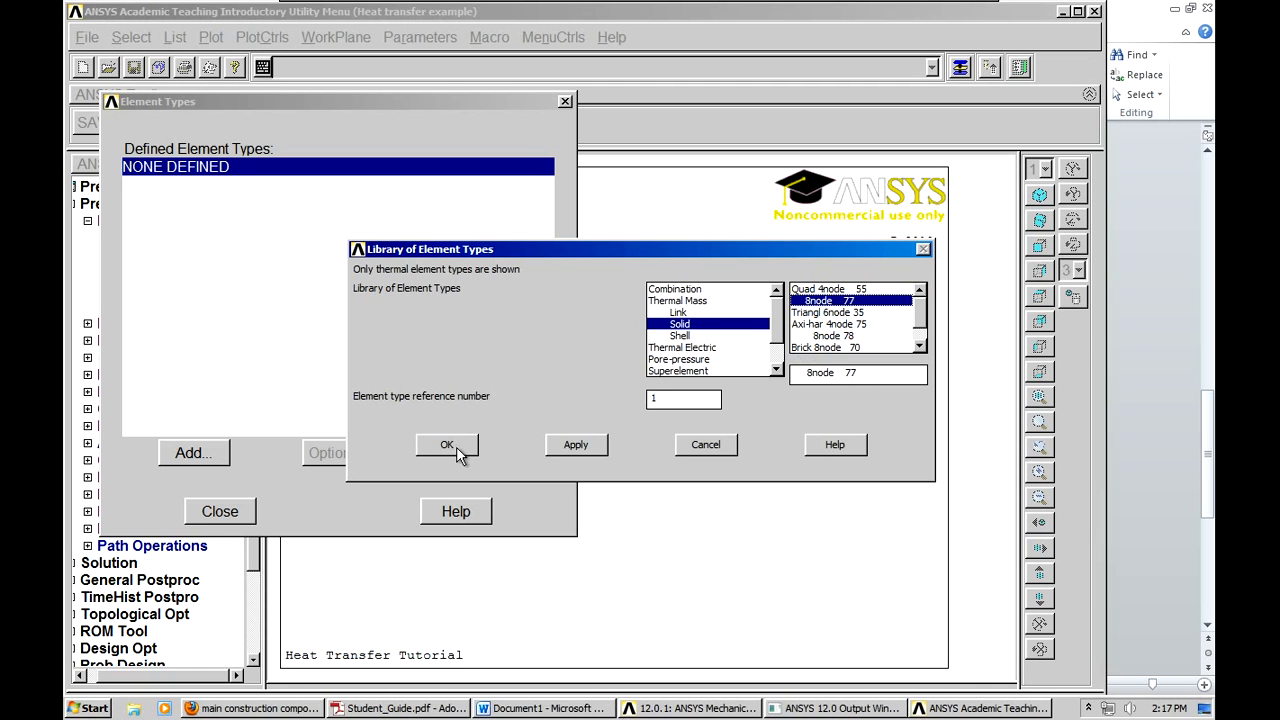
left_click(447, 444)
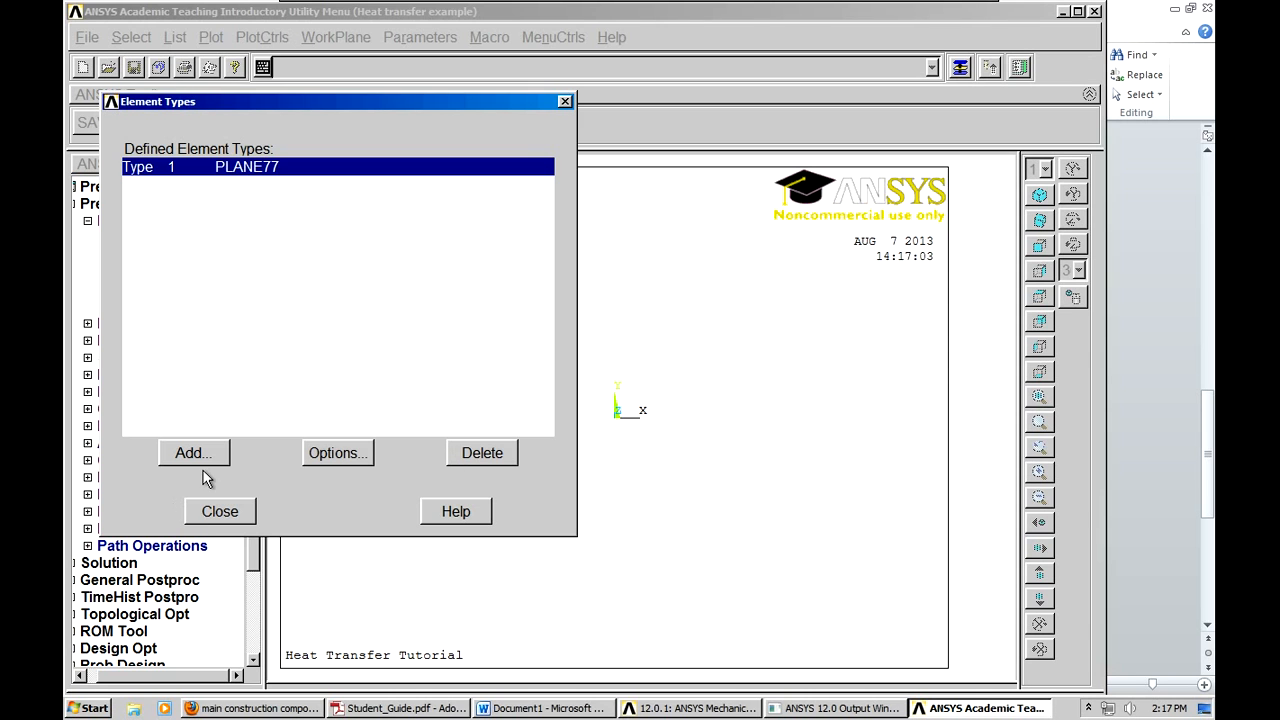
left_click(220, 511)
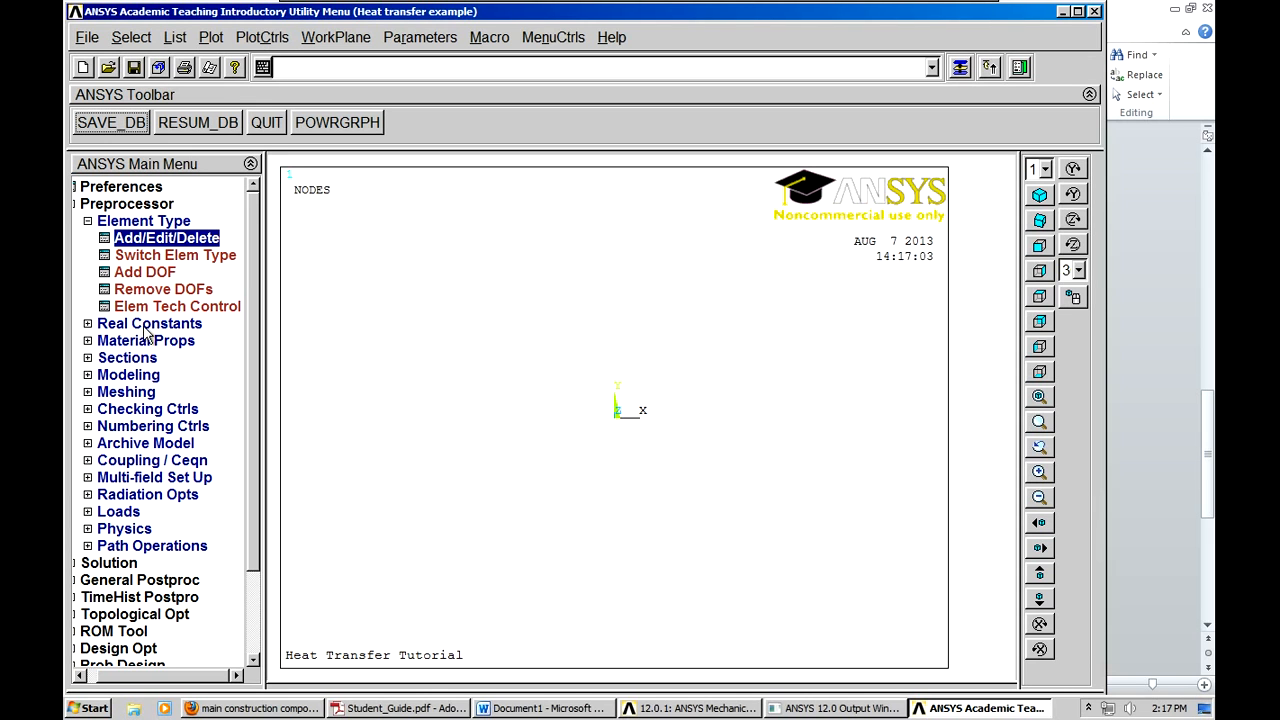
left_click(149, 323)
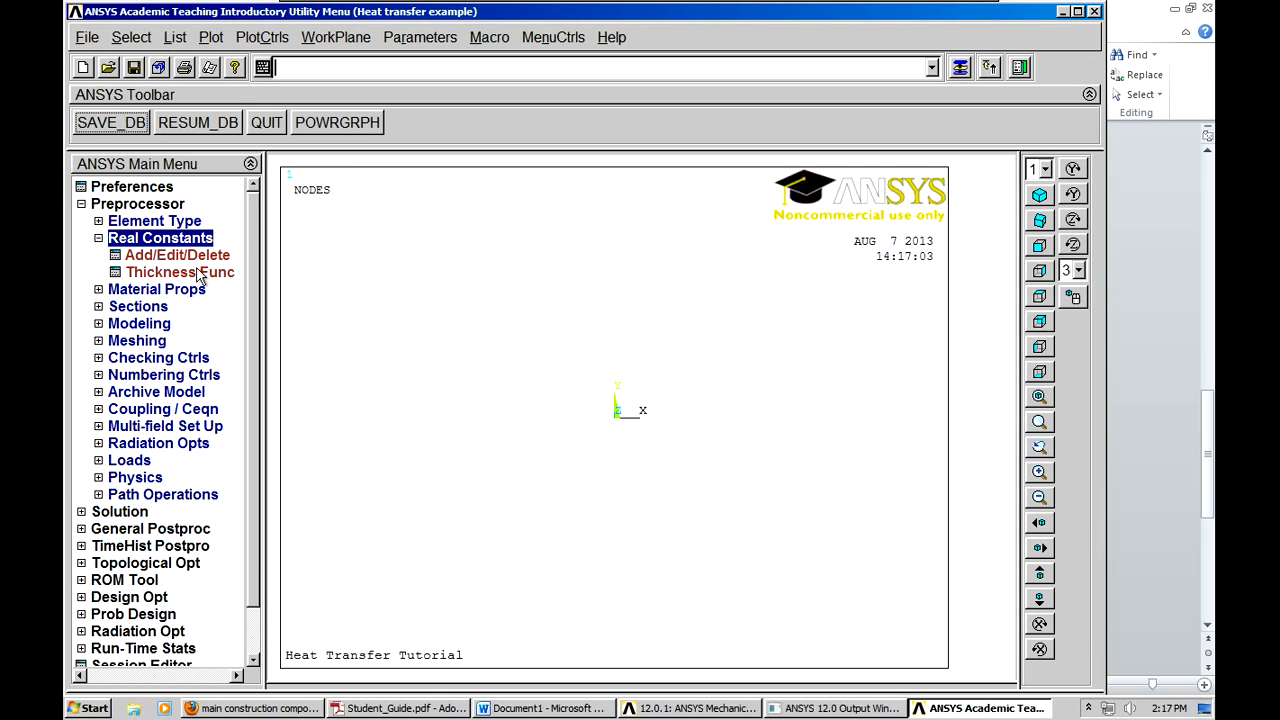
left_click(178, 254)
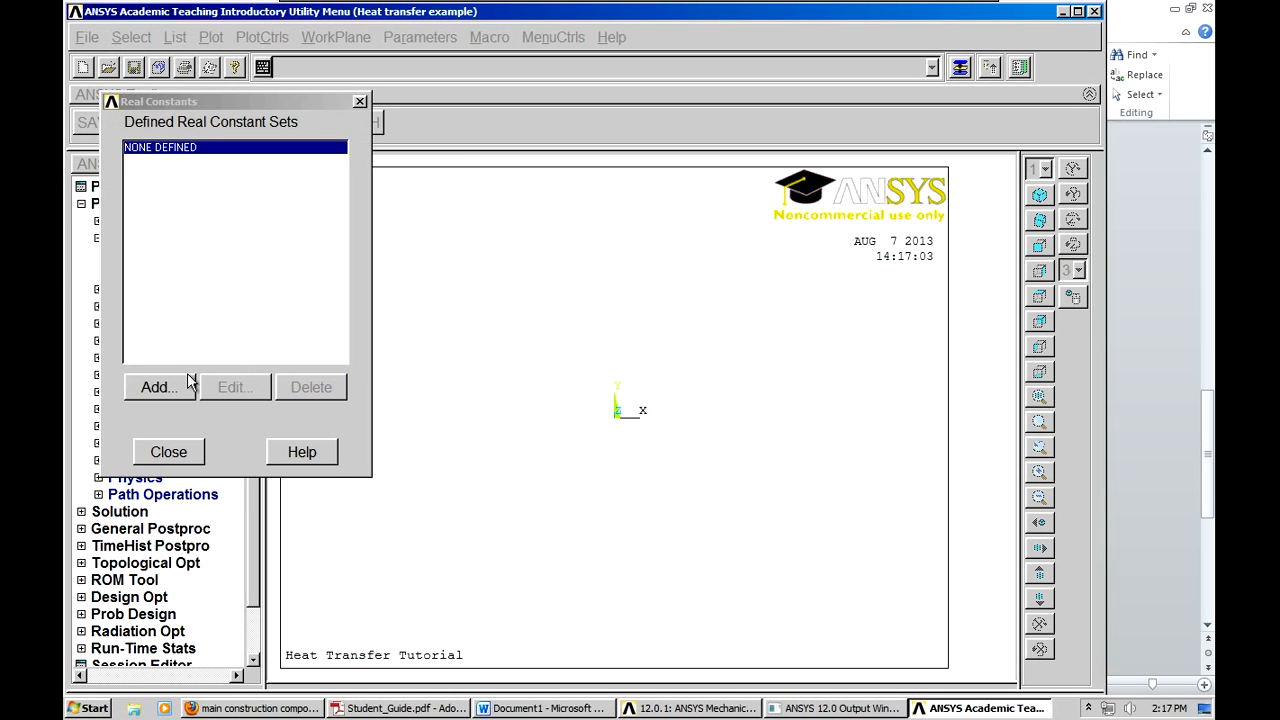
left_click(158, 387)
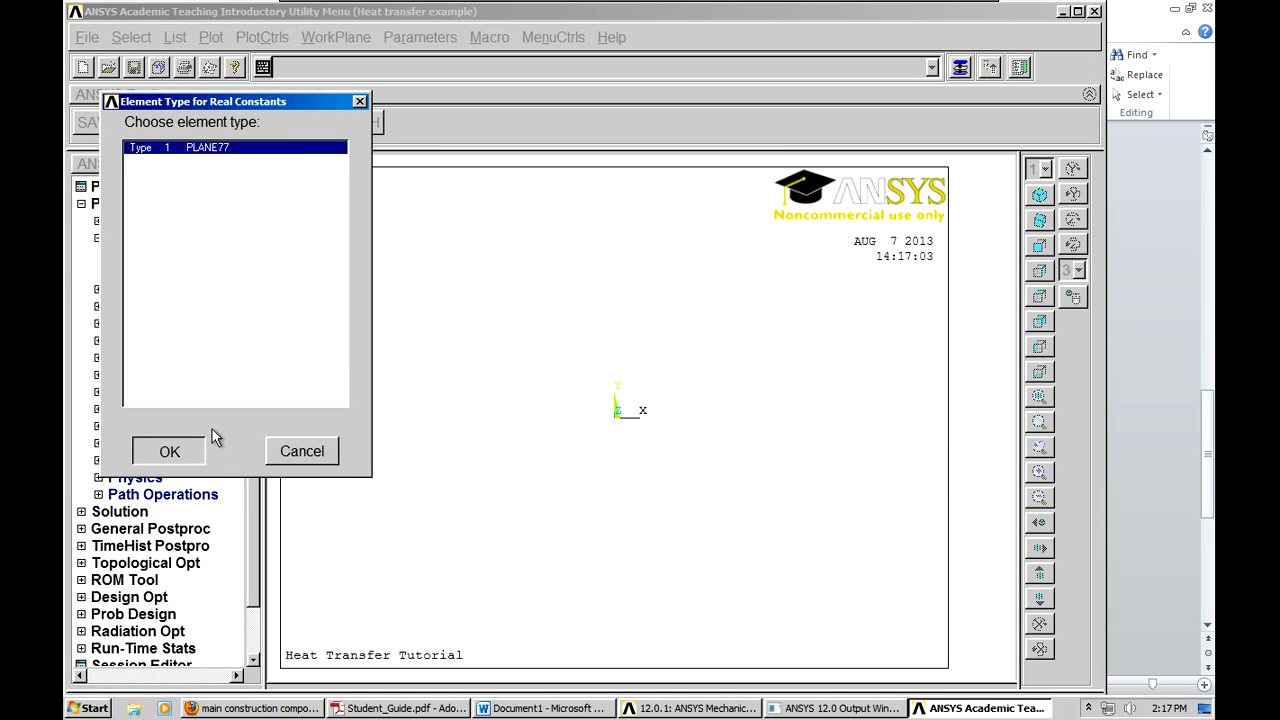
left_click(169, 451)
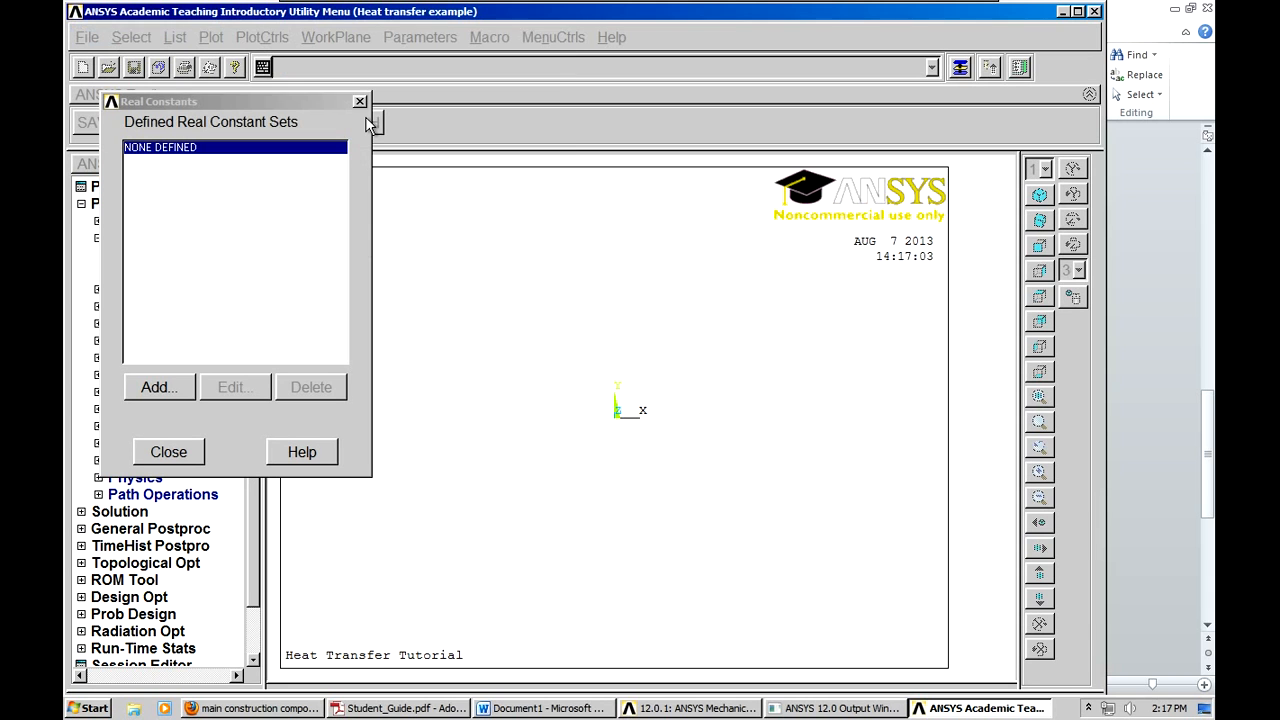
left_click(168, 452)
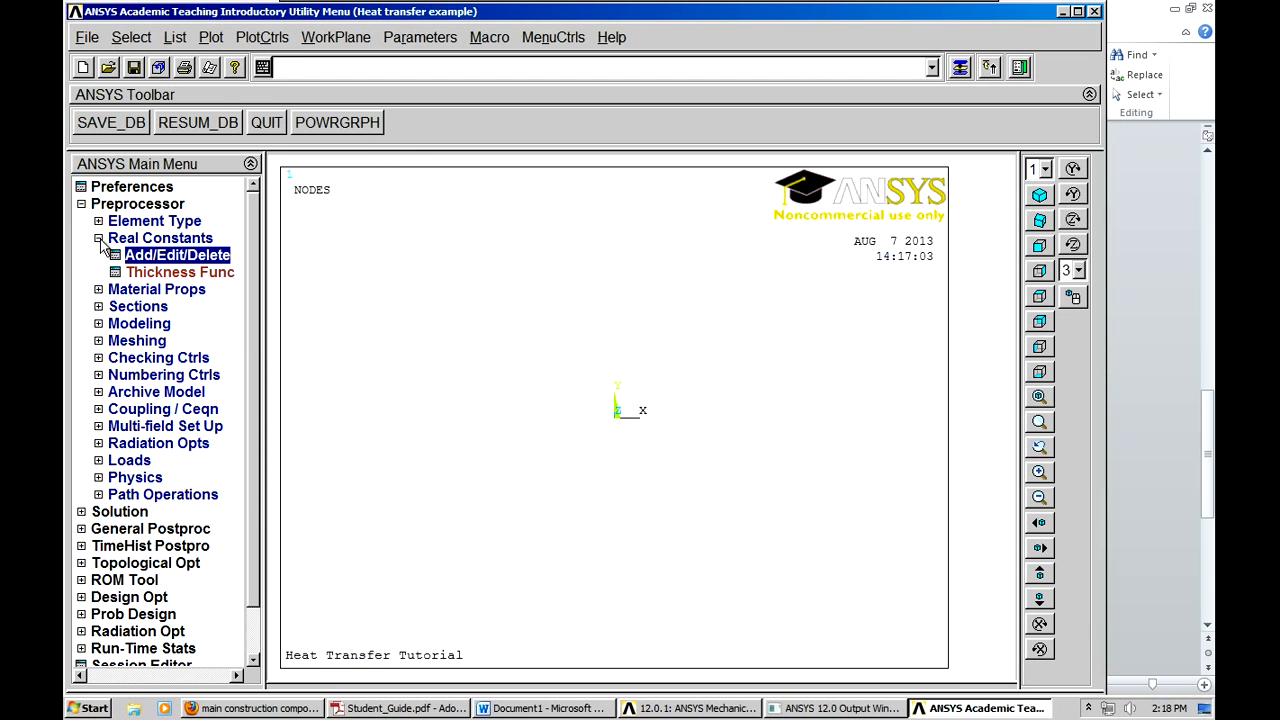
left_click(98, 237)
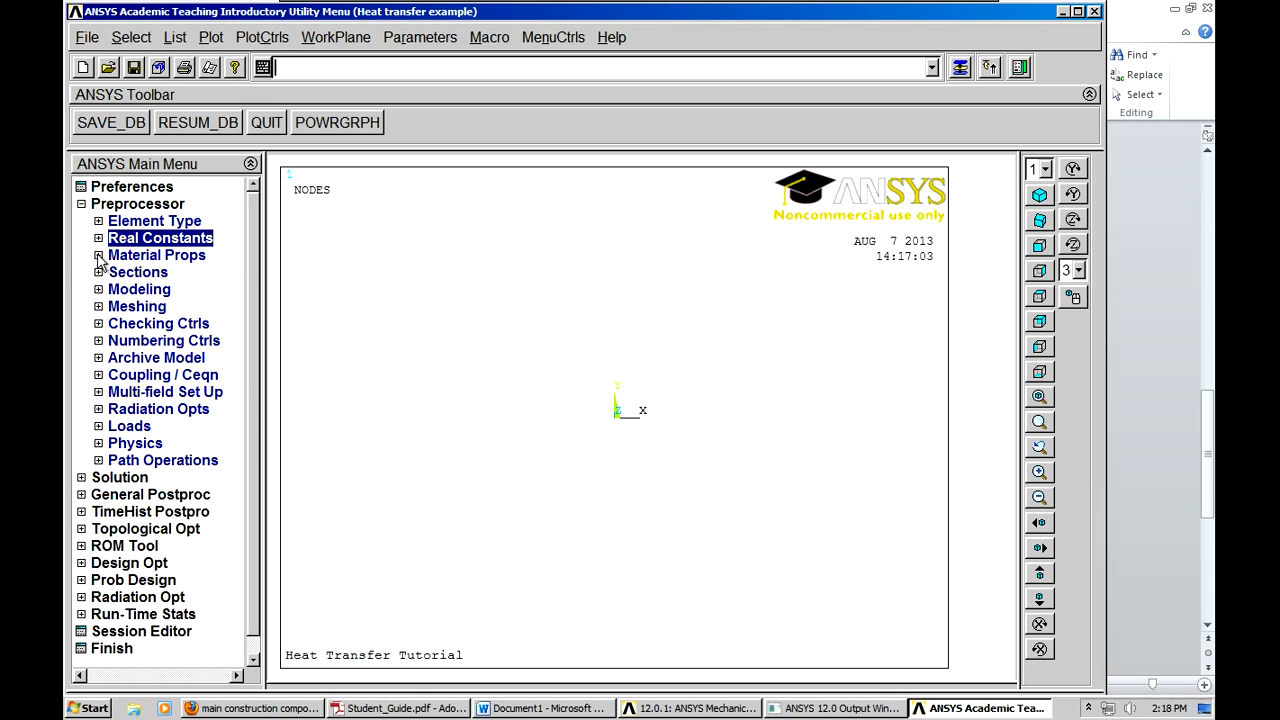
- Define material 1 with isotropic thermal conductivity KXX = 25, then close Material Models
left_click(157, 255)
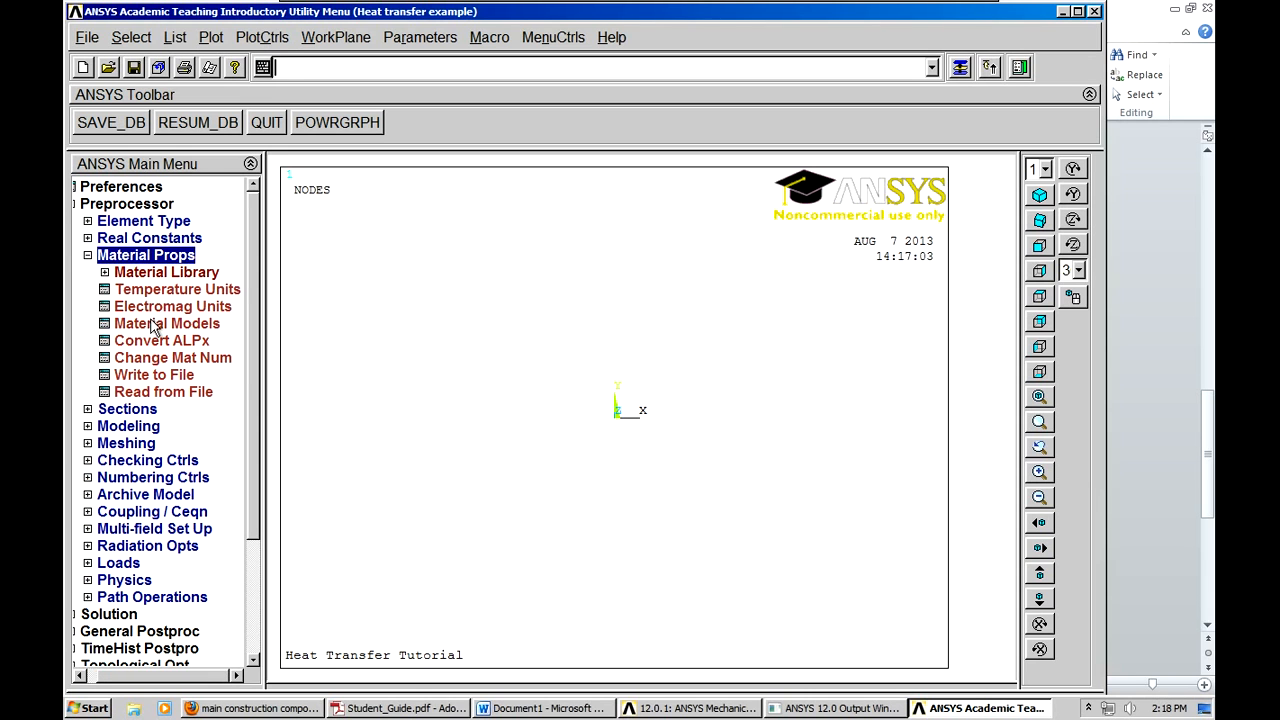
left_click(167, 323)
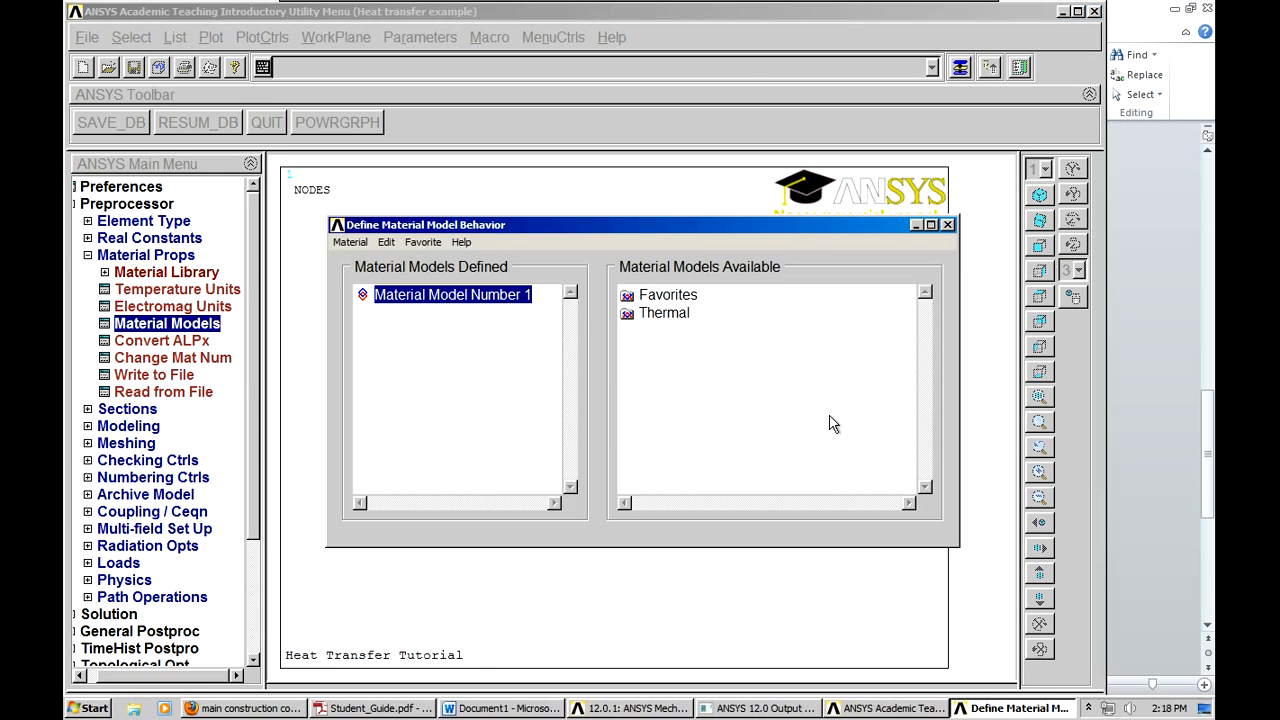
left_click(663, 313)
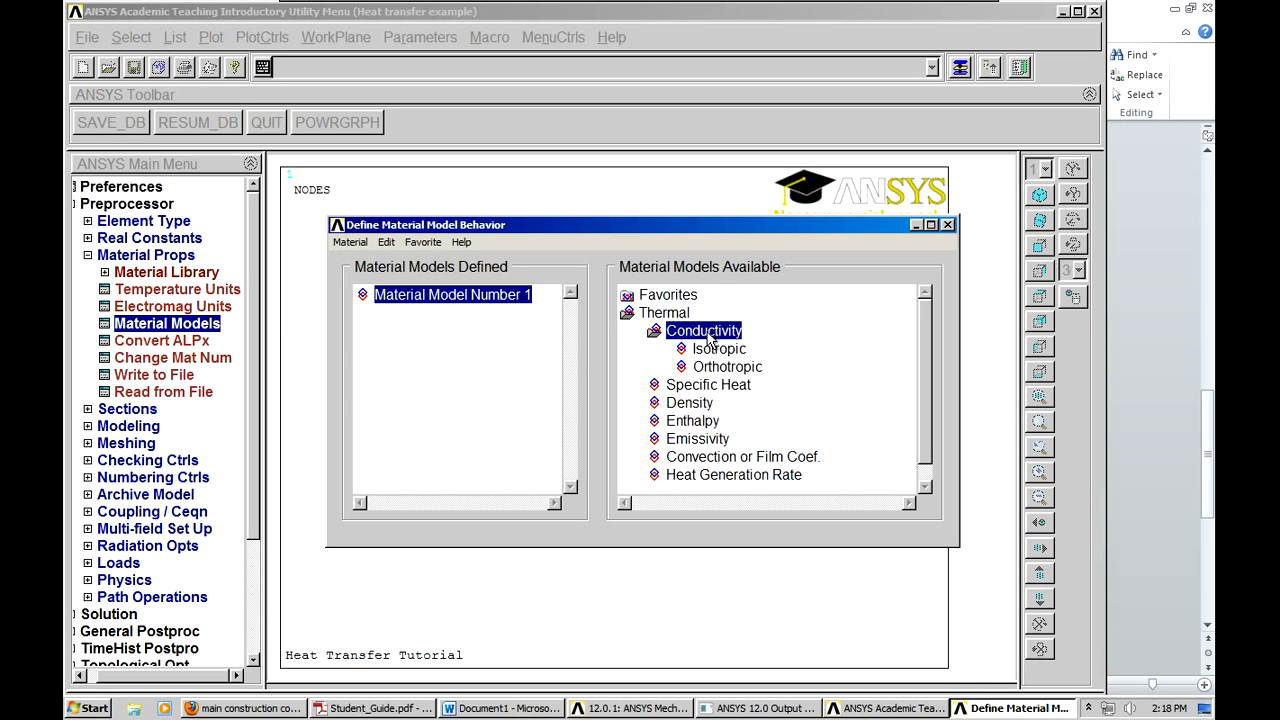
double_click(718, 348)
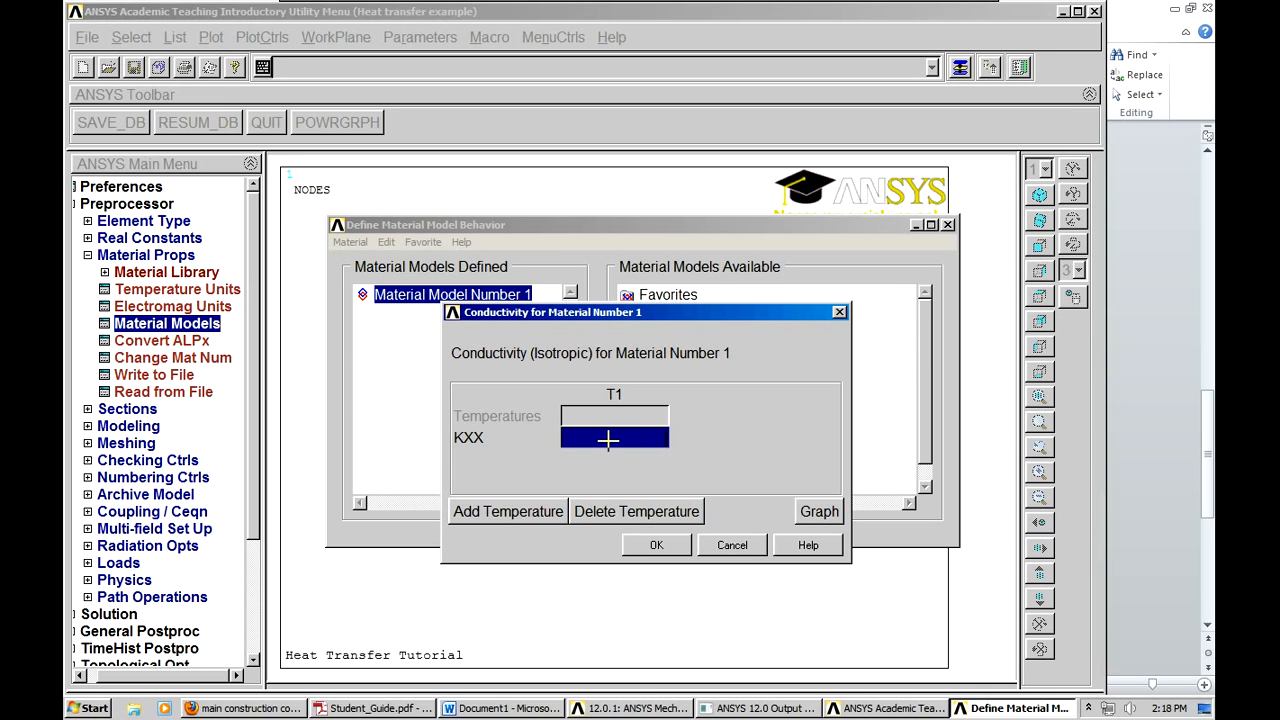
type("25")
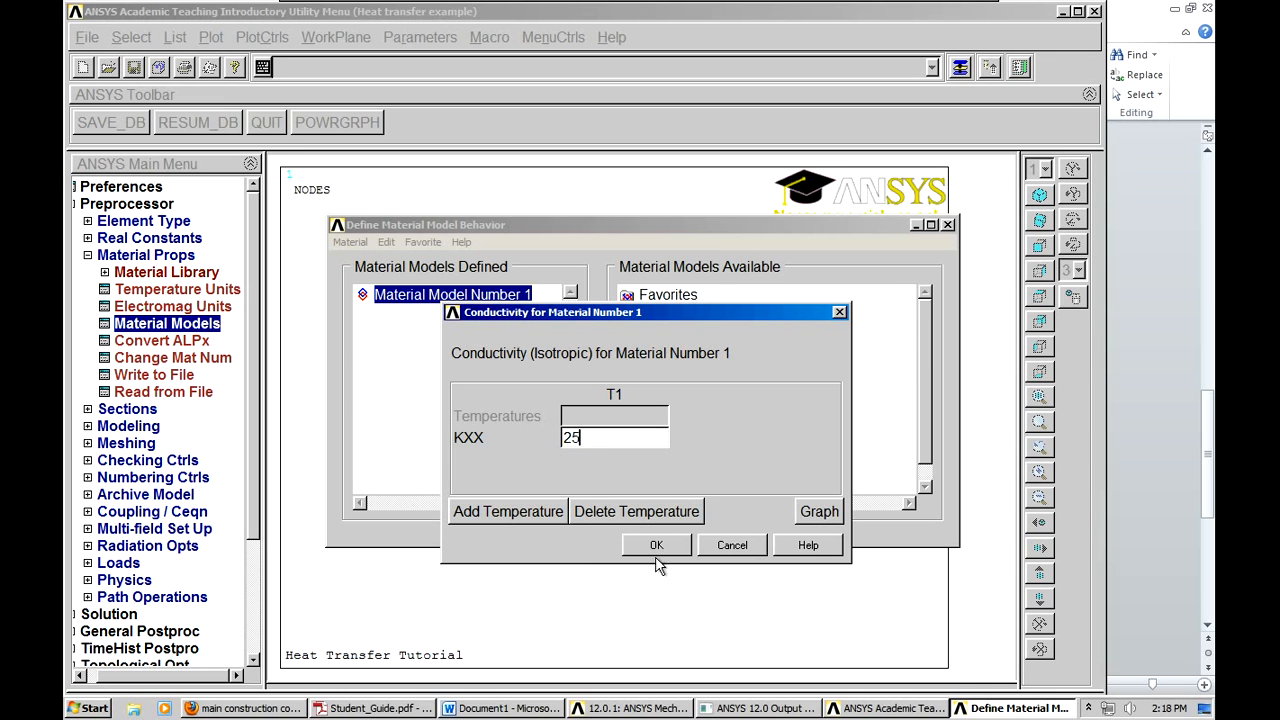
left_click(656, 545)
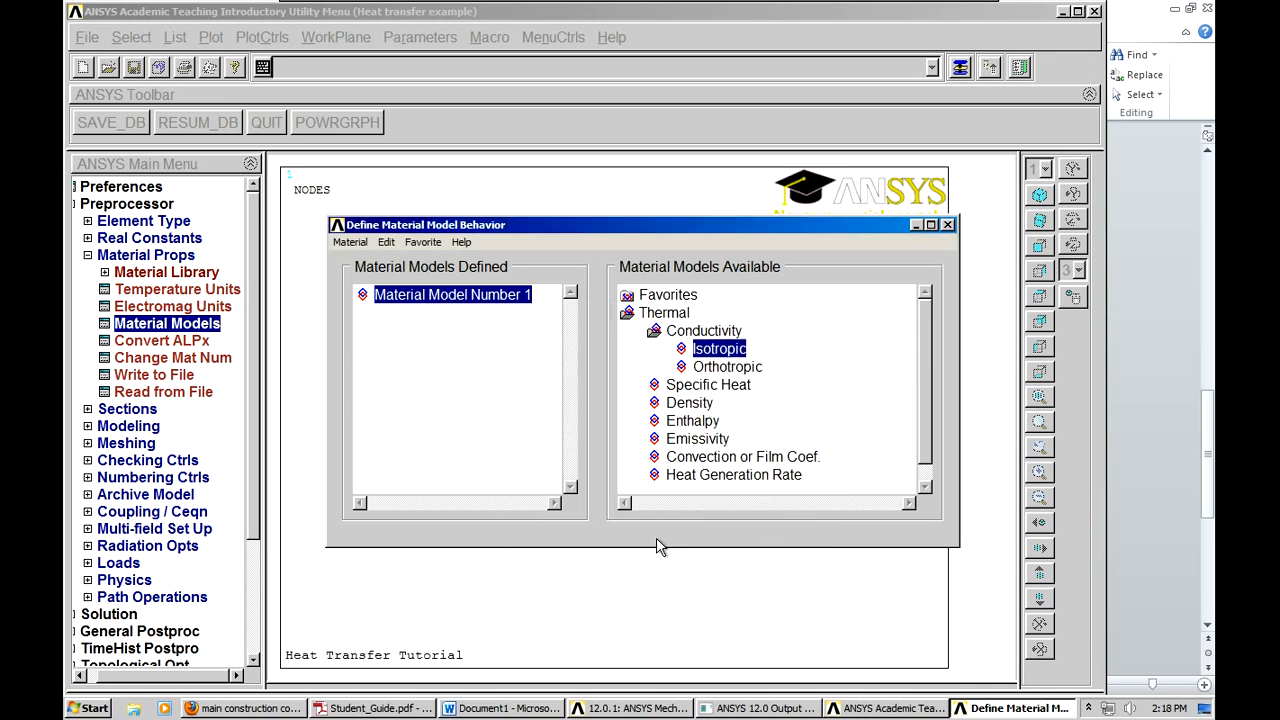
double_click(719, 348)
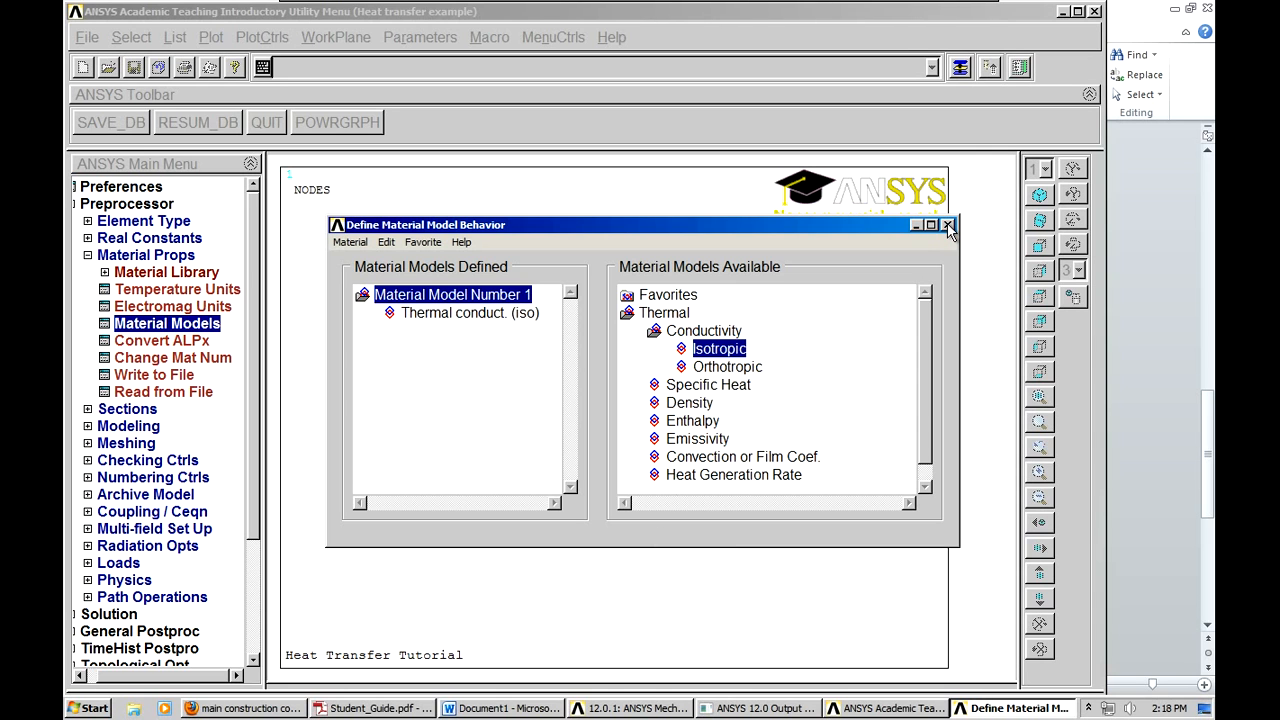
left_click(948, 224)
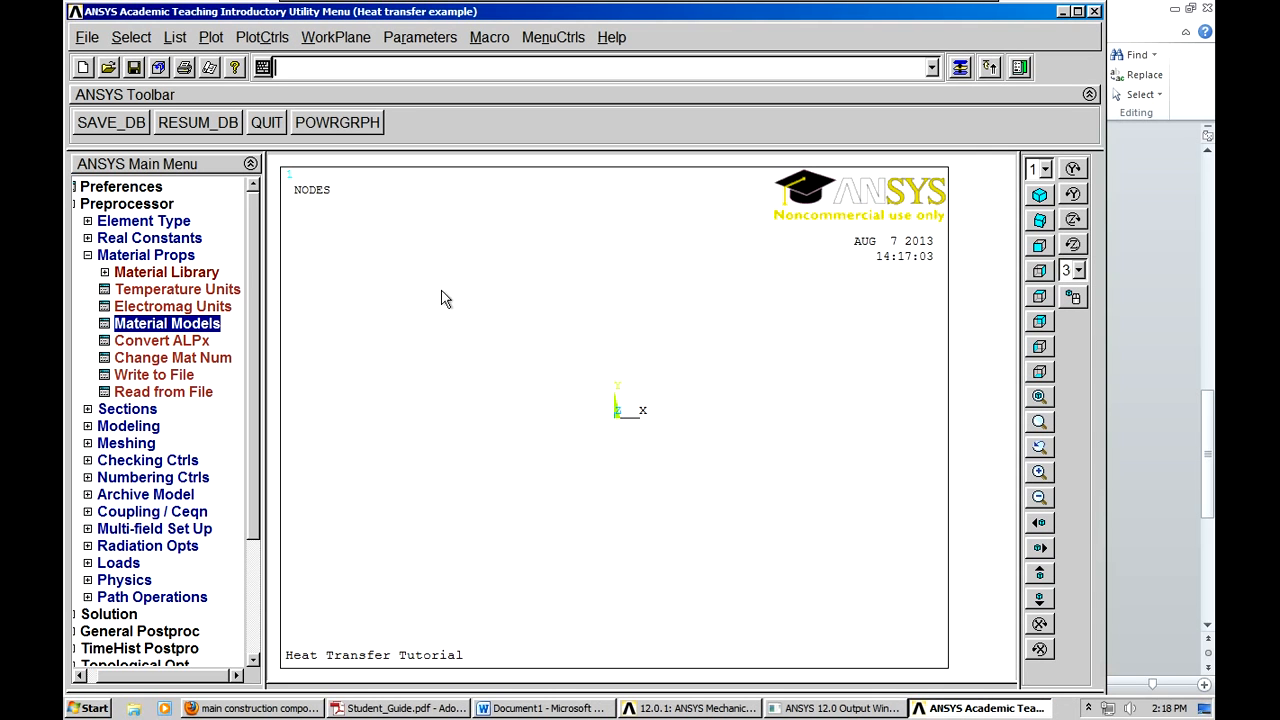
mouse_move(175, 375)
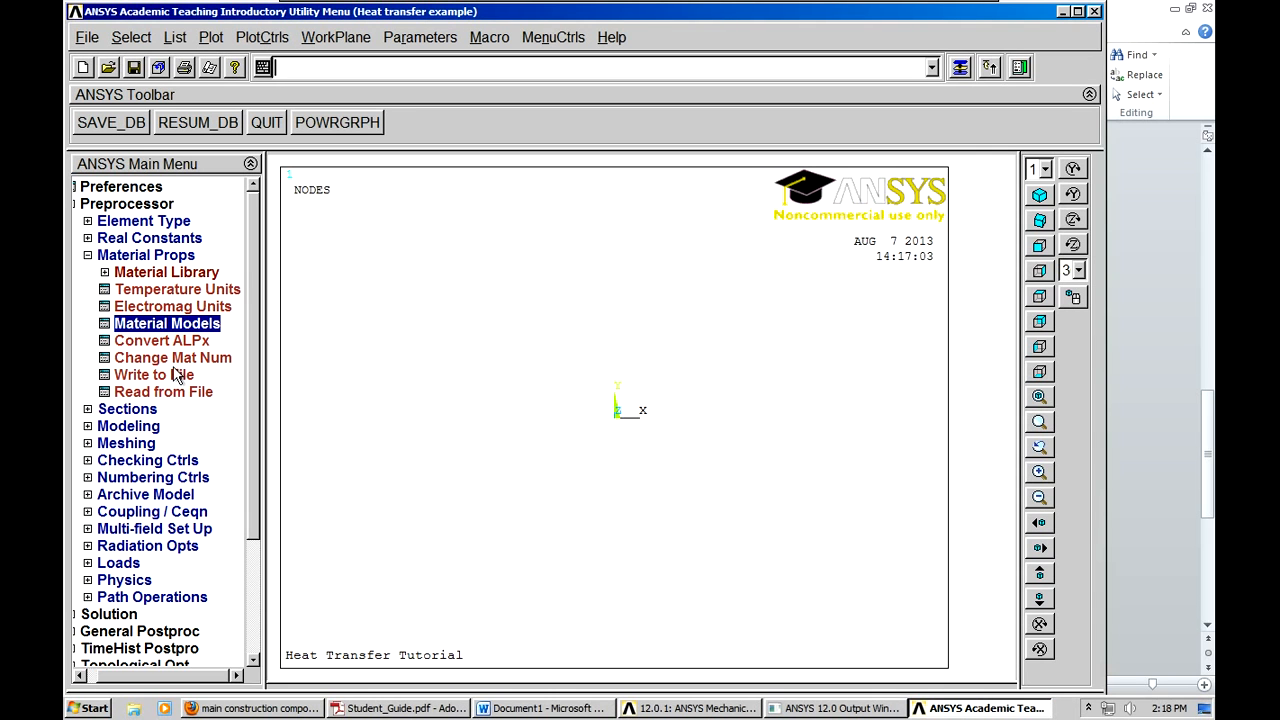
- Collapse Material Props and expand Modeling > Create > Areas in the preprocessor menu
left_click(145, 255)
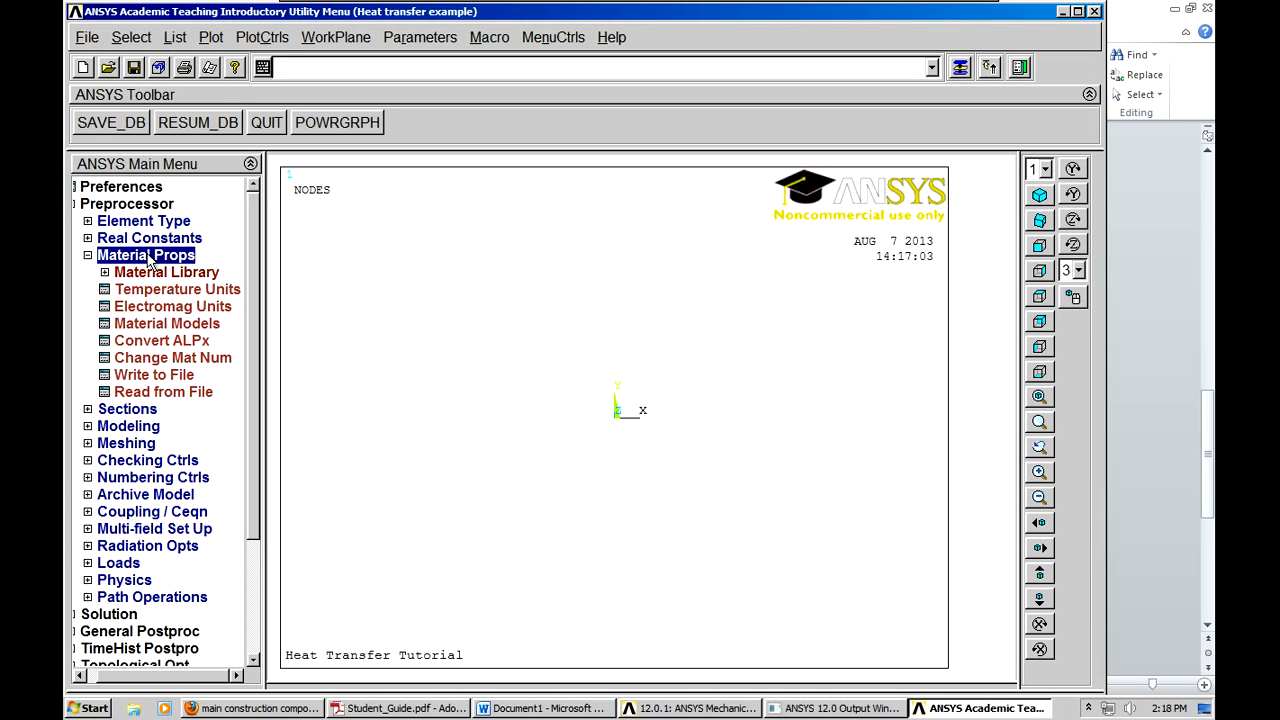
left_click(88, 255)
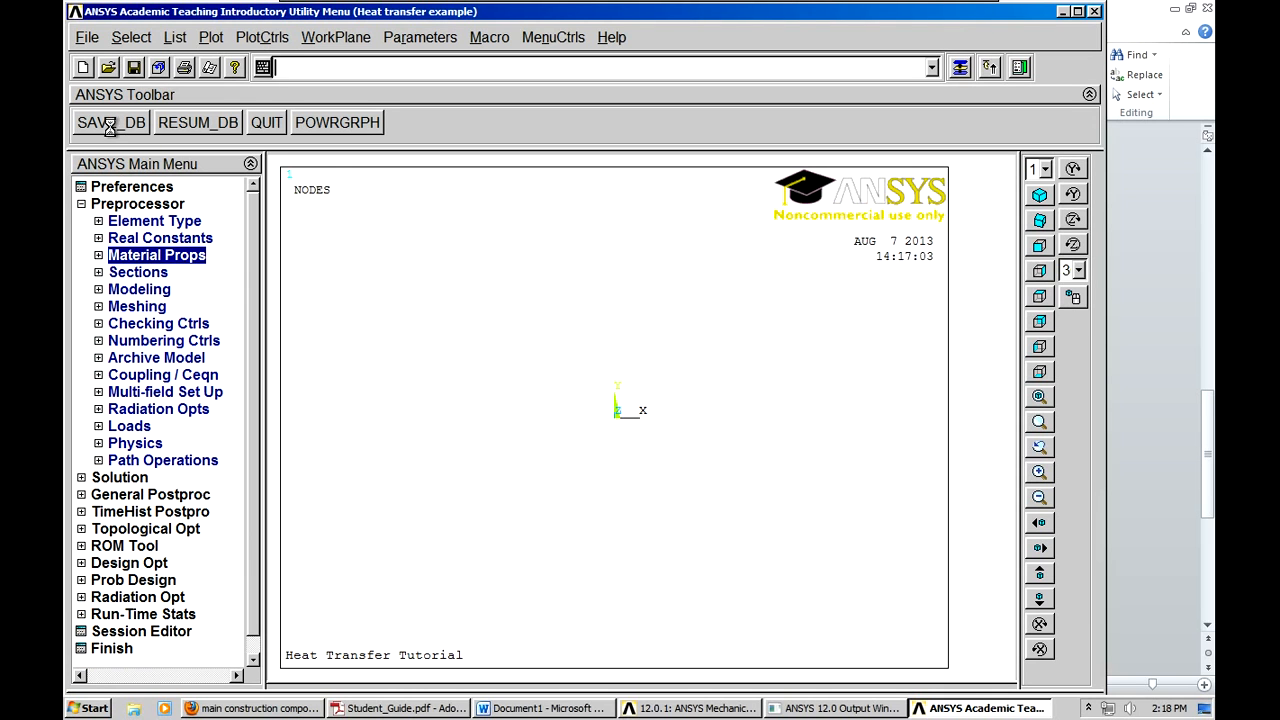
mouse_move(135, 295)
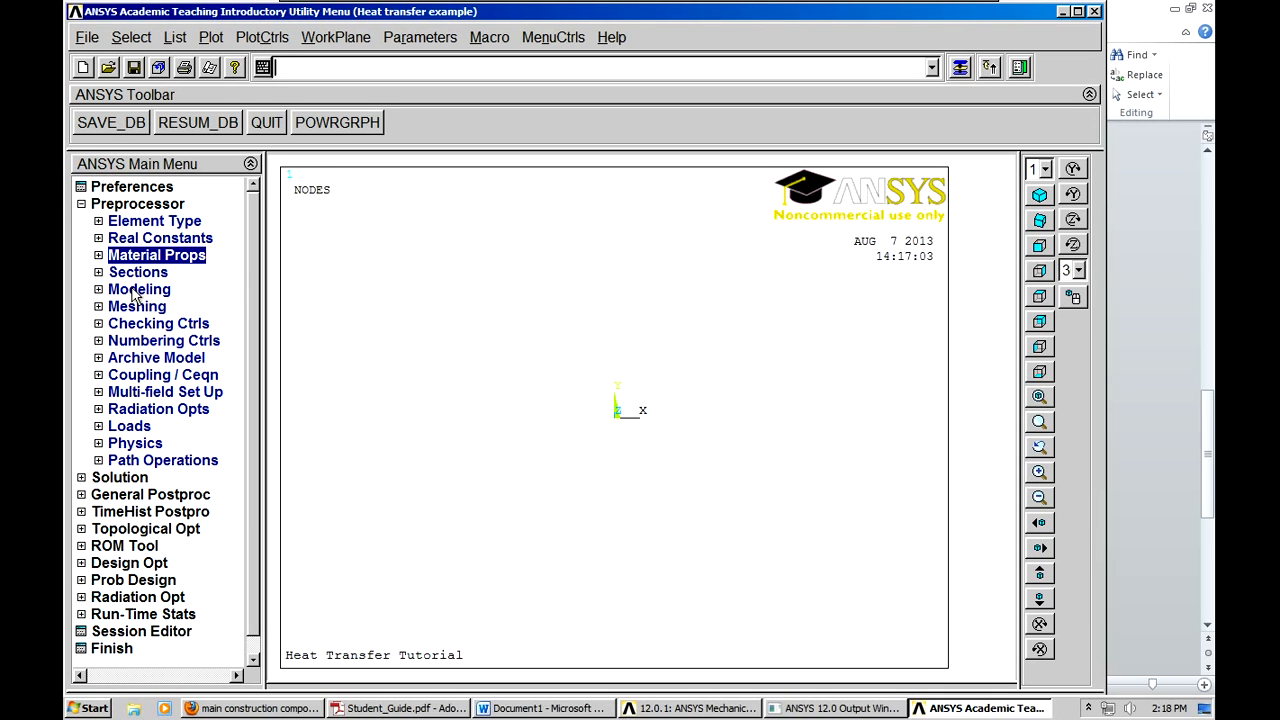
left_click(139, 289)
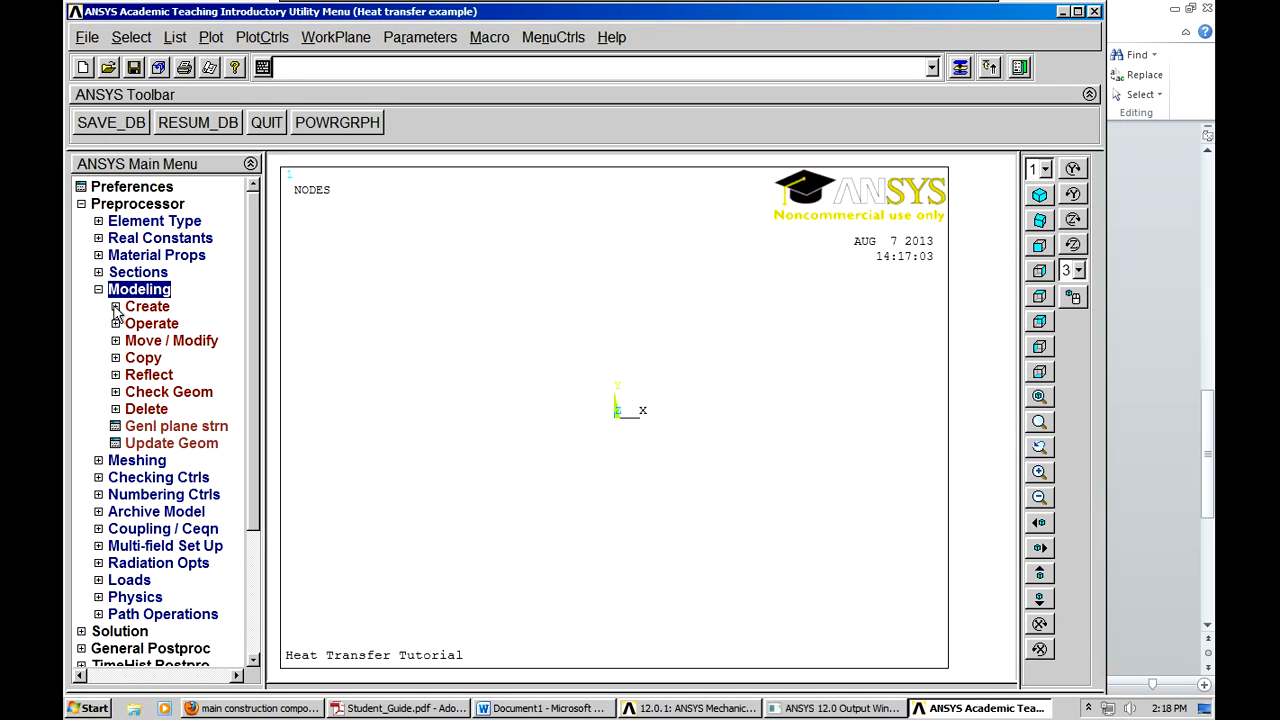
left_click(147, 306)
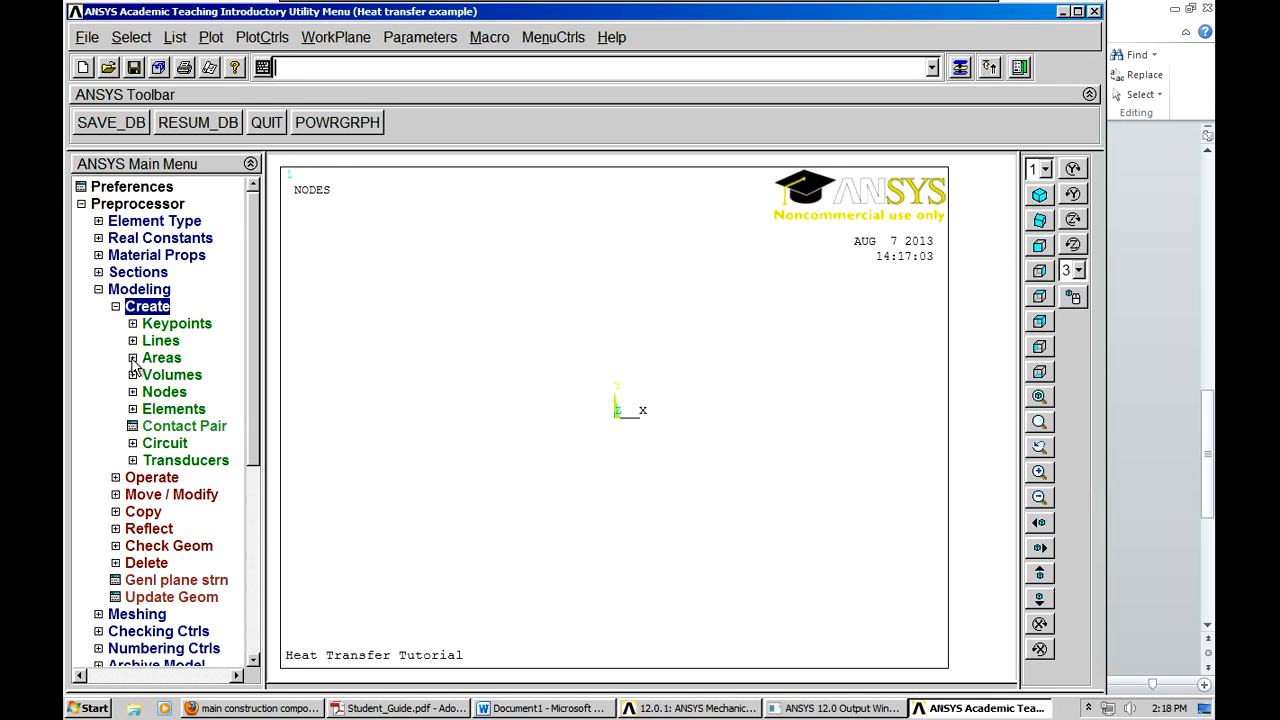
left_click(161, 357)
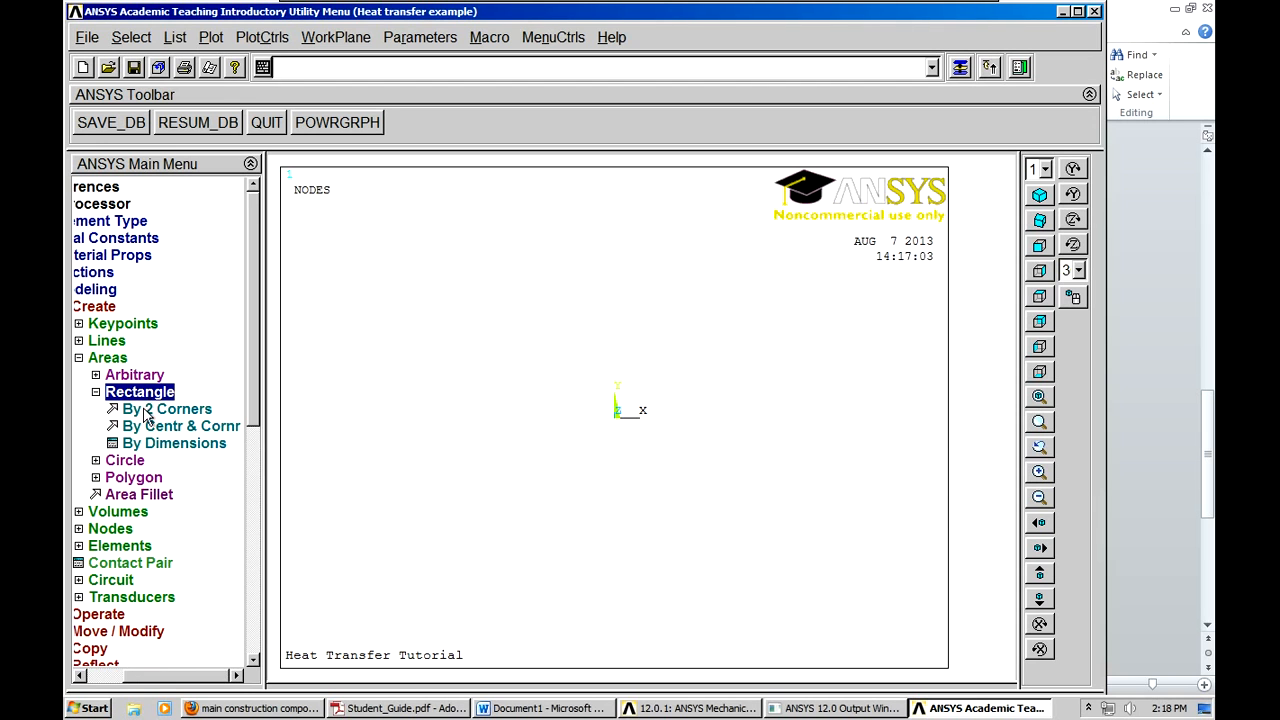
- Enter 0 as the rectangle's WP X corner coordinate
left_click(165, 409)
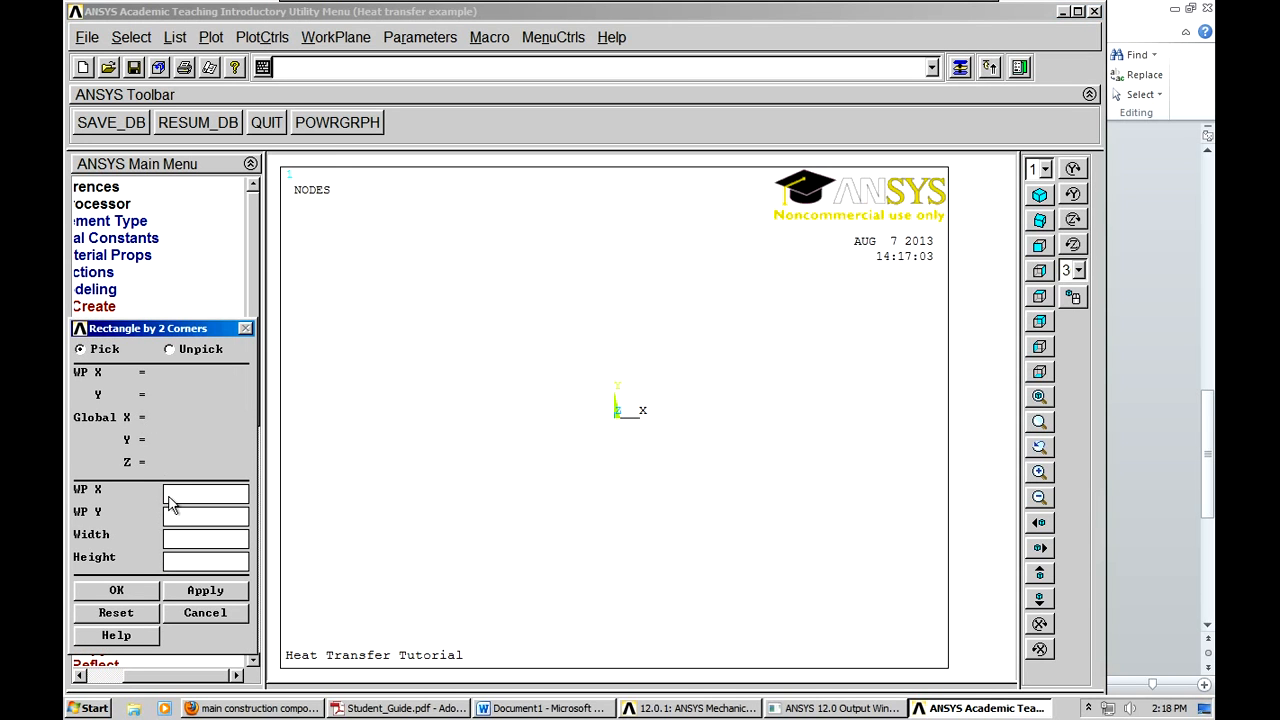
type("0")
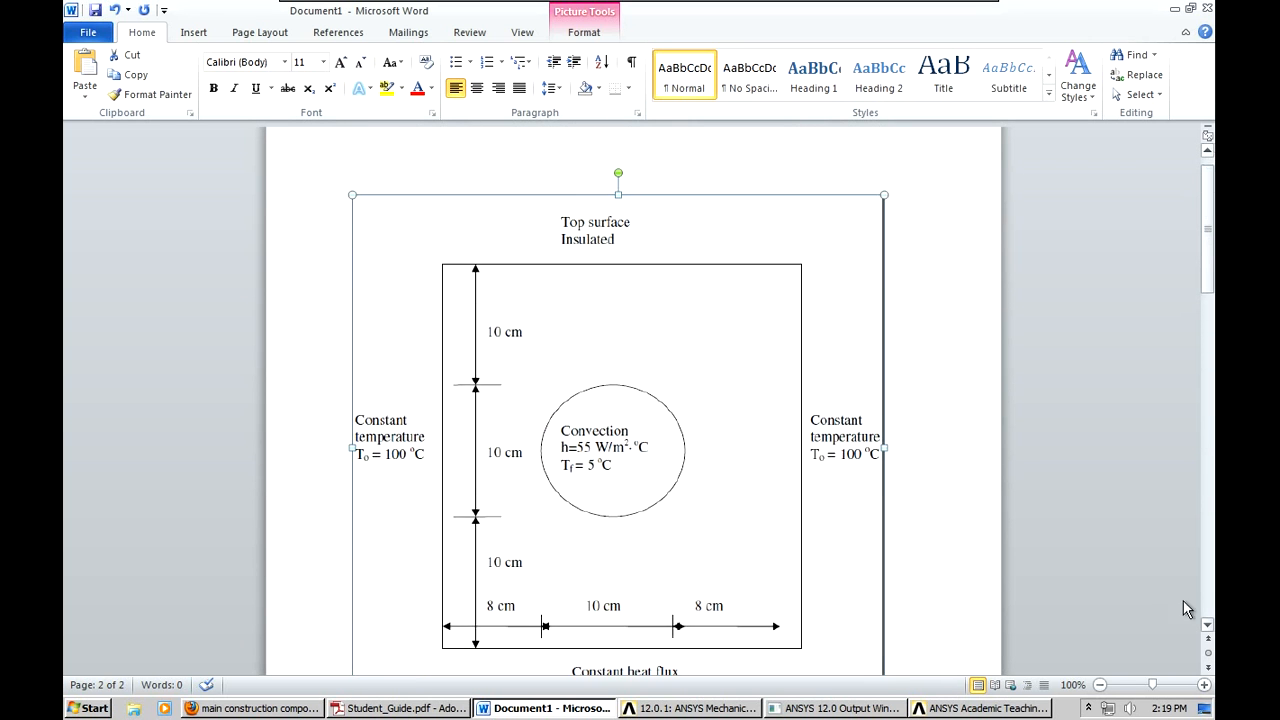
scroll("down", 3)
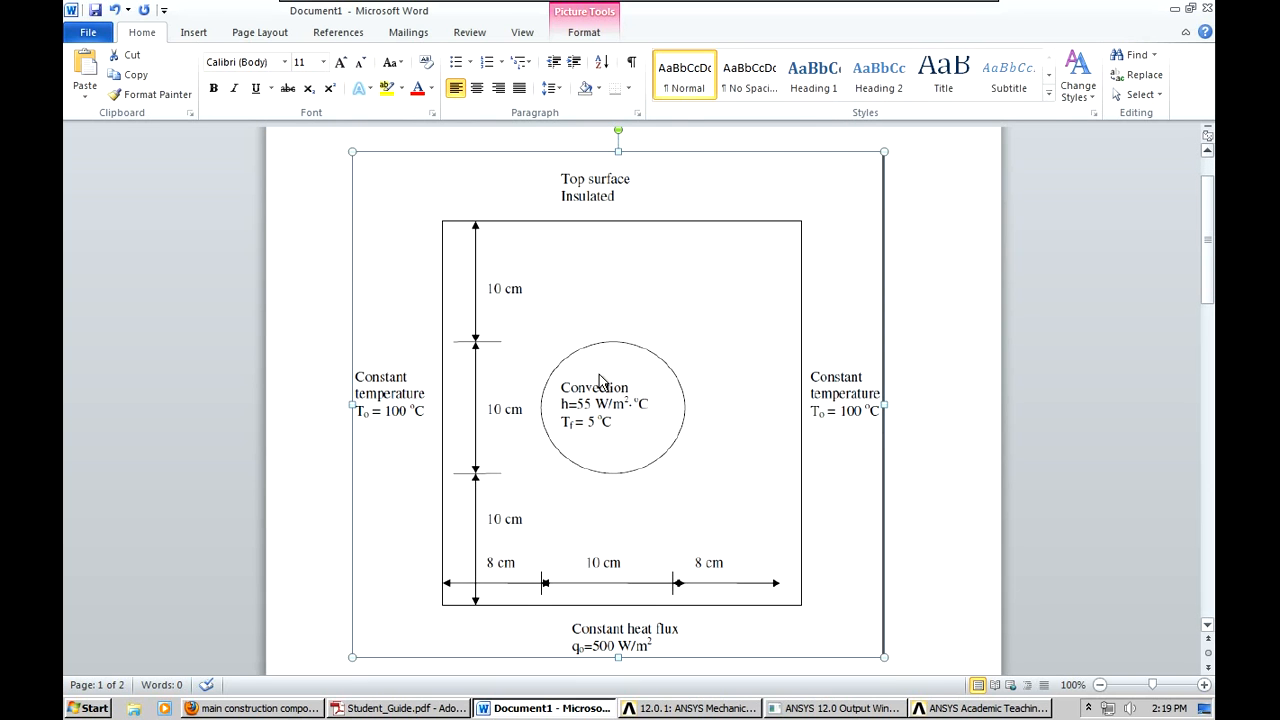
mouse_move(507, 590)
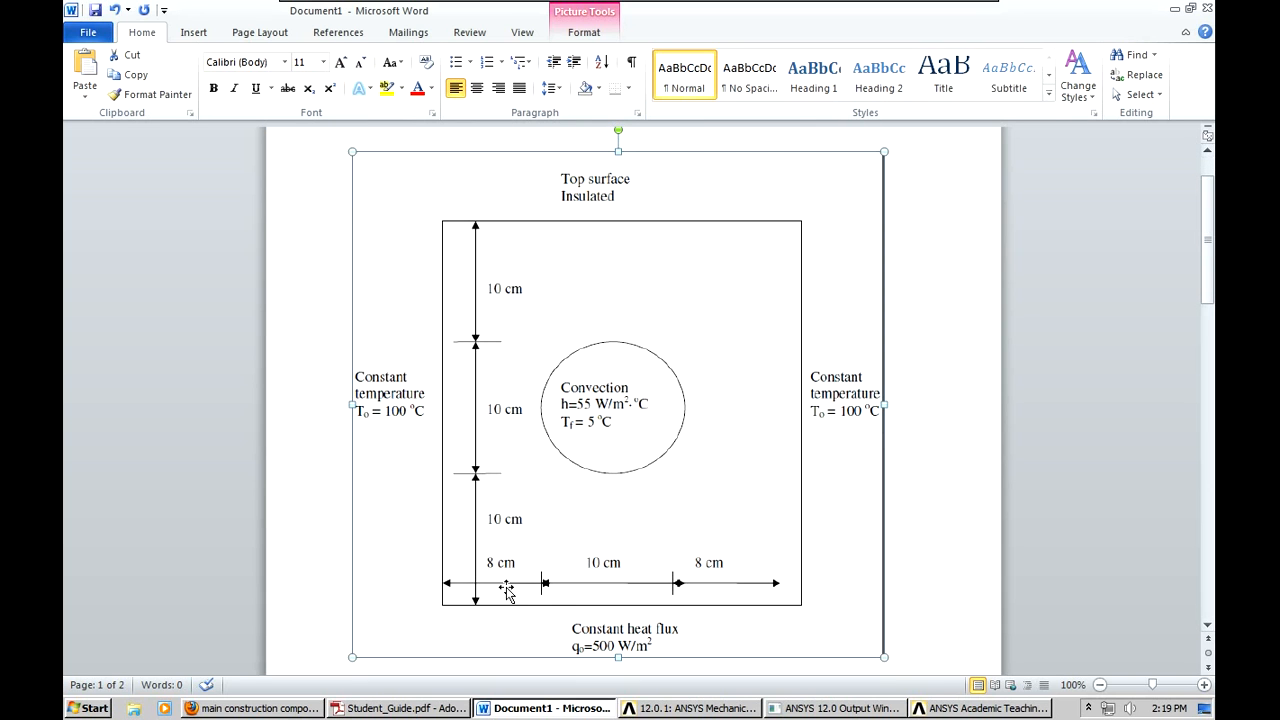
mouse_move(593, 595)
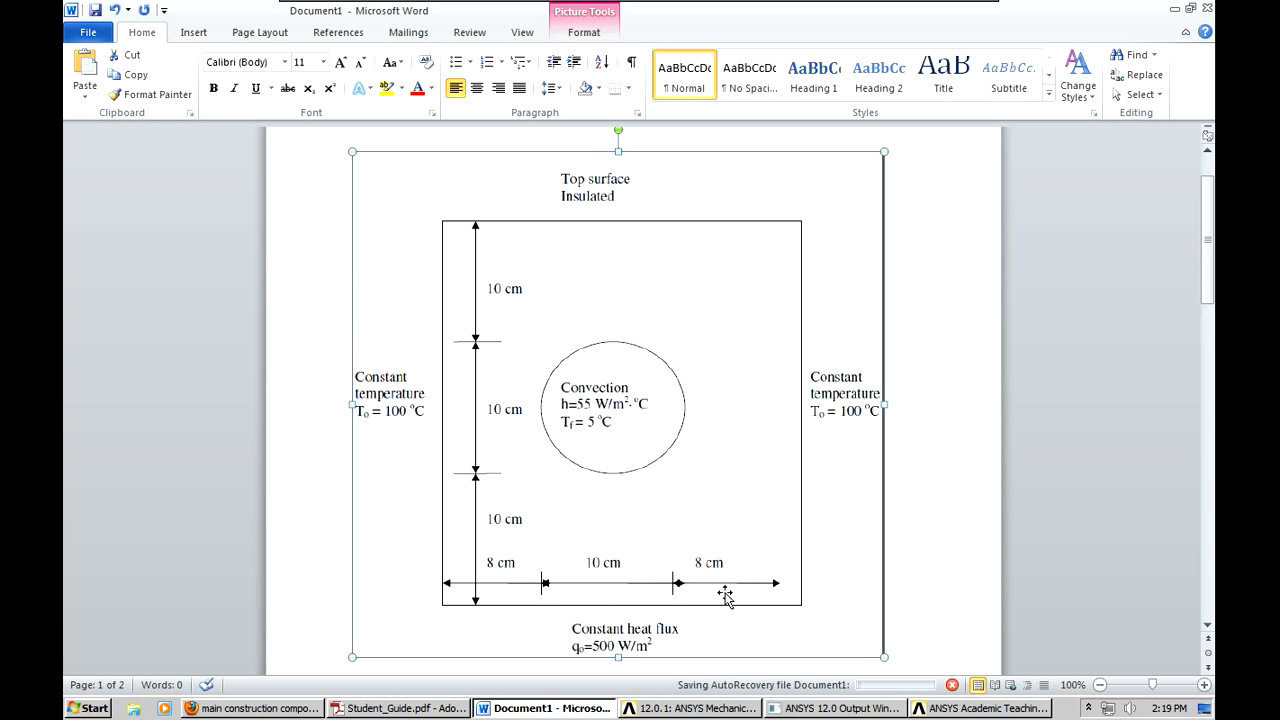
mouse_move(605, 598)
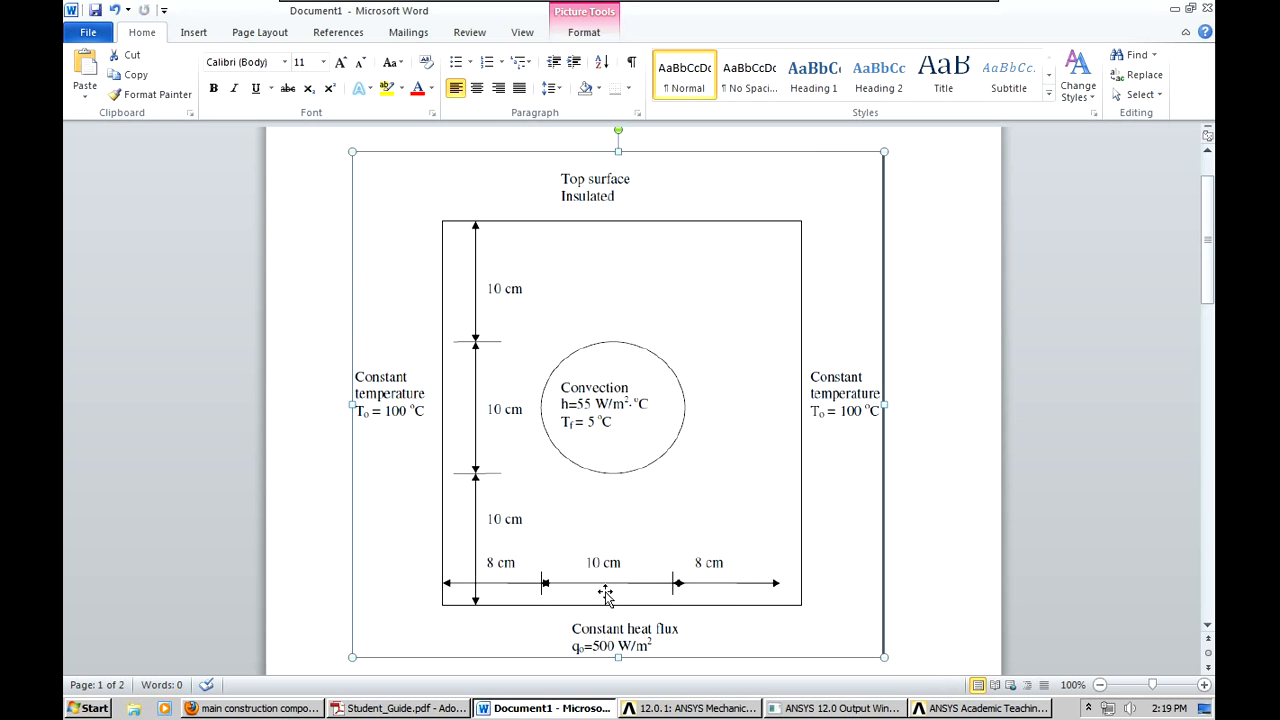
mouse_move(493, 605)
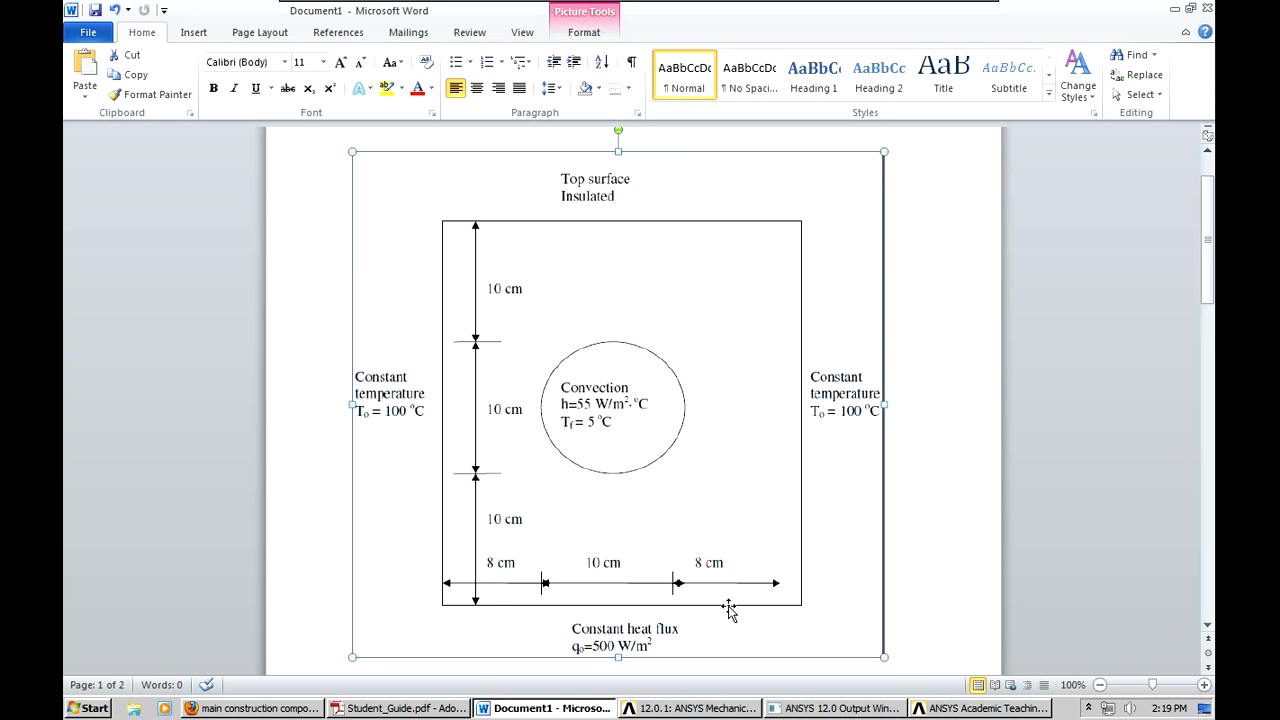
mouse_move(463, 243)
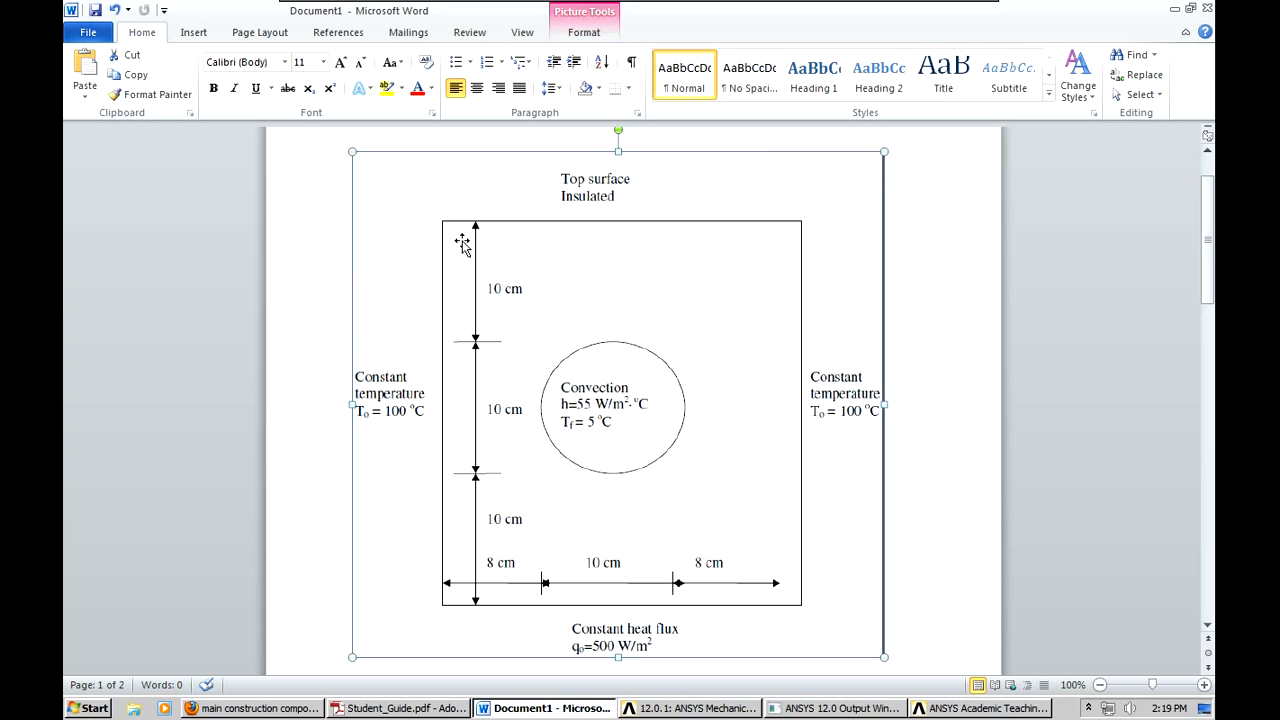
mouse_move(570, 708)
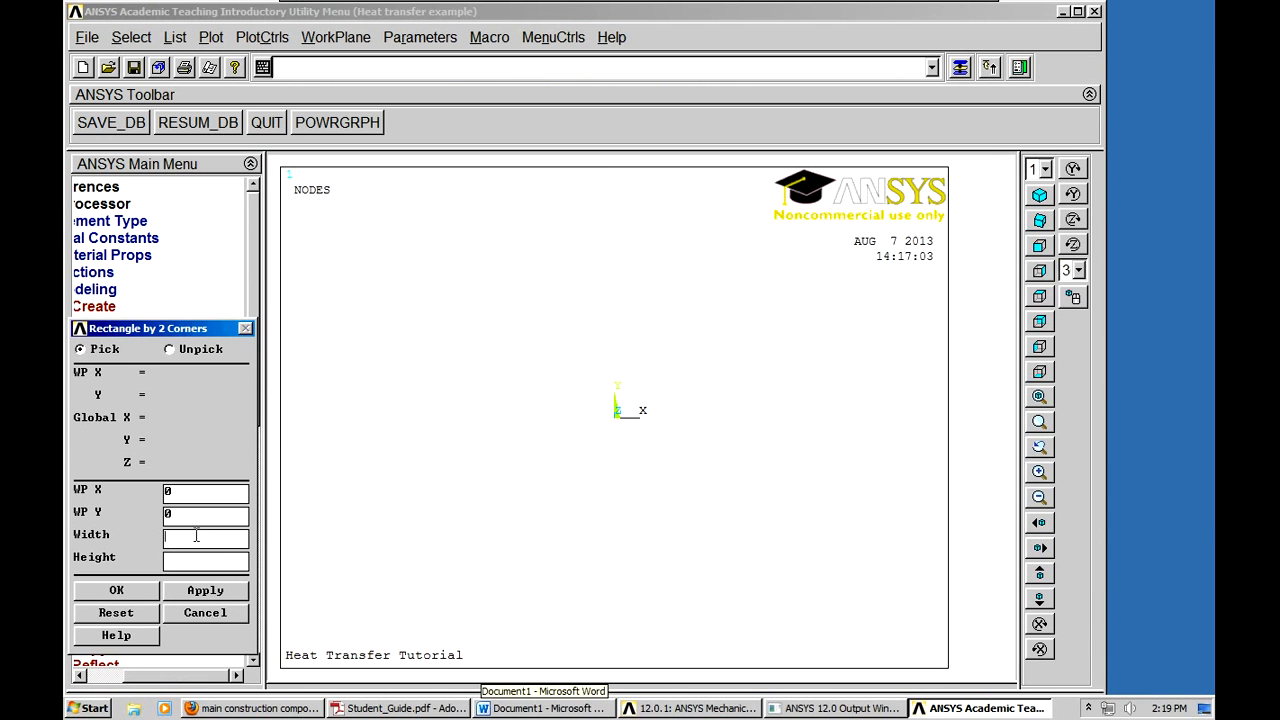
- Finish the rectangle with WP Y 0, width 0.26 and height 0.3, and create it
type(".")
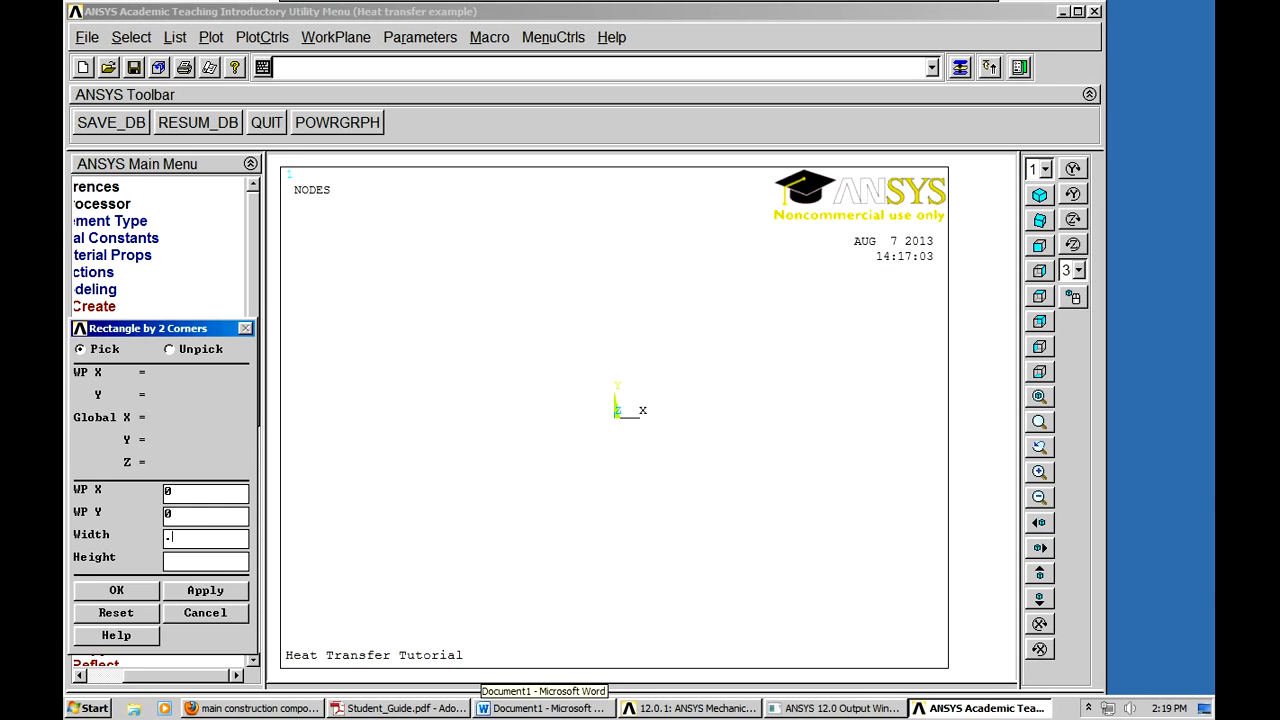
type("26")
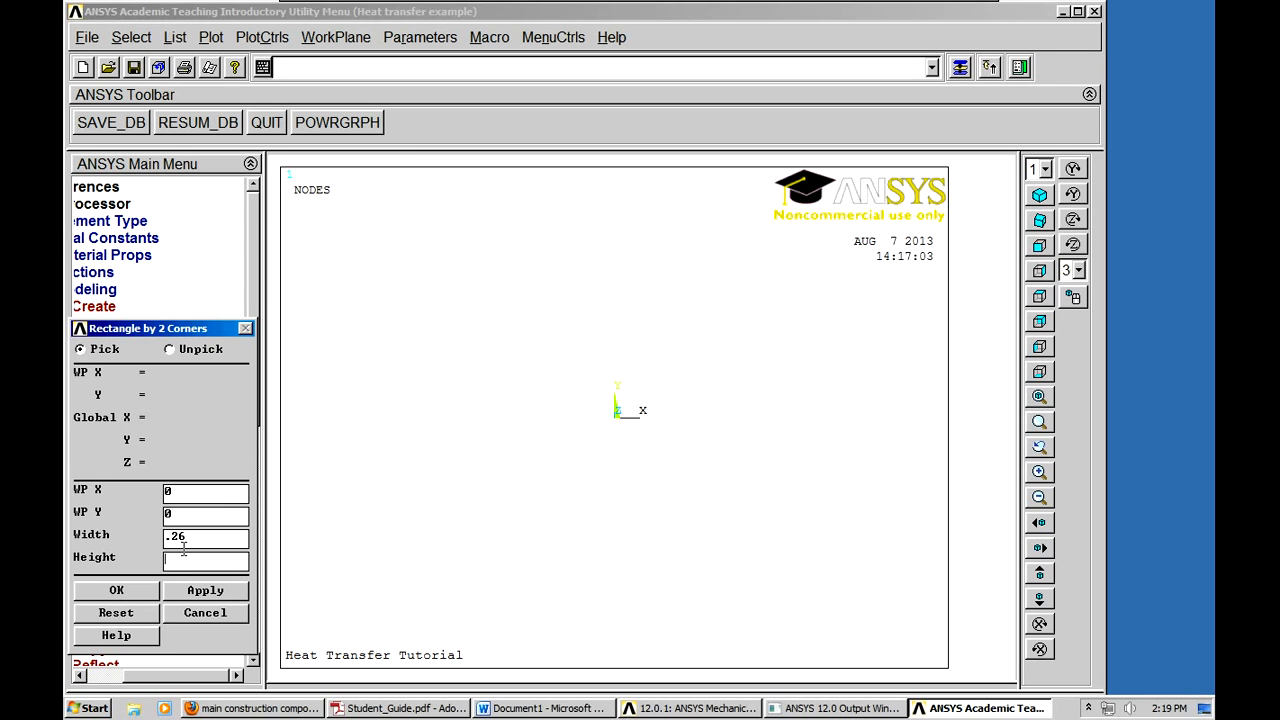
type(".3")
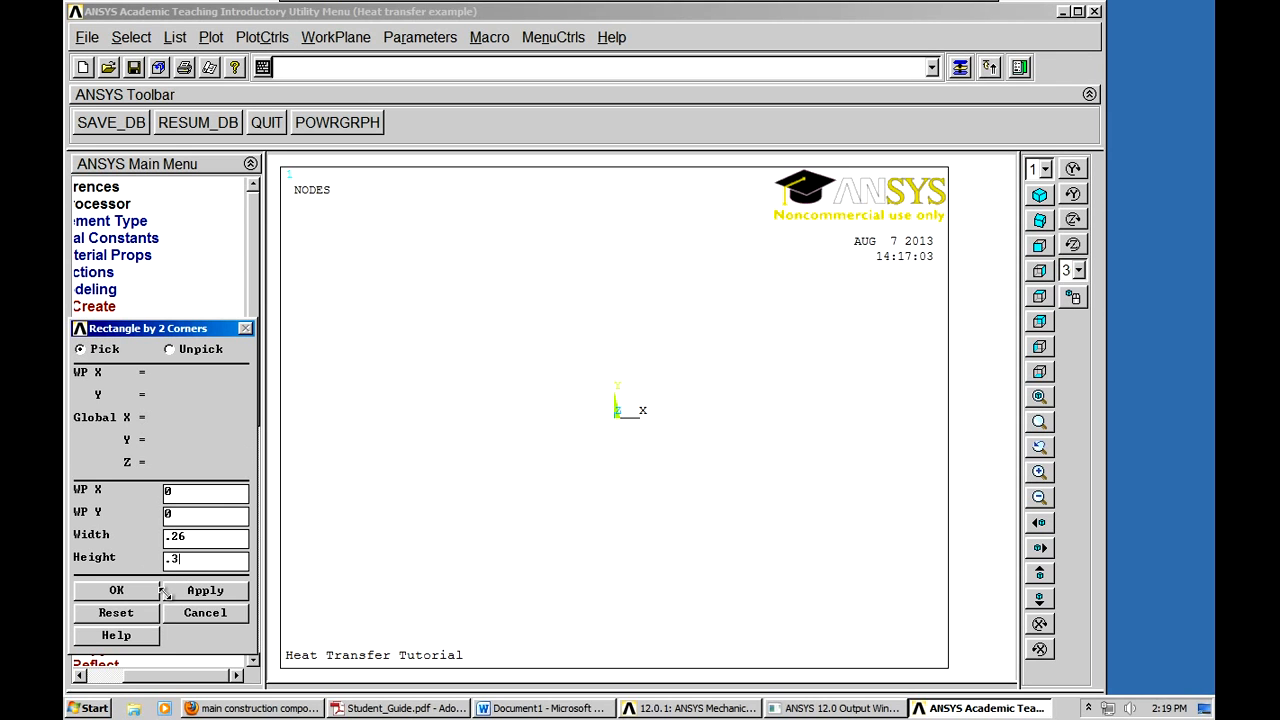
left_click(116, 590)
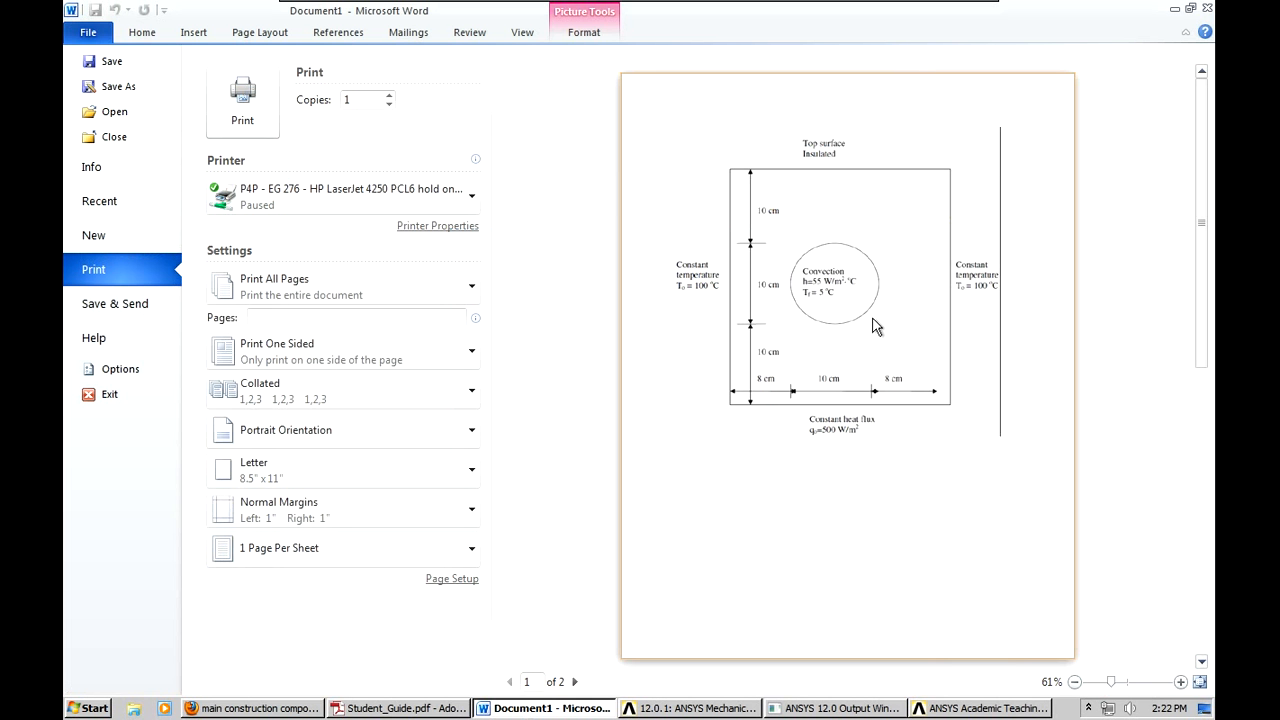
mouse_move(170, 52)
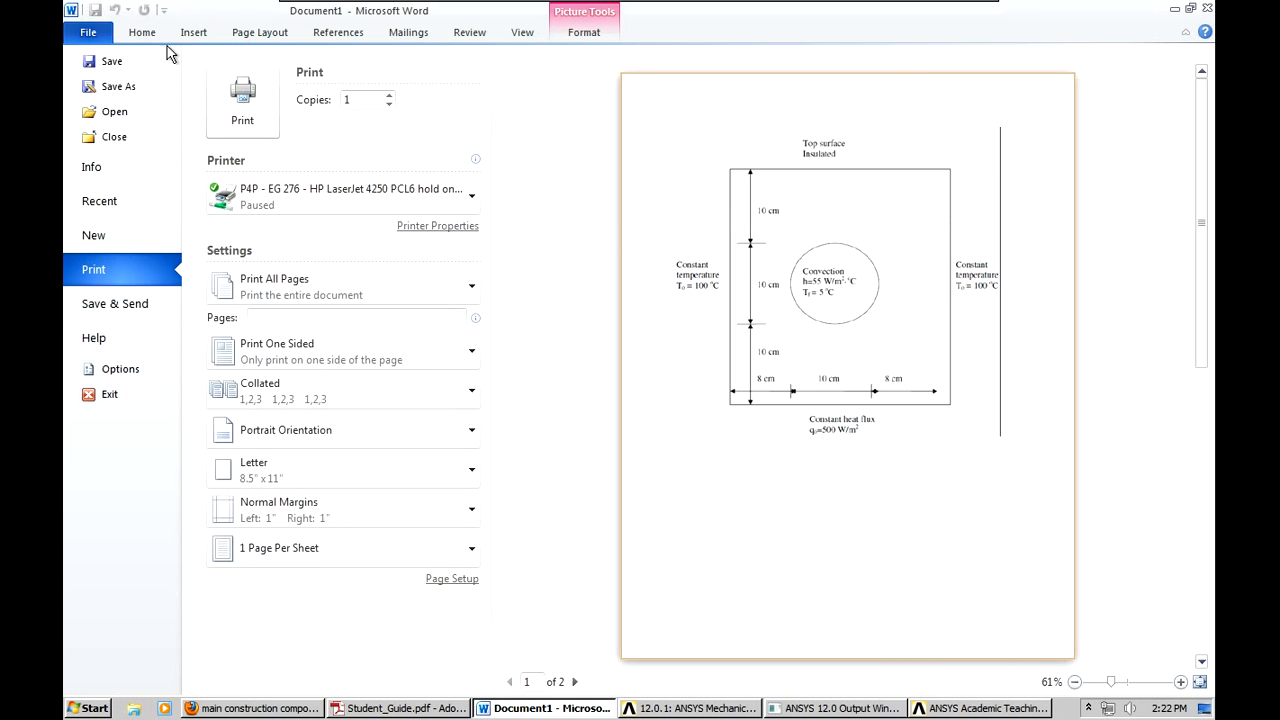
- Exit Word's print preview and switch back to the ANSYS modelling session
left_click(141, 32)
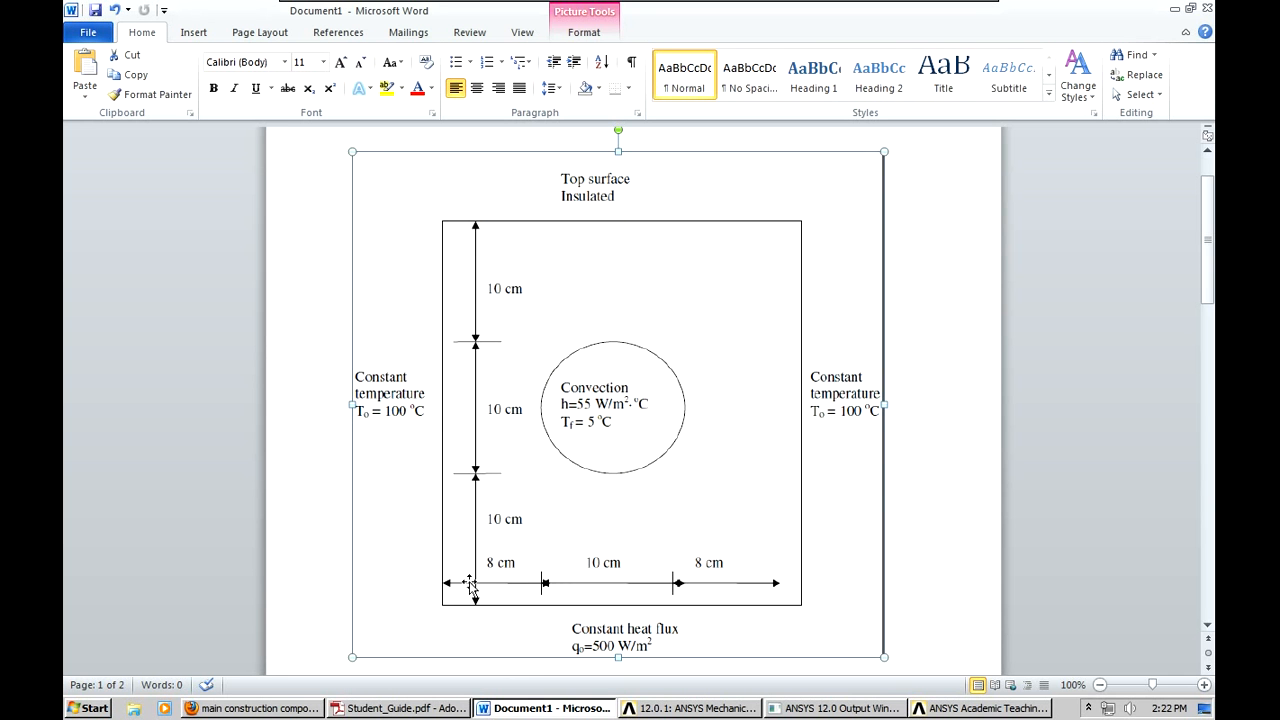
mouse_move(588, 355)
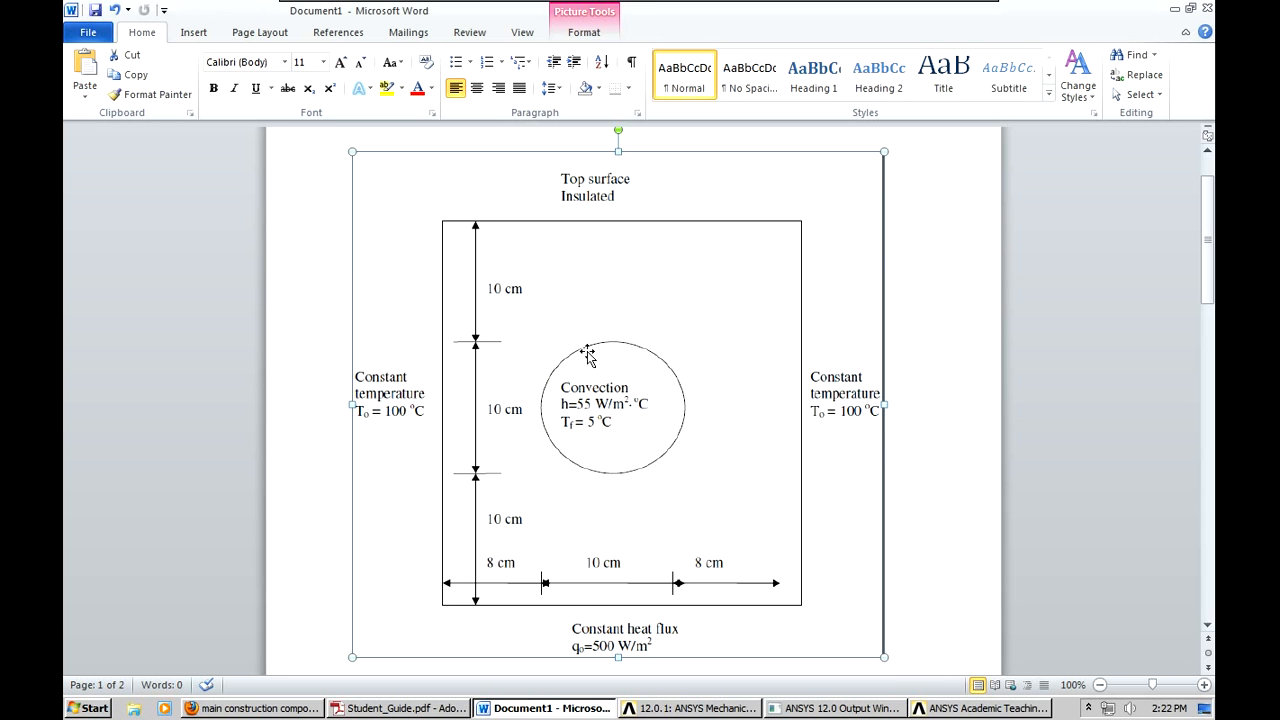
mouse_move(490, 418)
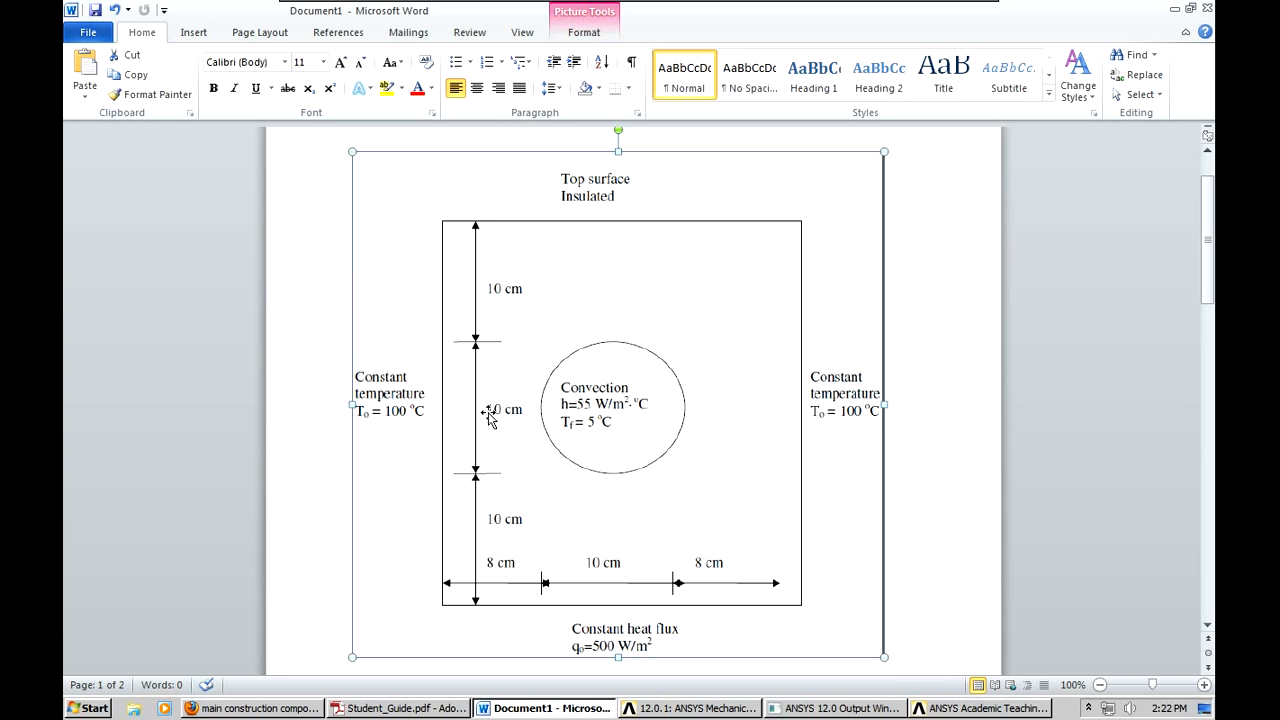
mouse_move(605, 472)
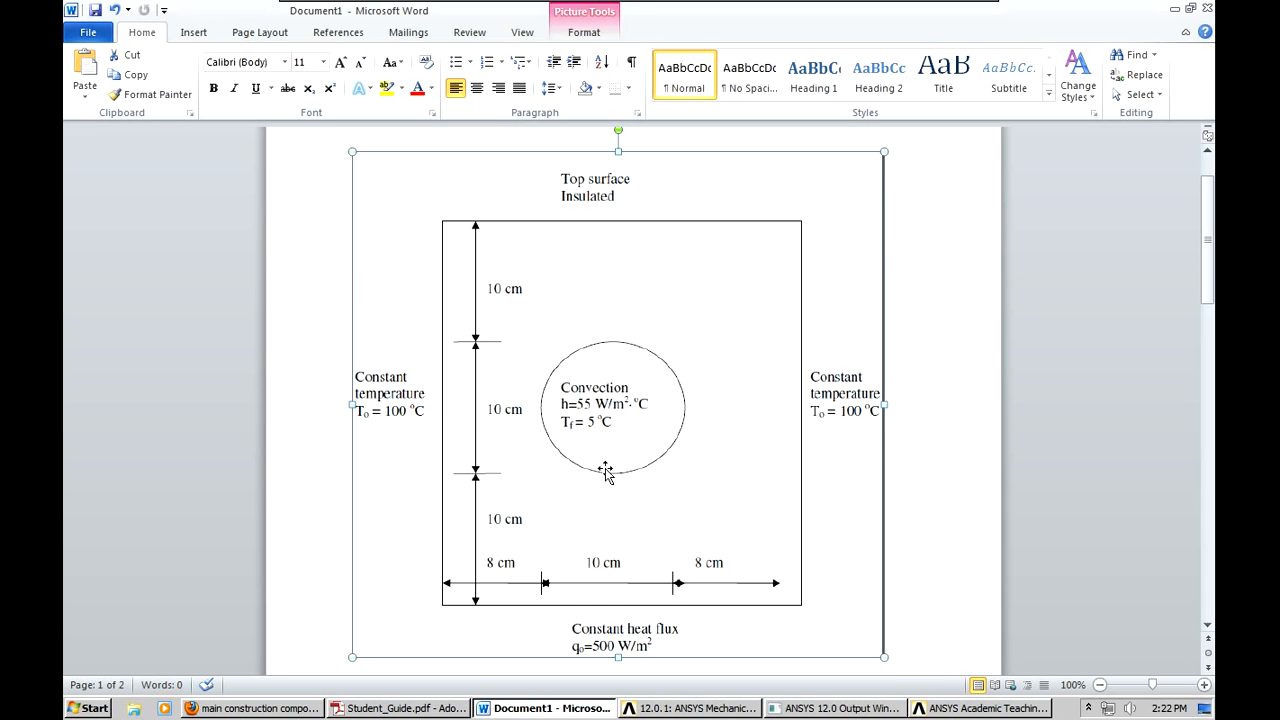
mouse_move(610, 412)
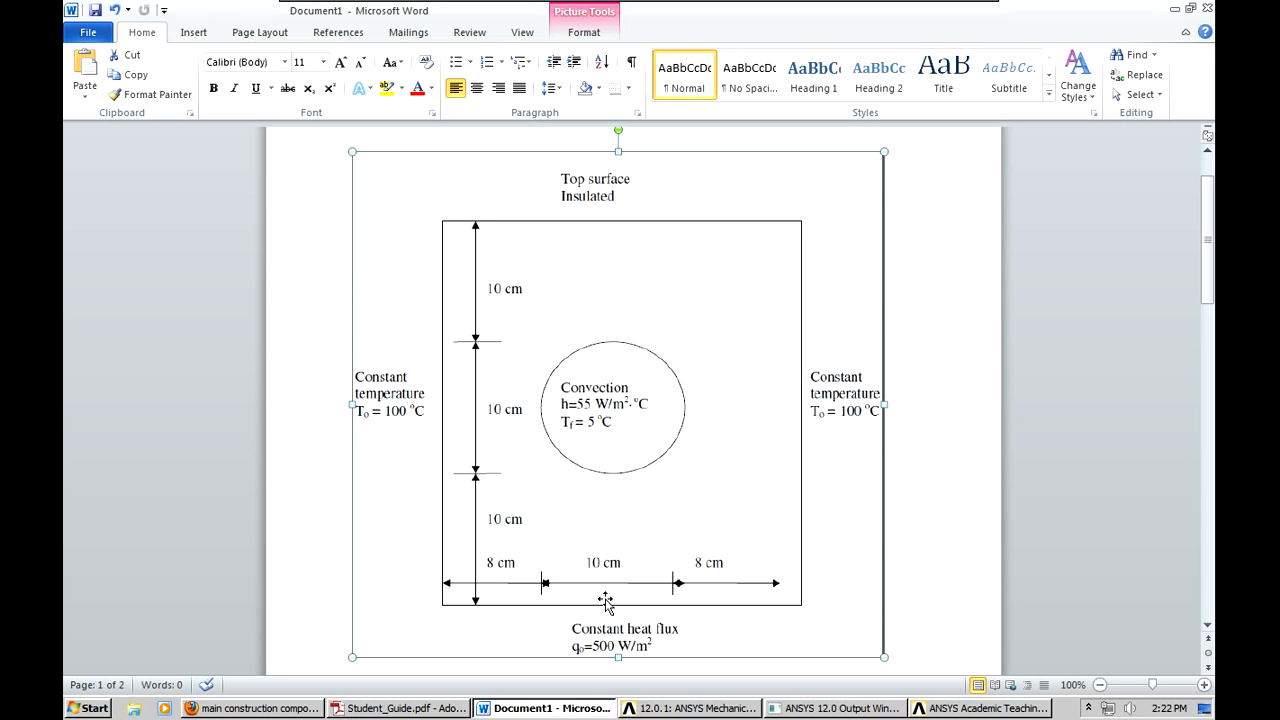
mouse_move(490, 585)
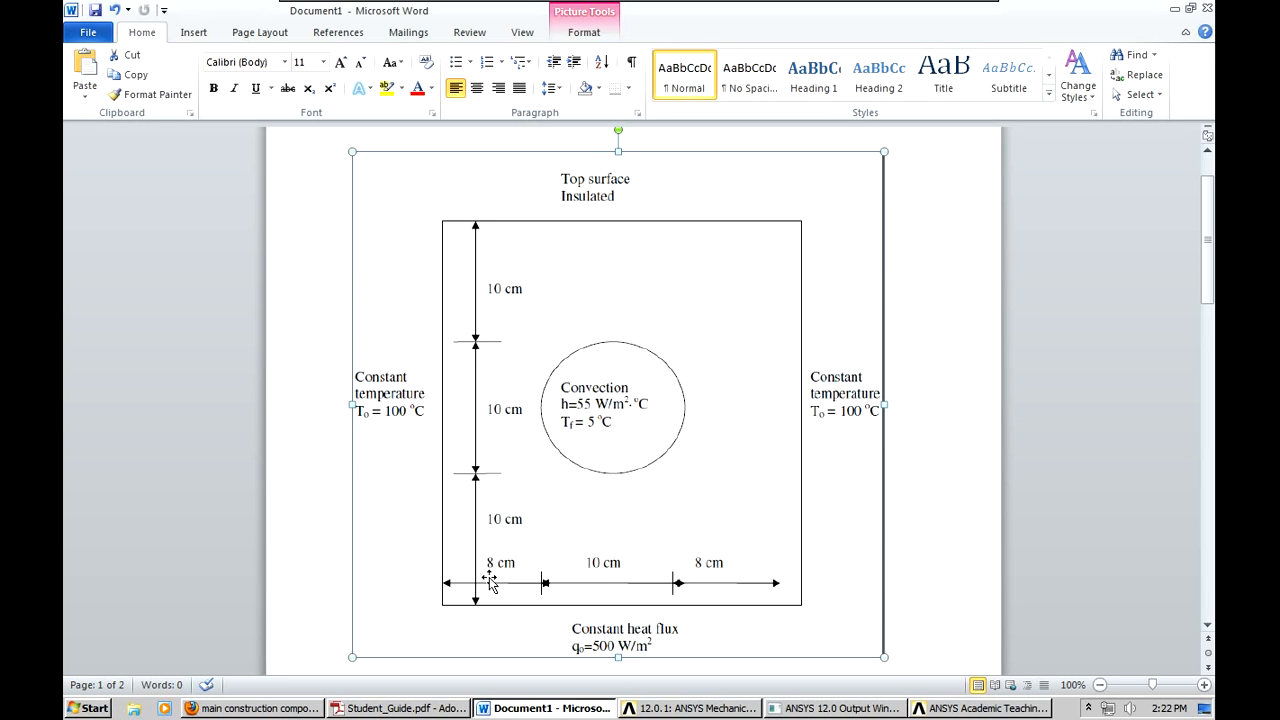
mouse_move(598, 668)
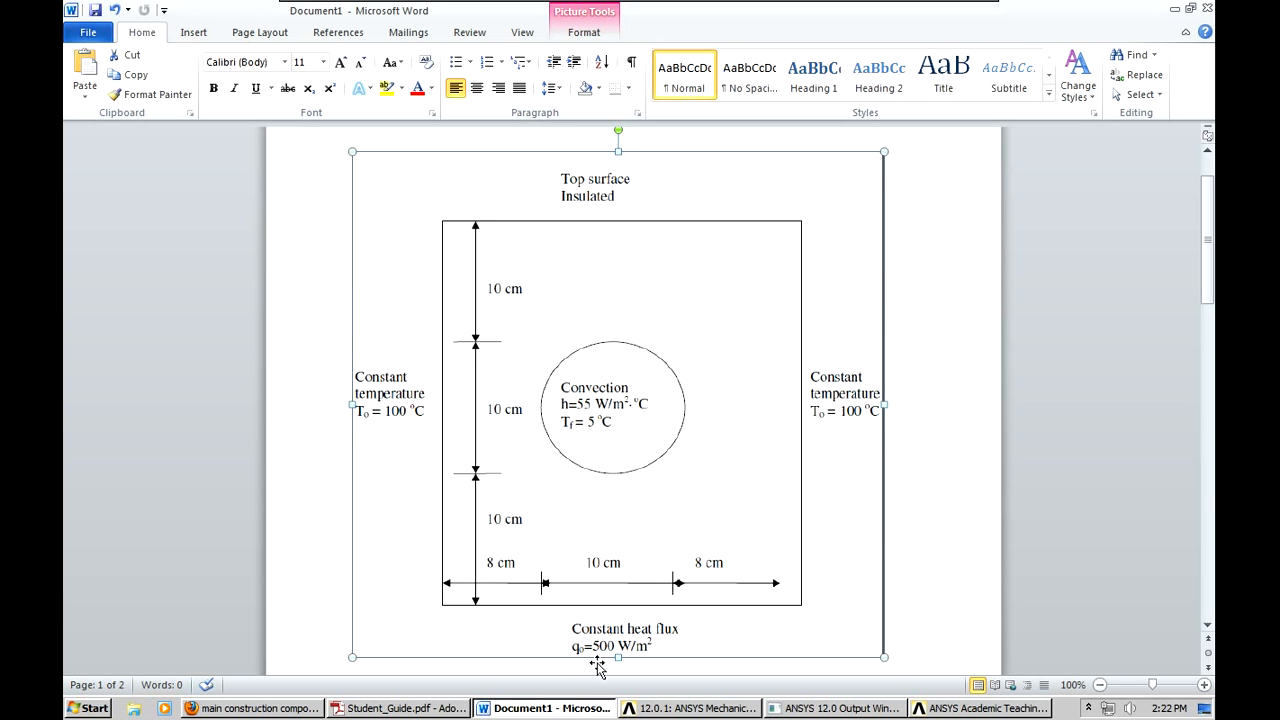
mouse_move(444, 349)
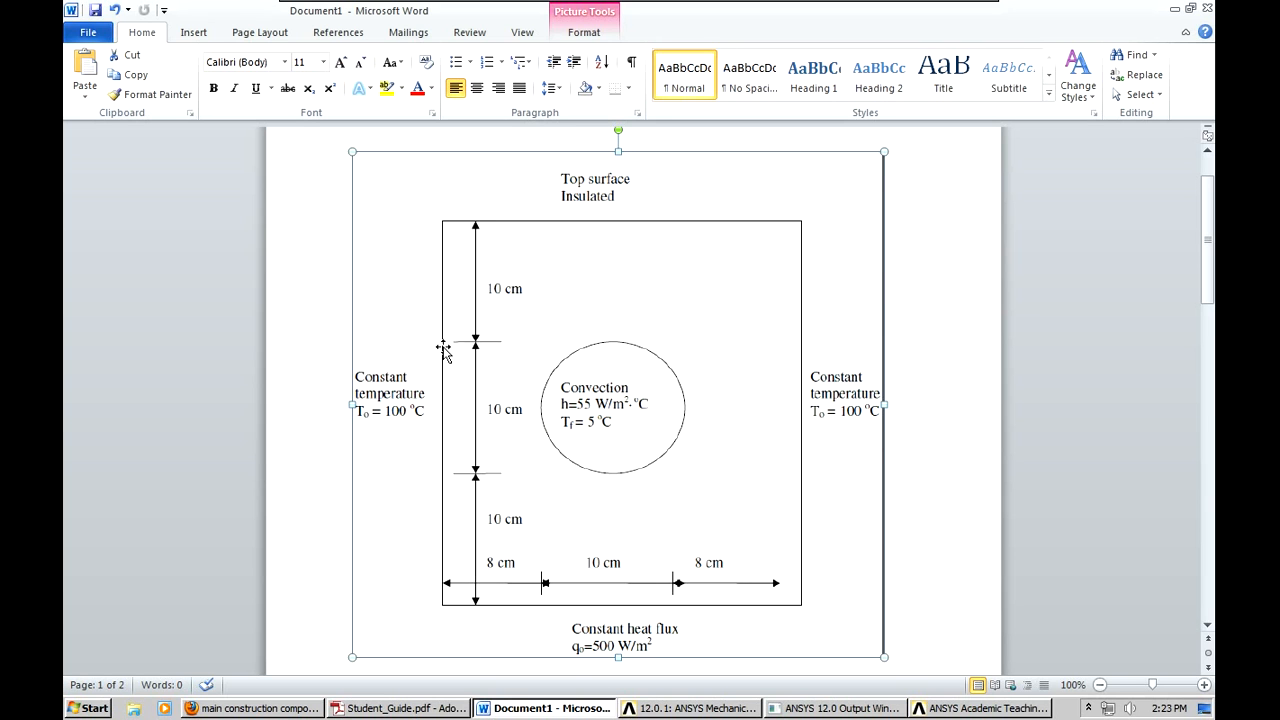
mouse_move(697, 415)
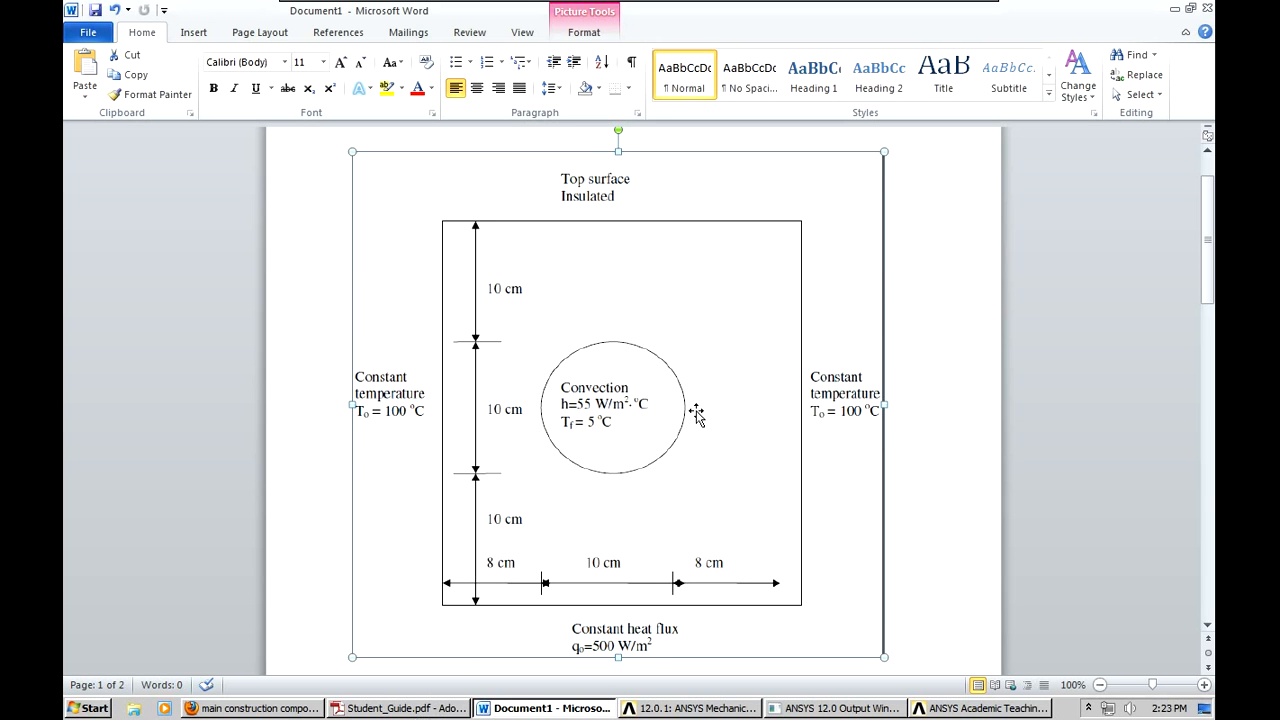
mouse_move(614, 434)
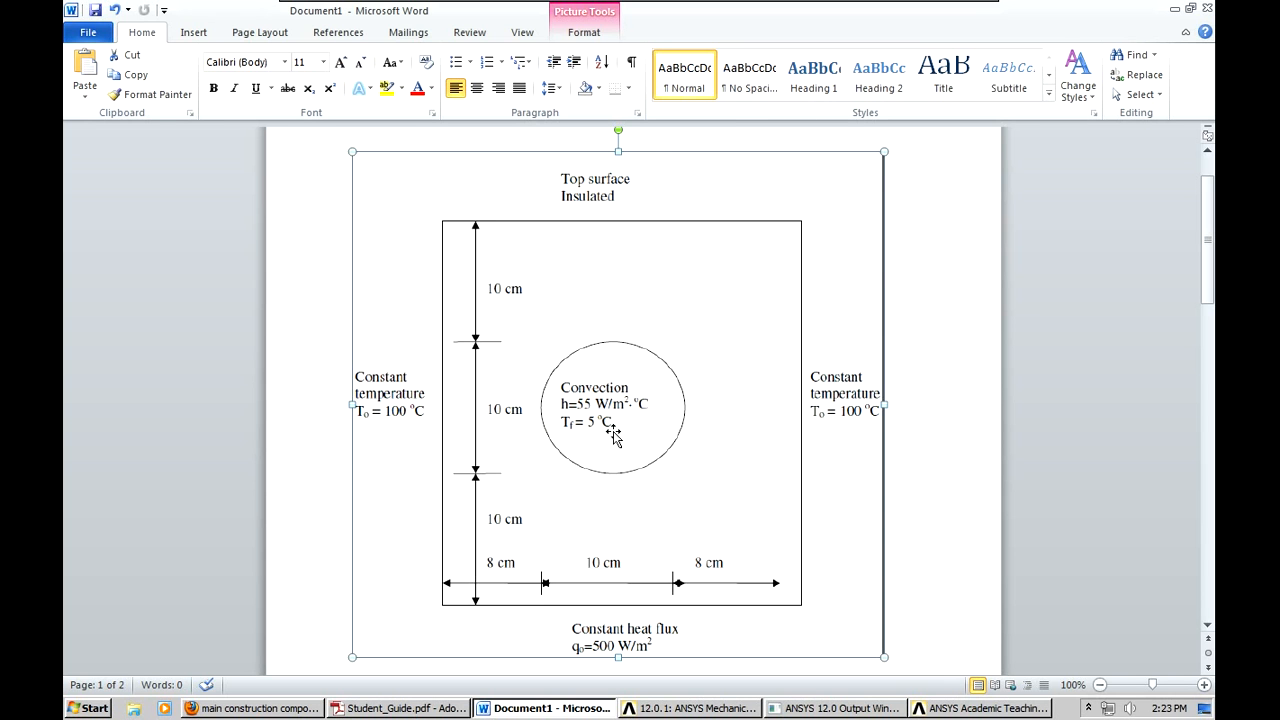
mouse_move(570, 700)
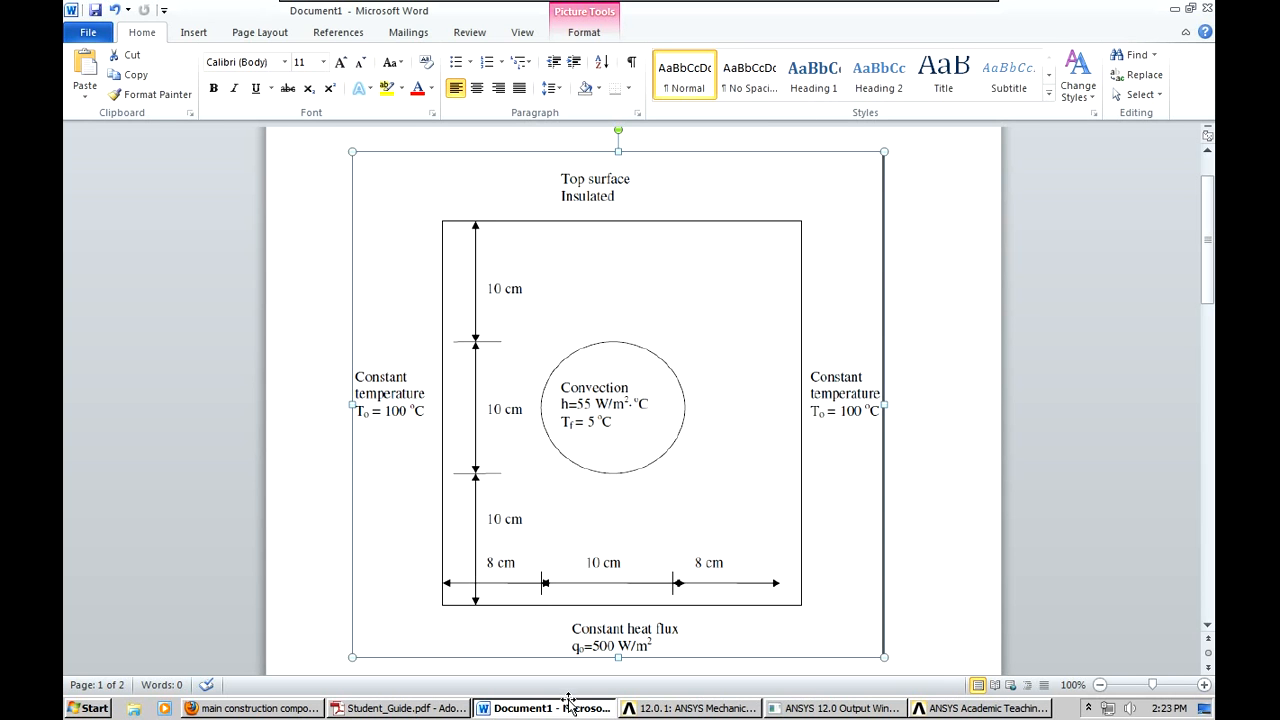
left_click(690, 708)
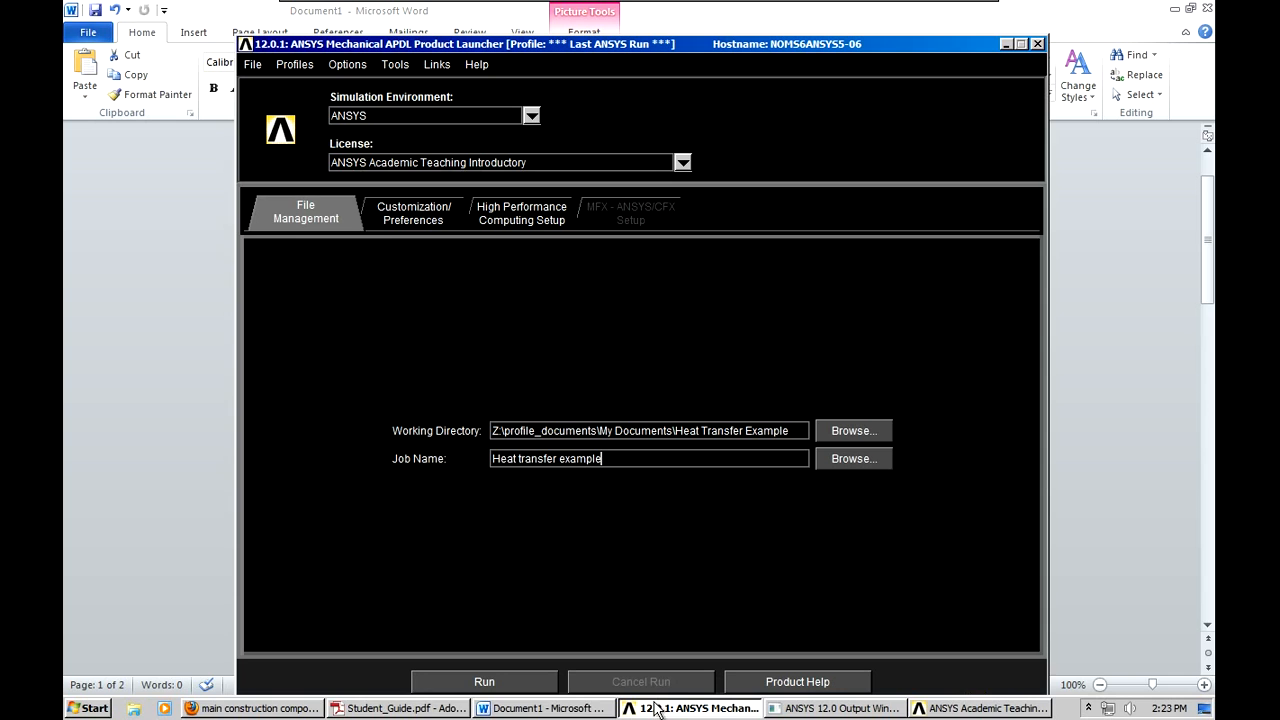
left_click(545, 708)
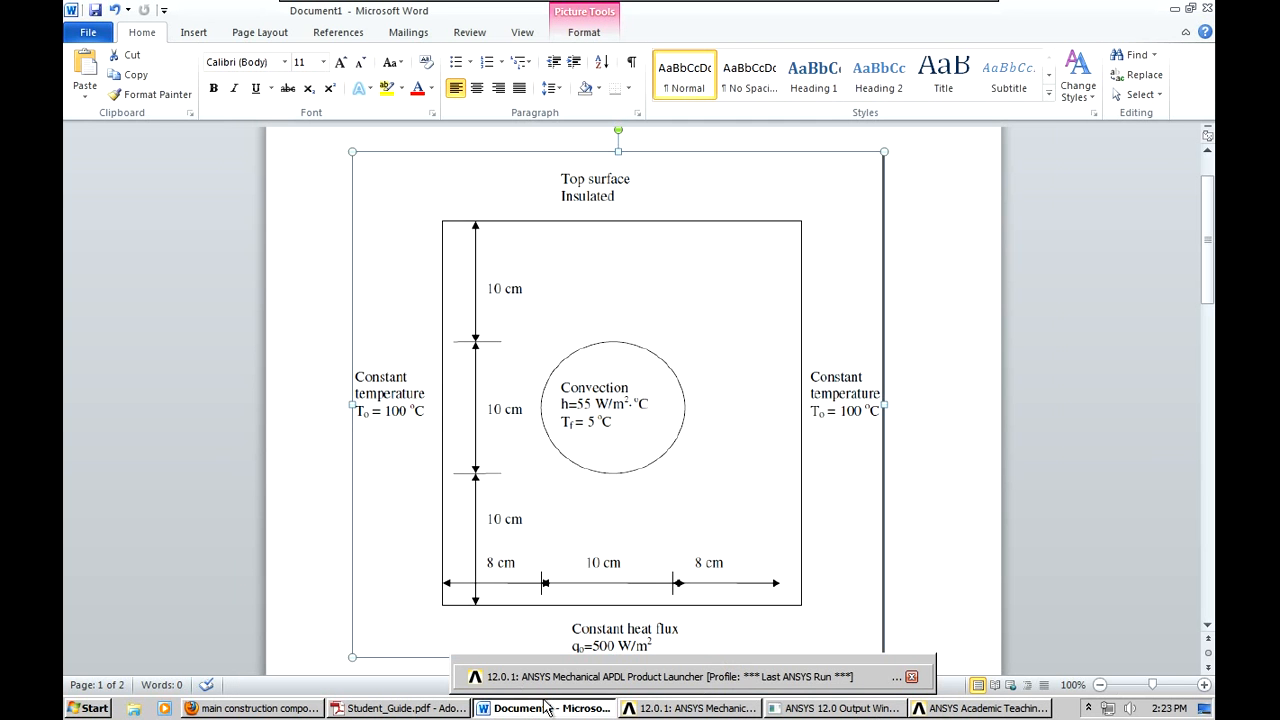
left_click(980, 708)
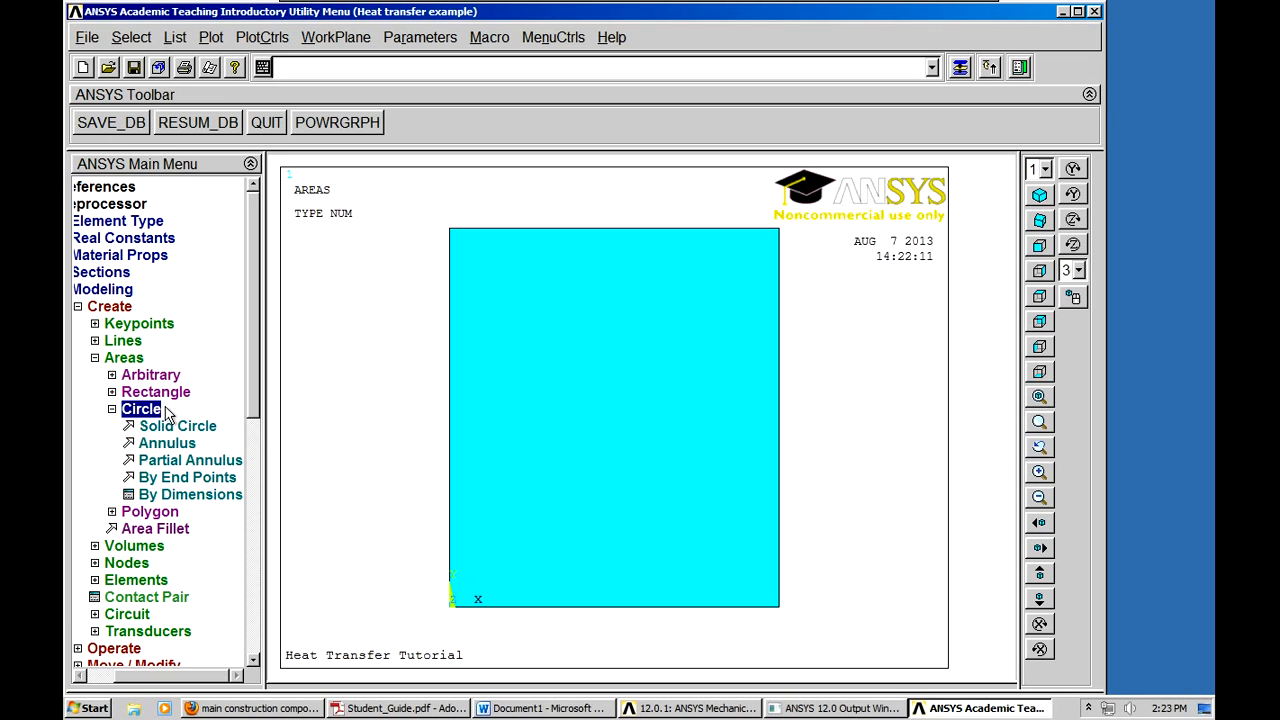
- Create a solid circle of radius 0.05 centred at X 0.13, Y 0.15
left_click(178, 425)
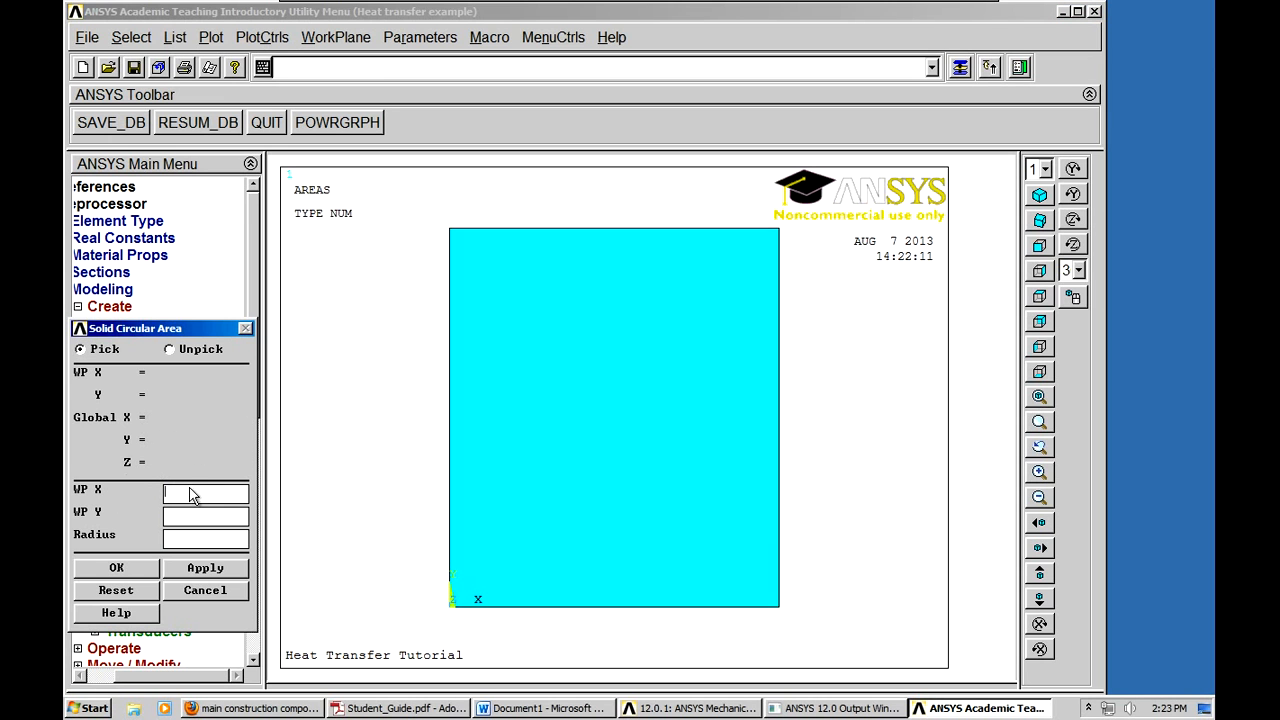
type("-")
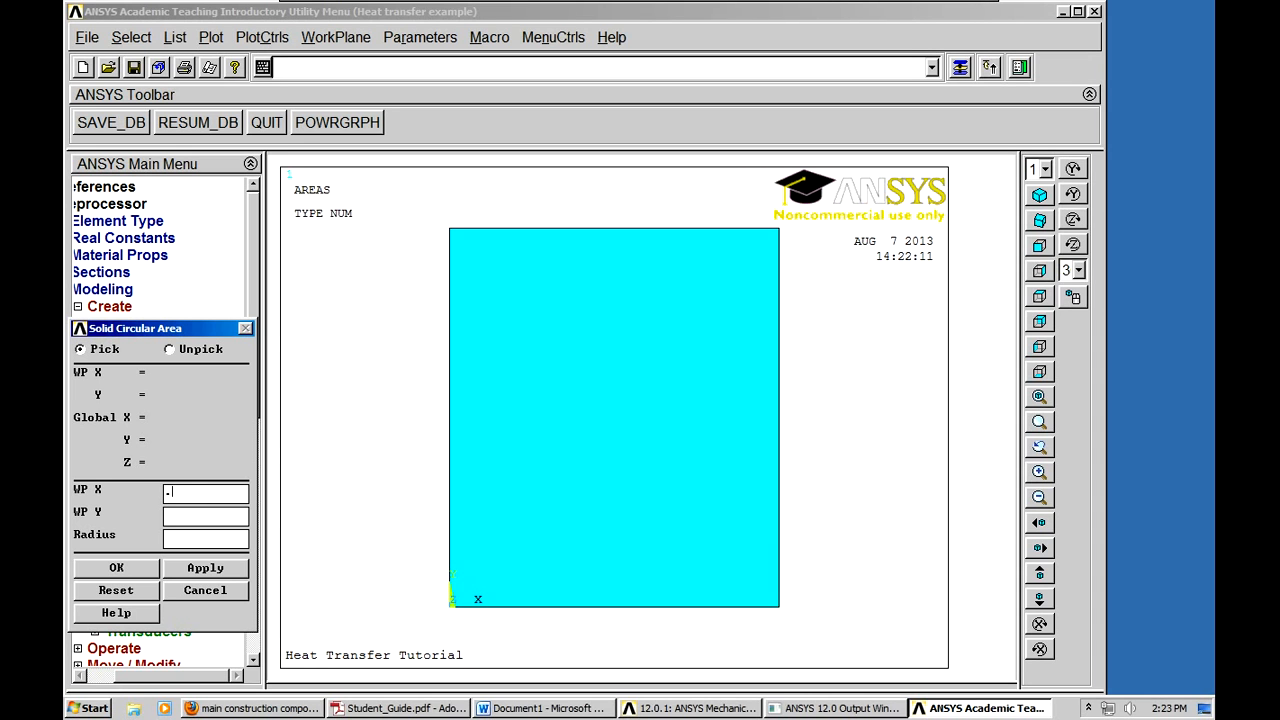
type("143")
left_click(206, 516)
type(".")
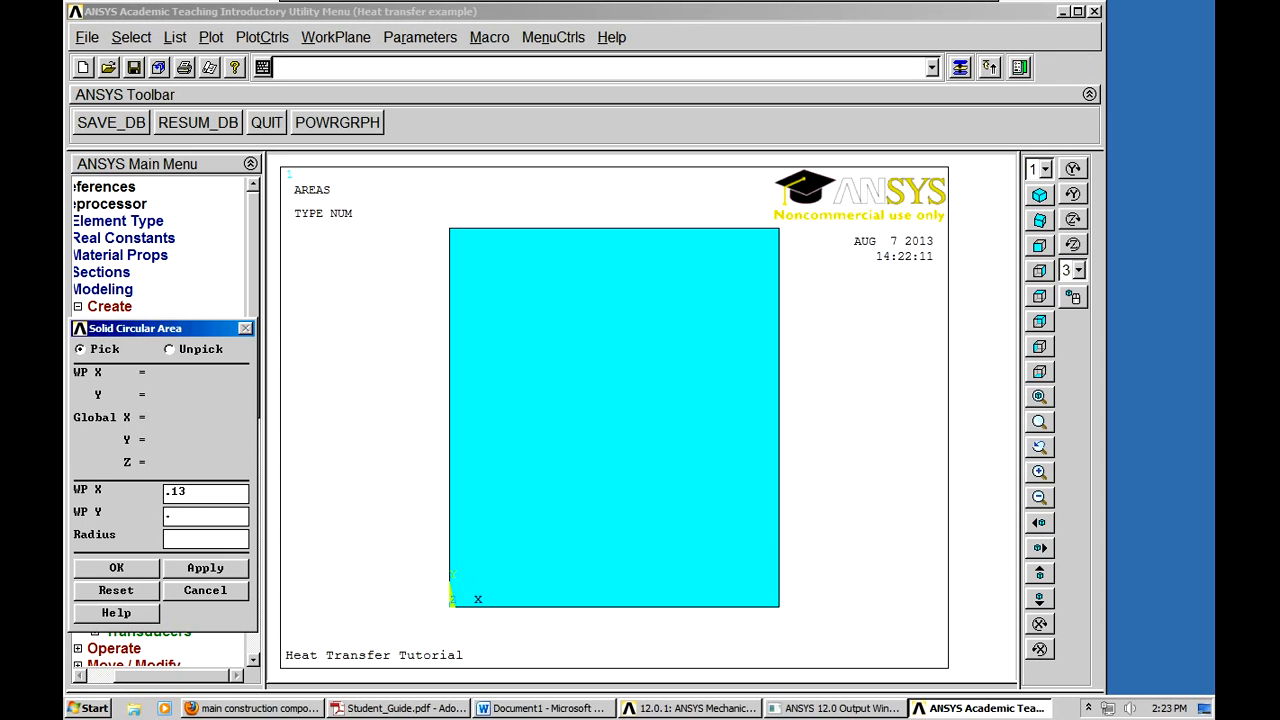
type("15")
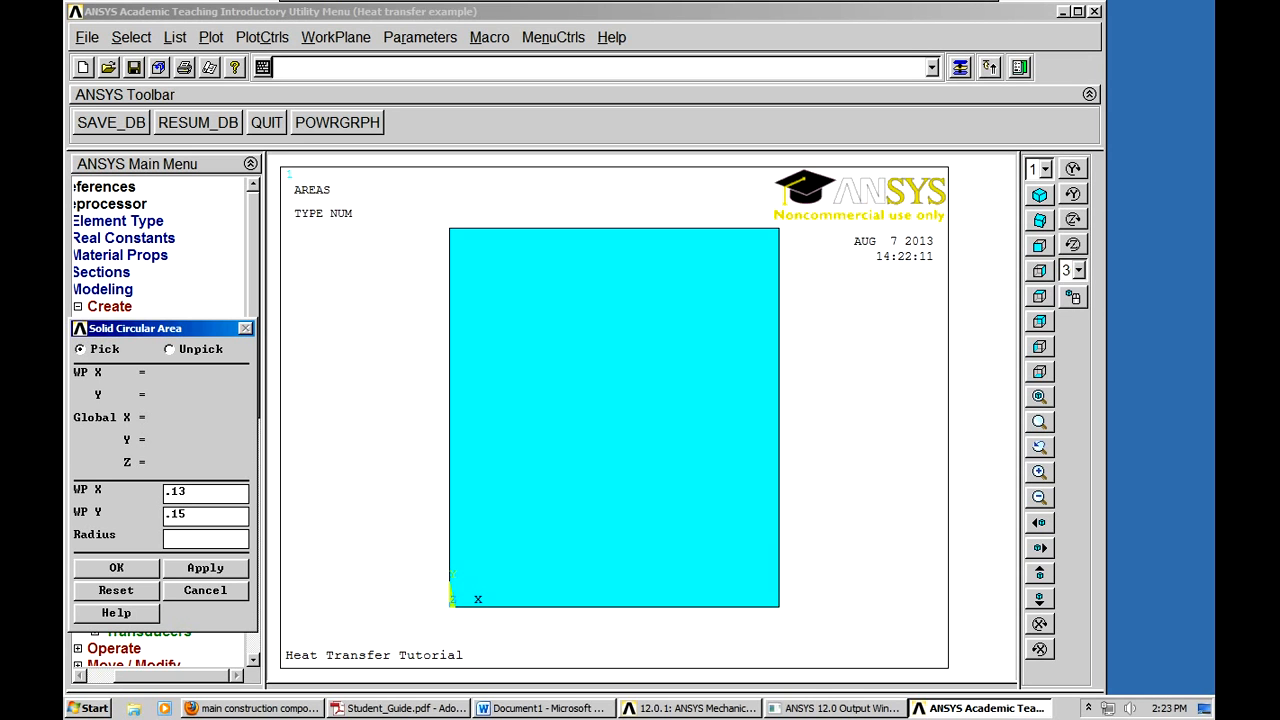
type(".05")
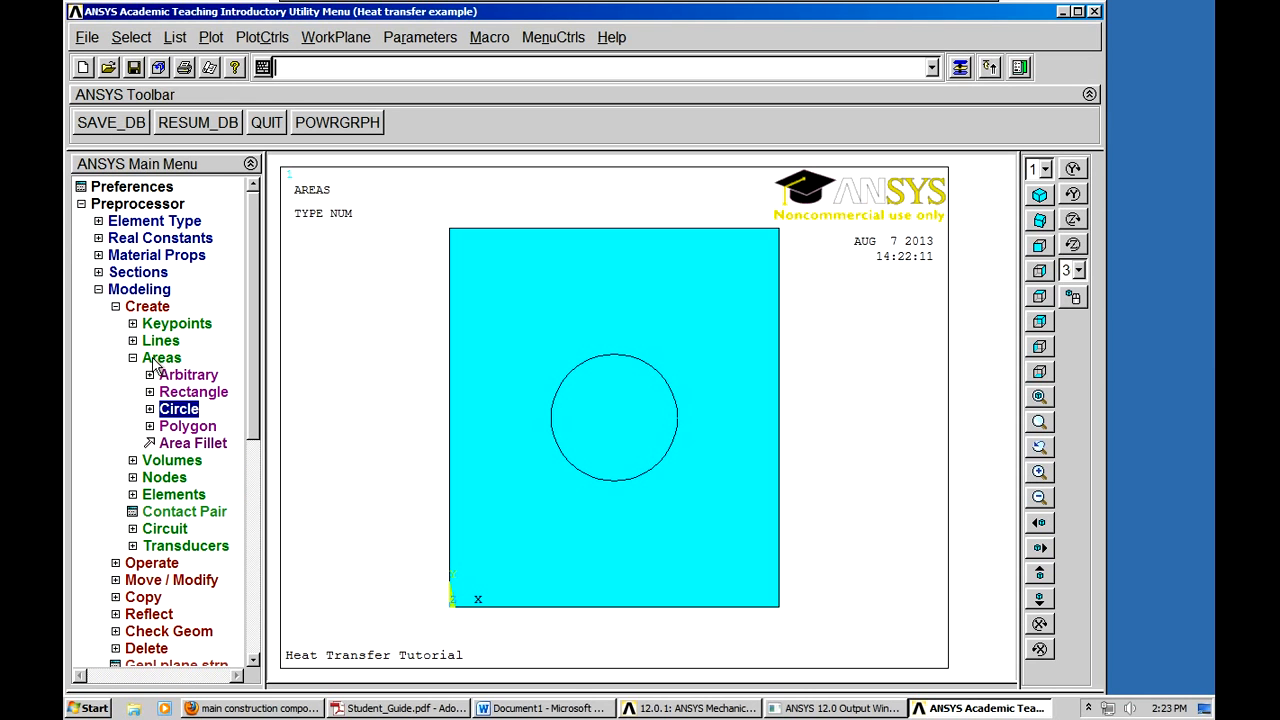
- Collapse Create and launch Modeling > Operate > Booleans > Subtract > Areas
left_click(133, 357)
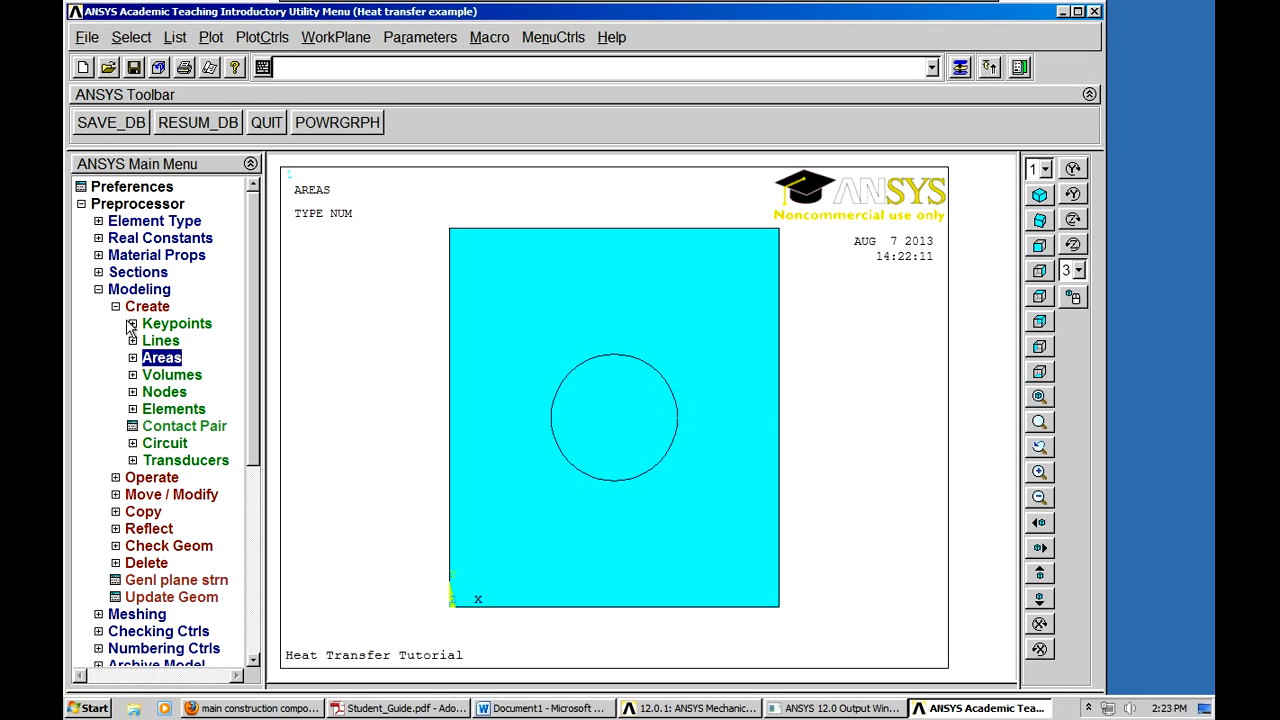
left_click(118, 306)
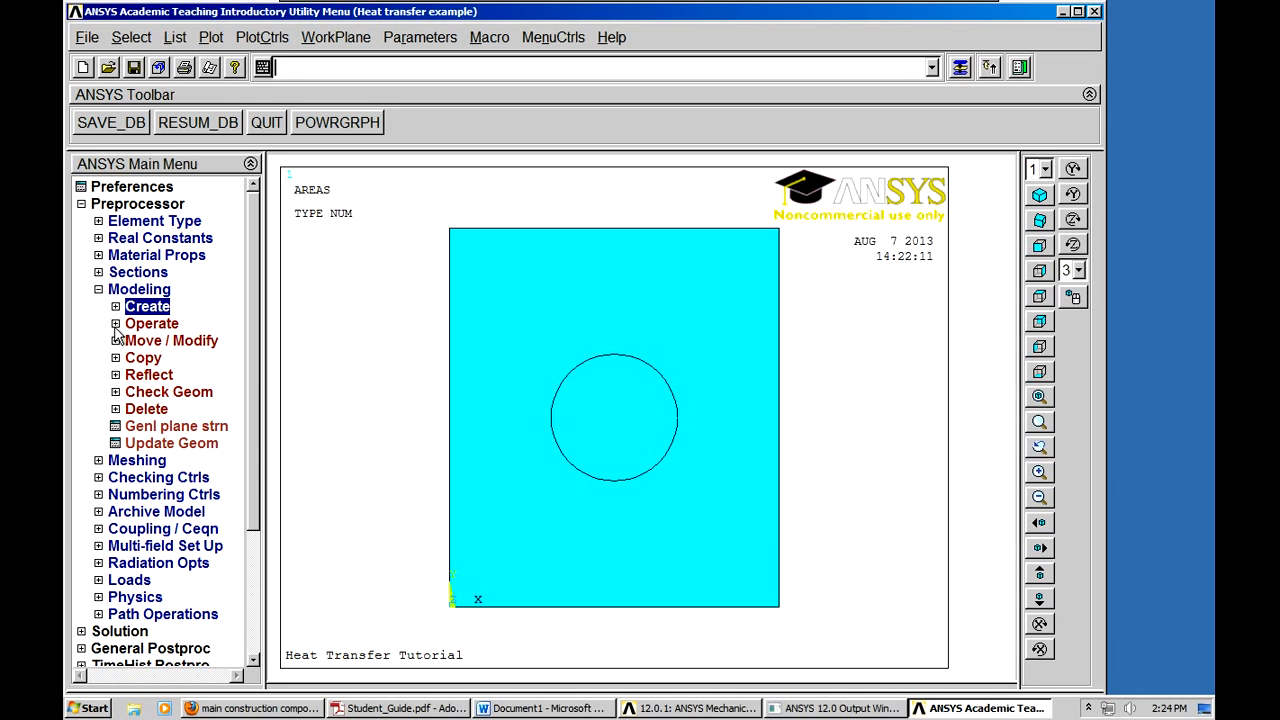
left_click(151, 323)
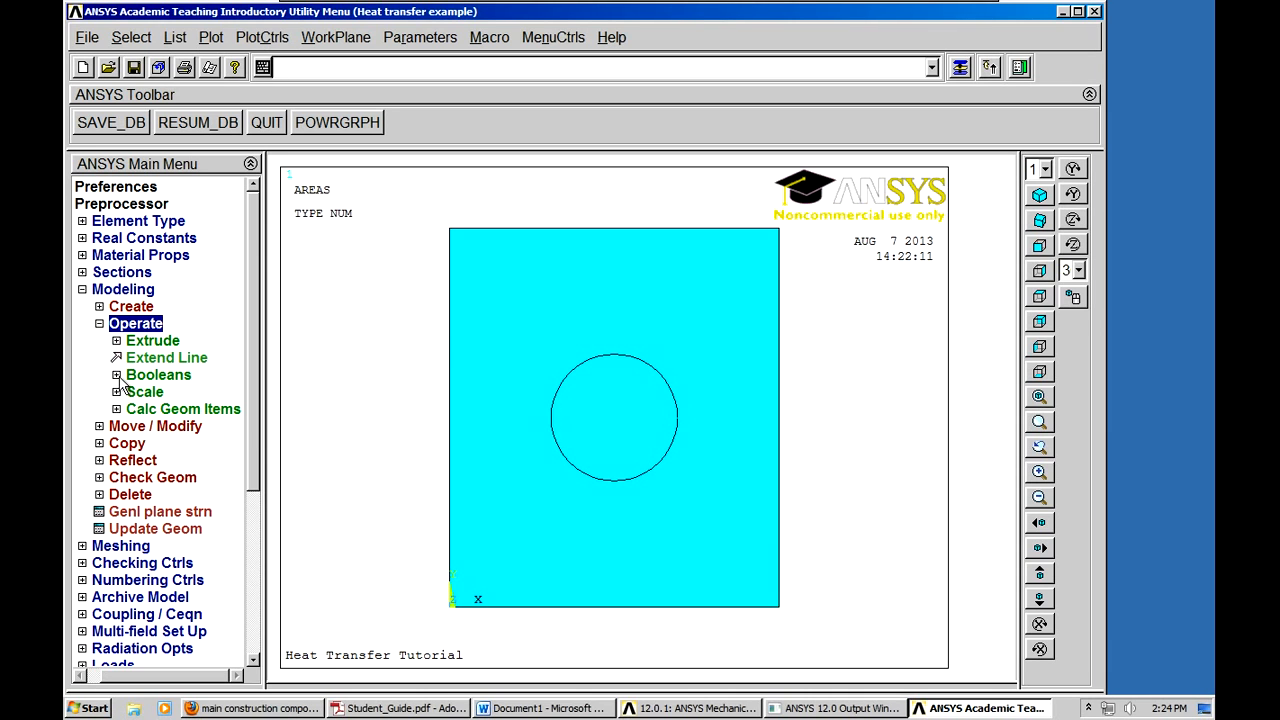
mouse_move(204, 400)
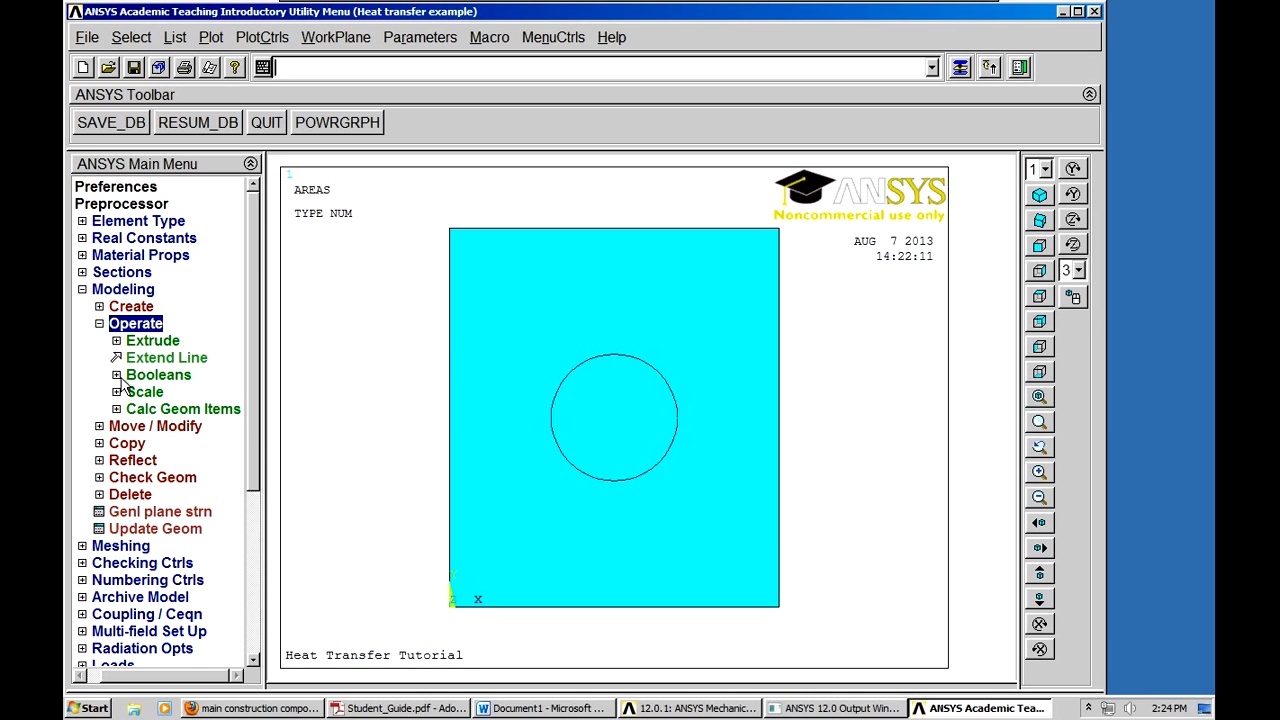
left_click(158, 375)
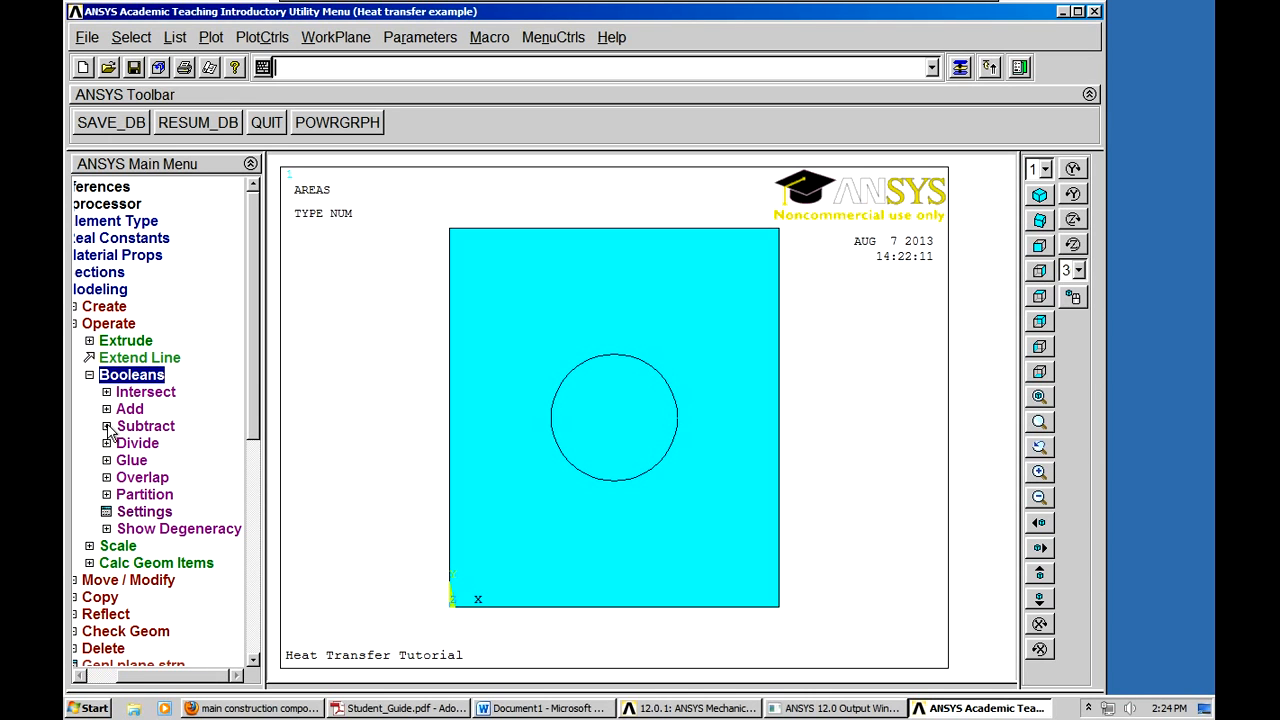
left_click(146, 426)
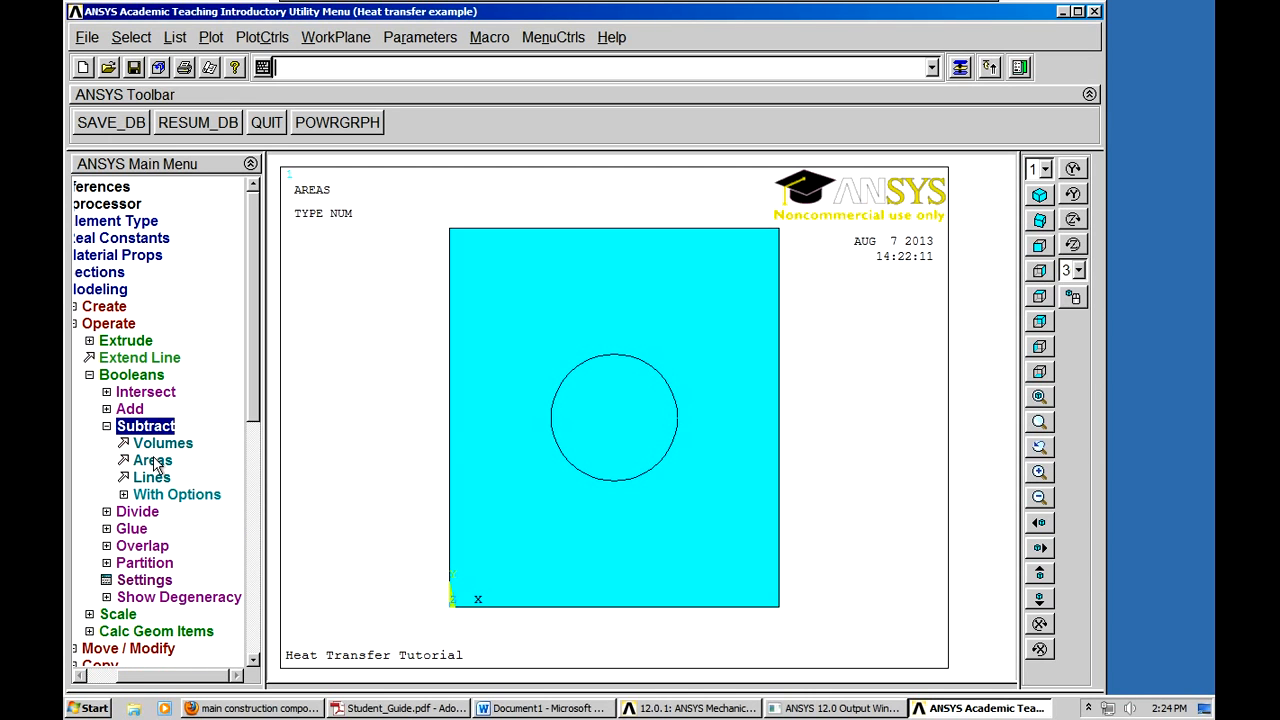
left_click(153, 459)
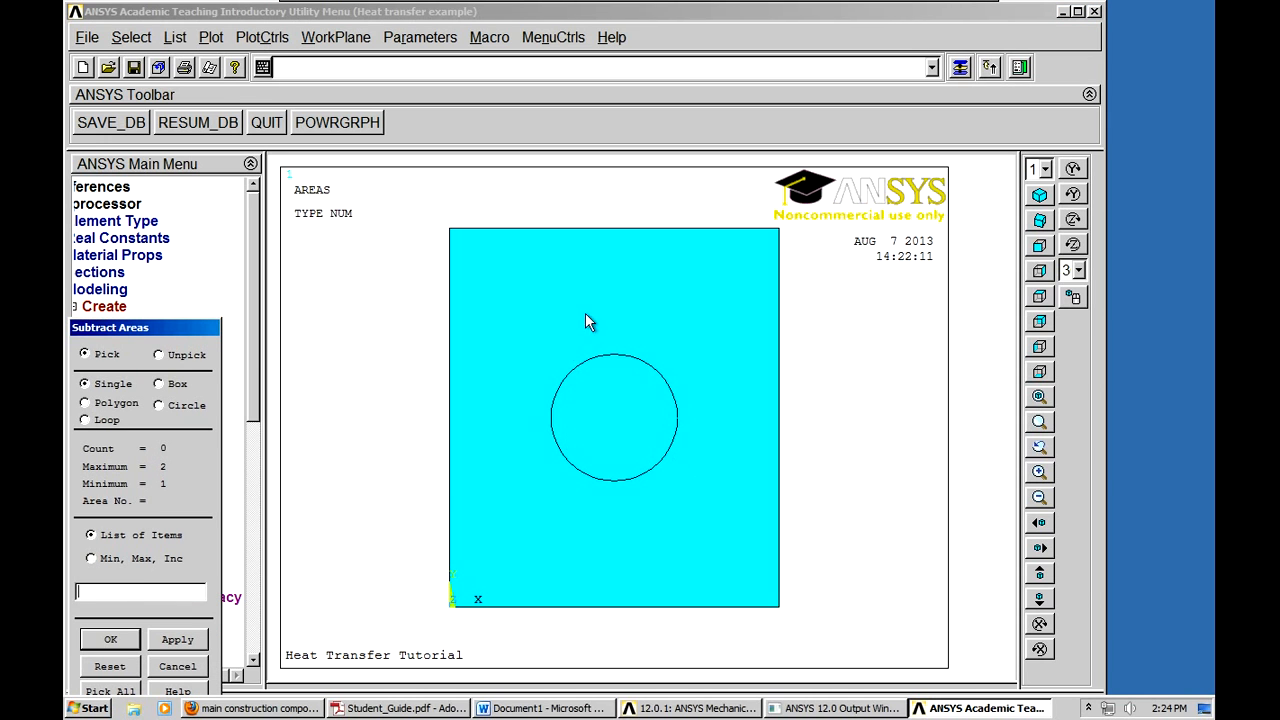
mouse_move(532, 324)
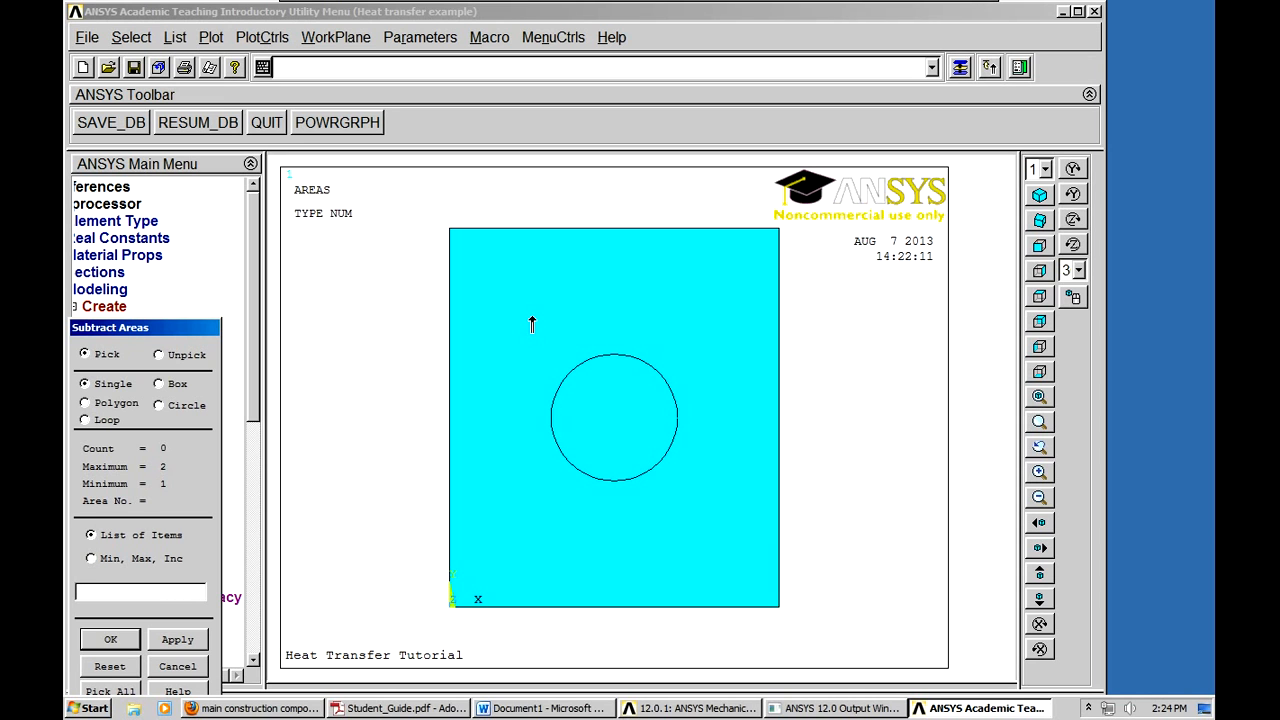
- Pick the plate as base and the circle as the area to remove, dismissing the warning
left_click(614, 416)
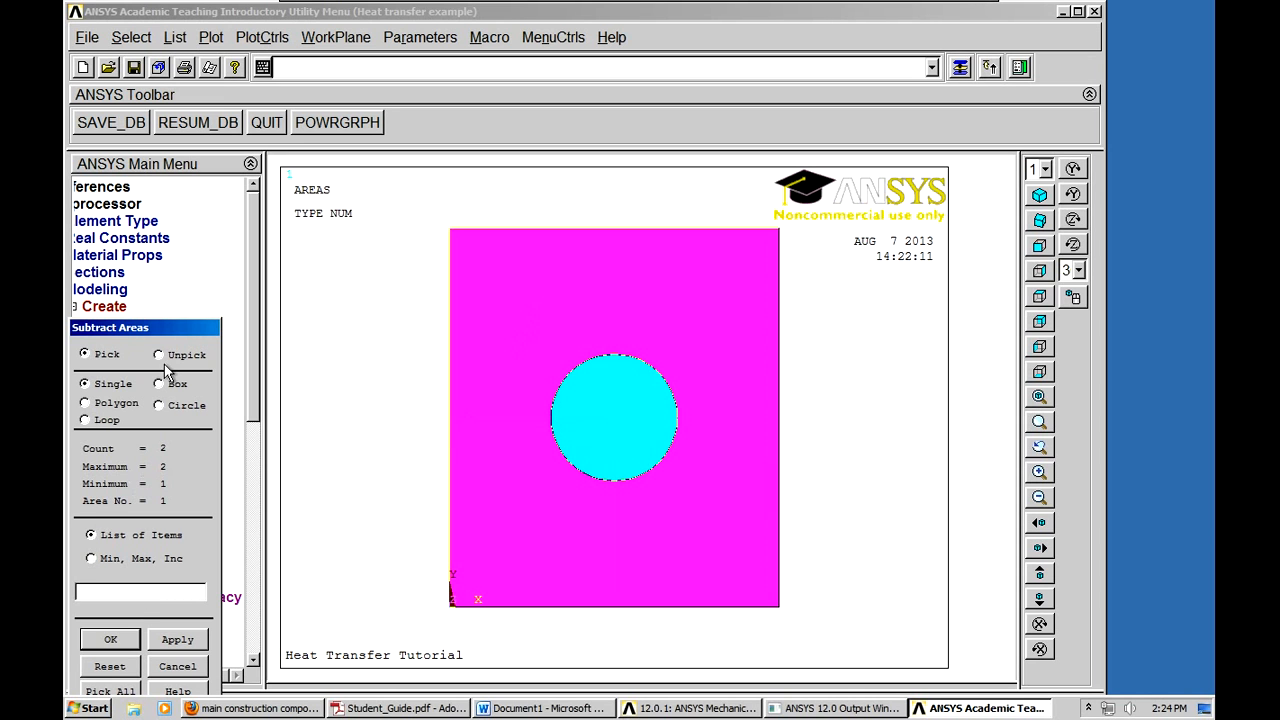
mouse_move(365, 348)
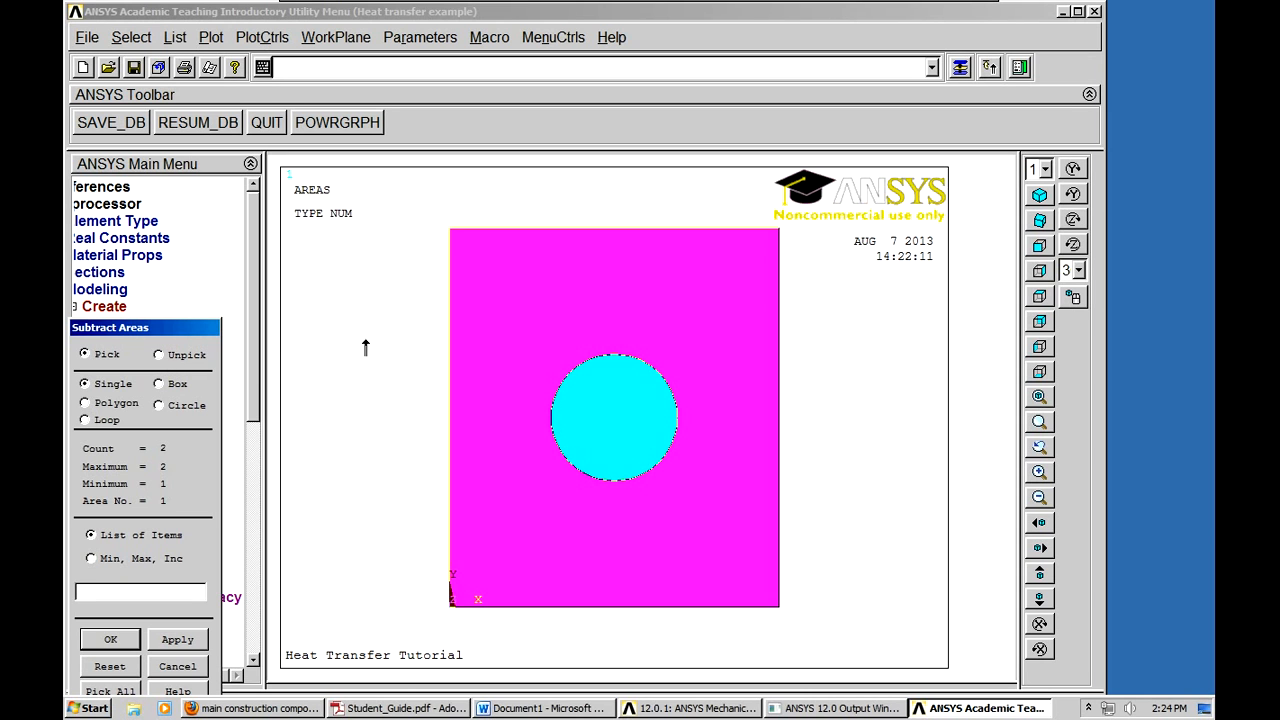
mouse_move(387, 298)
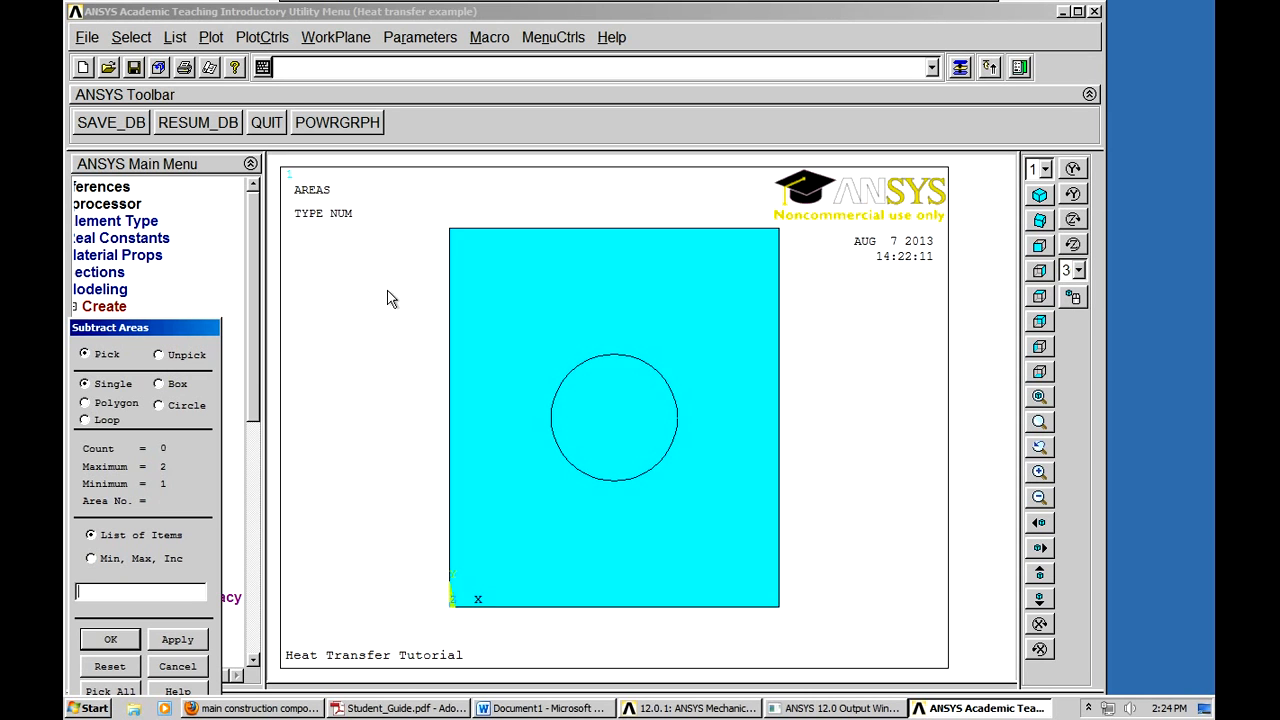
mouse_move(607, 421)
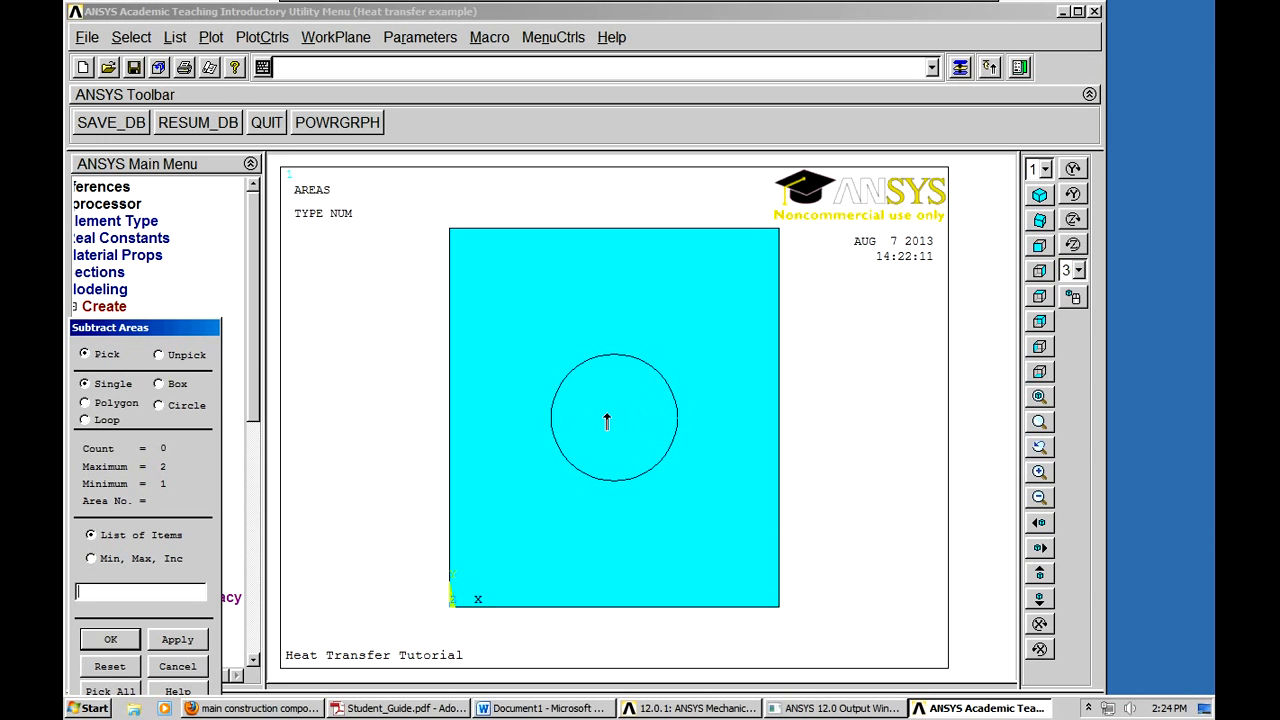
left_click(607, 420)
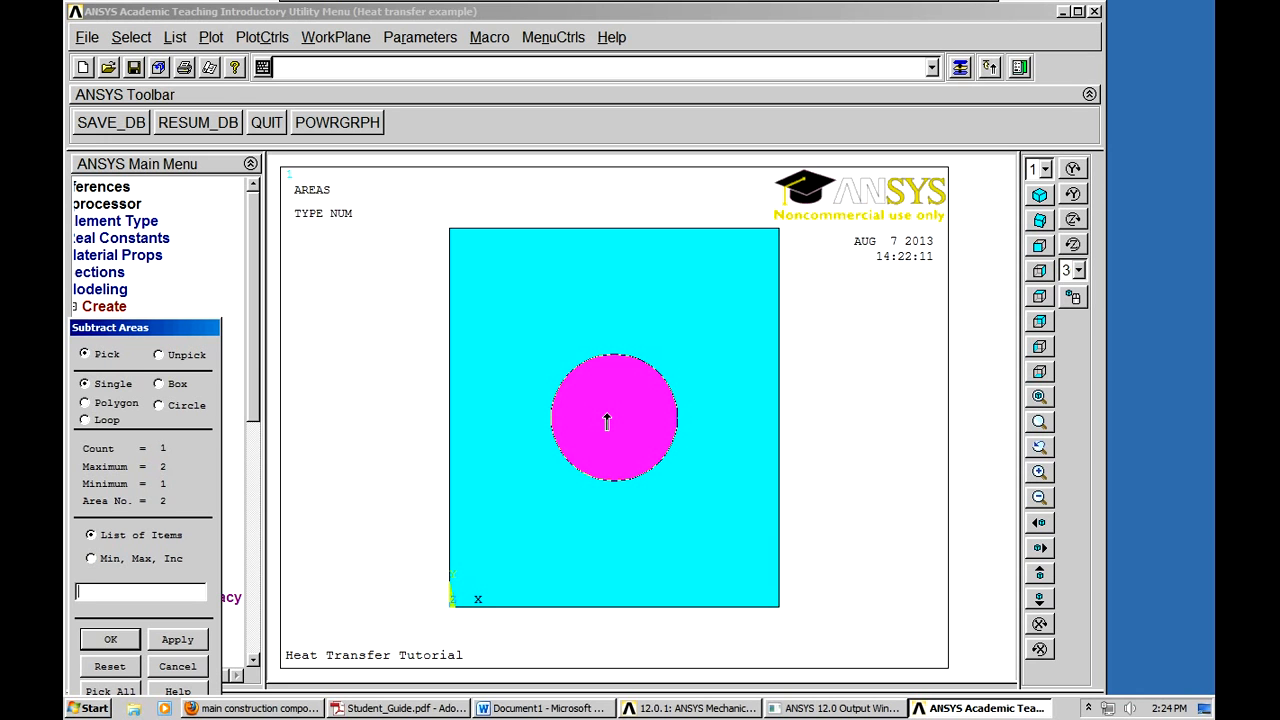
left_click(607, 420)
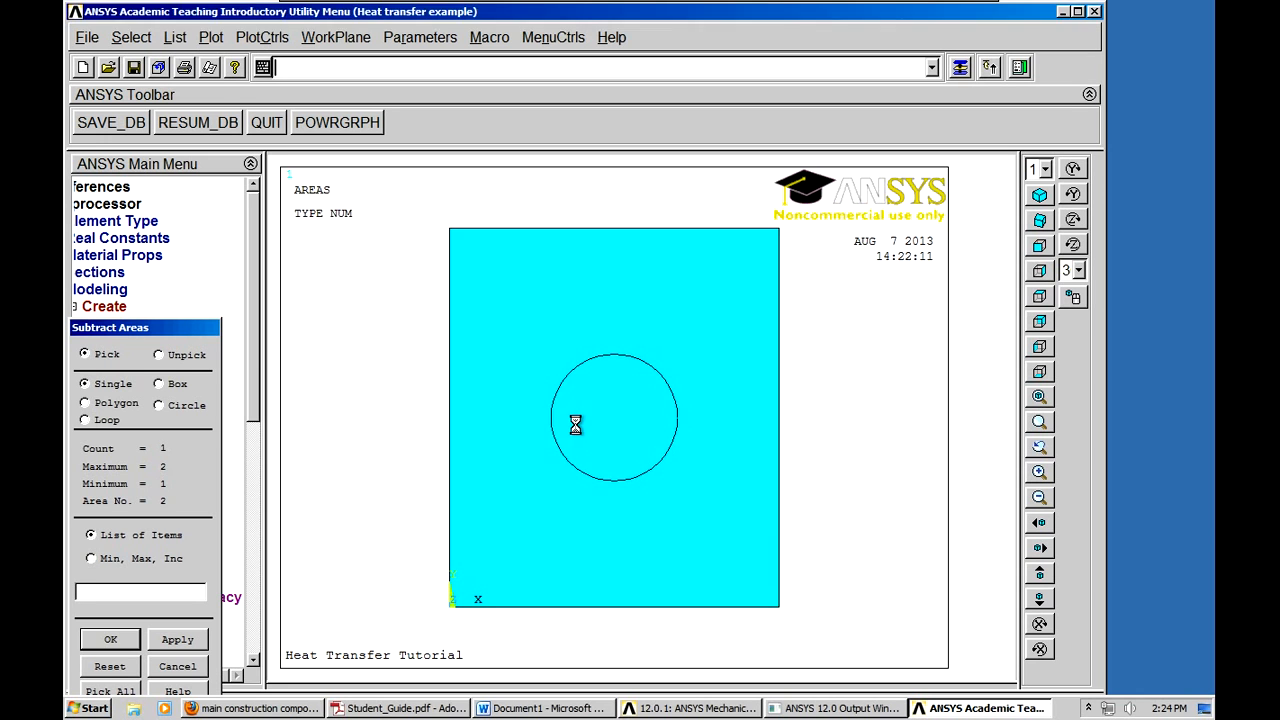
left_click(614, 417)
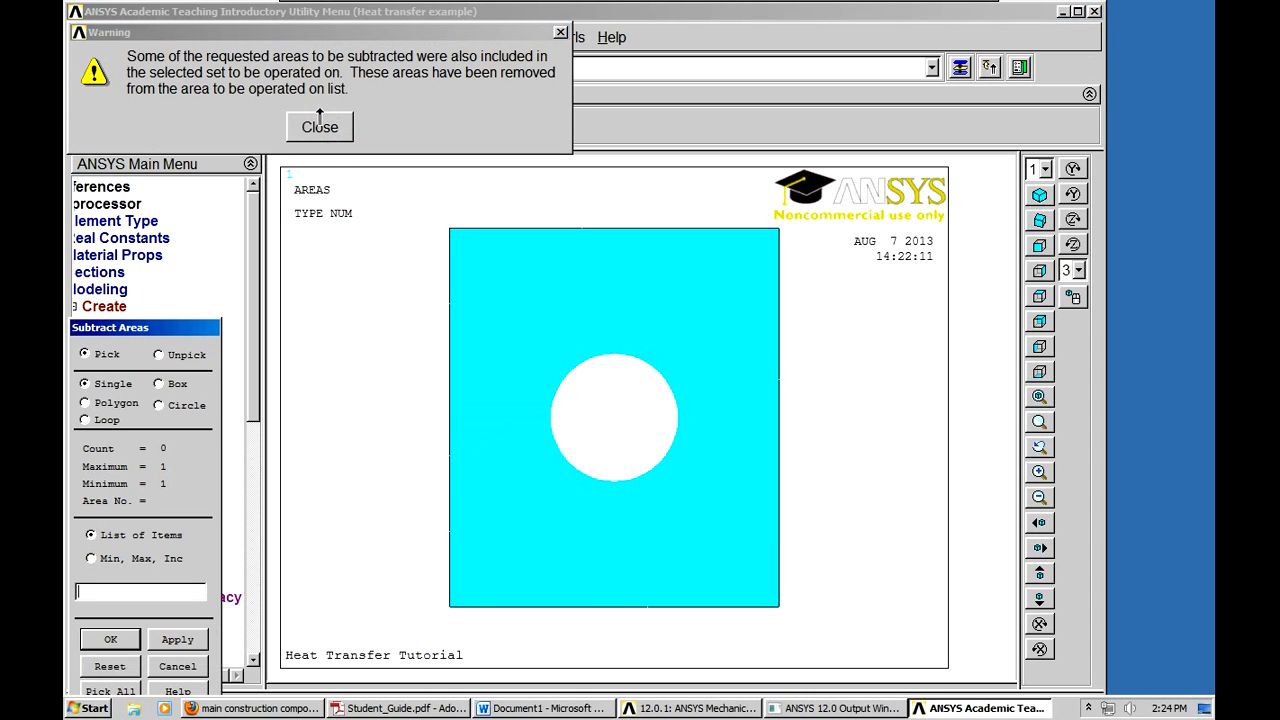
left_click(319, 126)
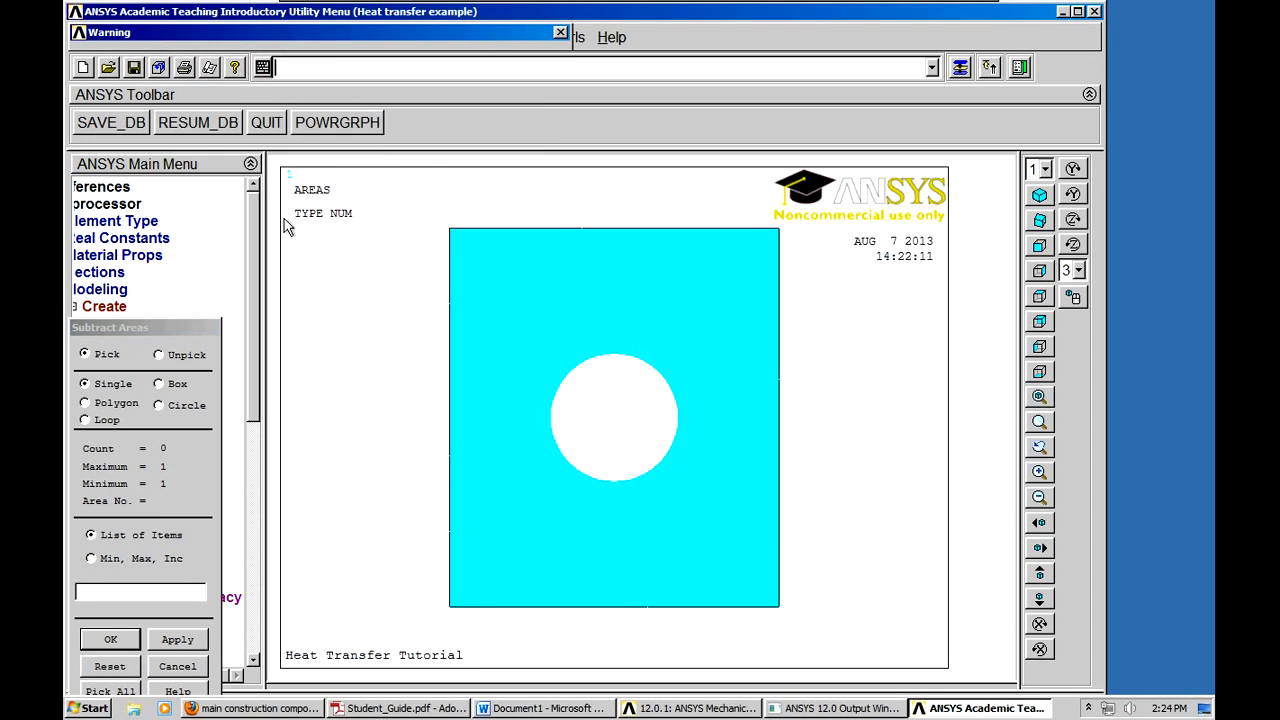
left_click(560, 32)
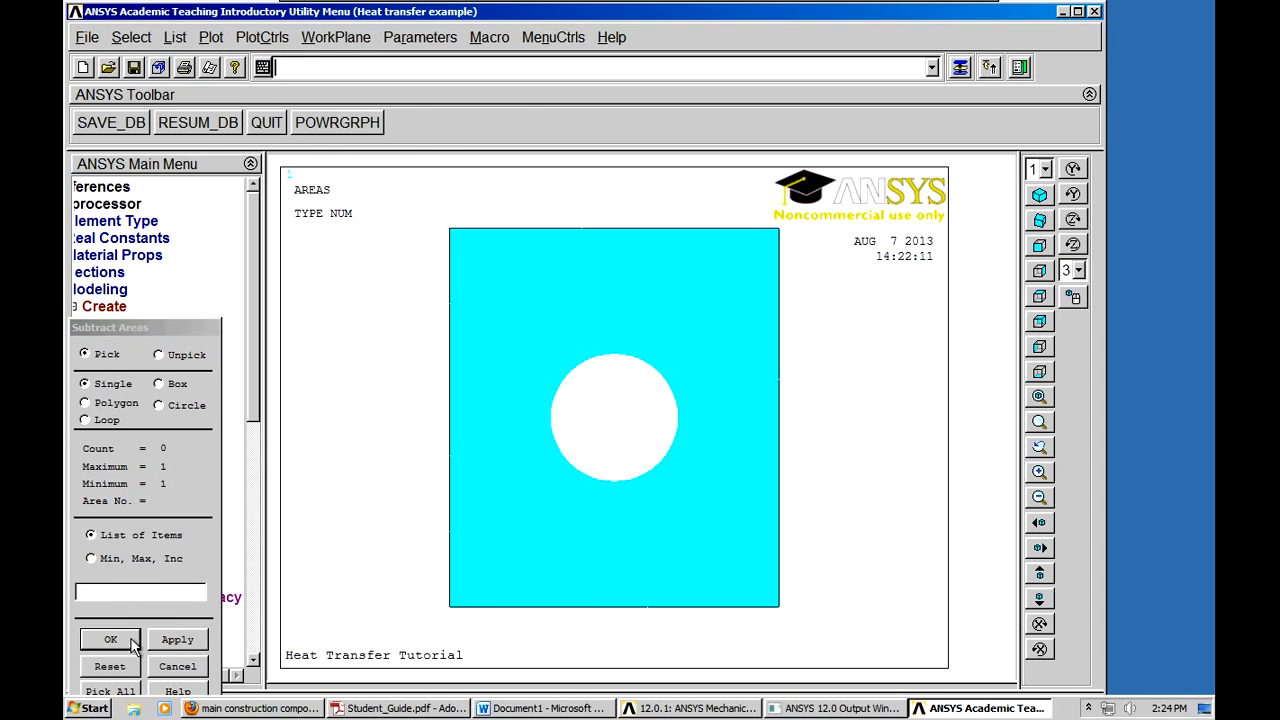
left_click(111, 639)
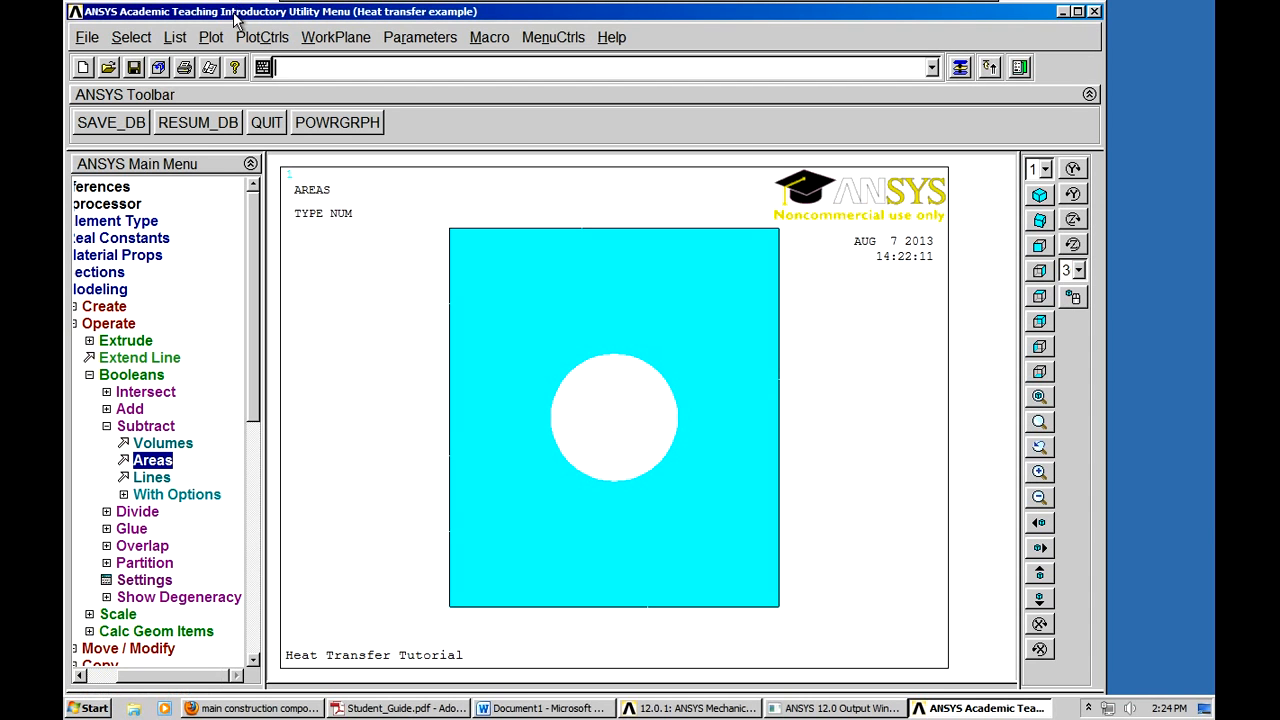
- Replot the areas and turn on area numbers in PlotCtrls > Numbering
left_click(210, 37)
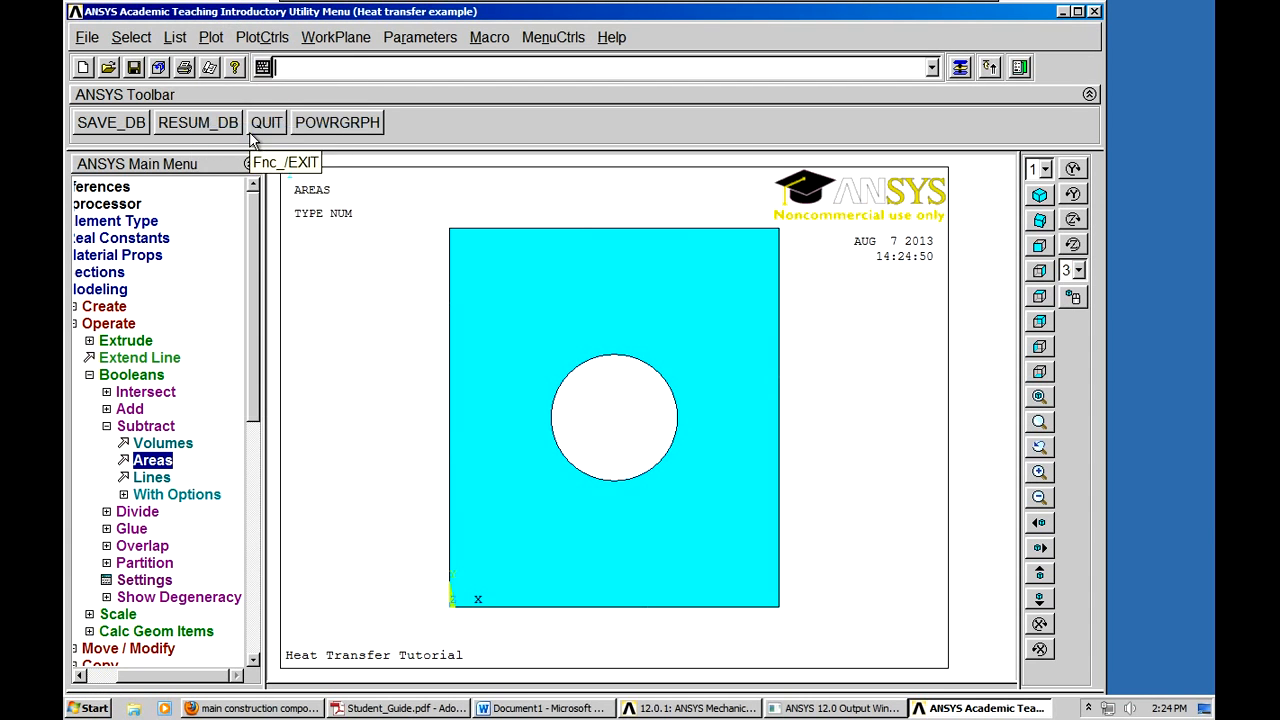
left_click(262, 37)
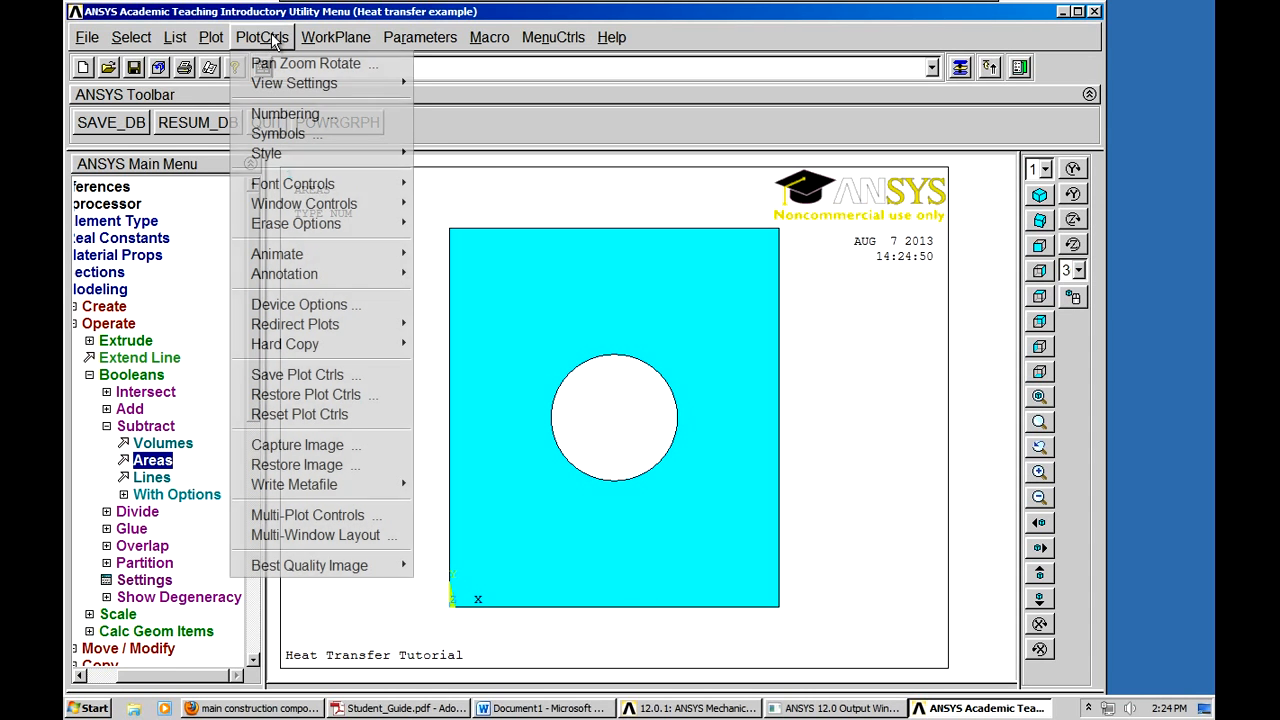
mouse_move(290, 113)
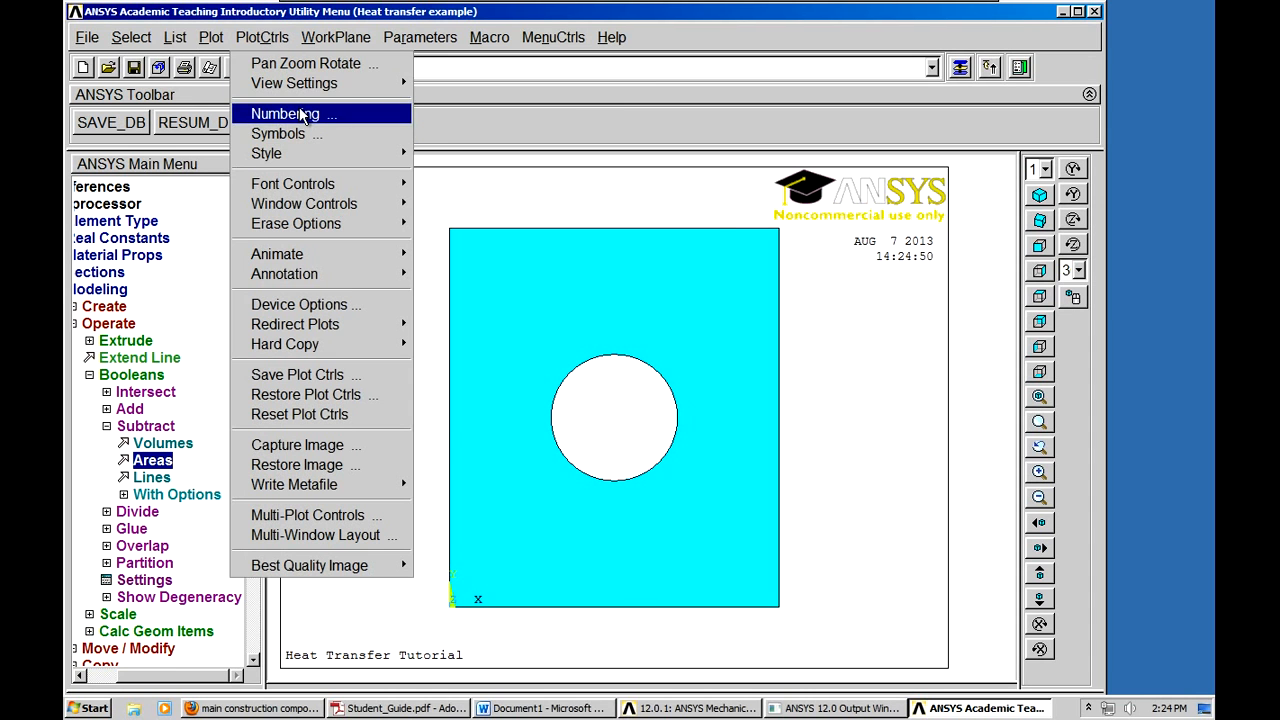
left_click(285, 113)
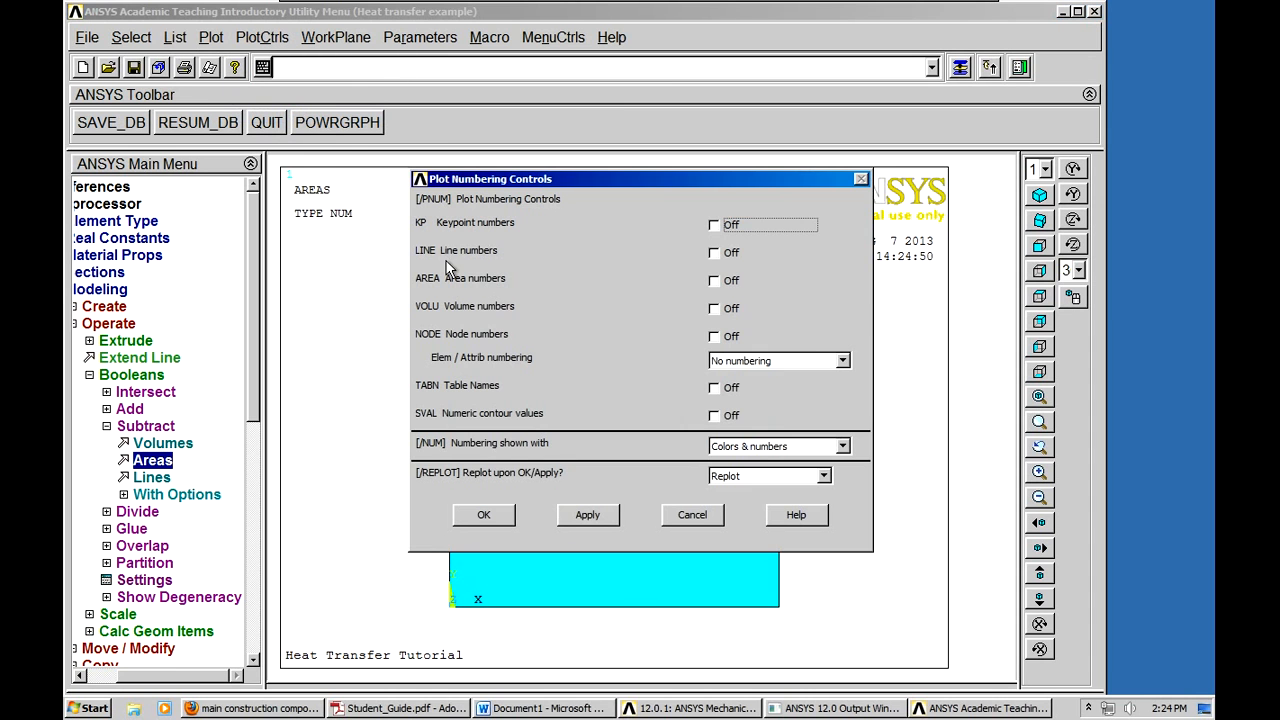
left_click(713, 280)
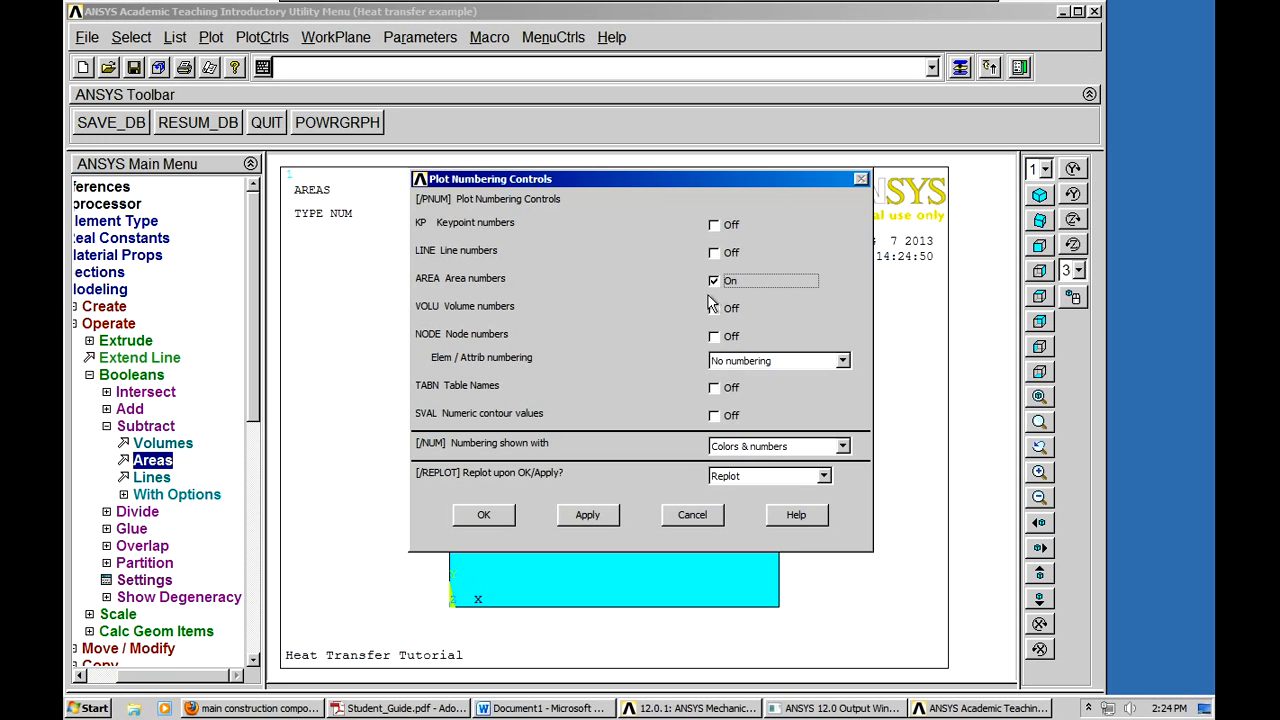
left_click(483, 514)
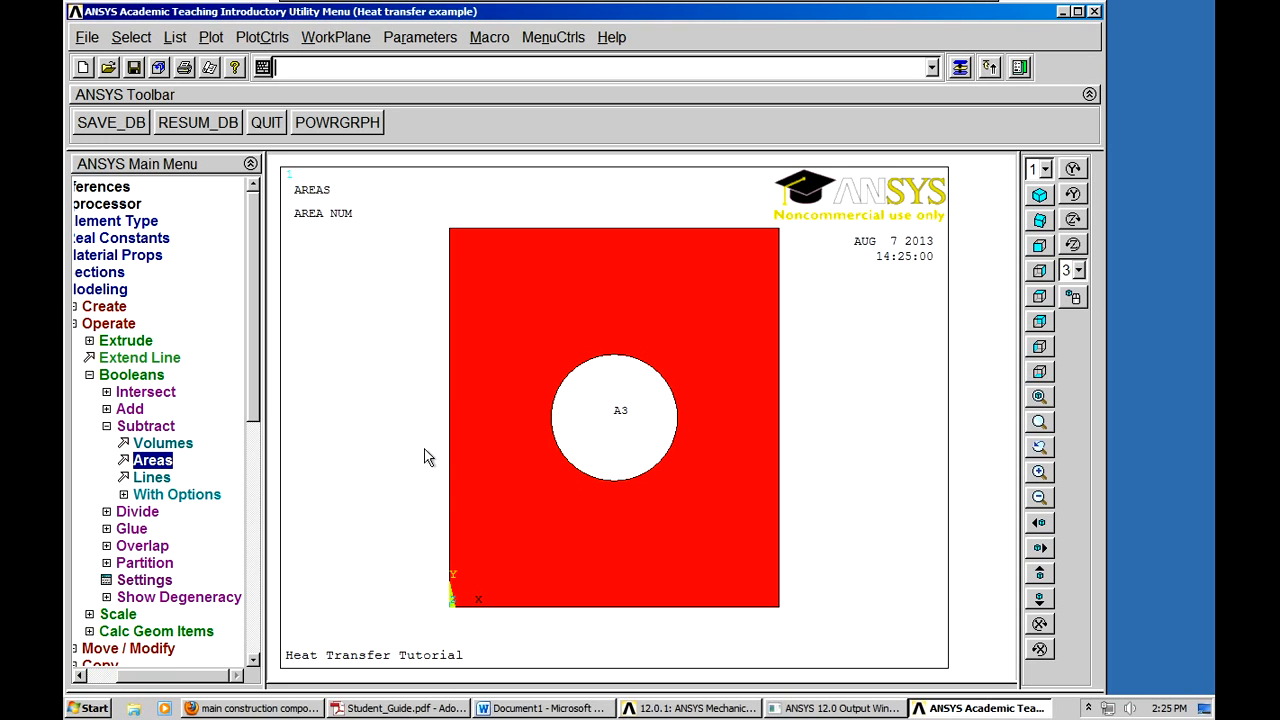
mouse_move(685, 373)
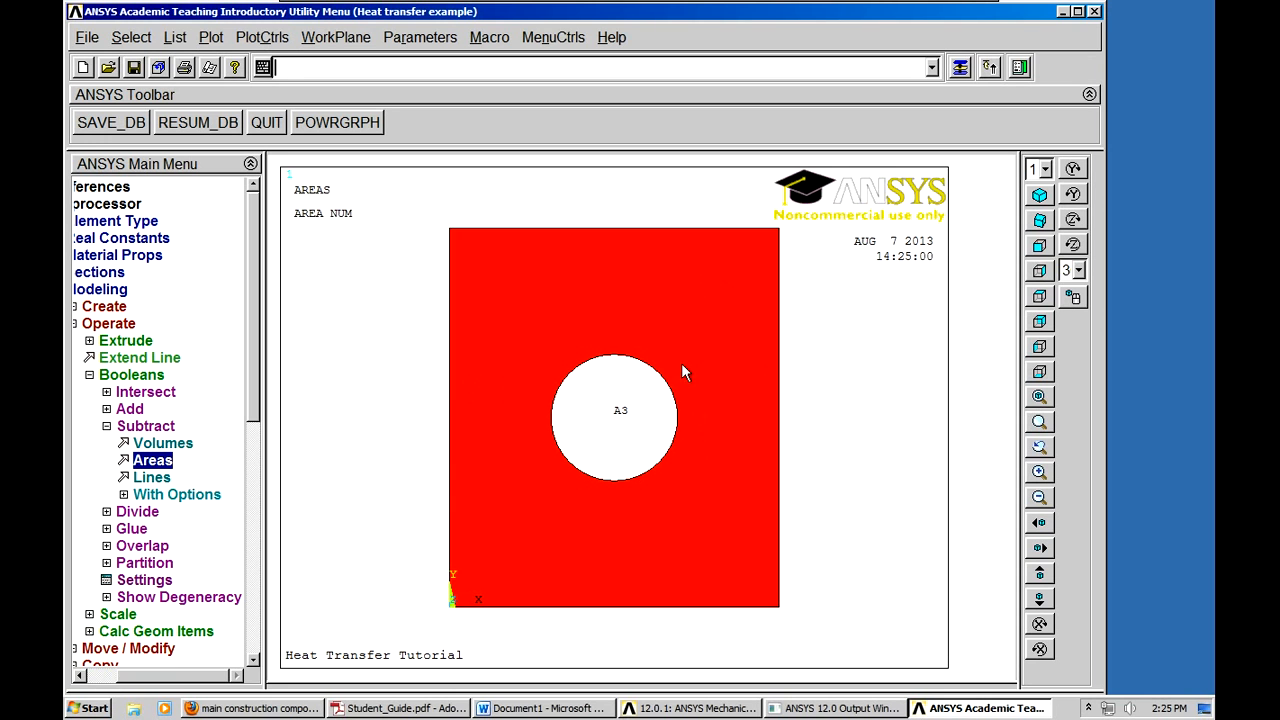
mouse_move(631, 418)
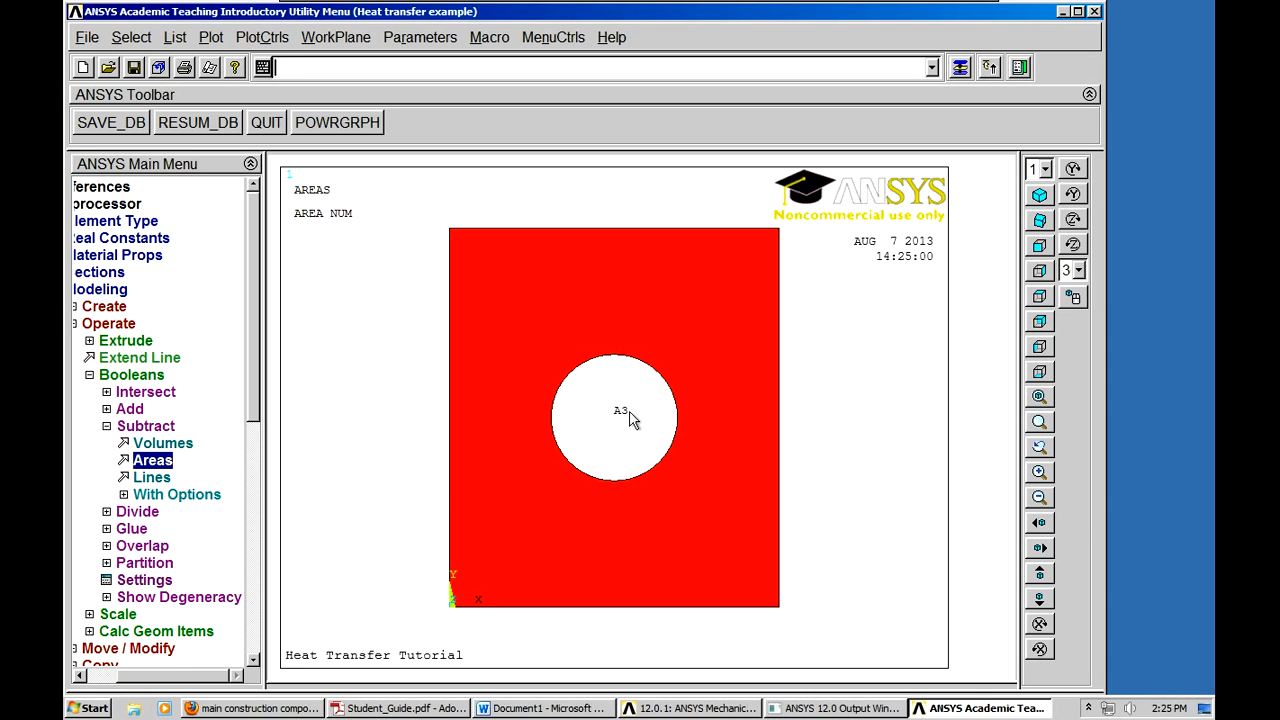
mouse_move(360, 303)
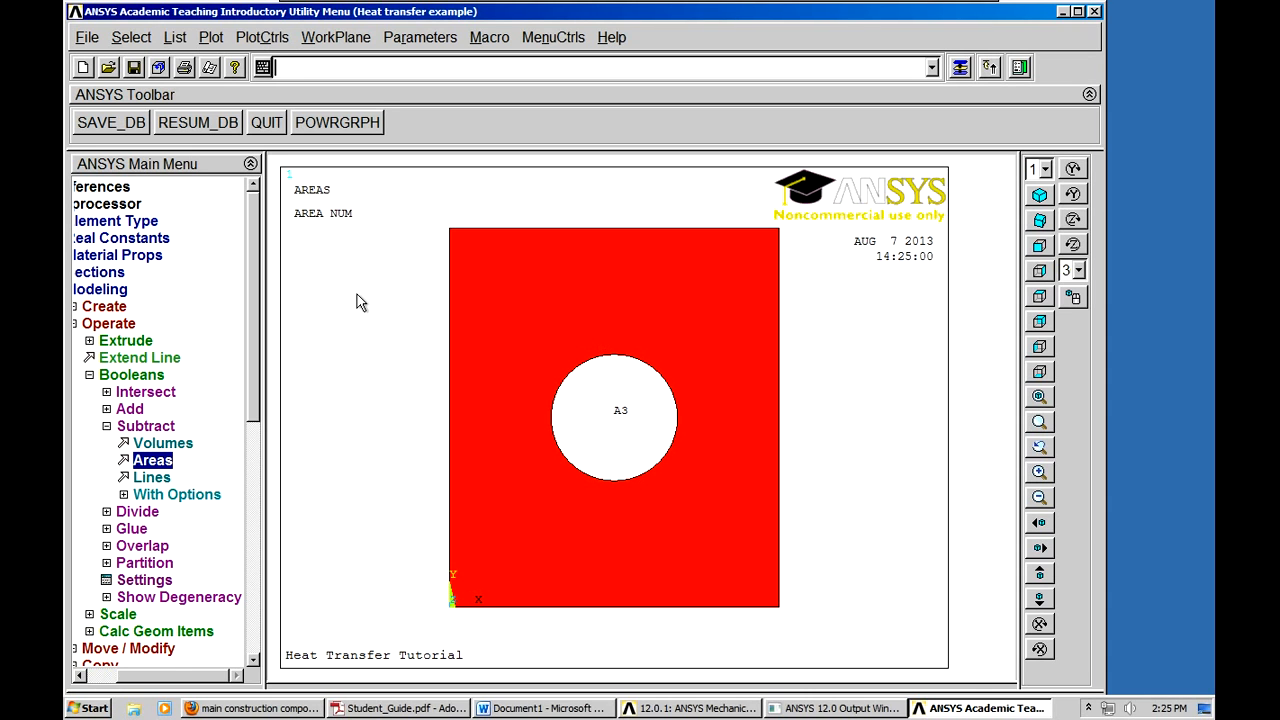
mouse_move(462, 328)
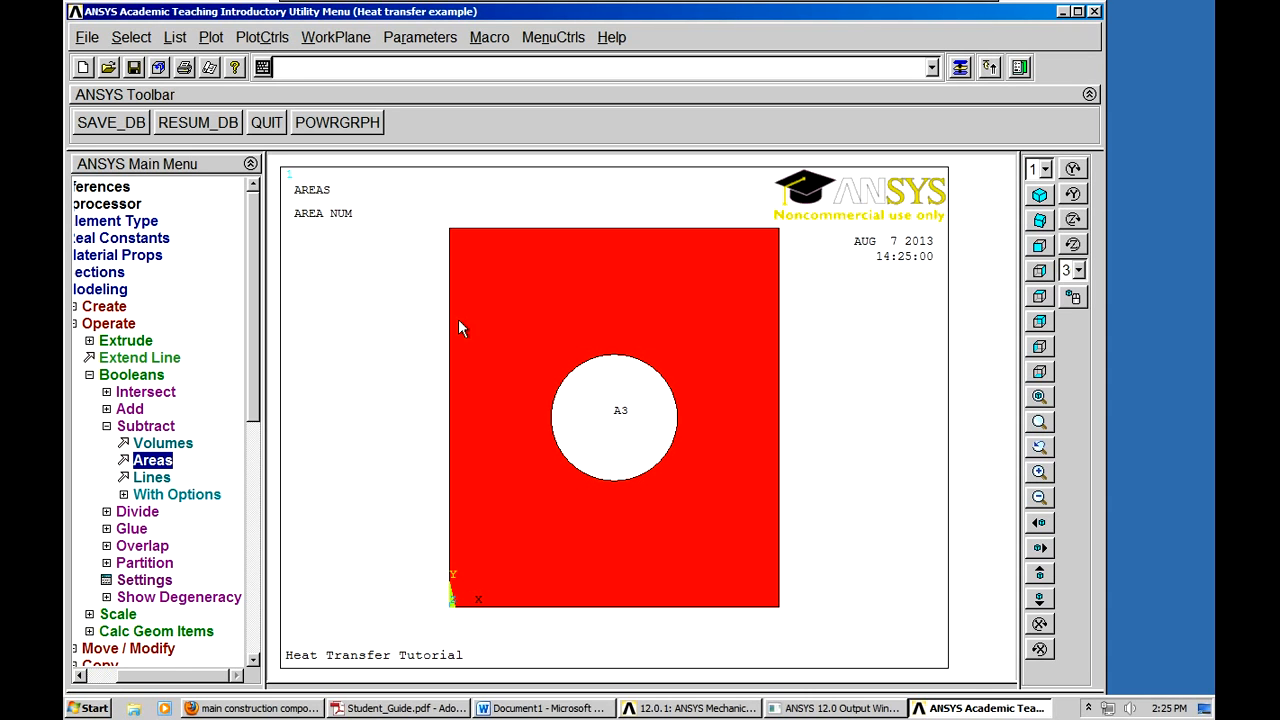
mouse_move(107, 445)
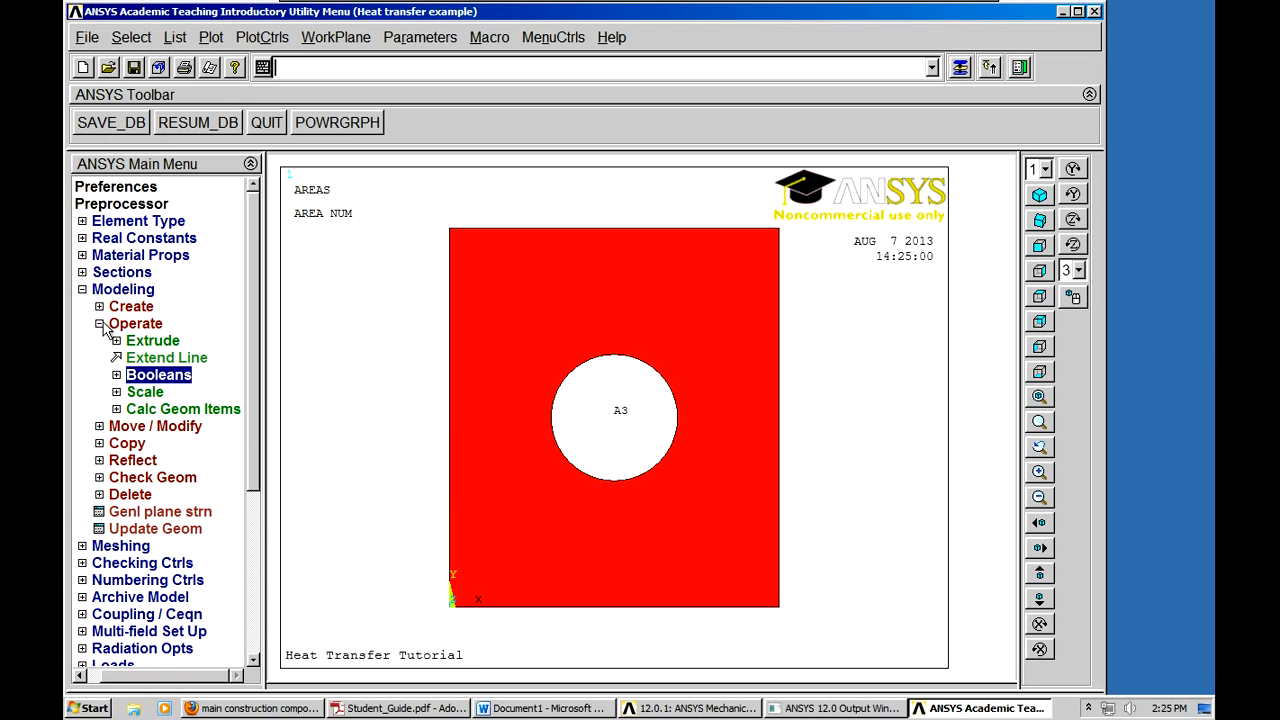
- Collapse Operate and expand Preprocessor > Meshing, briefly opening Mesh Attributes
left_click(101, 323)
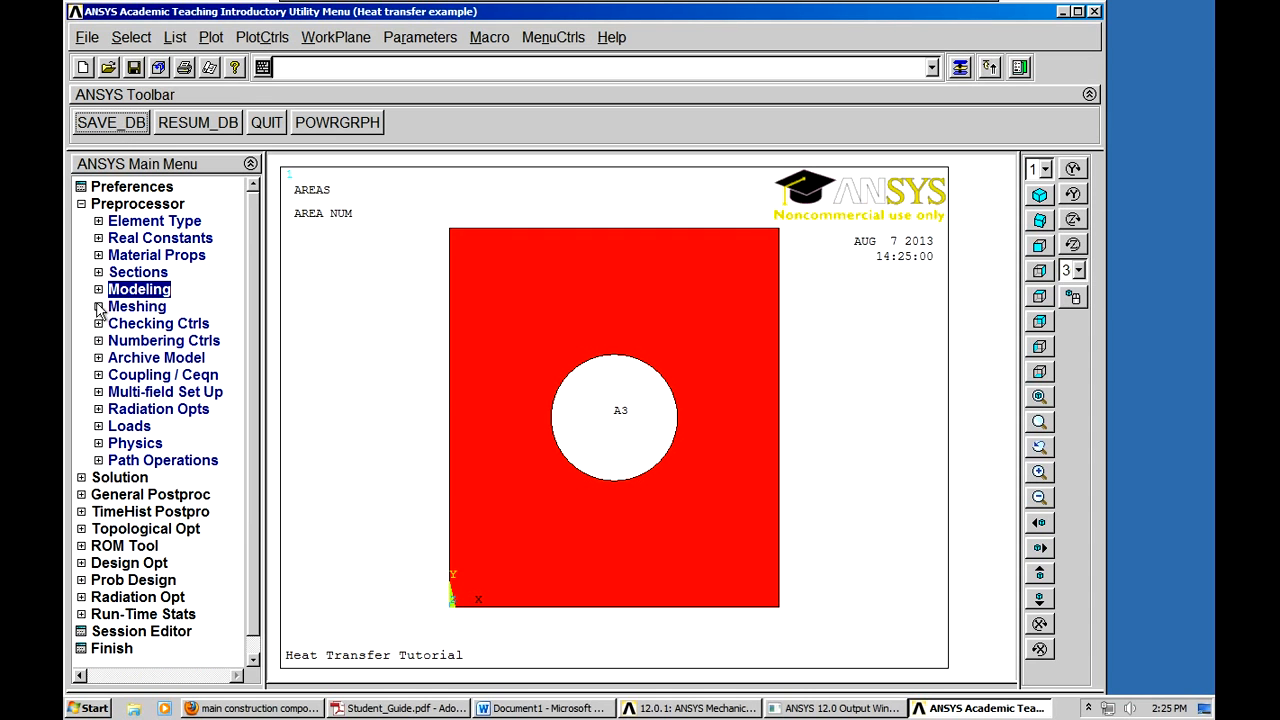
left_click(137, 306)
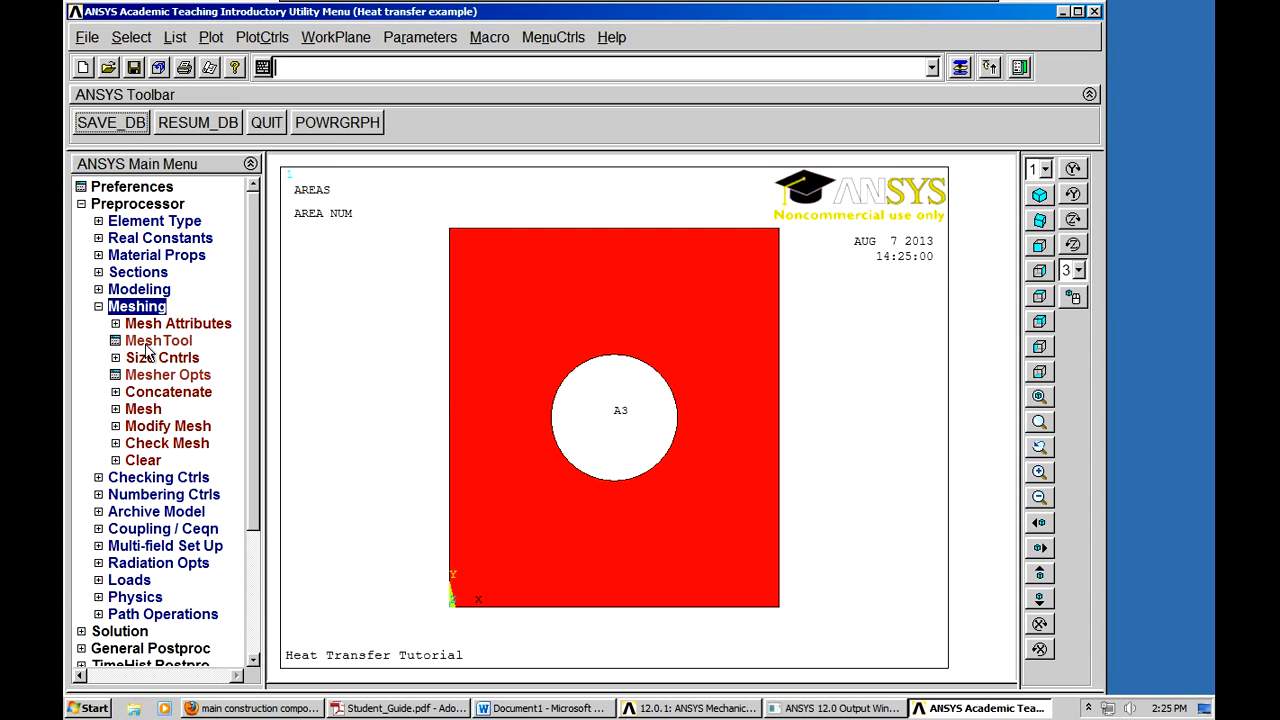
left_click(116, 323)
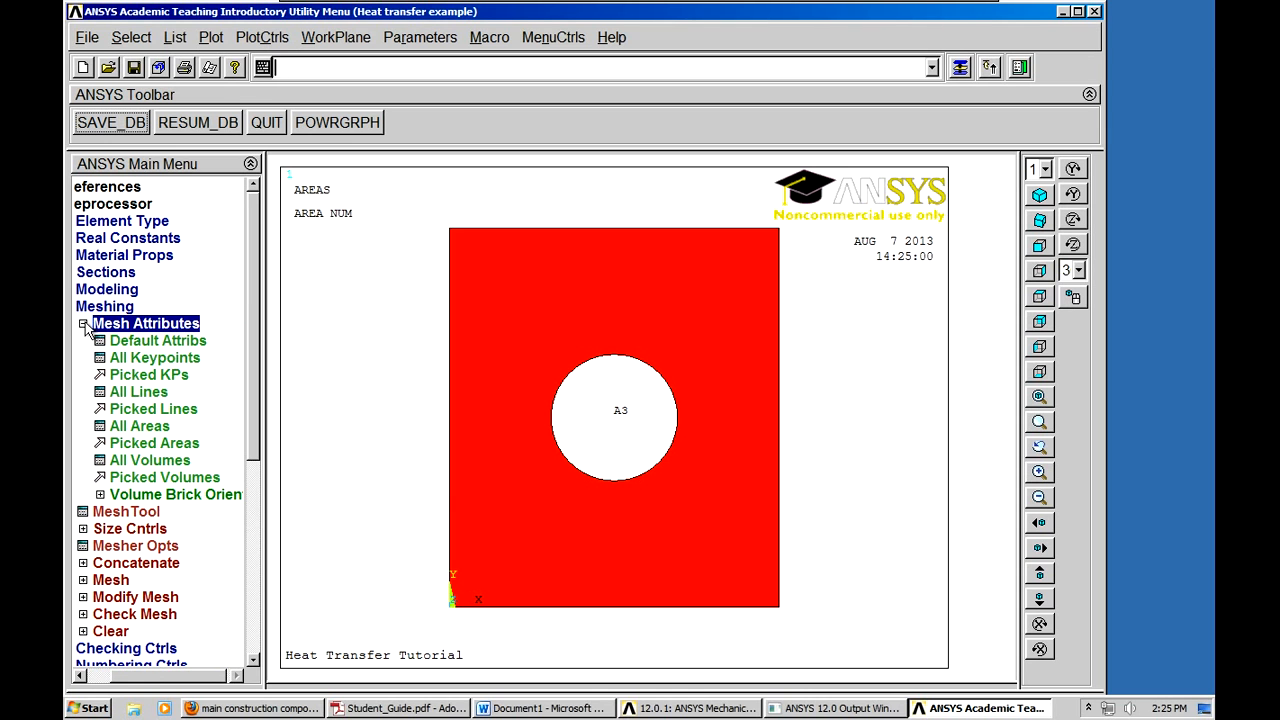
left_click(84, 323)
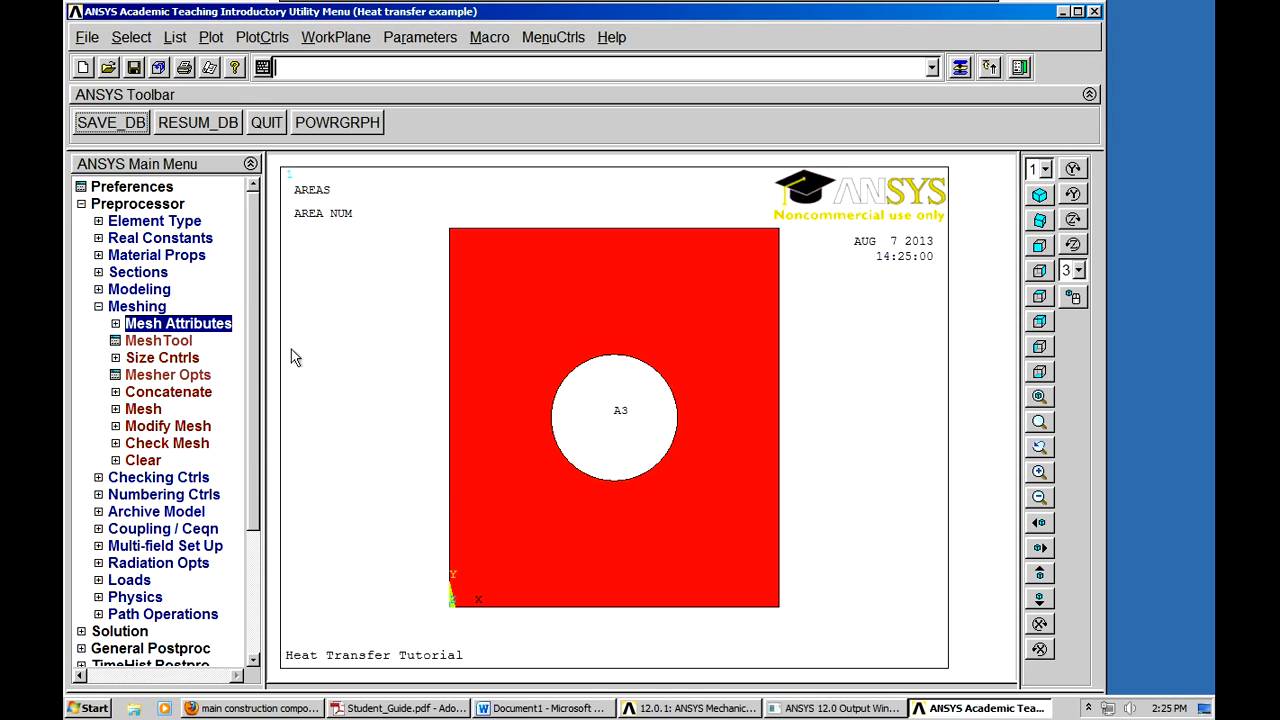
- In MeshTool, accept PLANE77/material 1 attributes and give the picked lines 10 divisions
left_click(158, 340)
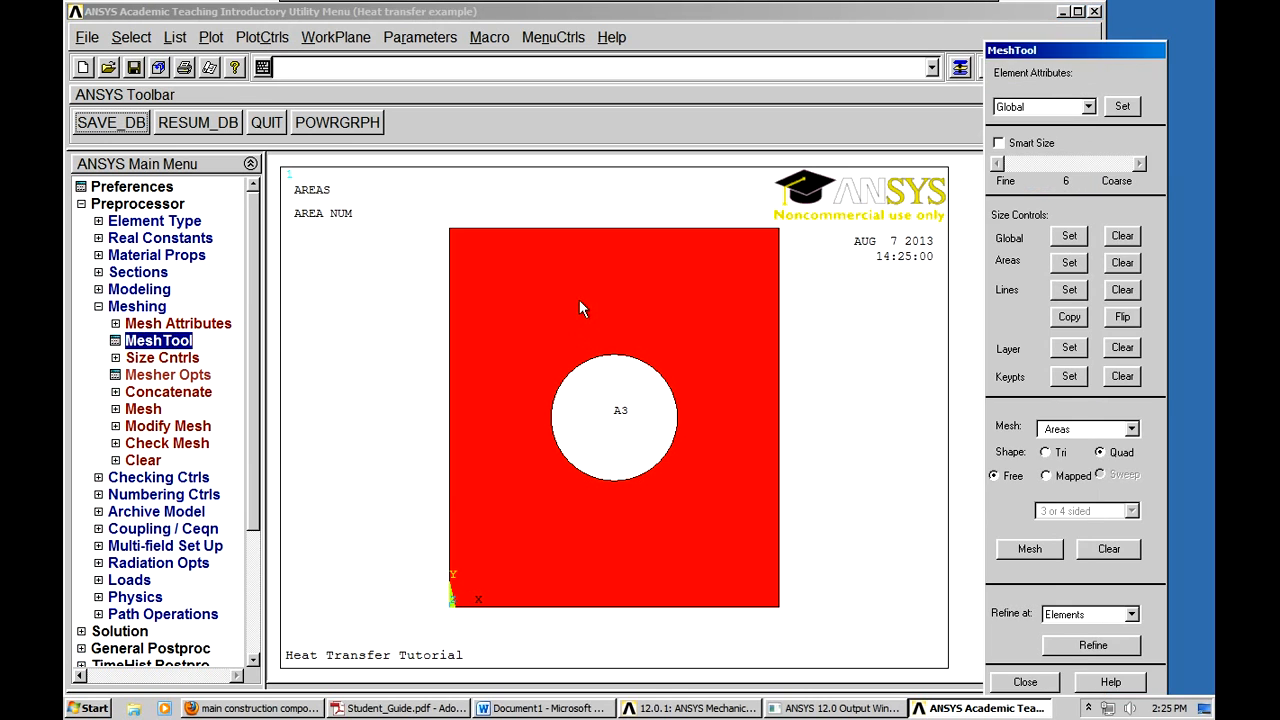
mouse_move(1122, 122)
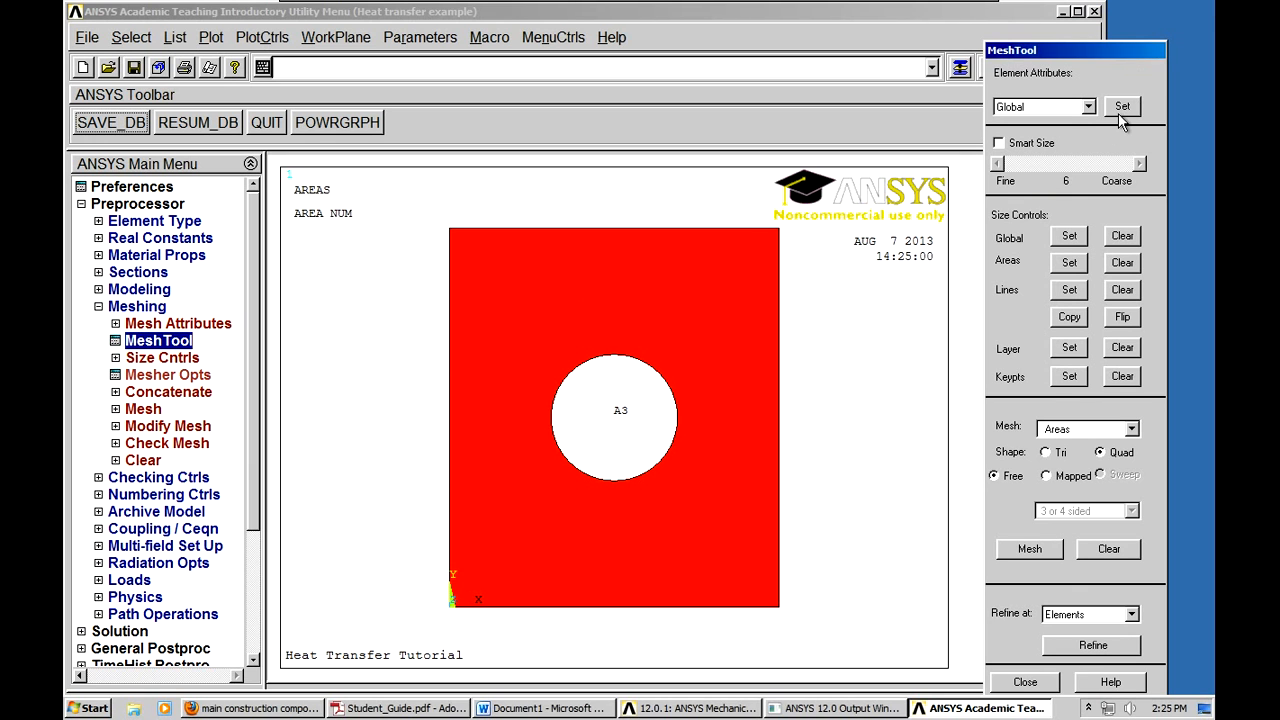
left_click(1122, 106)
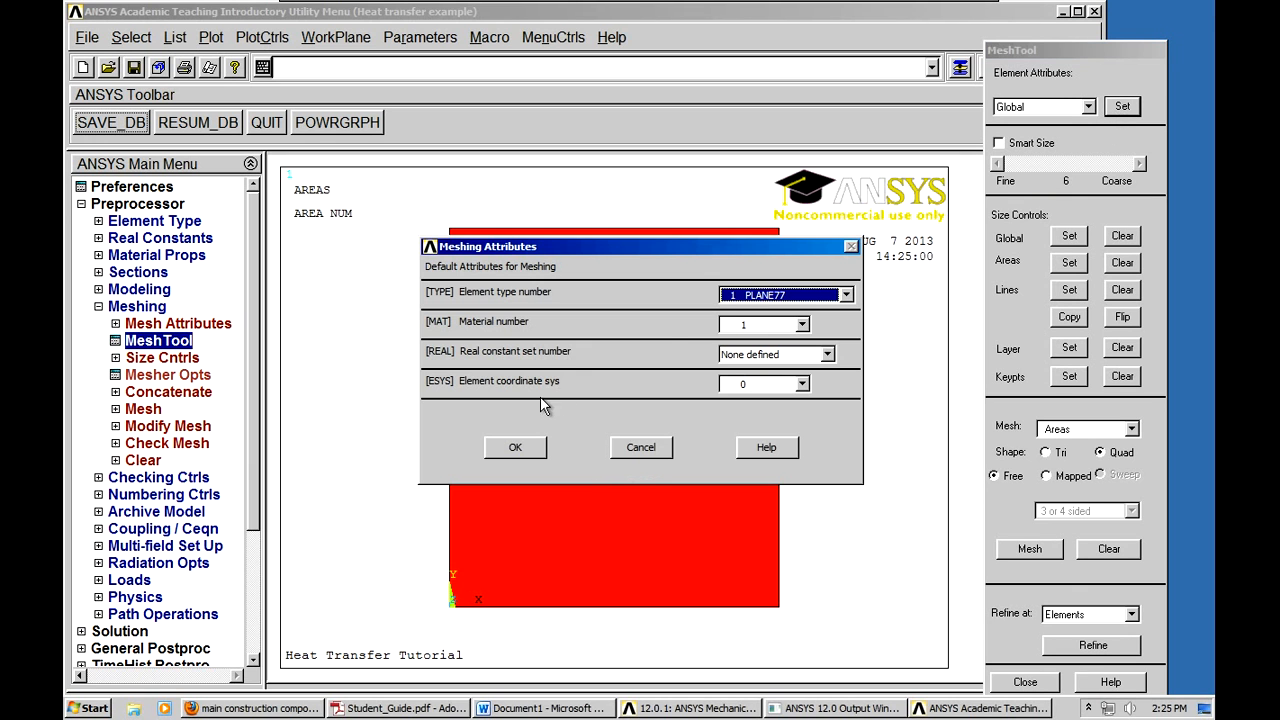
mouse_move(1180, 320)
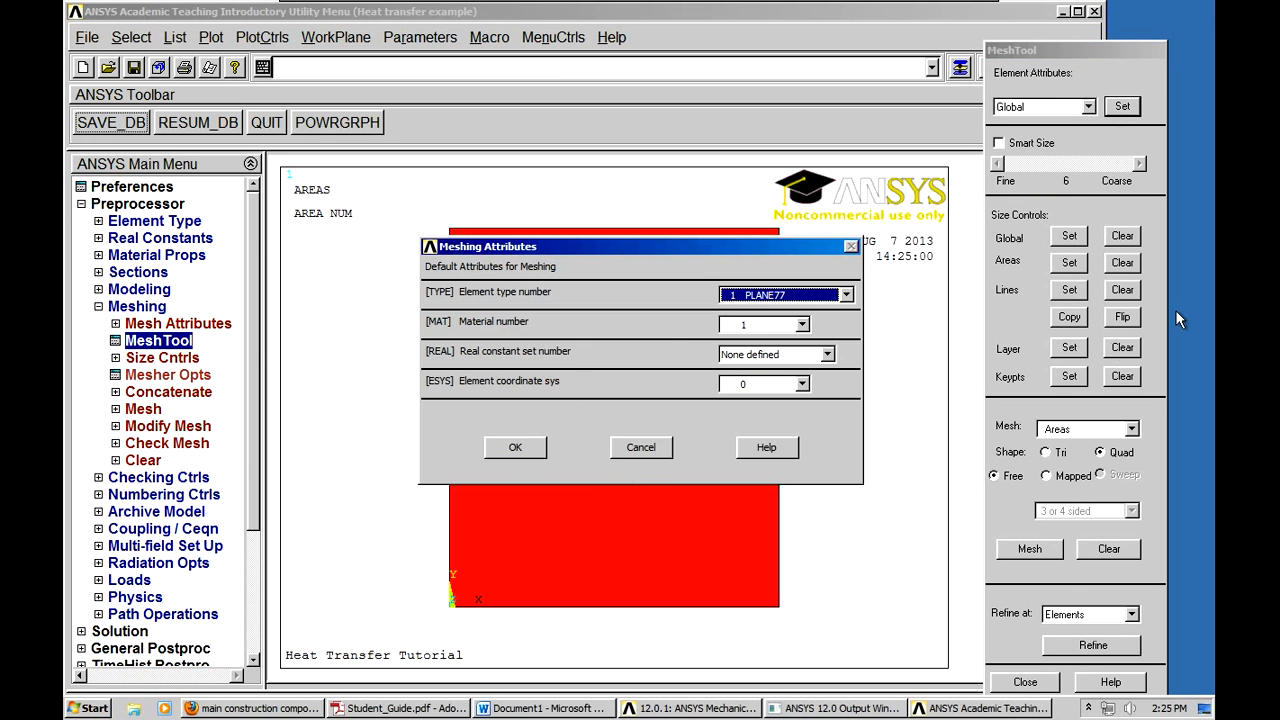
left_click(515, 447)
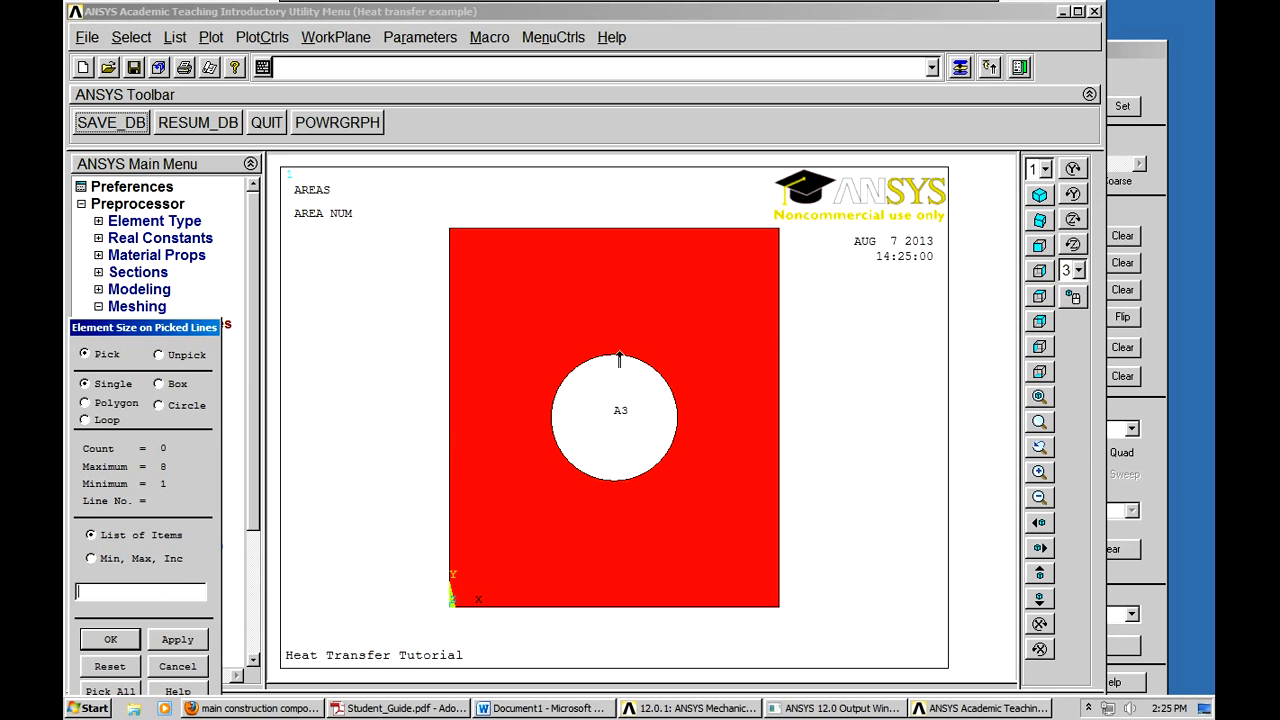
left_click(779, 417)
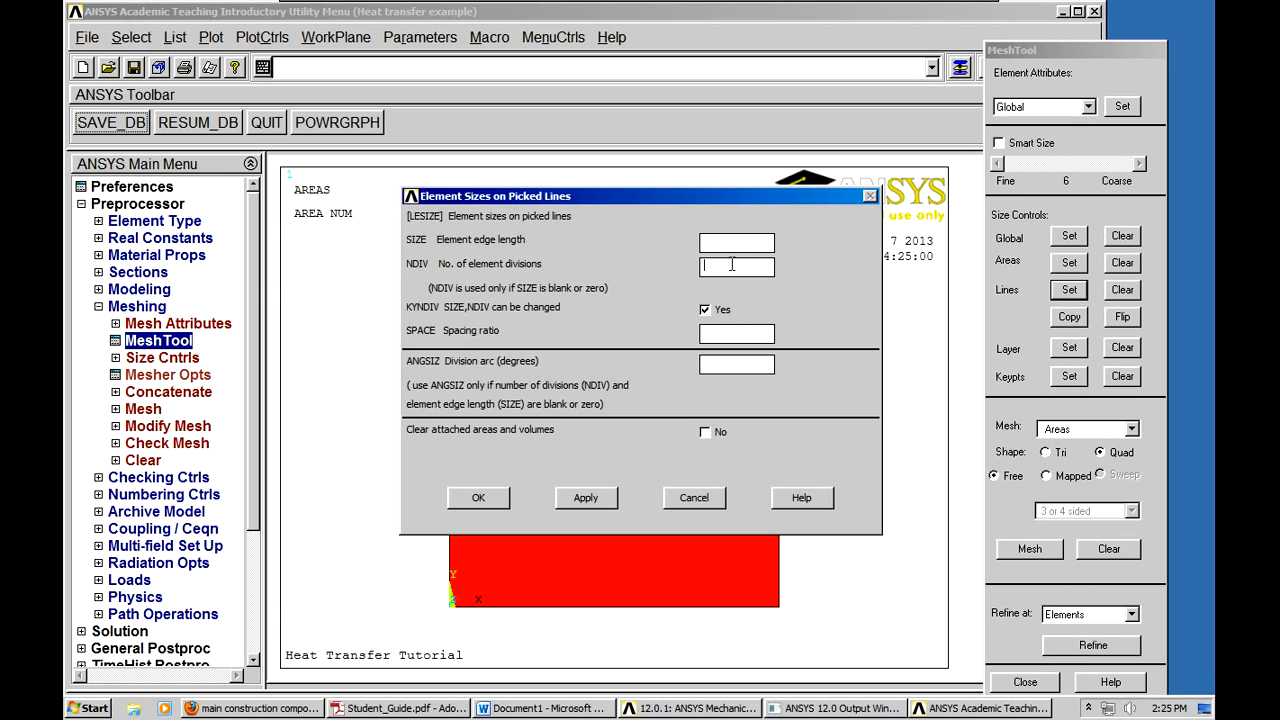
type("10")
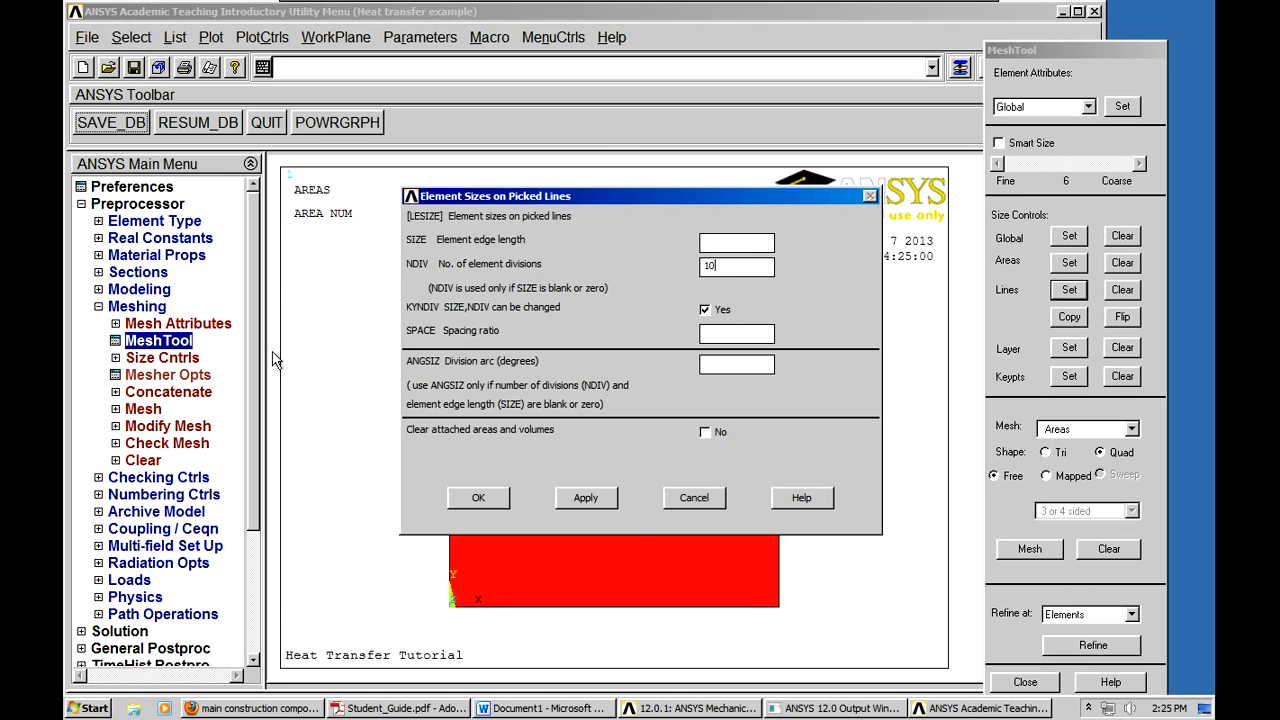
mouse_move(765, 537)
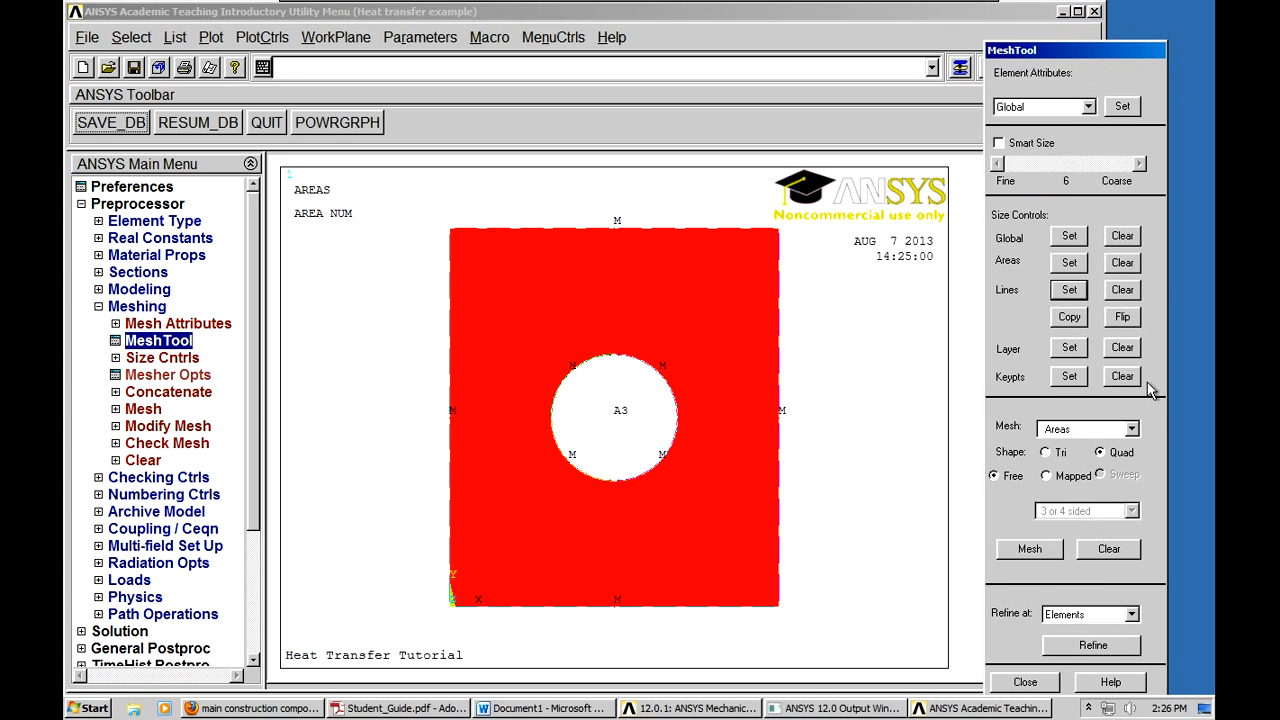
- Mesh the plate area, then apply a level-1 (Minimal) mesh refinement
left_click(1029, 548)
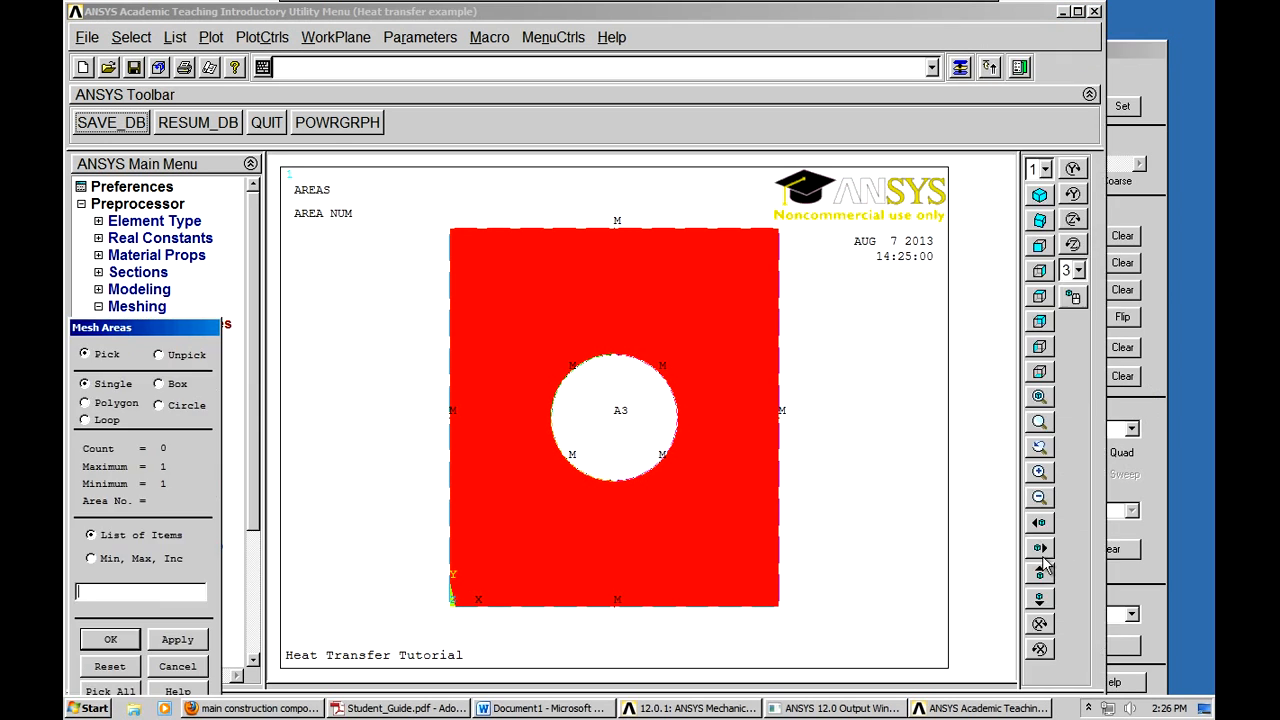
mouse_move(486, 390)
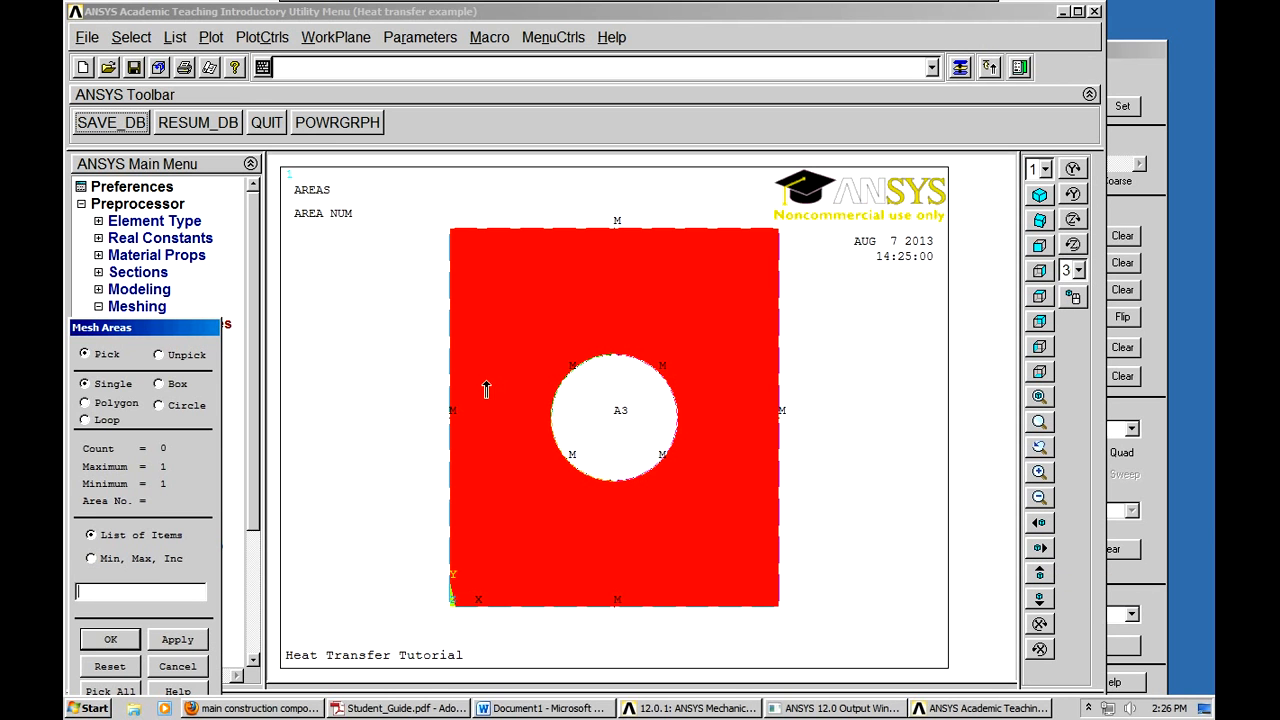
left_click(615, 300)
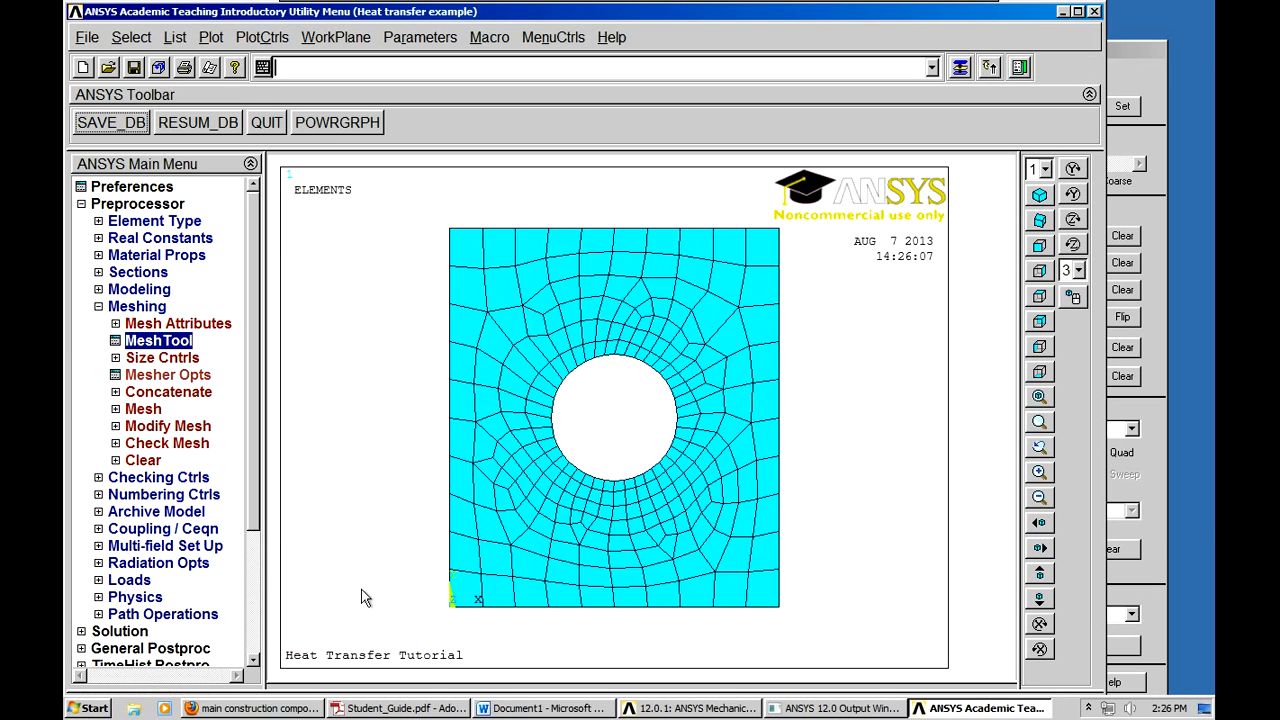
mouse_move(448, 555)
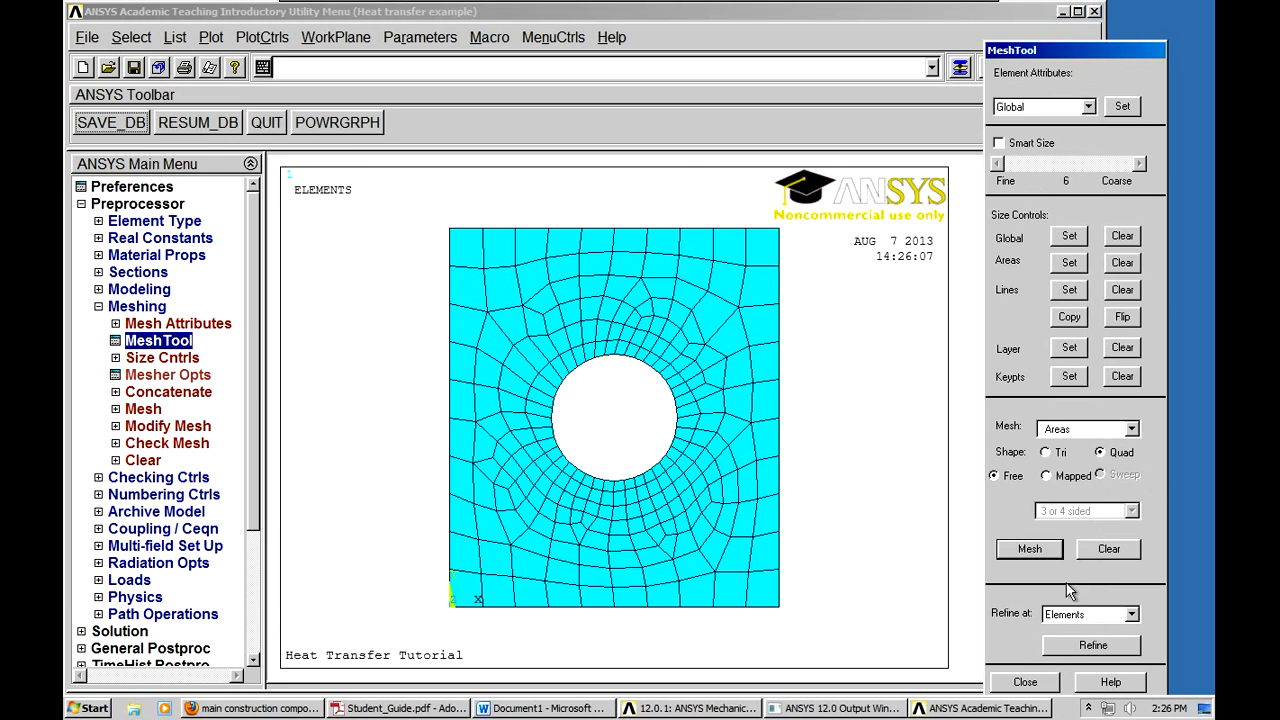
left_click(1092, 645)
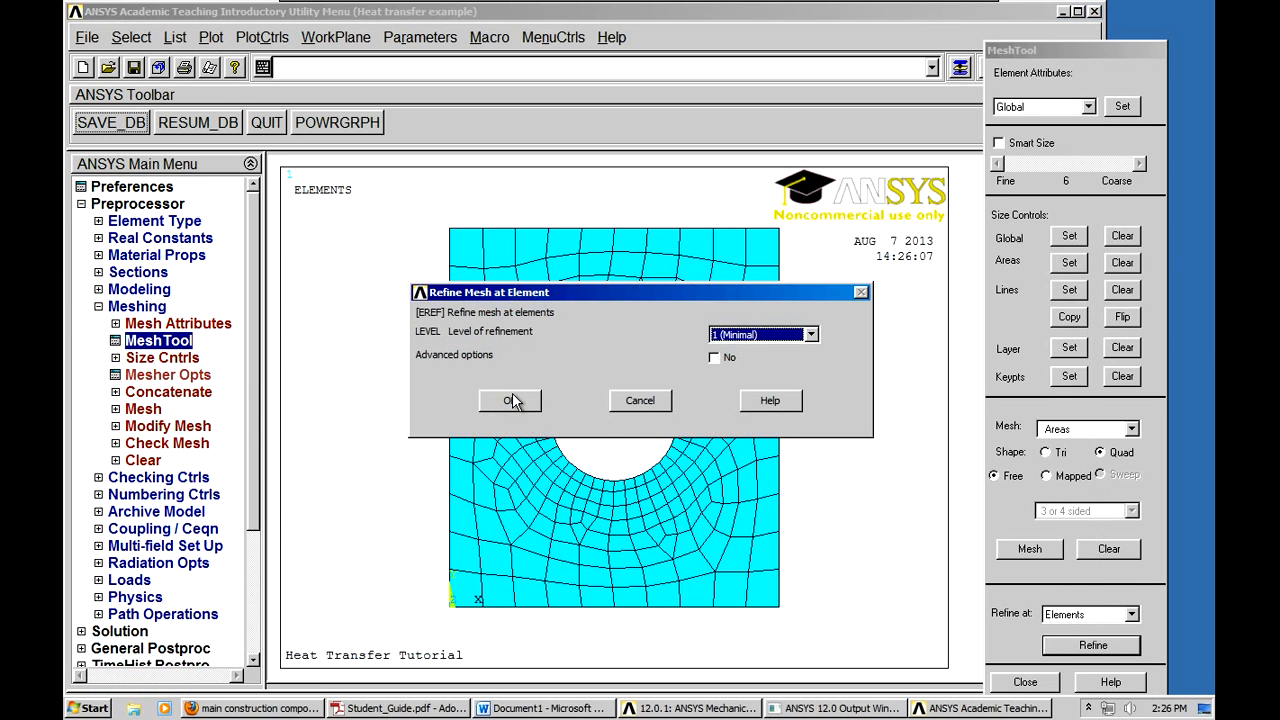
left_click(510, 400)
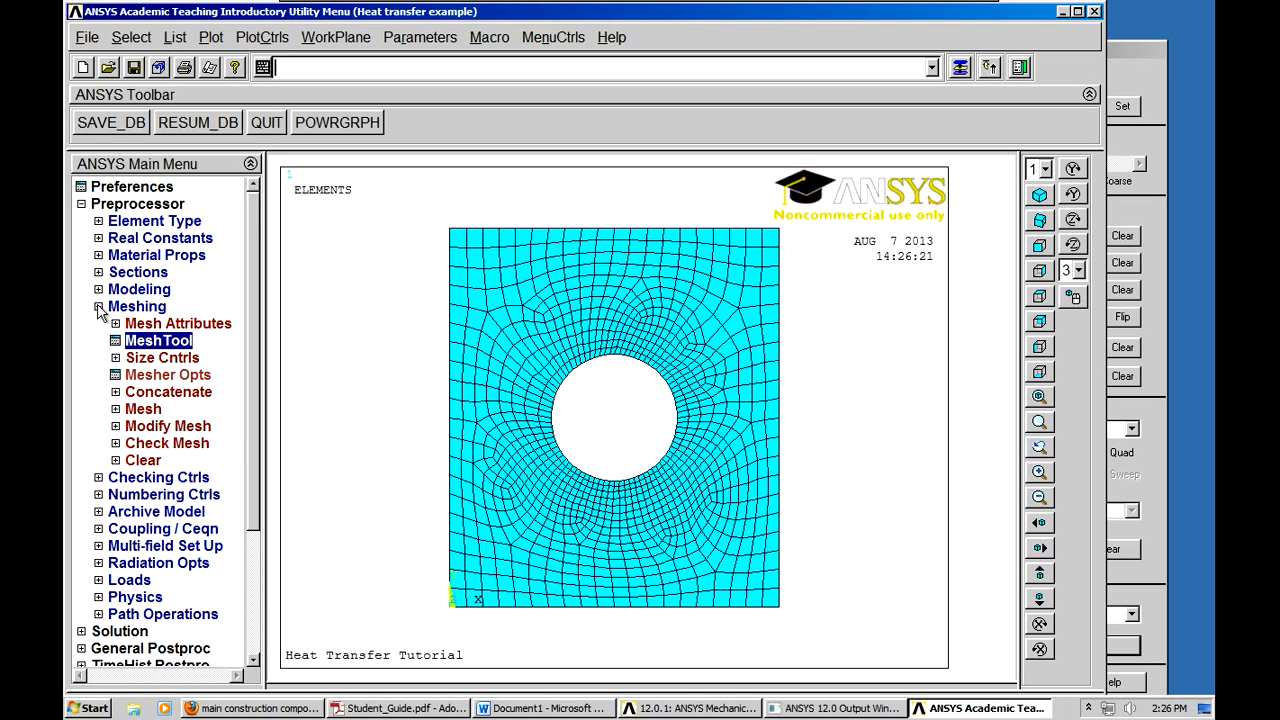
- Constrain TEMP to 100 on the plate's left and right edge lines
left_click(98, 306)
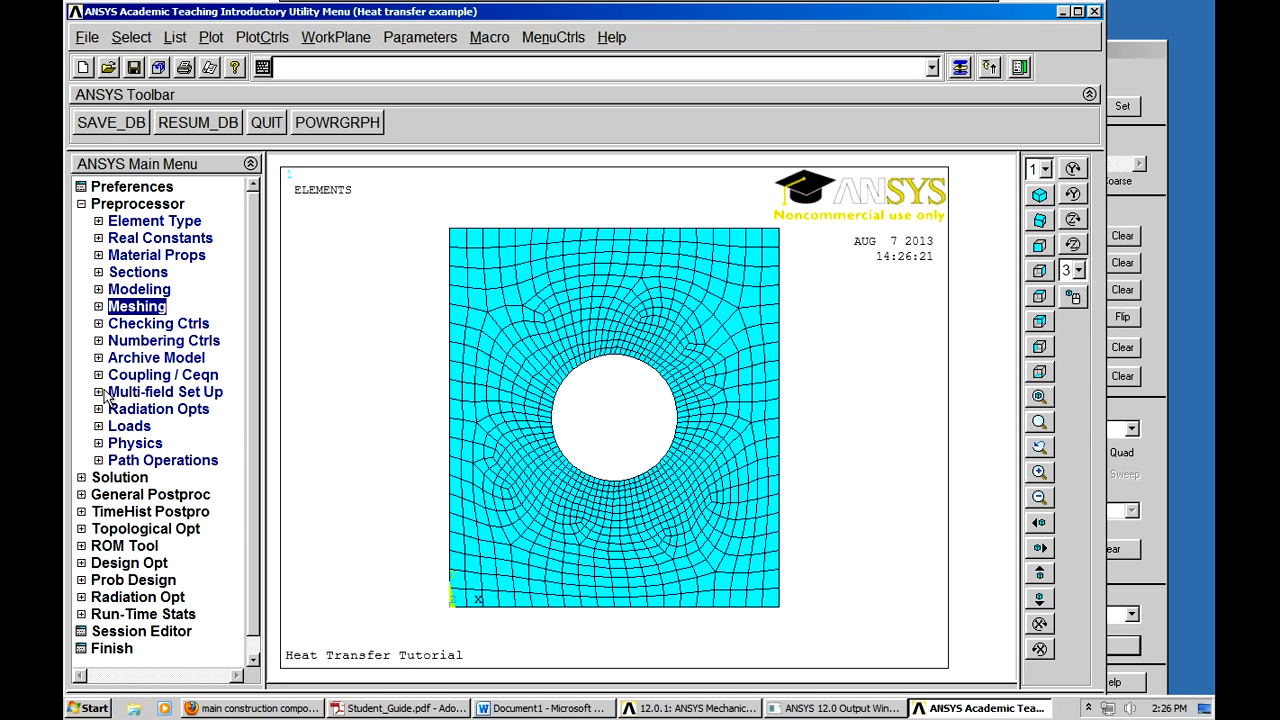
left_click(129, 425)
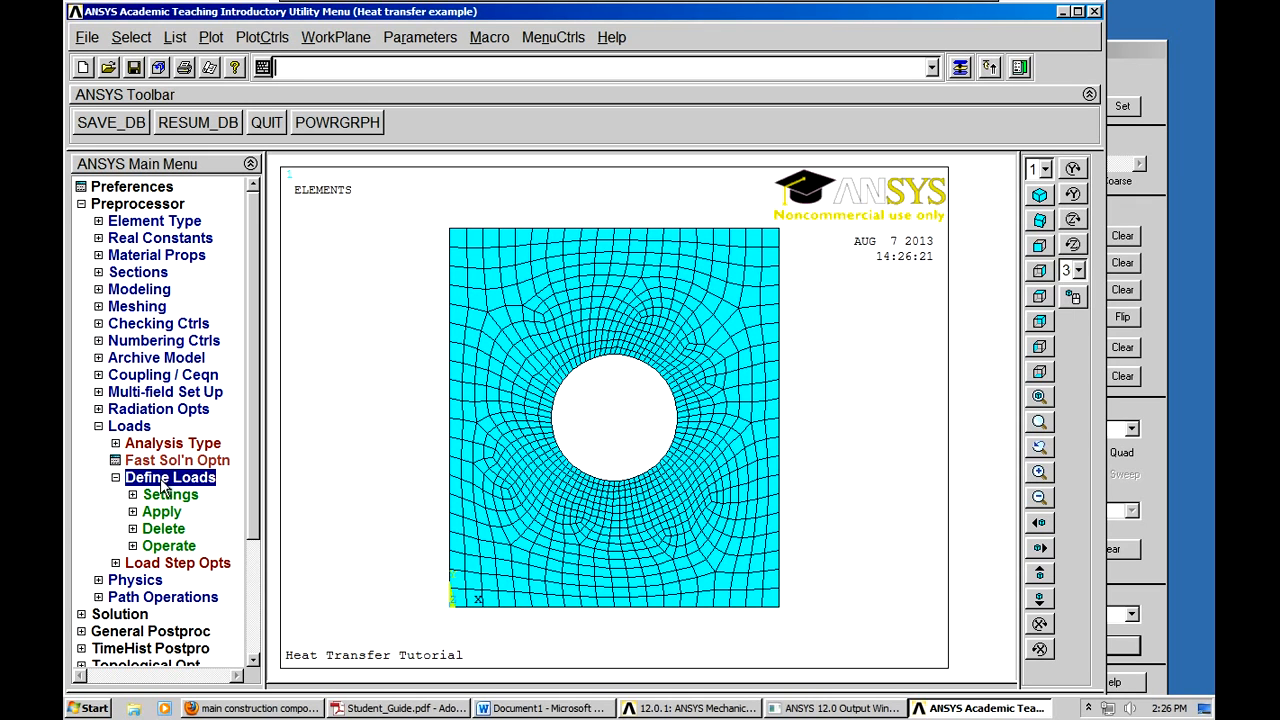
left_click(161, 511)
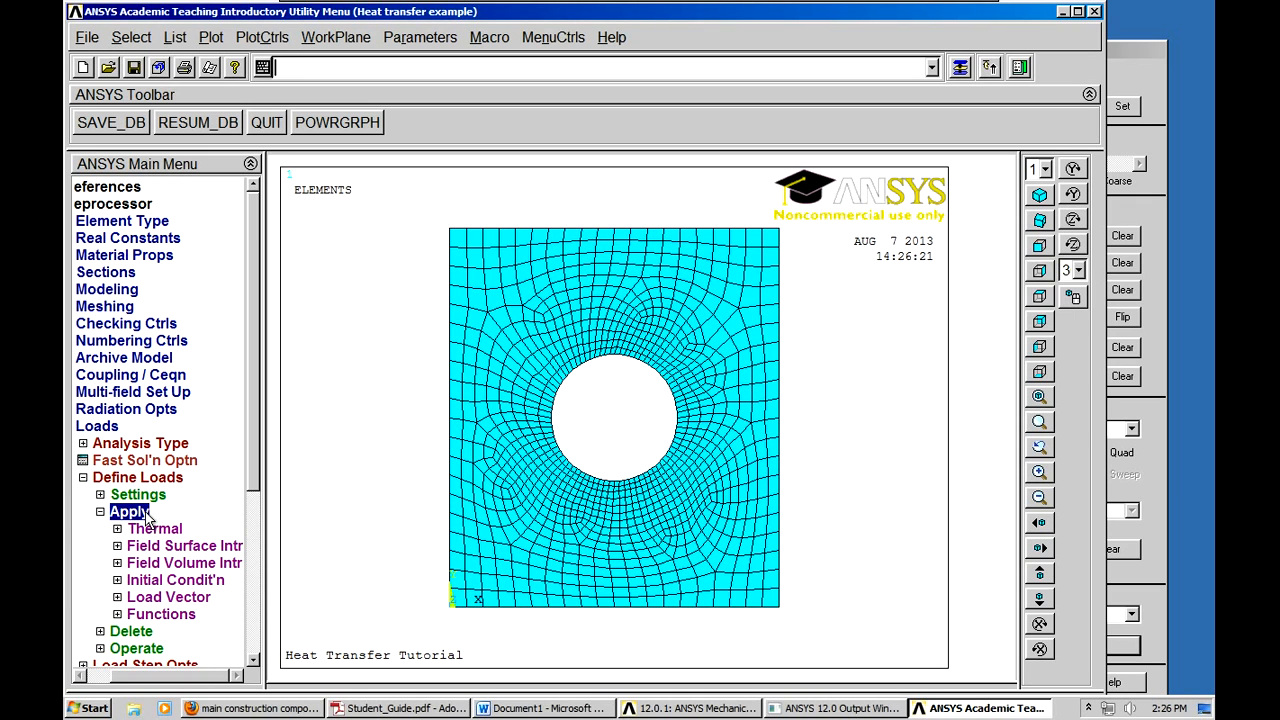
left_click(155, 528)
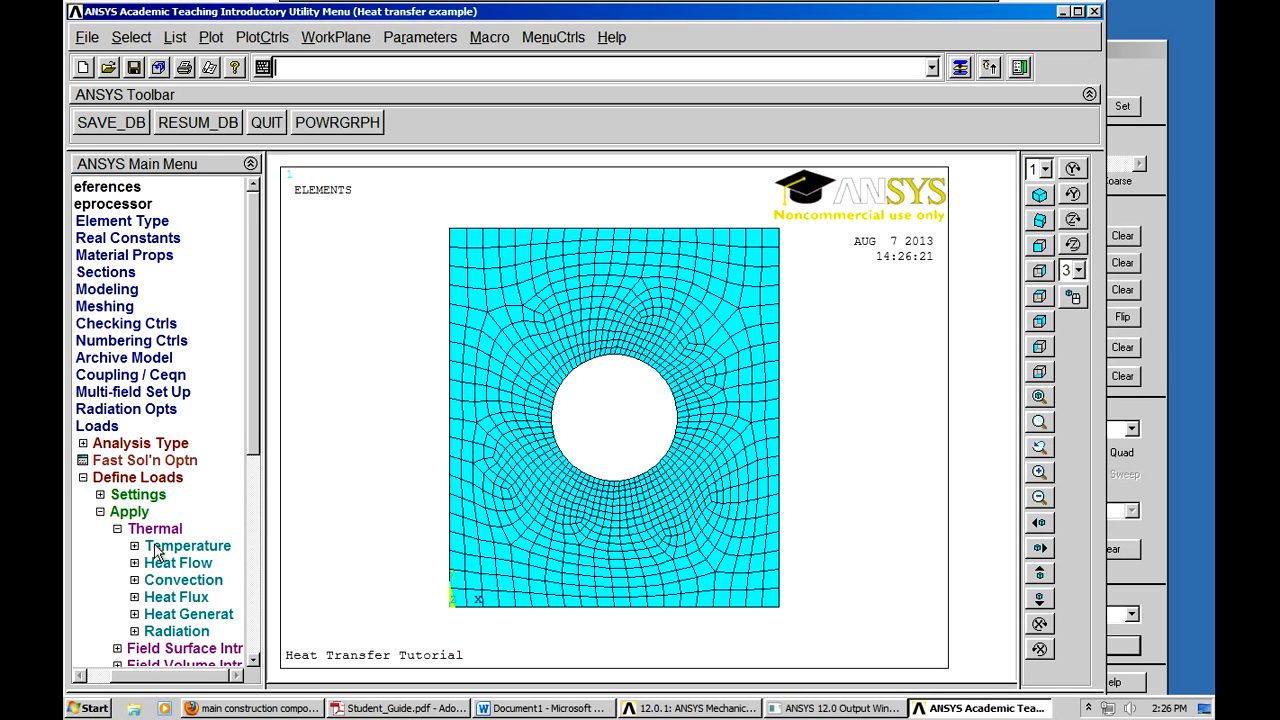
left_click(188, 545)
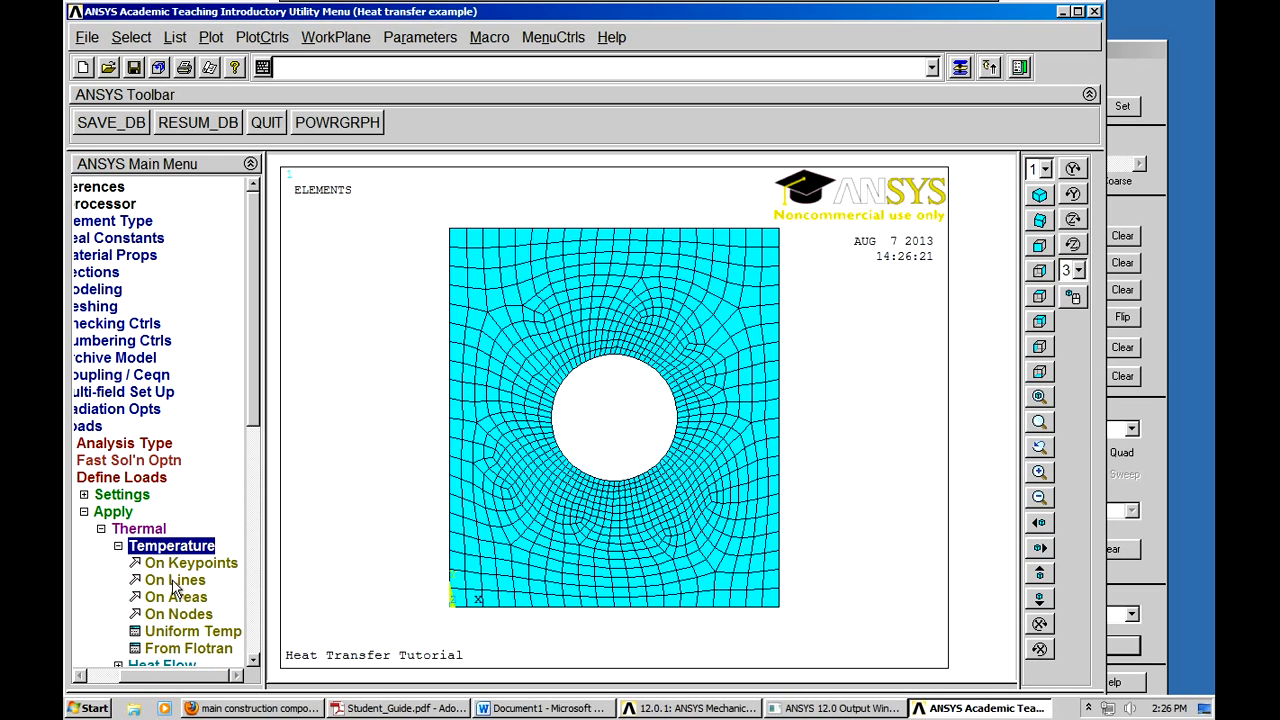
left_click(175, 580)
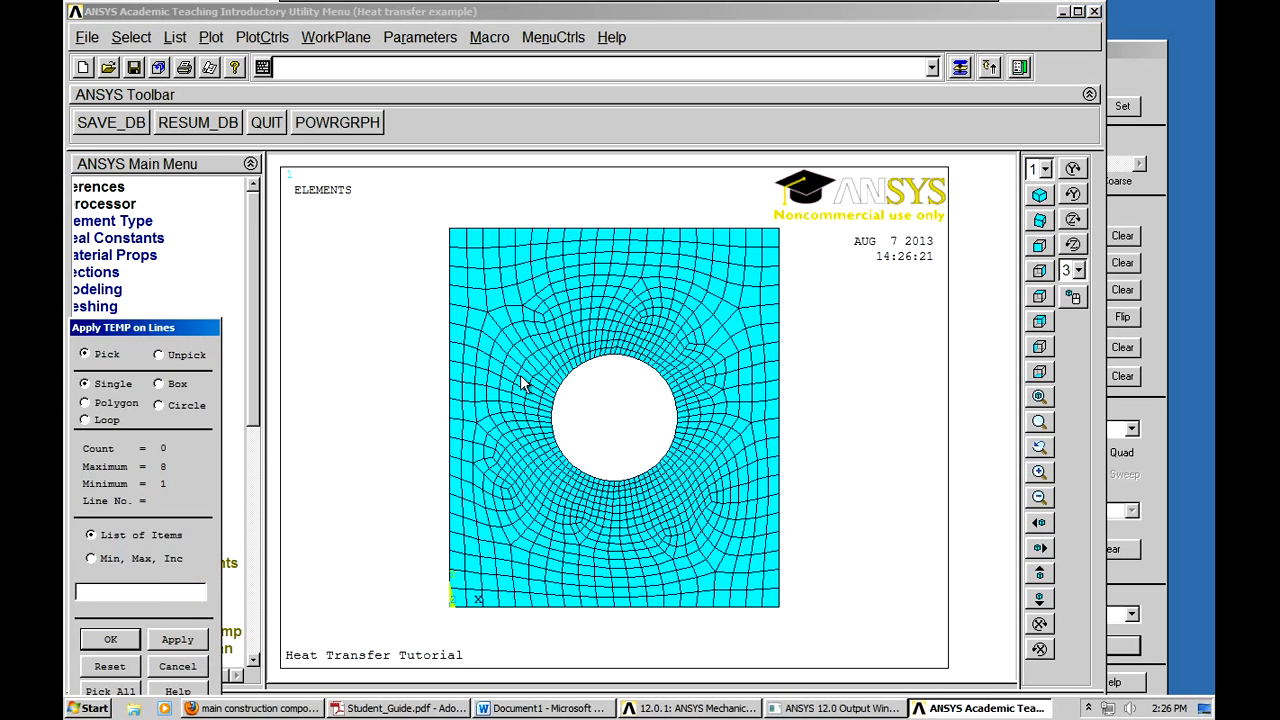
mouse_move(451, 375)
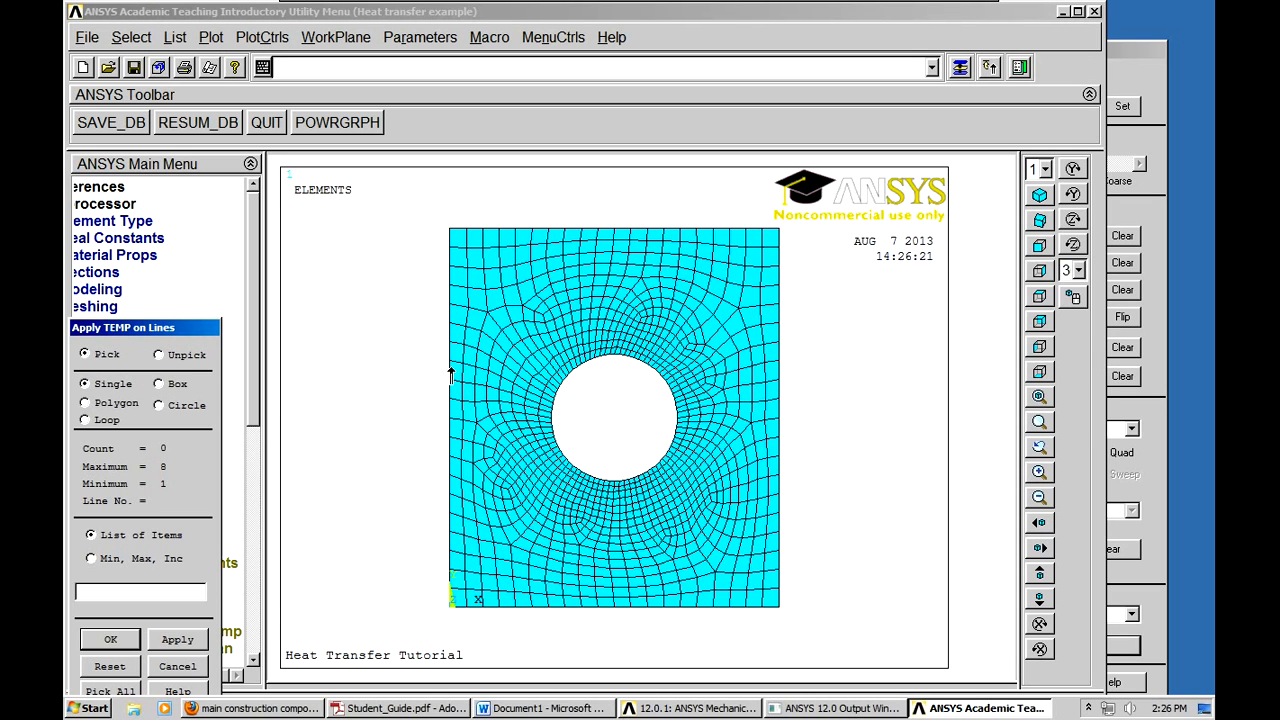
left_click(780, 417)
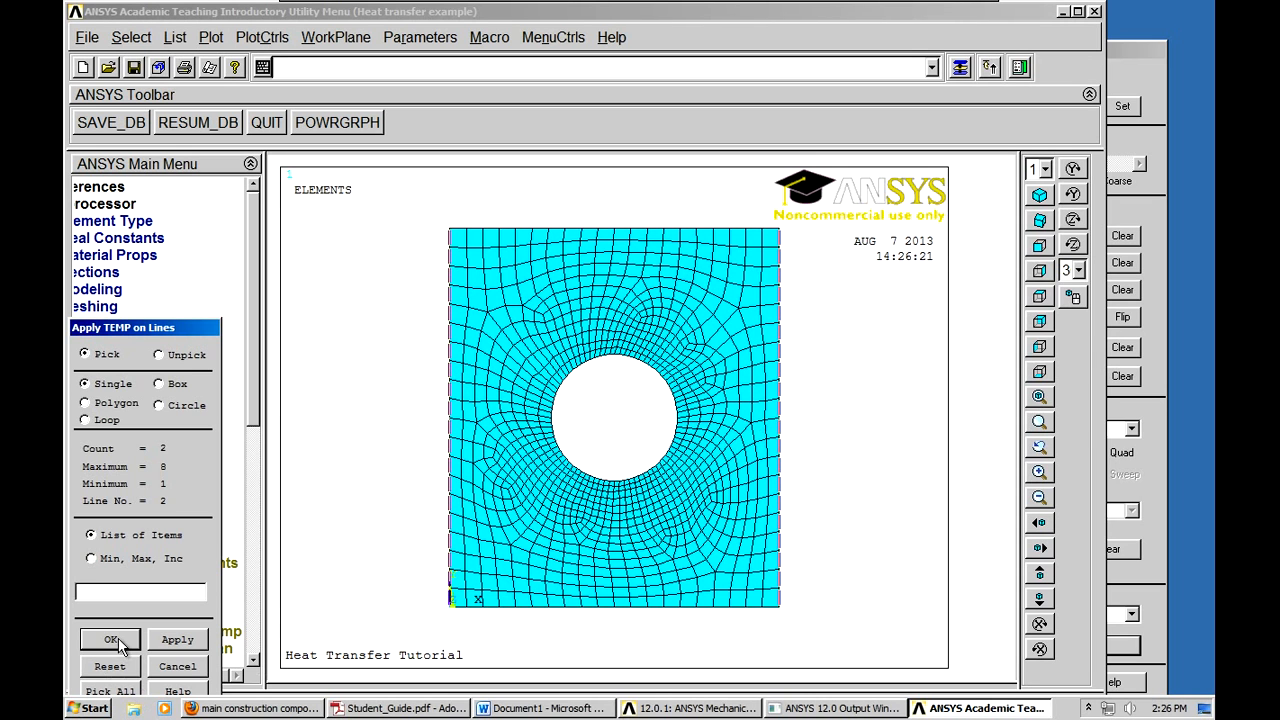
left_click(111, 639)
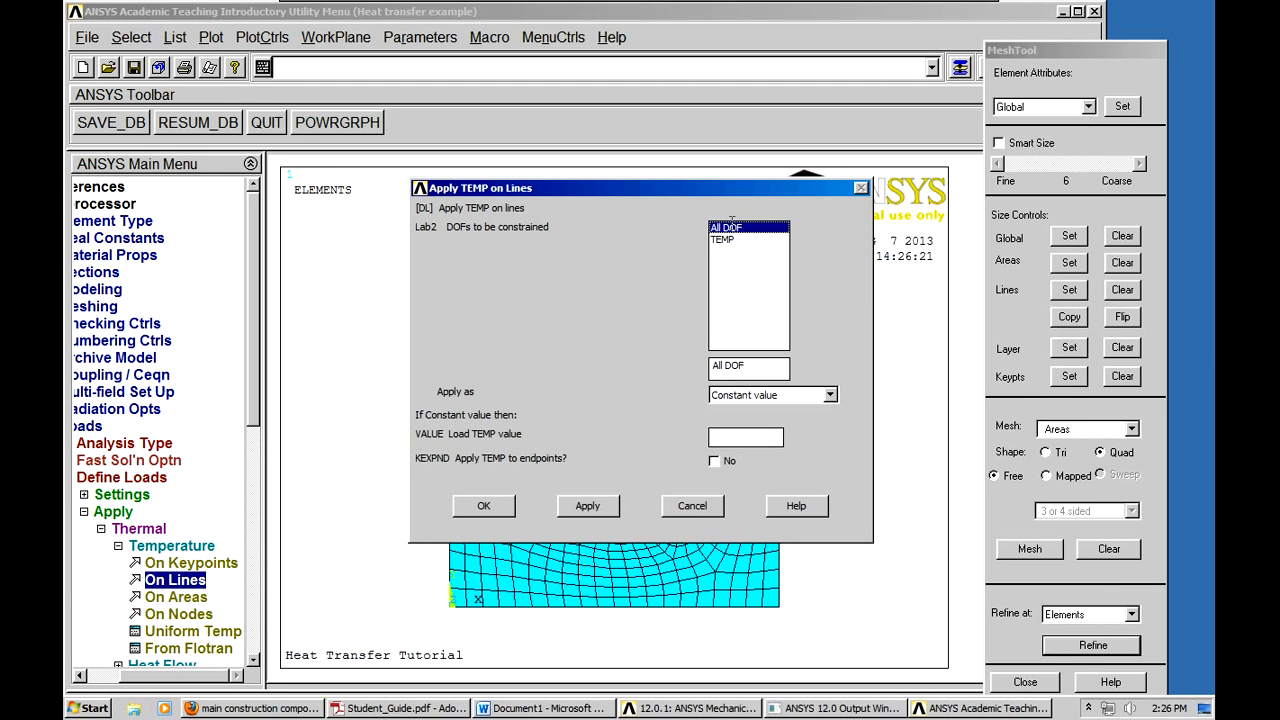
mouse_move(725, 278)
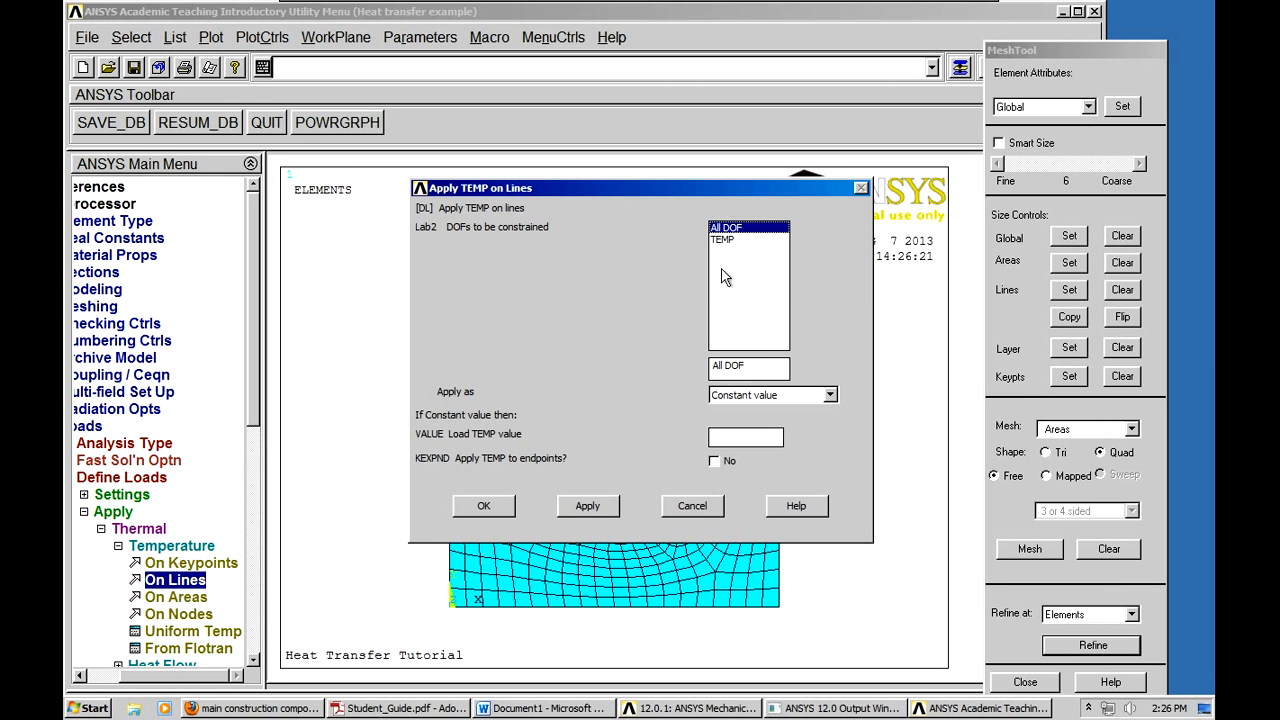
left_click(722, 240)
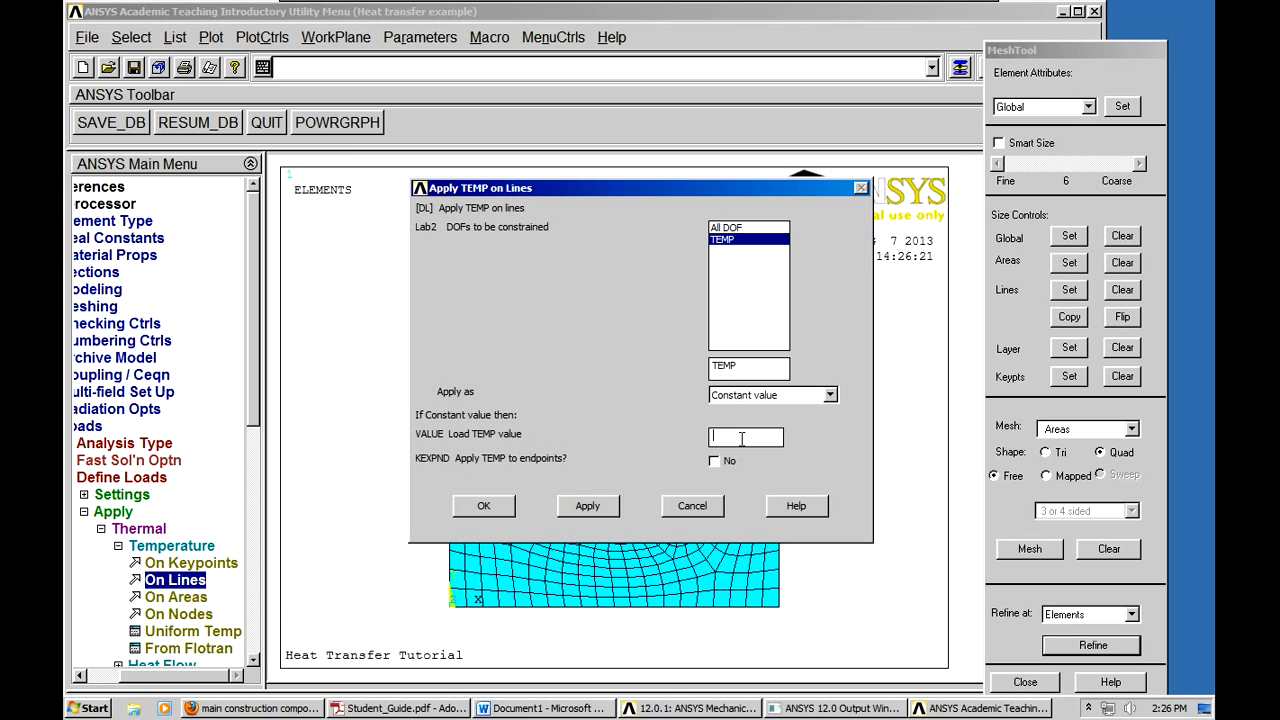
type("100")
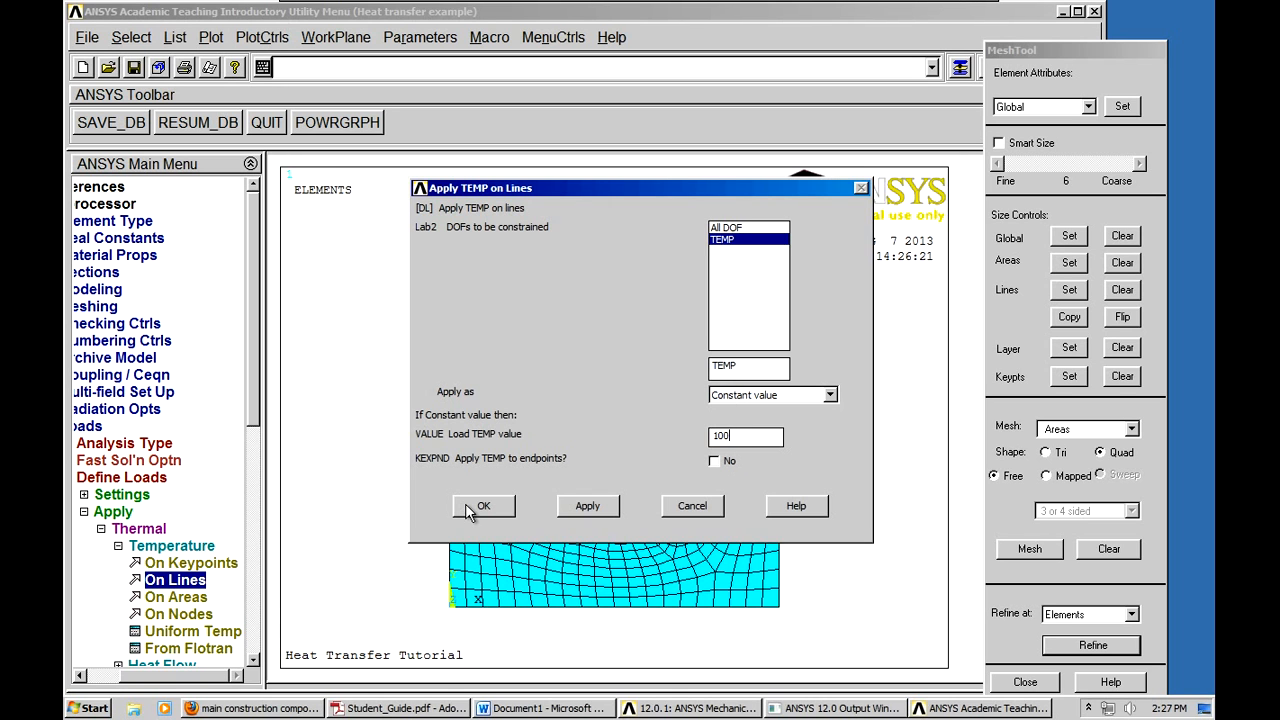
left_click(483, 505)
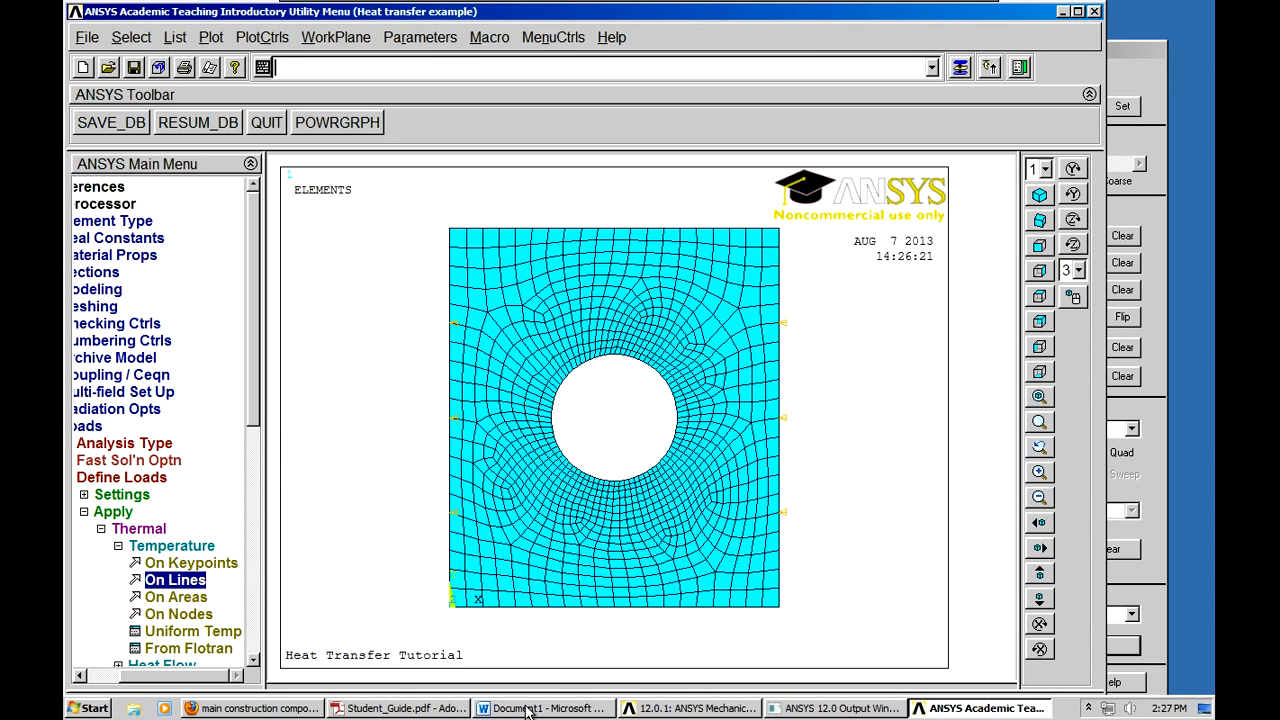
left_click(543, 708)
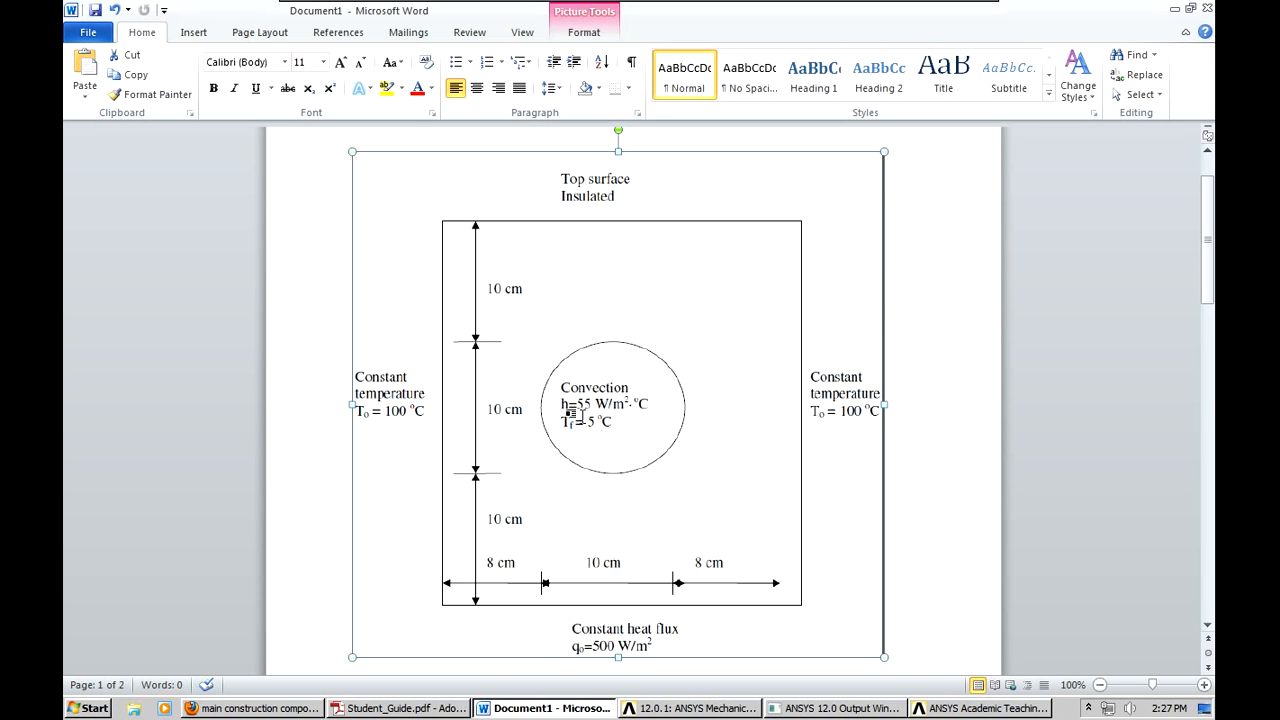
mouse_move(455, 582)
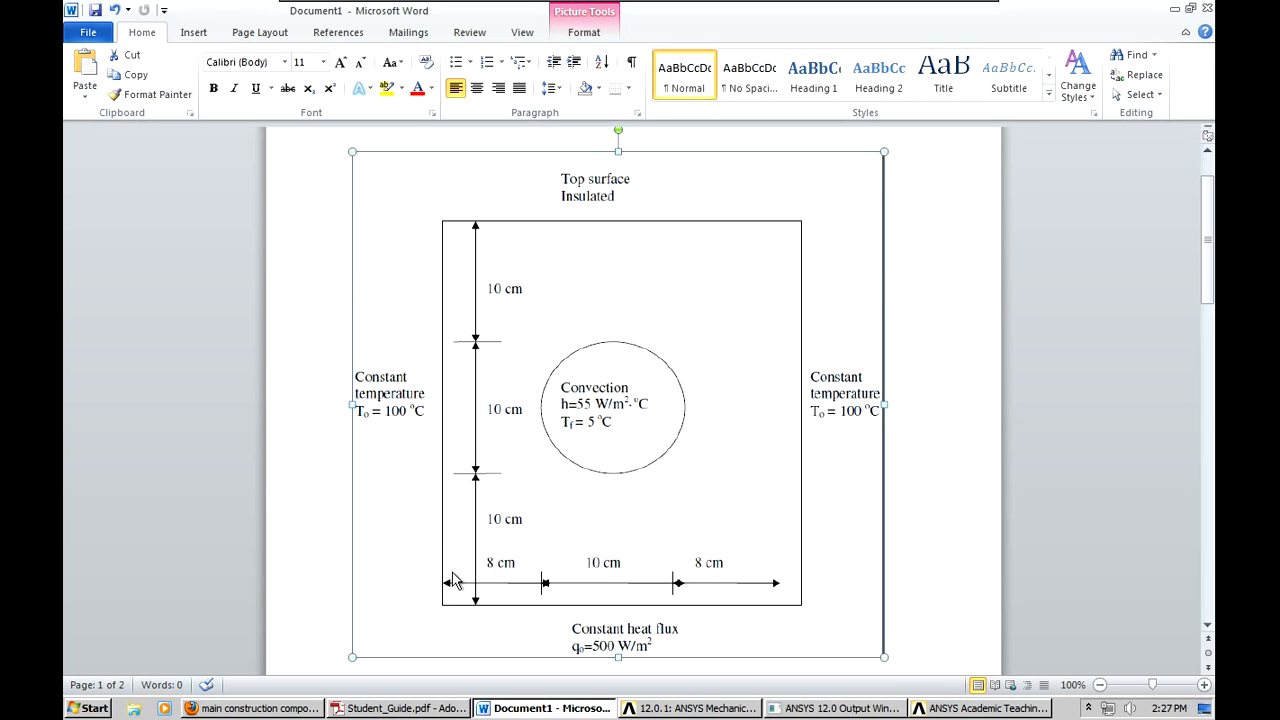
mouse_move(628, 445)
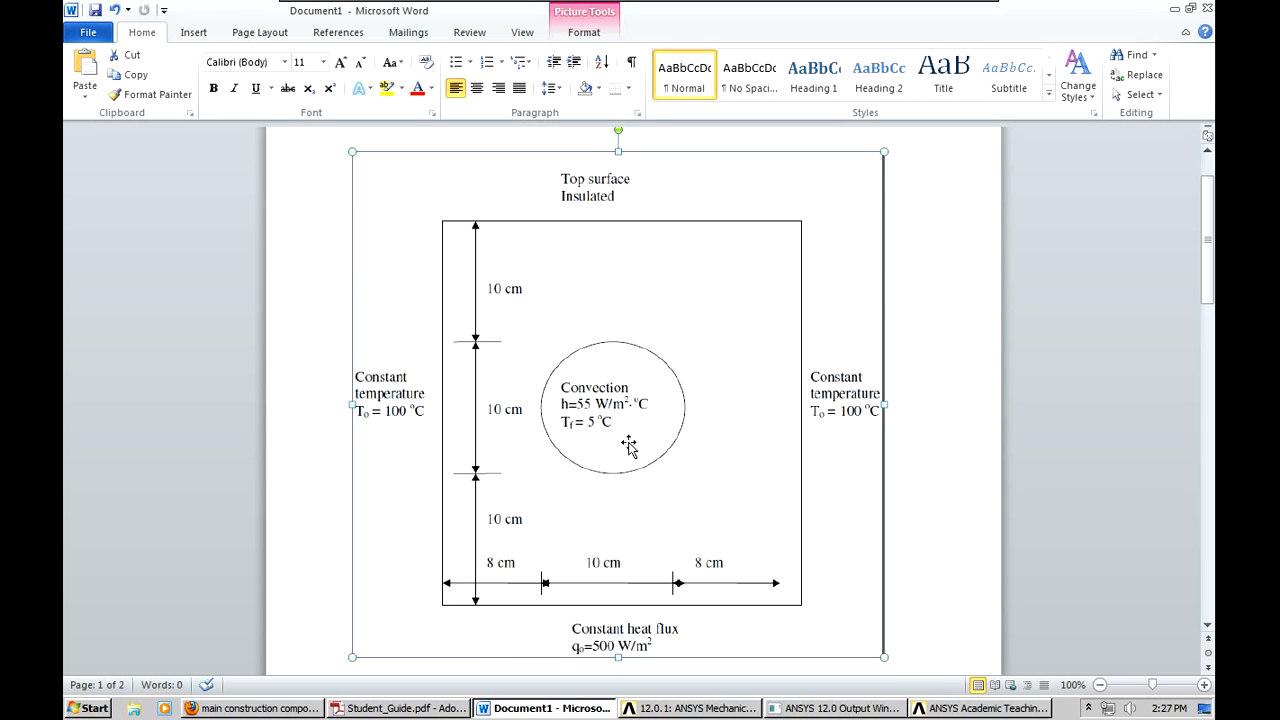
mouse_move(548, 400)
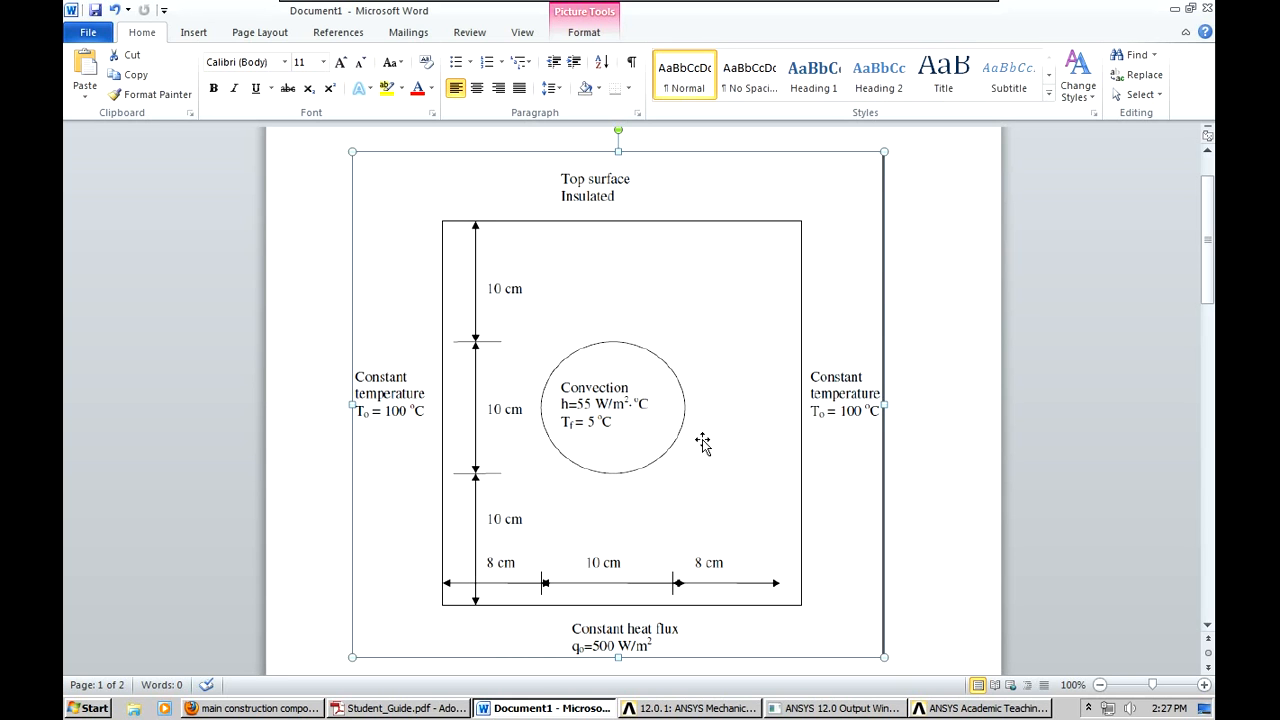
mouse_move(582, 445)
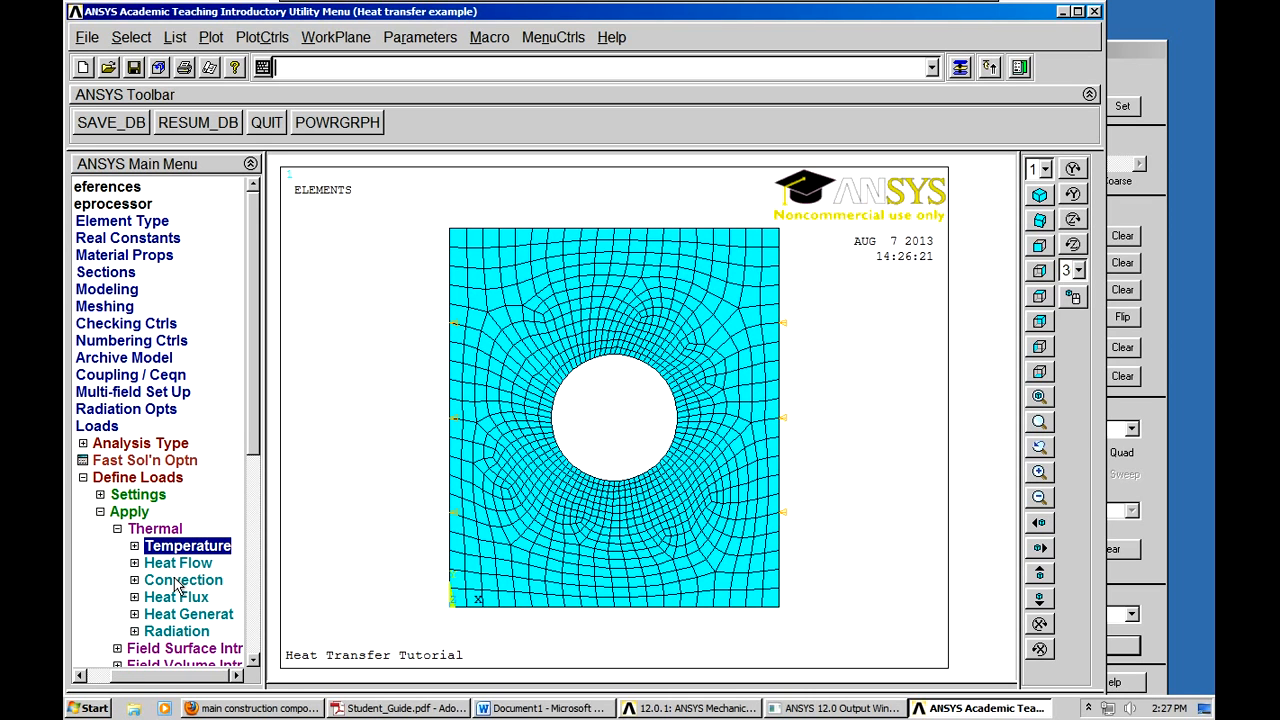
- Apply convection to the hole's edge lines with film coefficient 55 and bulk temperature 5
left_click(183, 580)
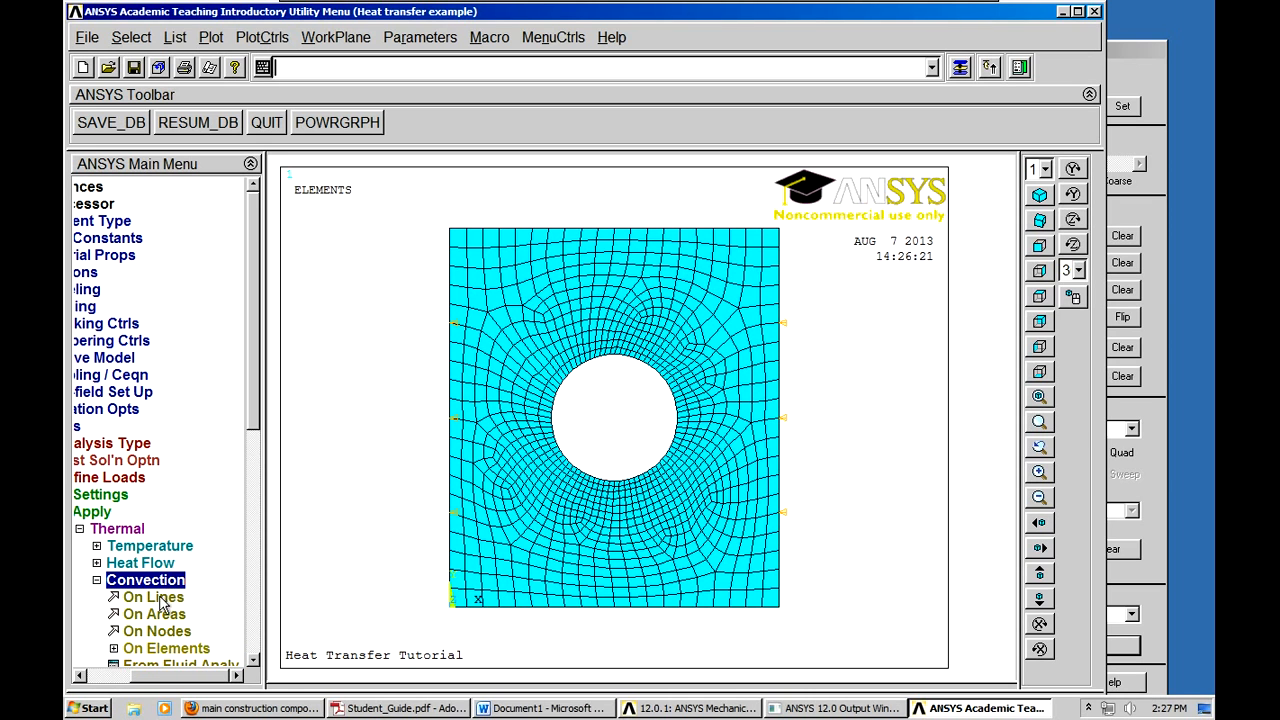
left_click(153, 597)
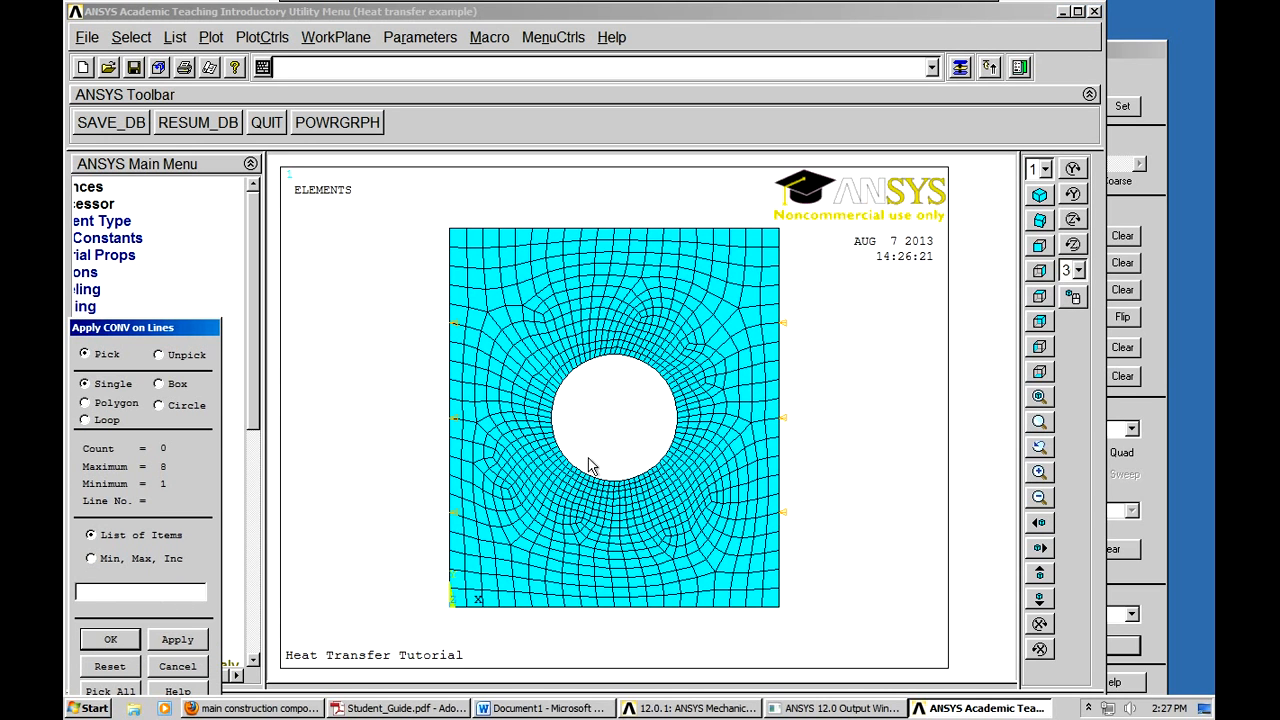
left_click(590, 385)
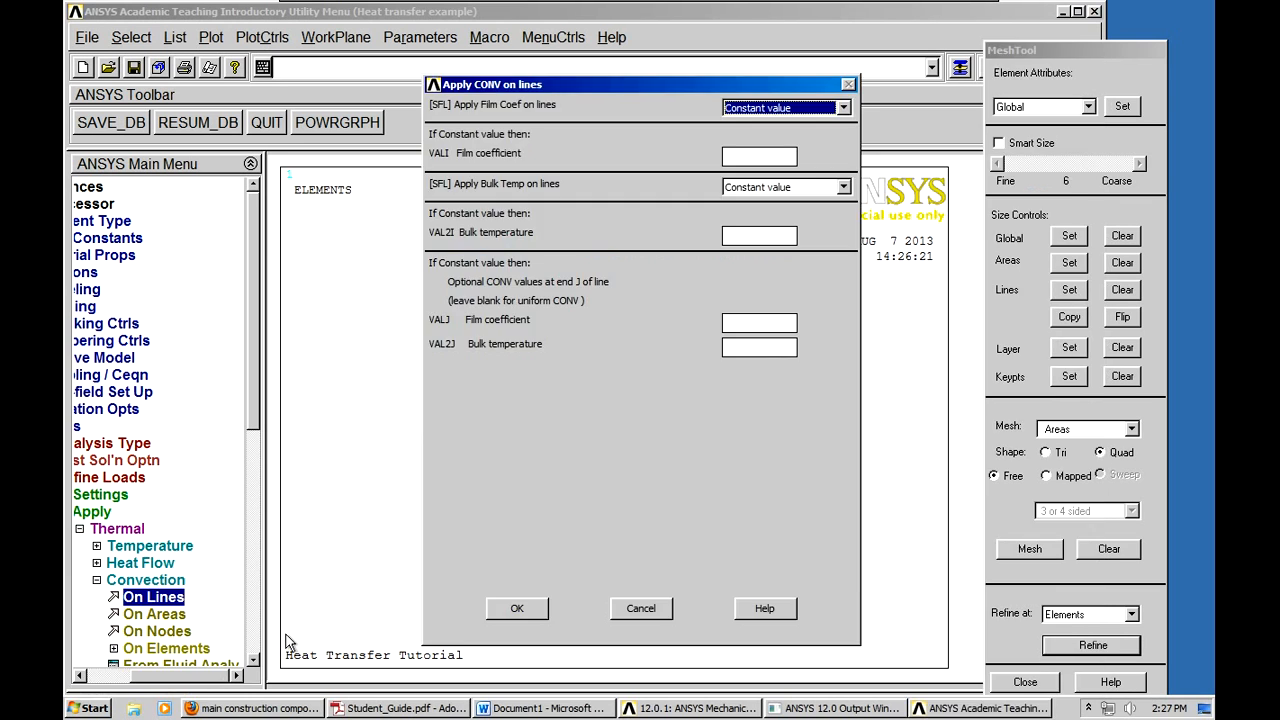
mouse_move(768, 172)
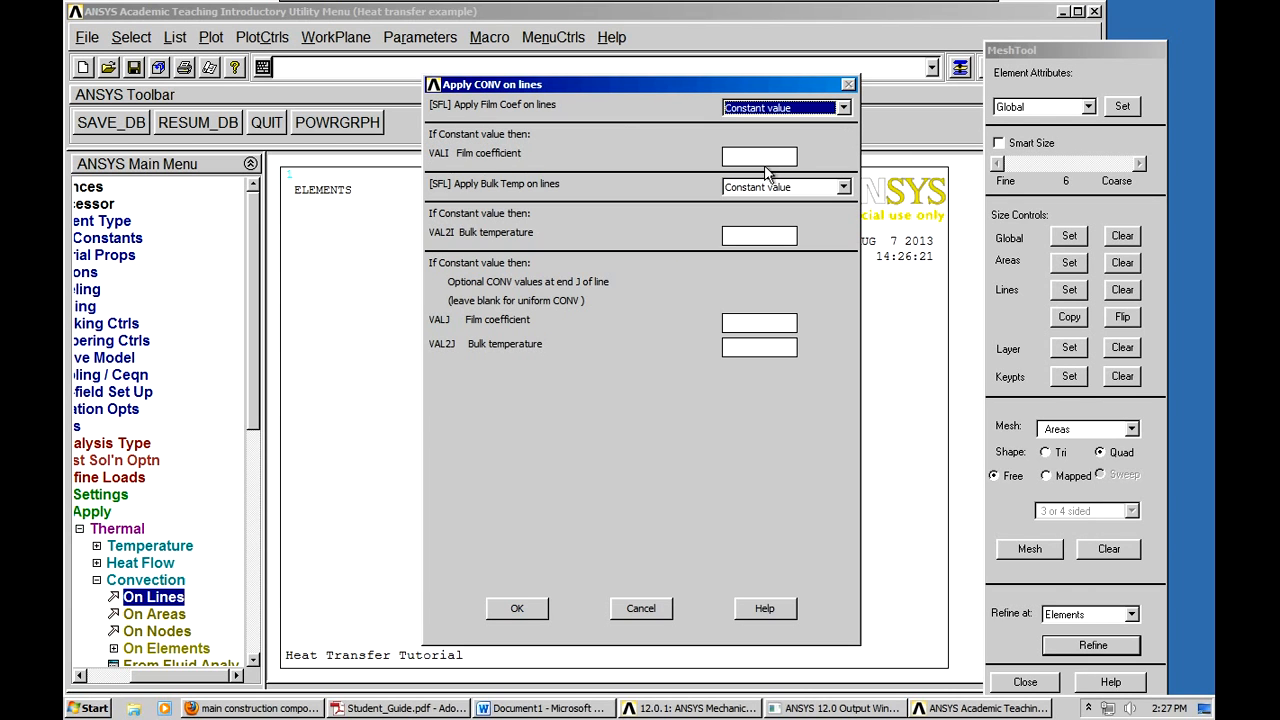
left_click(758, 156)
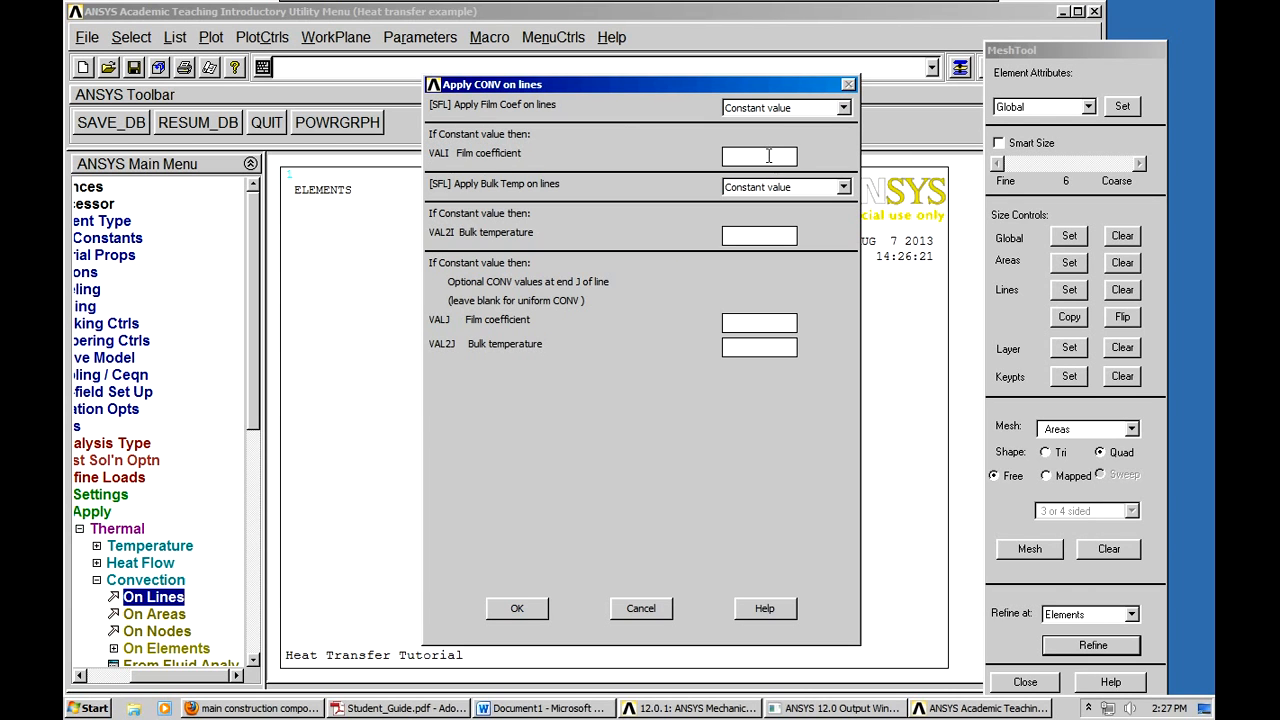
type("55")
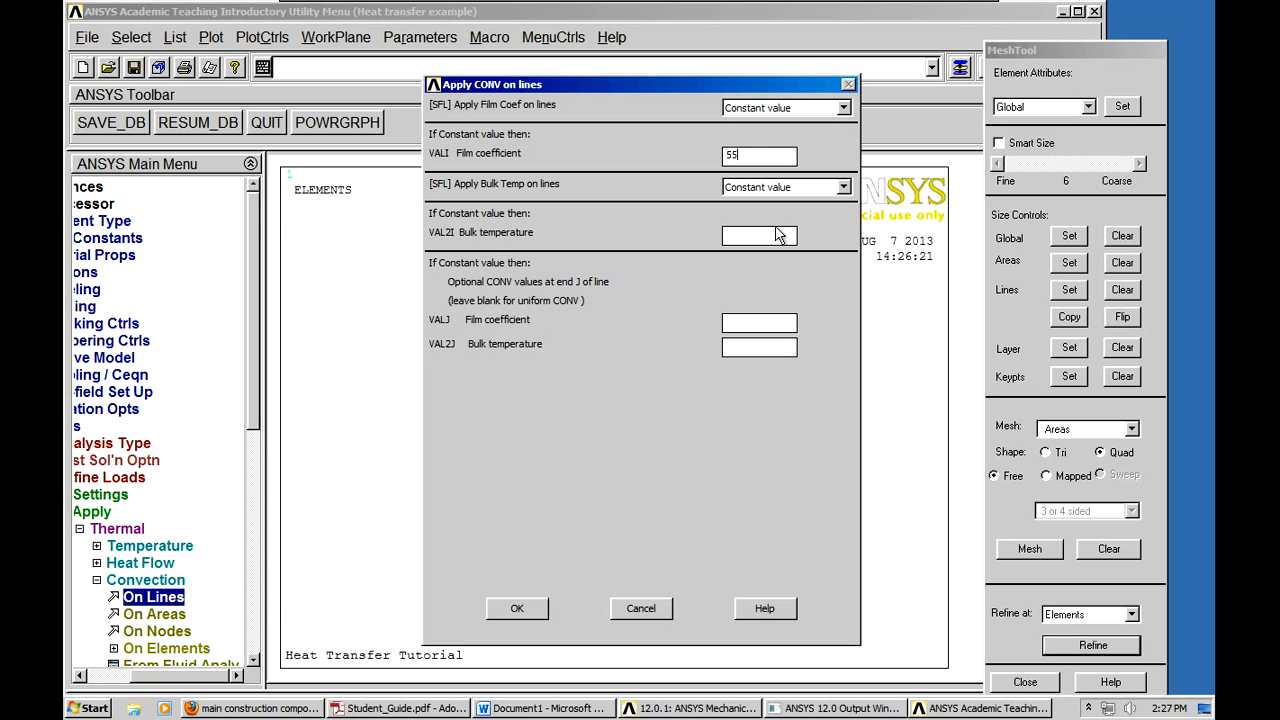
left_click(759, 235)
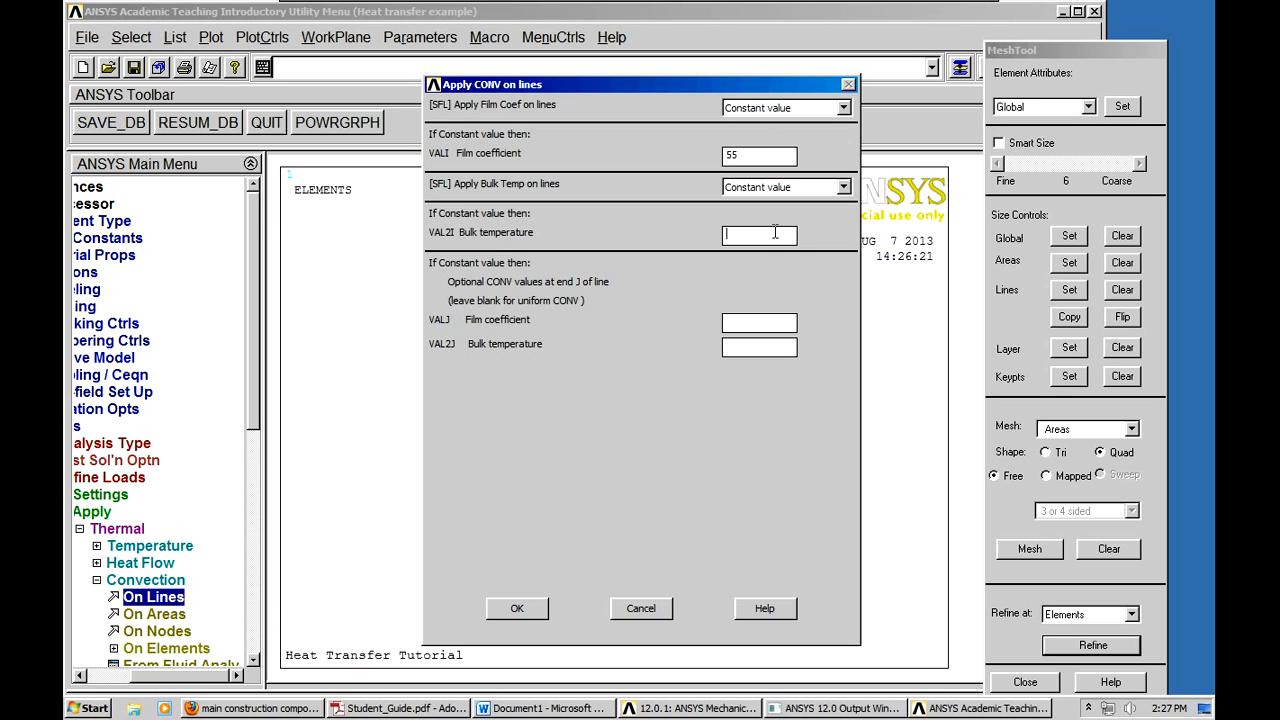
type("5")
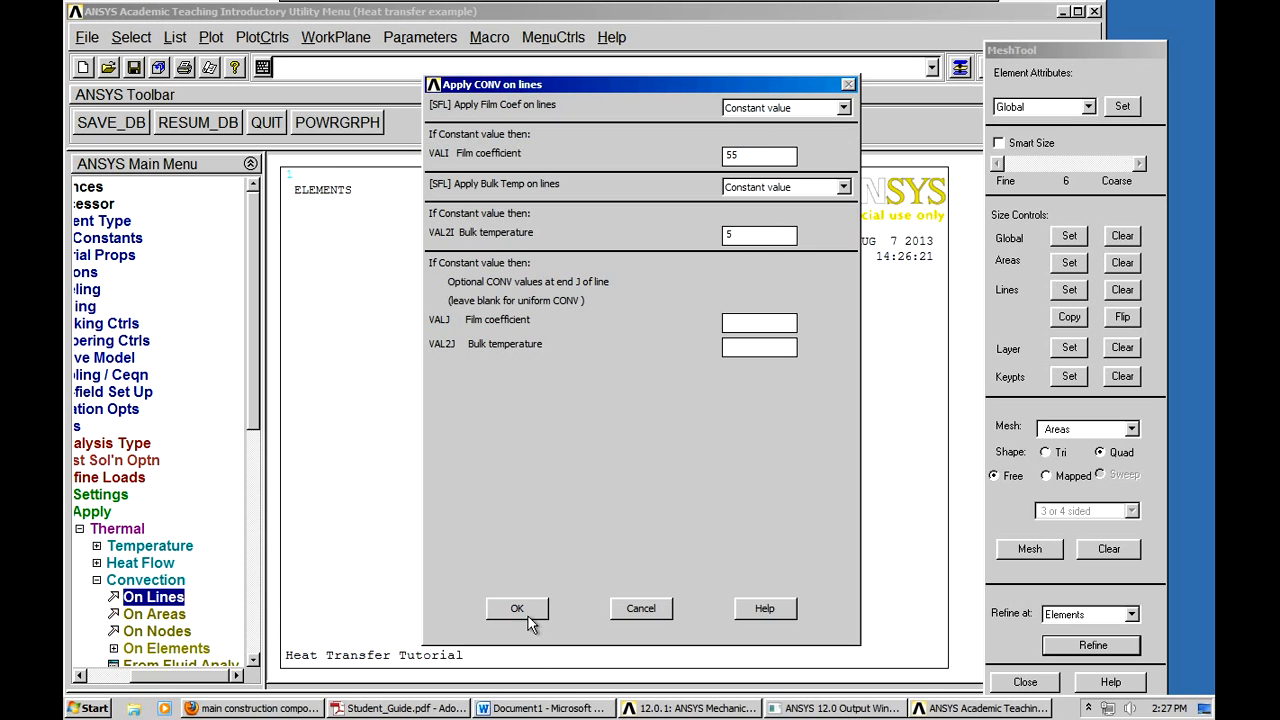
left_click(517, 608)
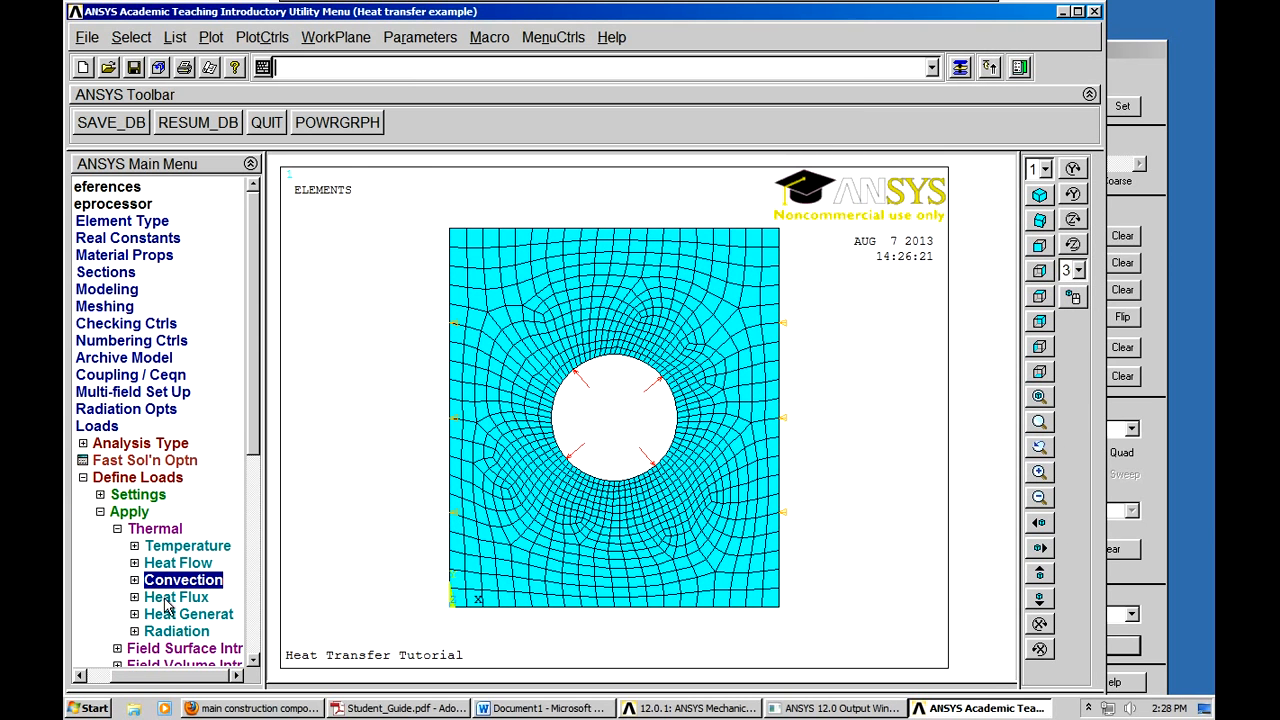
- Apply a heat flux of 500 to the plate's bottom edge line
left_click(176, 597)
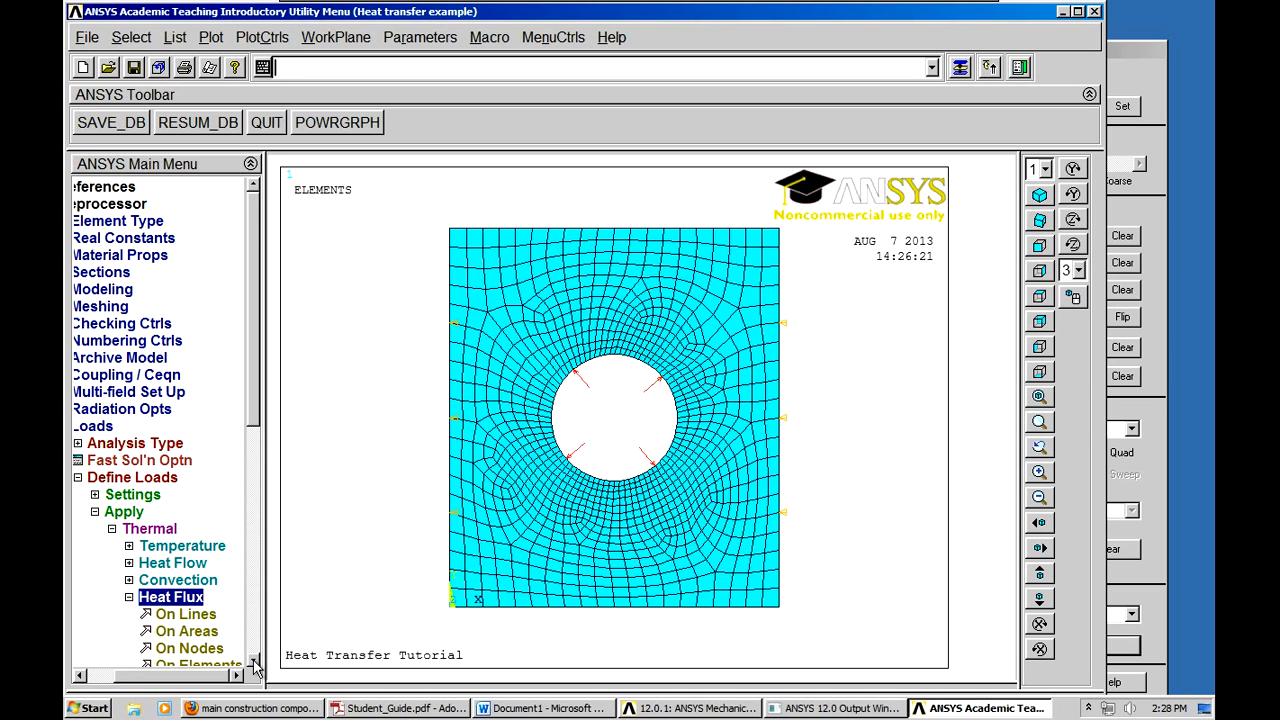
scroll("down", 3)
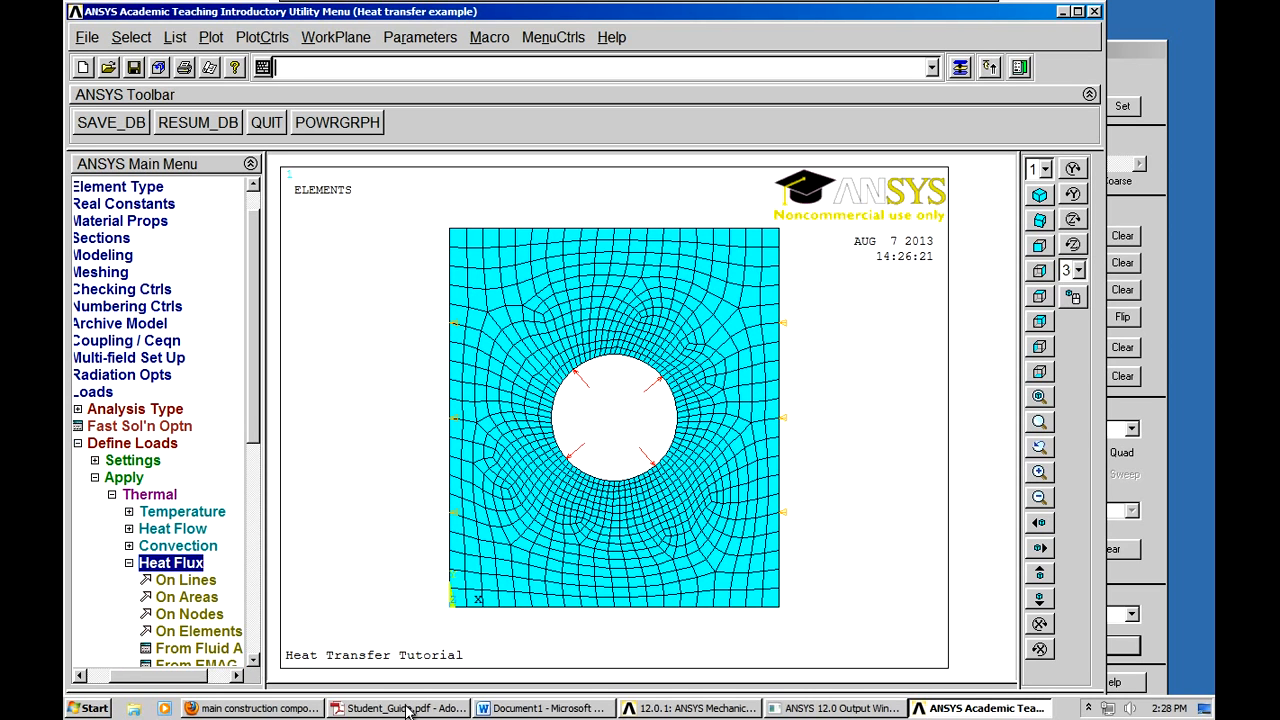
left_click(543, 708)
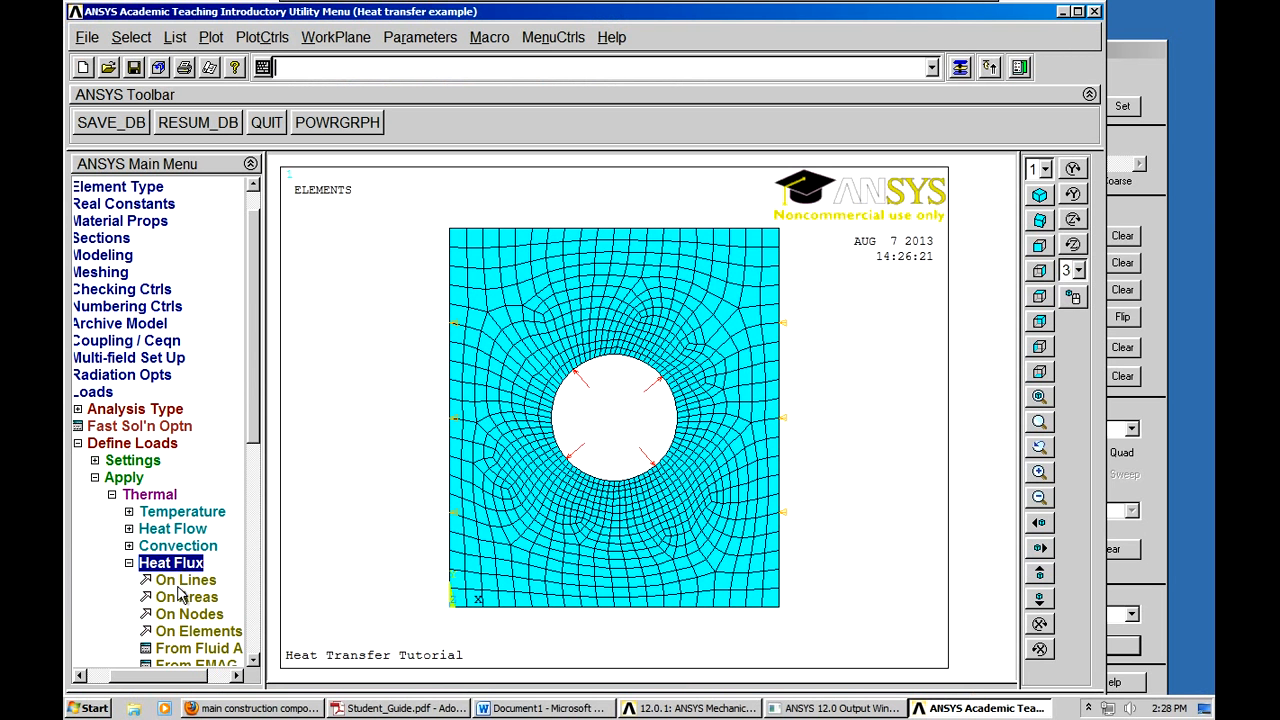
left_click(185, 580)
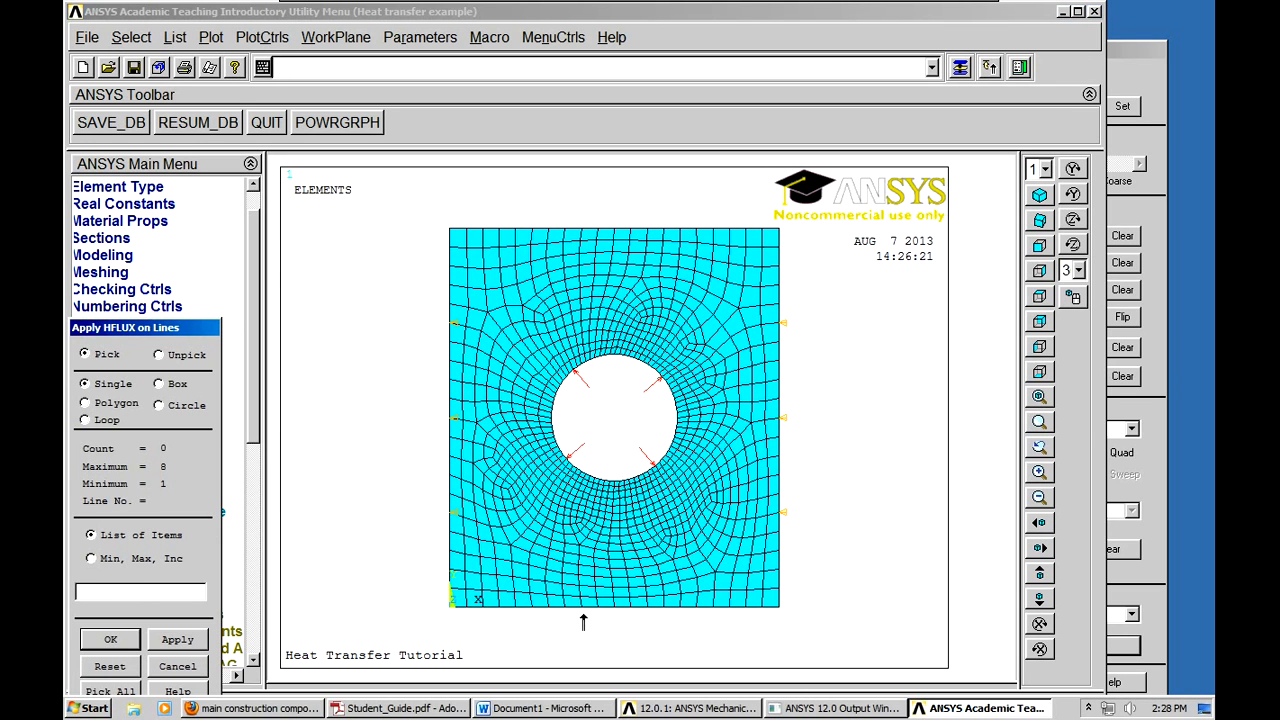
left_click(614, 605)
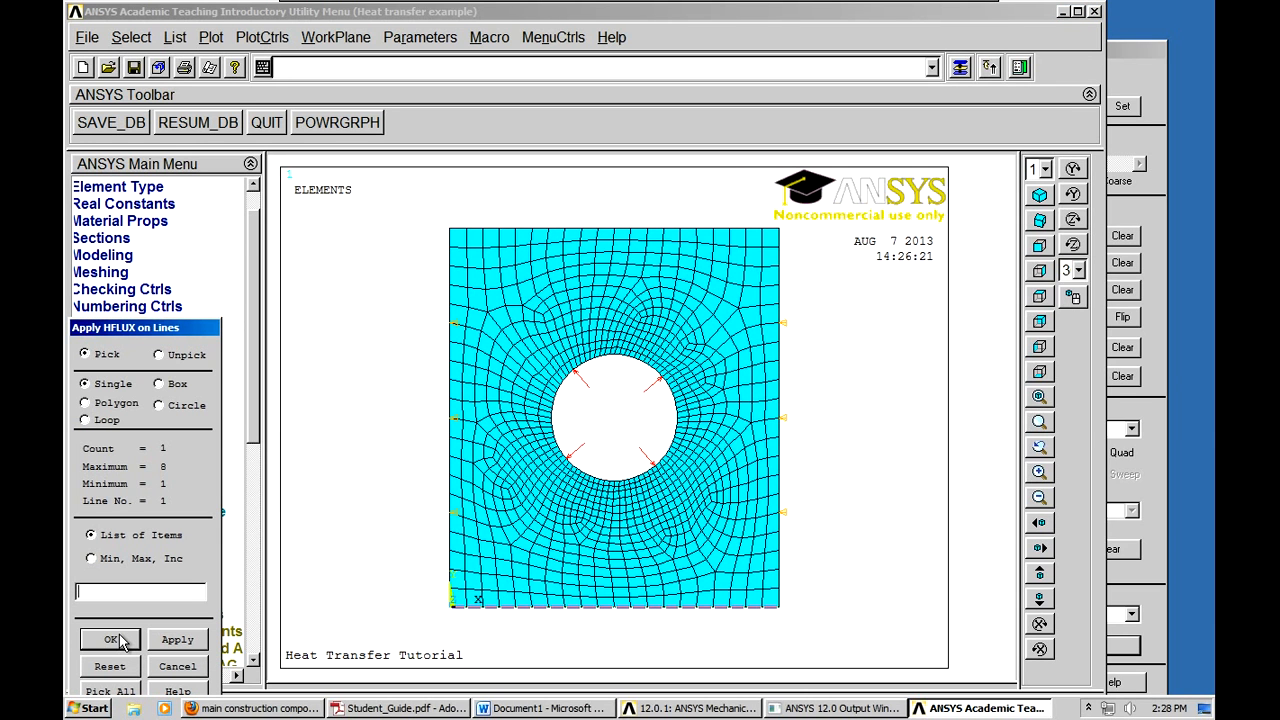
left_click(111, 639)
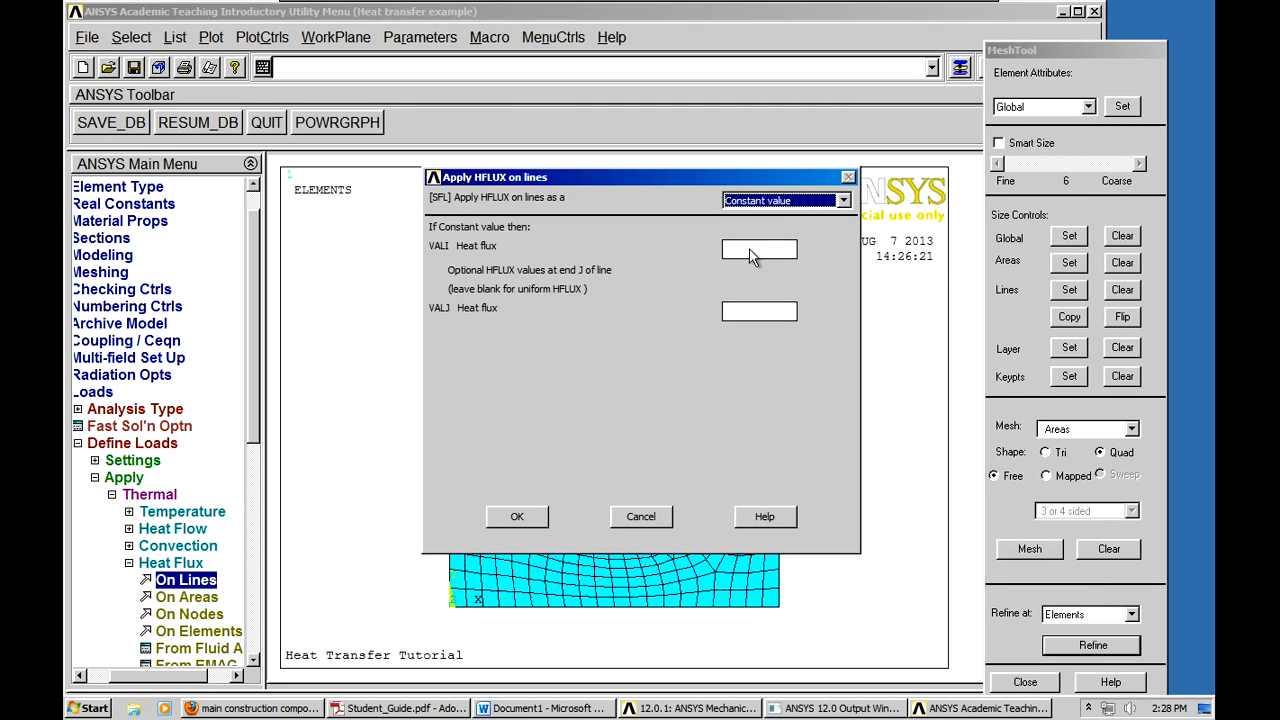
left_click(758, 248)
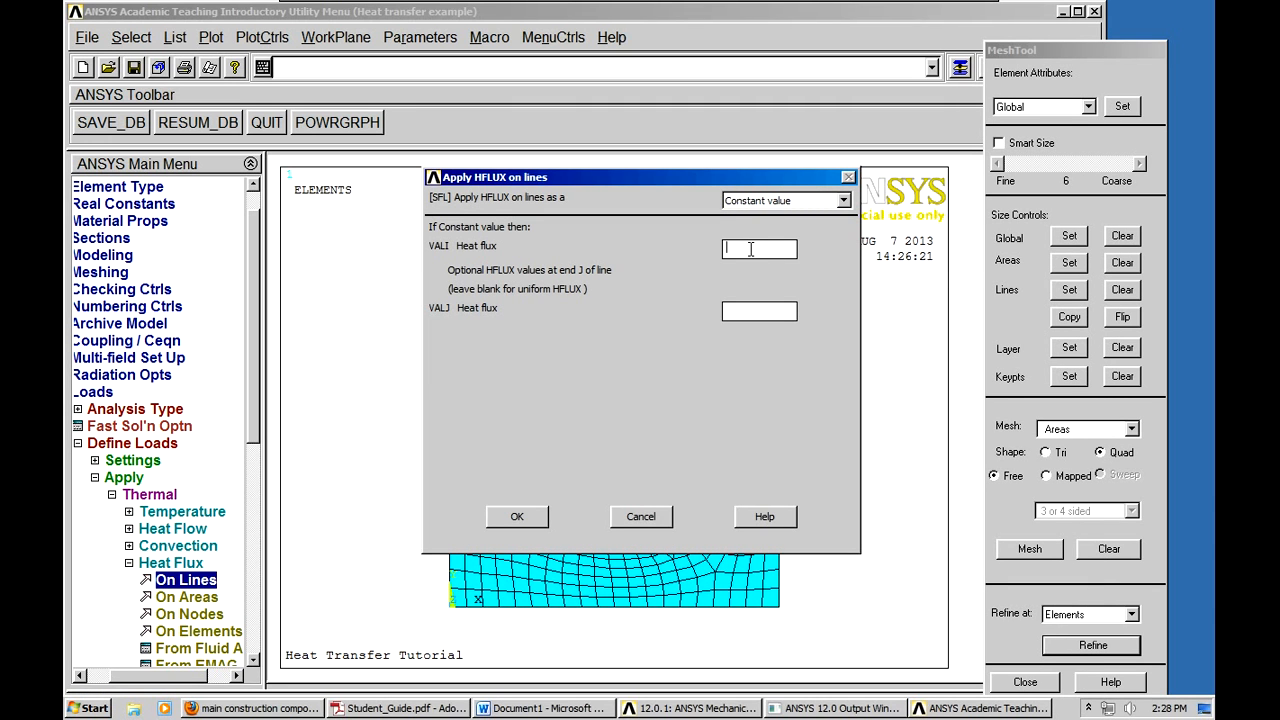
type("500")
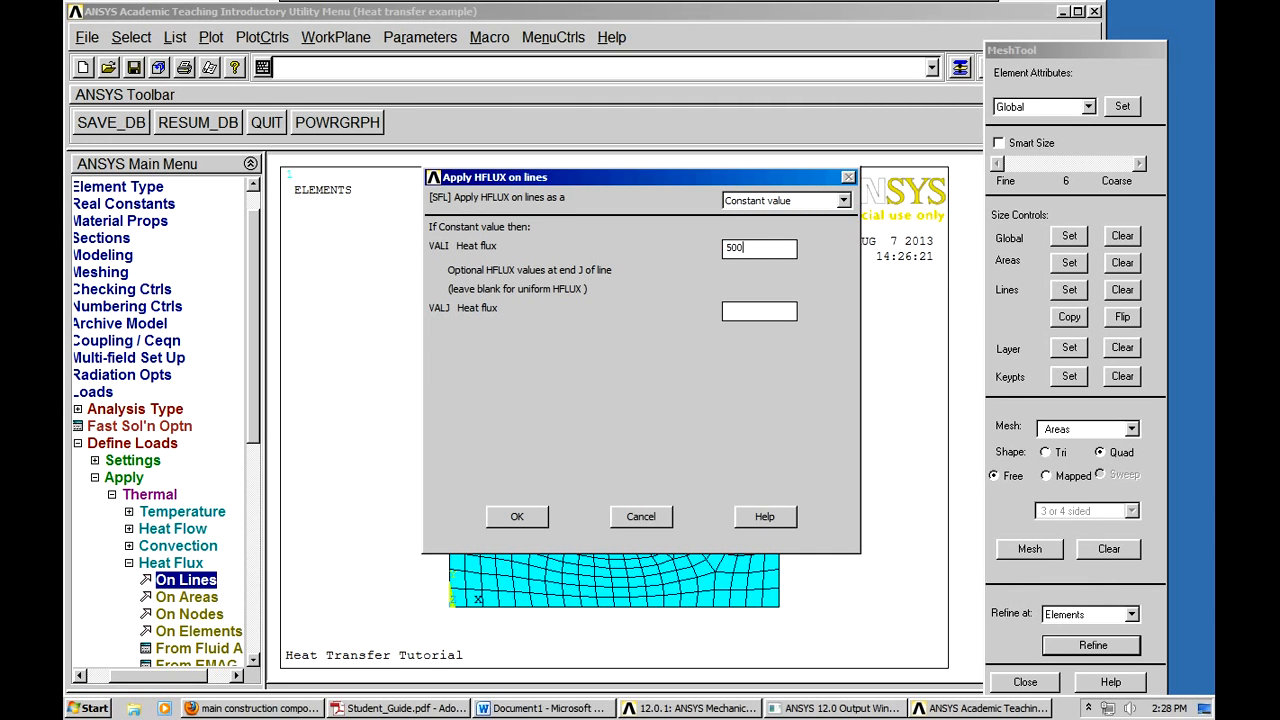
mouse_move(458, 562)
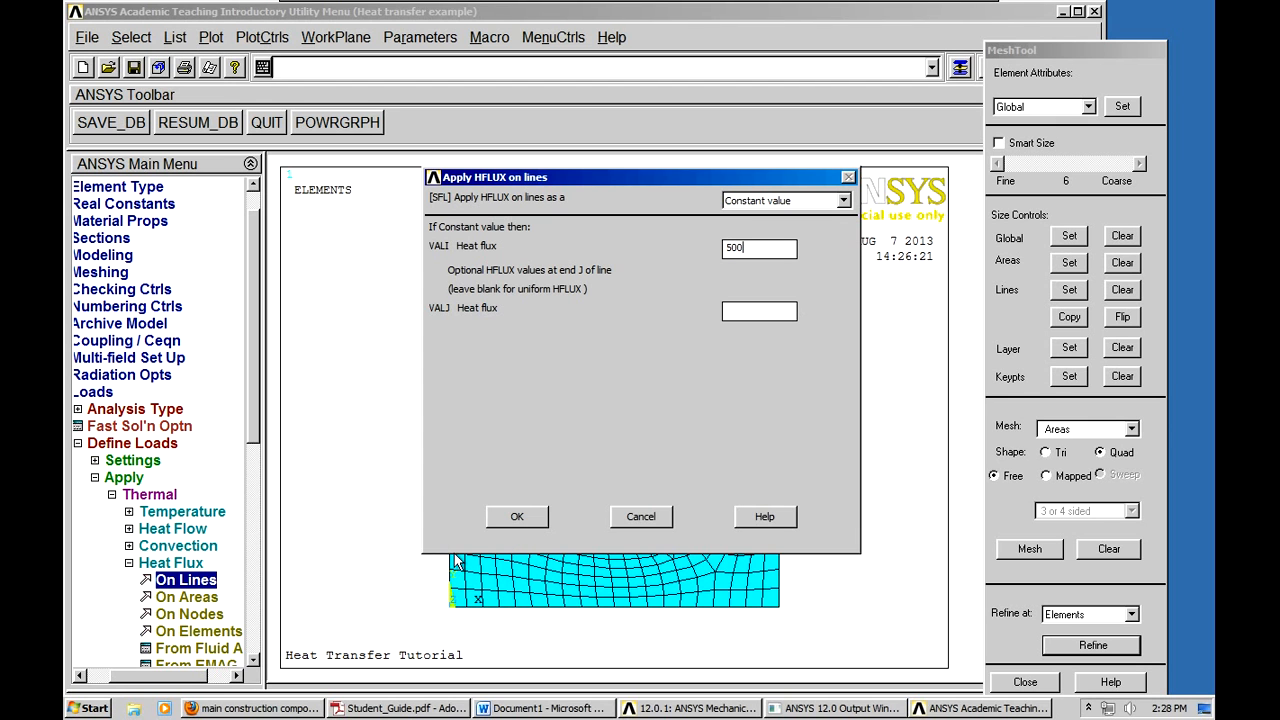
left_click(517, 516)
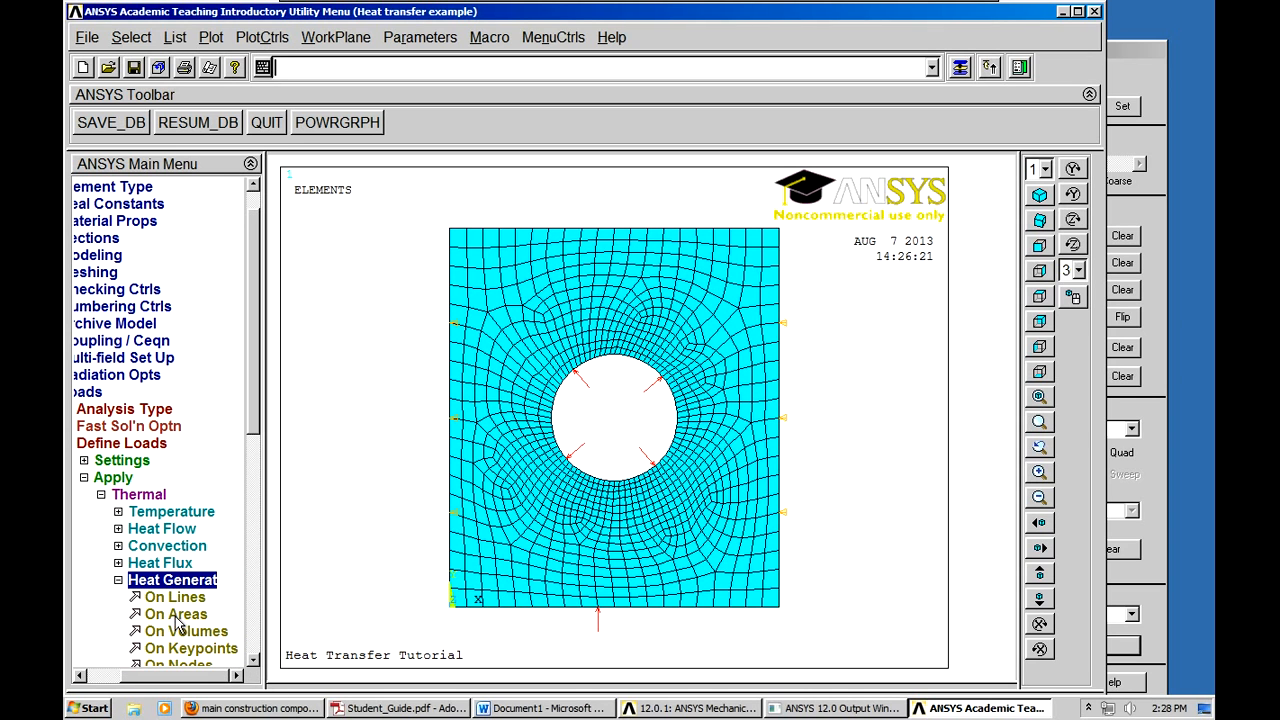
left_click(175, 613)
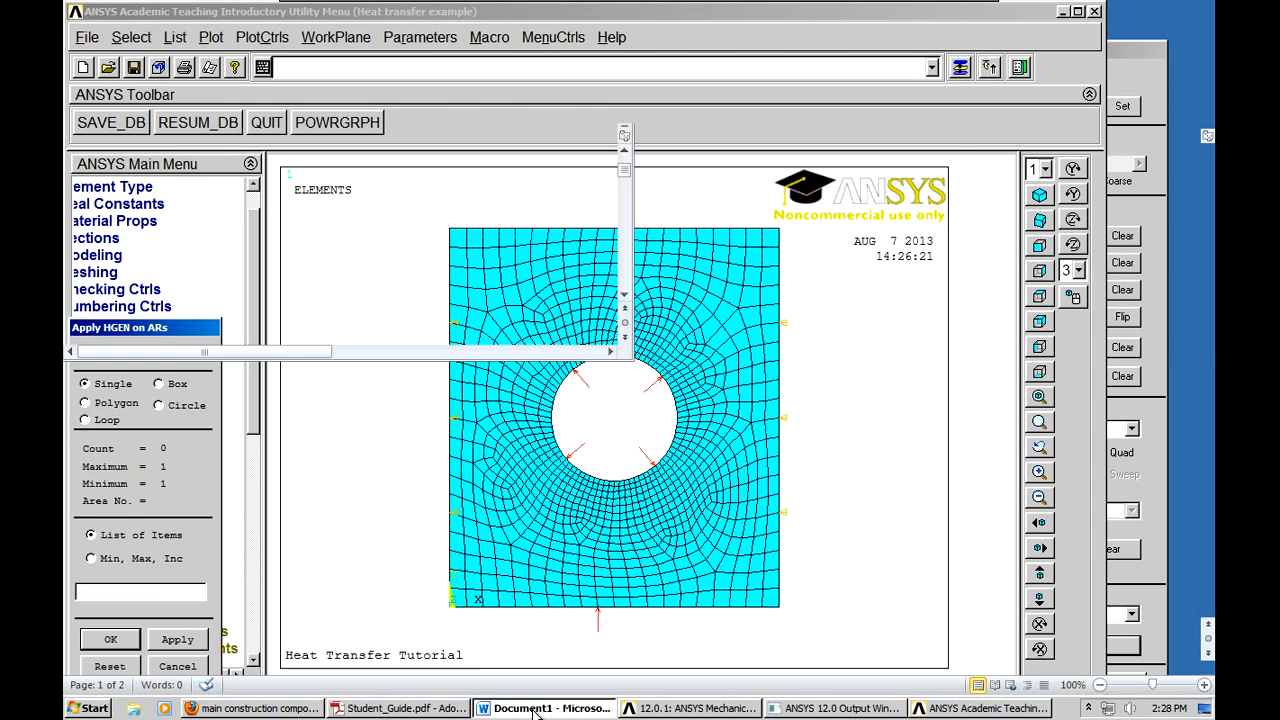
left_click(545, 708)
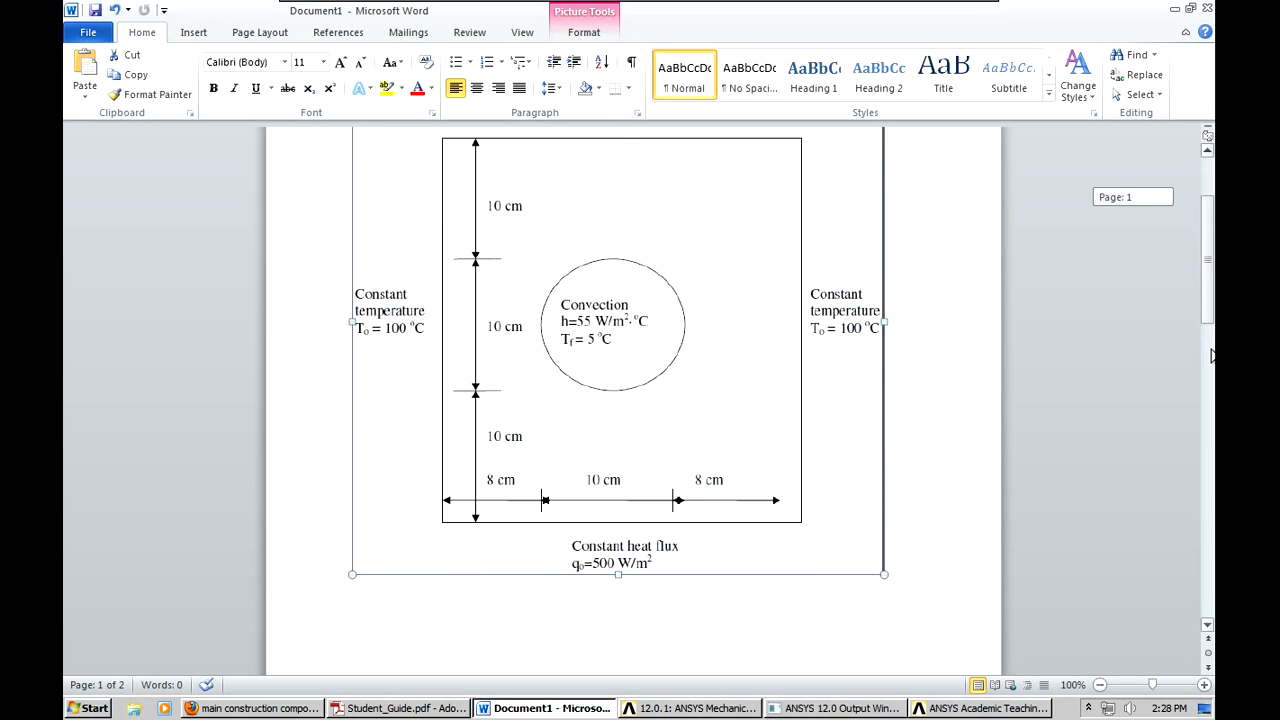
scroll("down", 3)
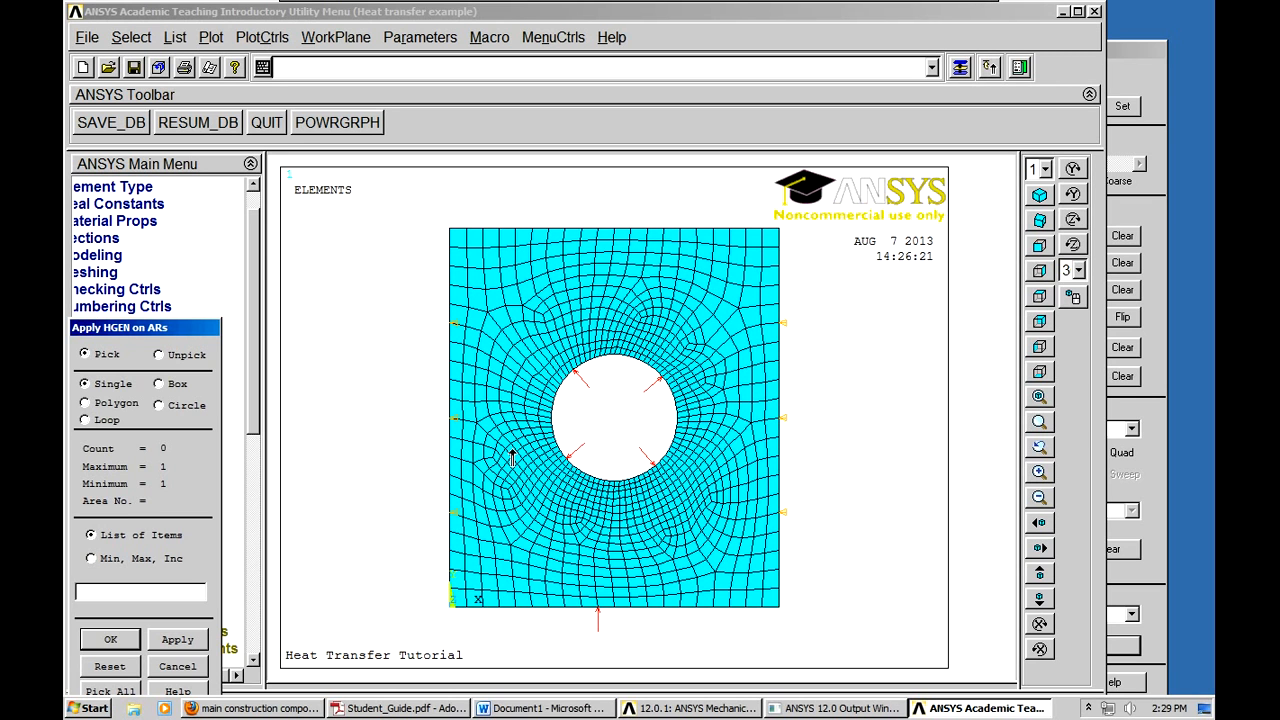
left_click(600, 420)
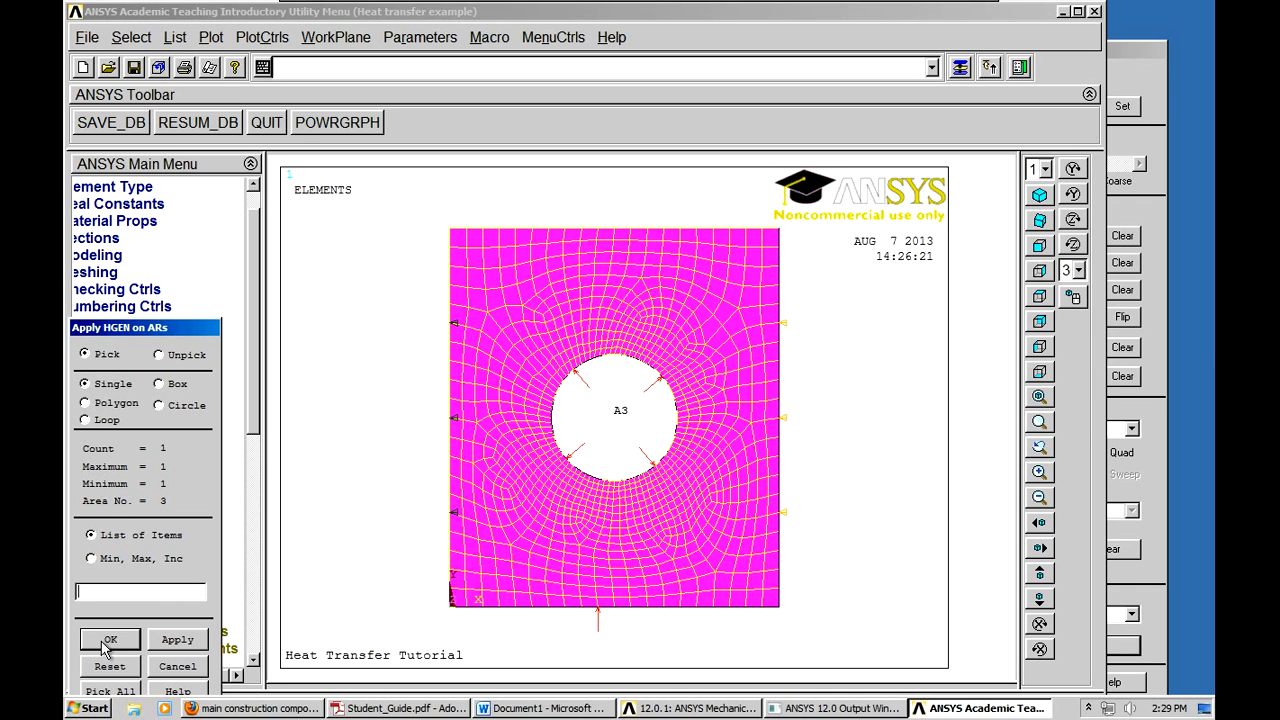
left_click(110, 640)
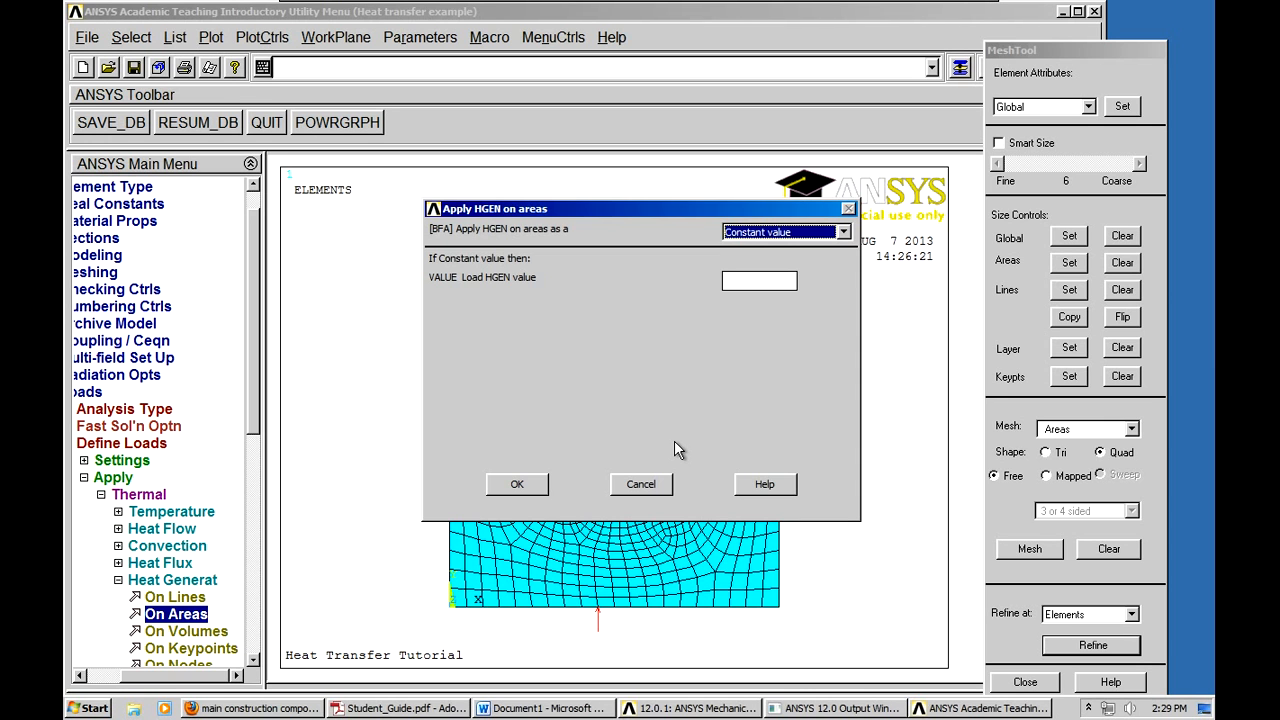
mouse_move(627, 484)
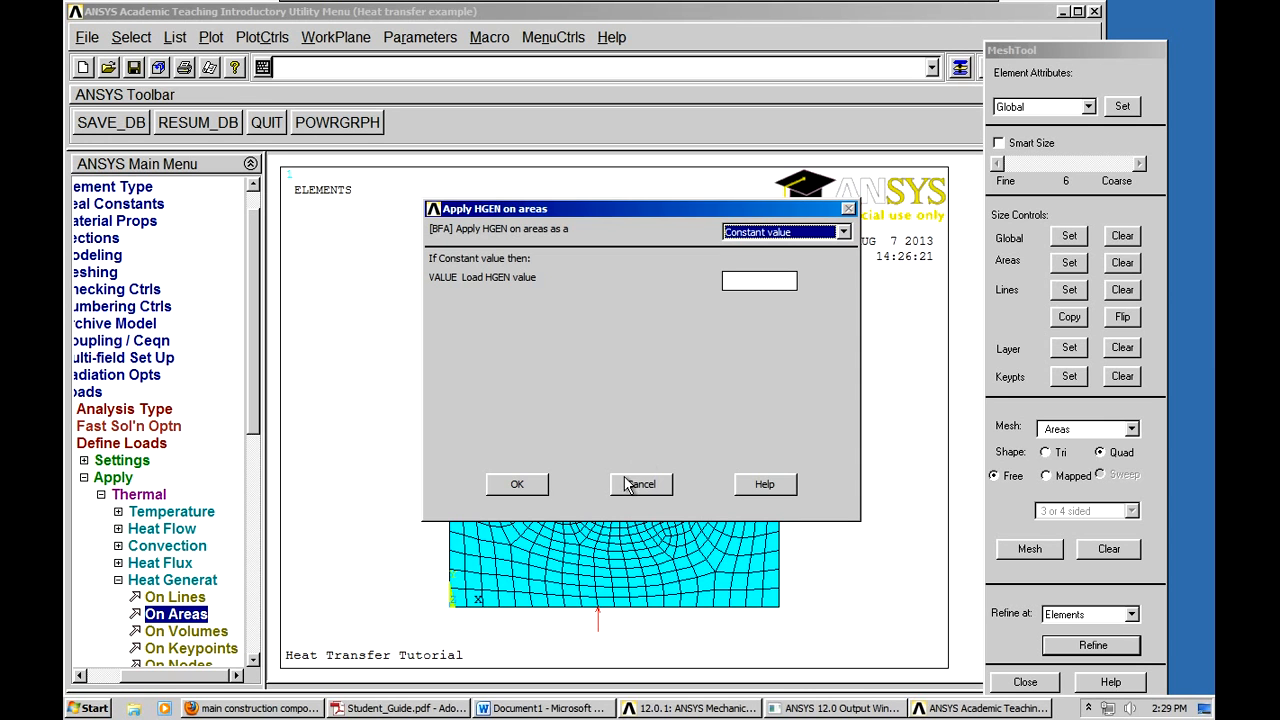
left_click(641, 484)
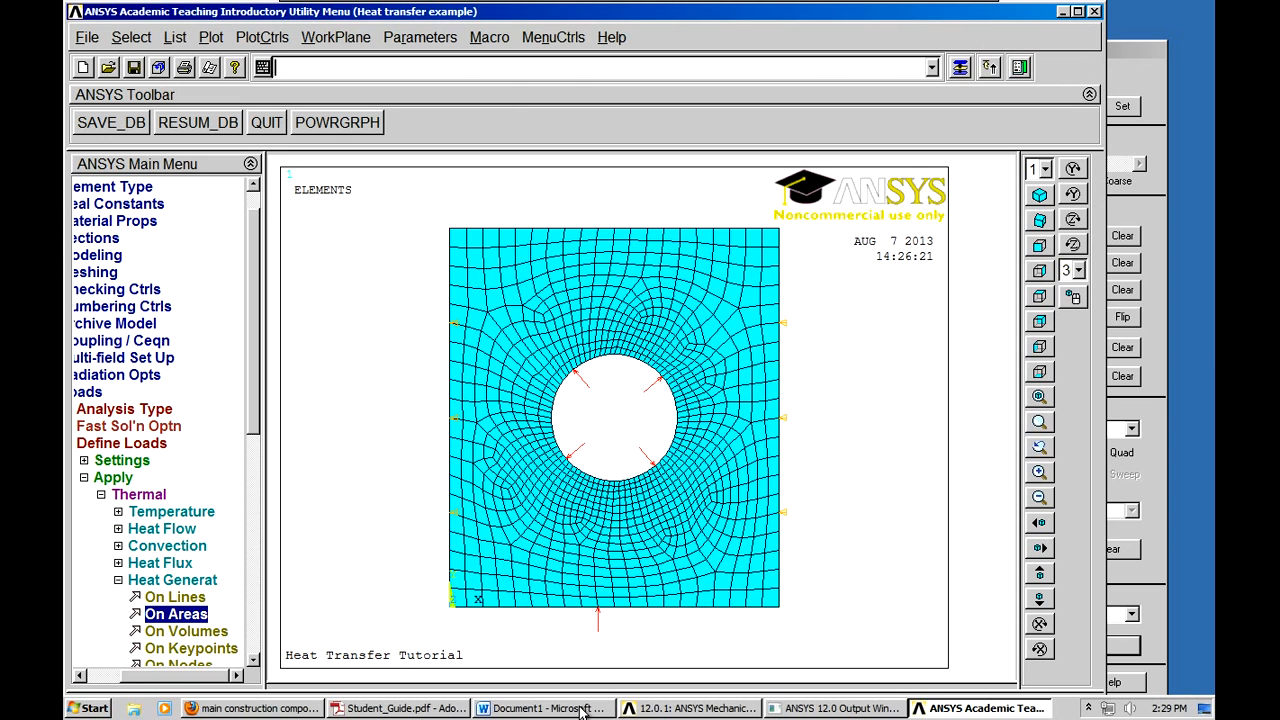
- Bring up Word's problem description showing the 30 W/m³ heat generation rate
left_click(543, 708)
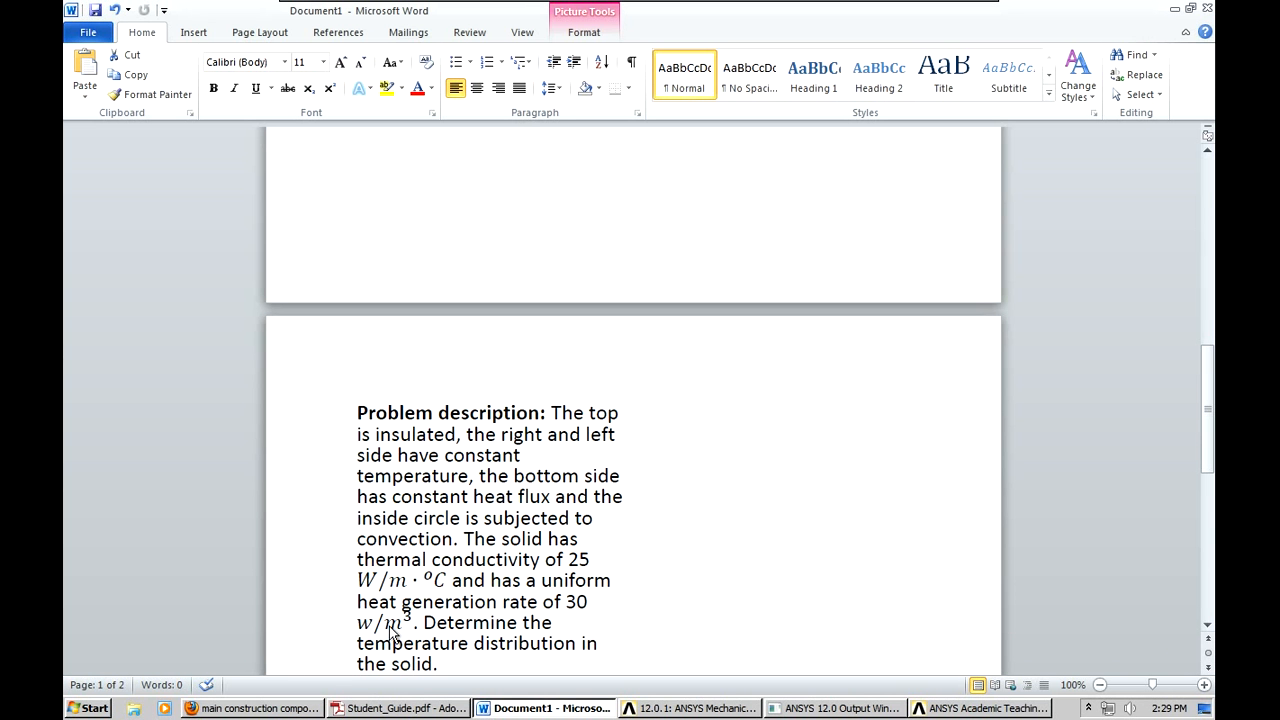
mouse_move(537, 712)
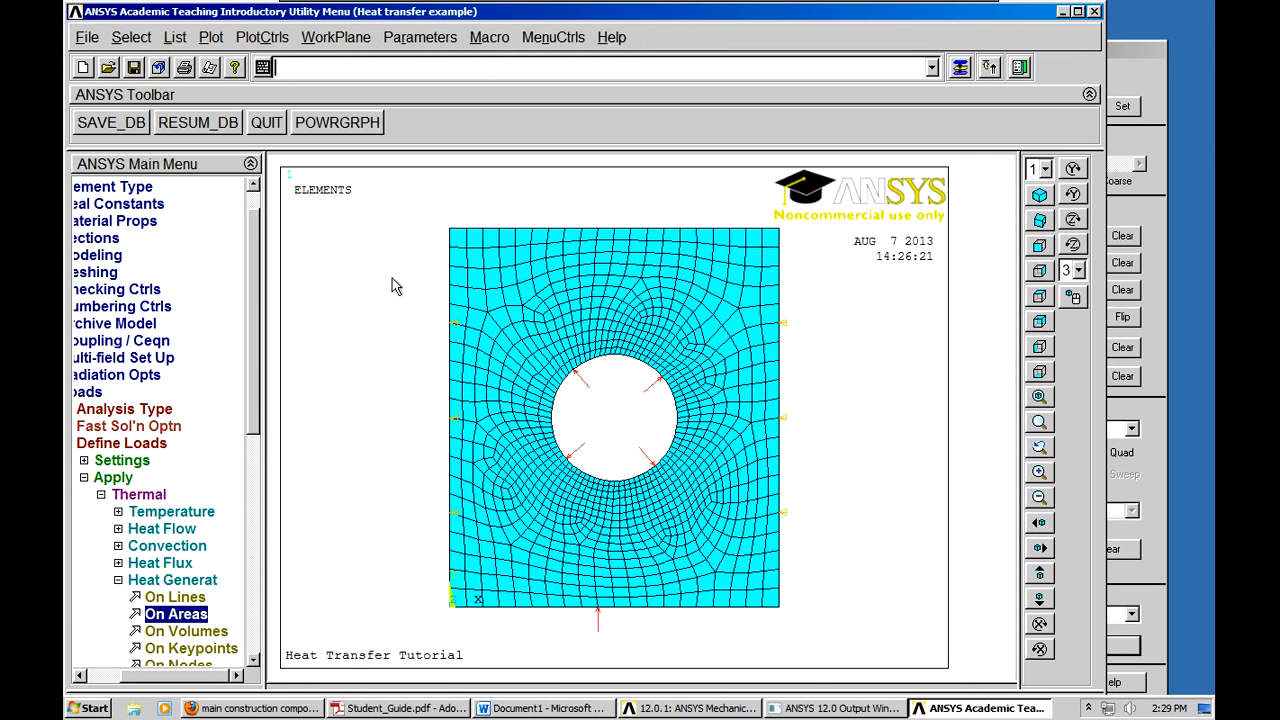
mouse_move(210, 37)
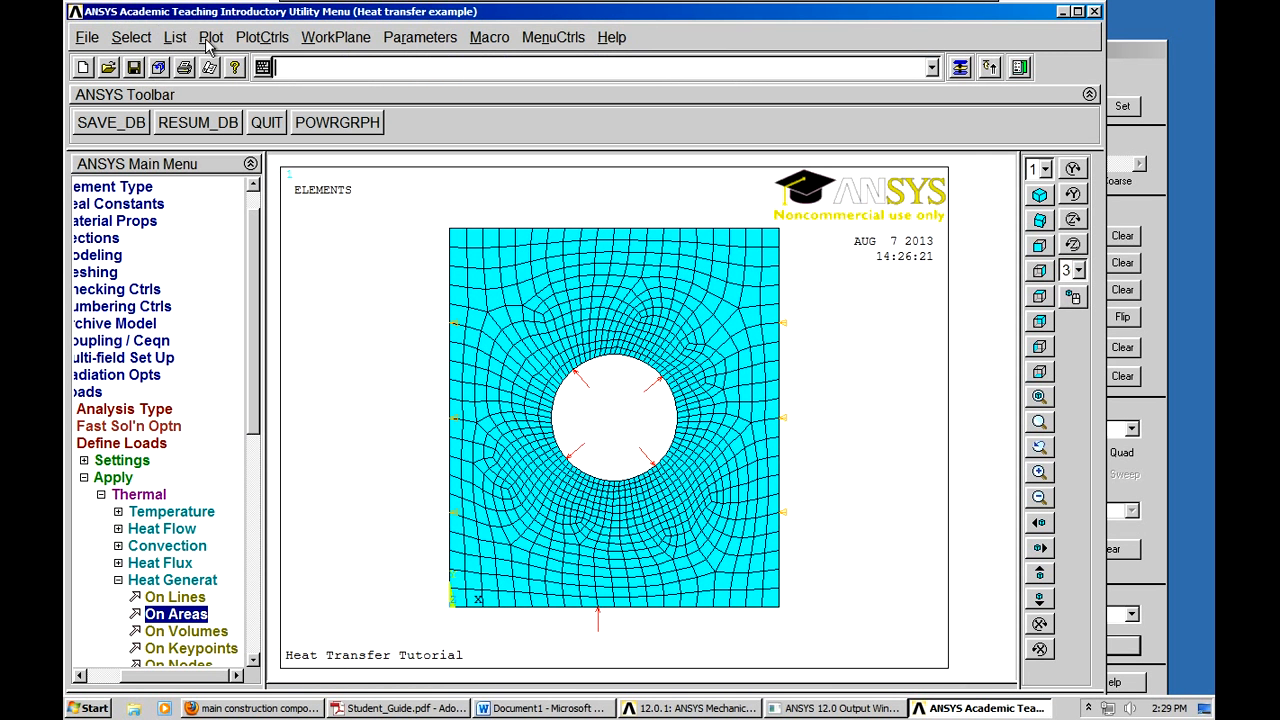
mouse_move(180, 47)
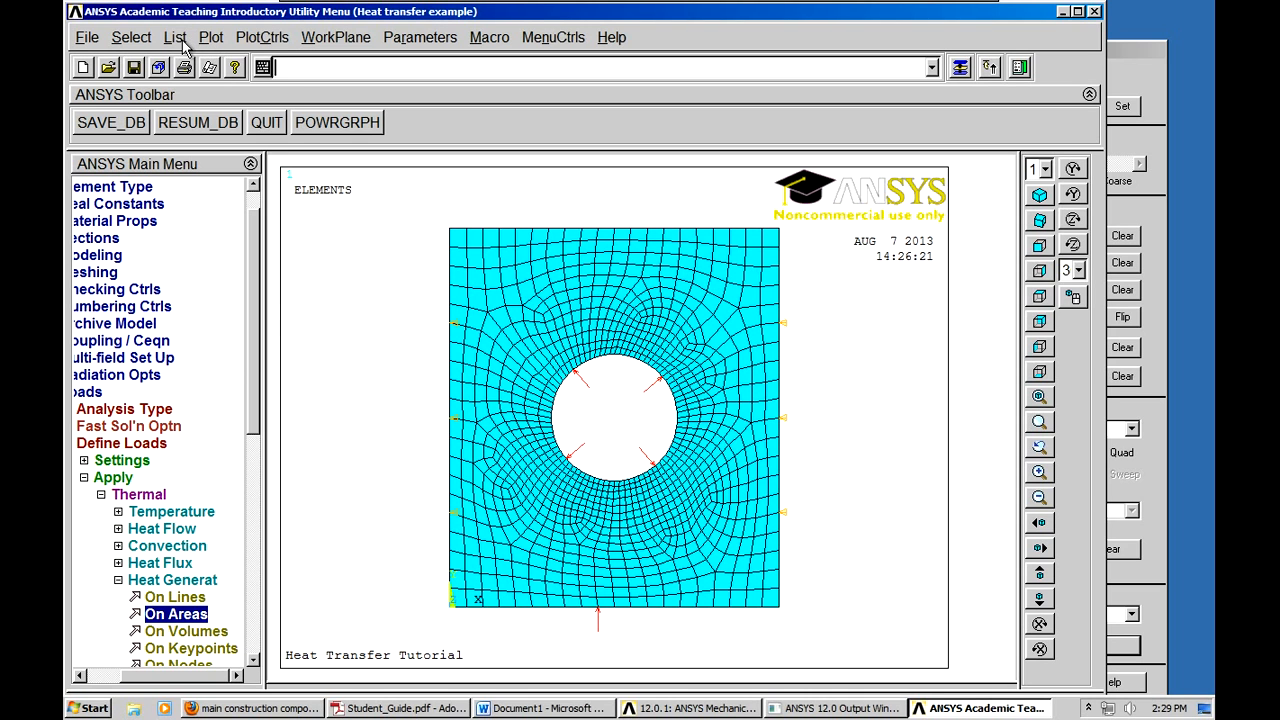
- List all selected areas to read the plate area of 0.7015E-01
left_click(175, 37)
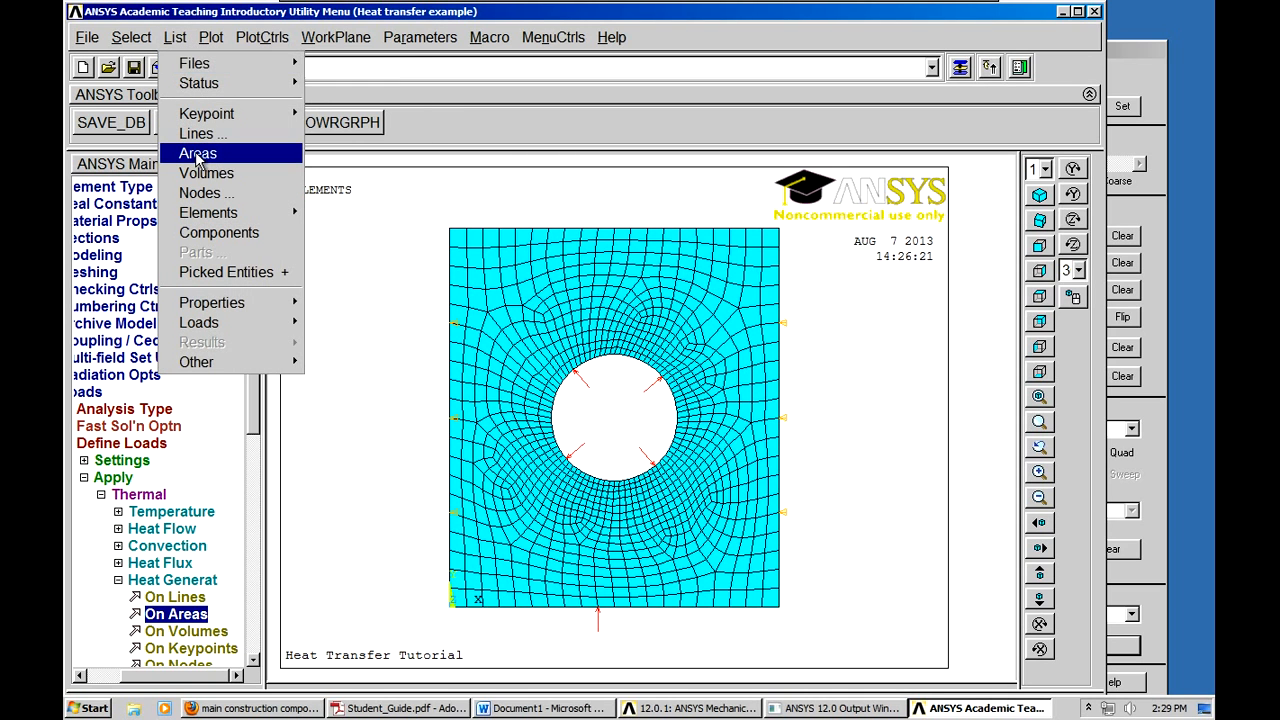
left_click(197, 153)
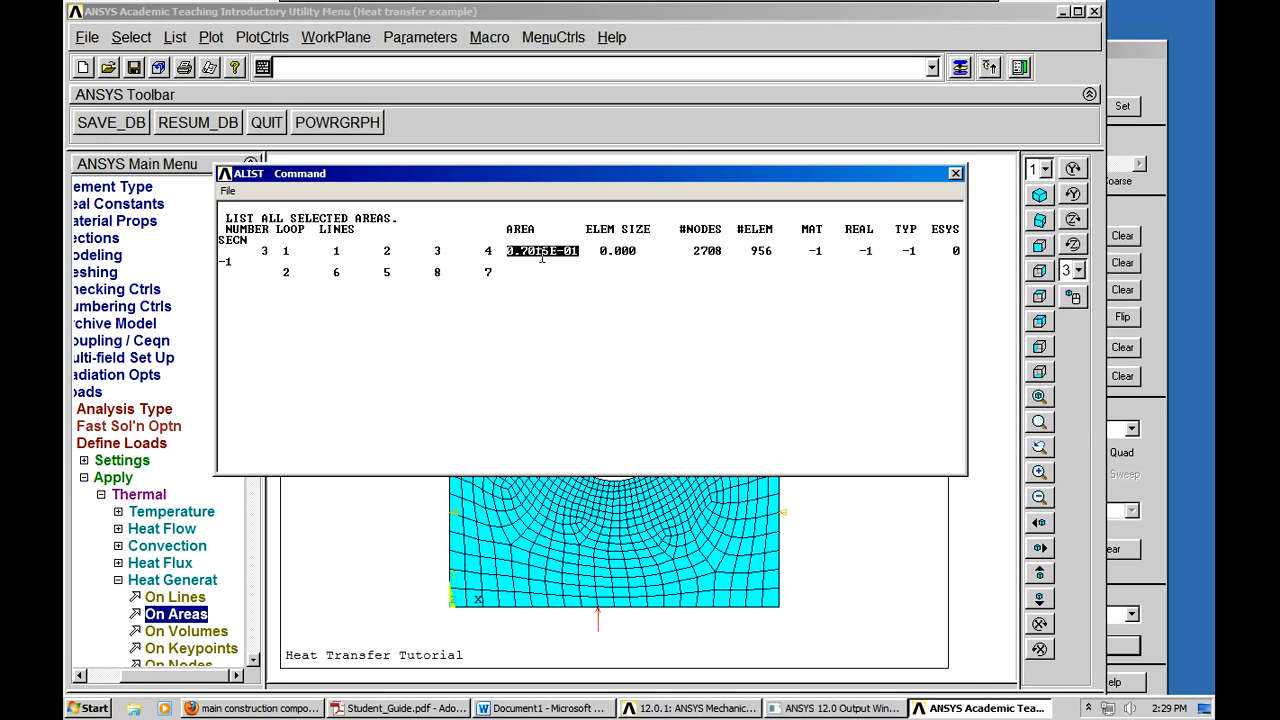
mouse_move(505, 365)
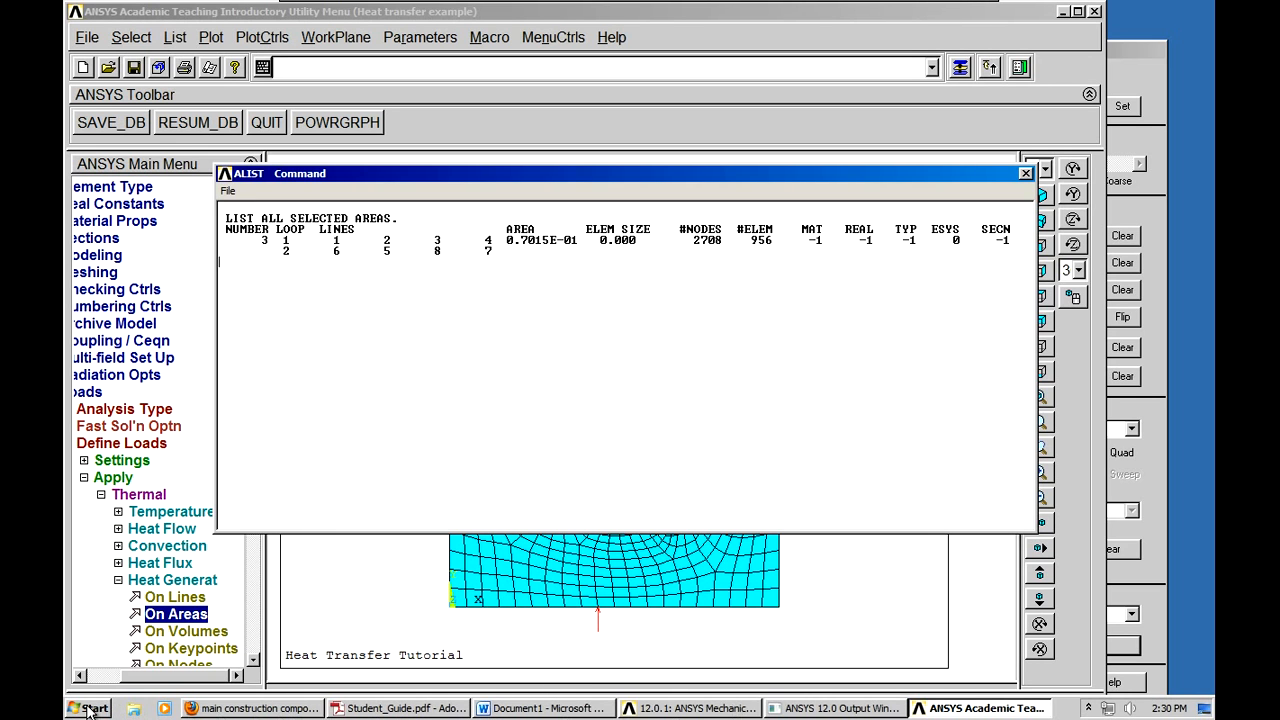
- Launch Calculator and enter 30 × 0.07 to get the total heat generation
left_click(89, 708)
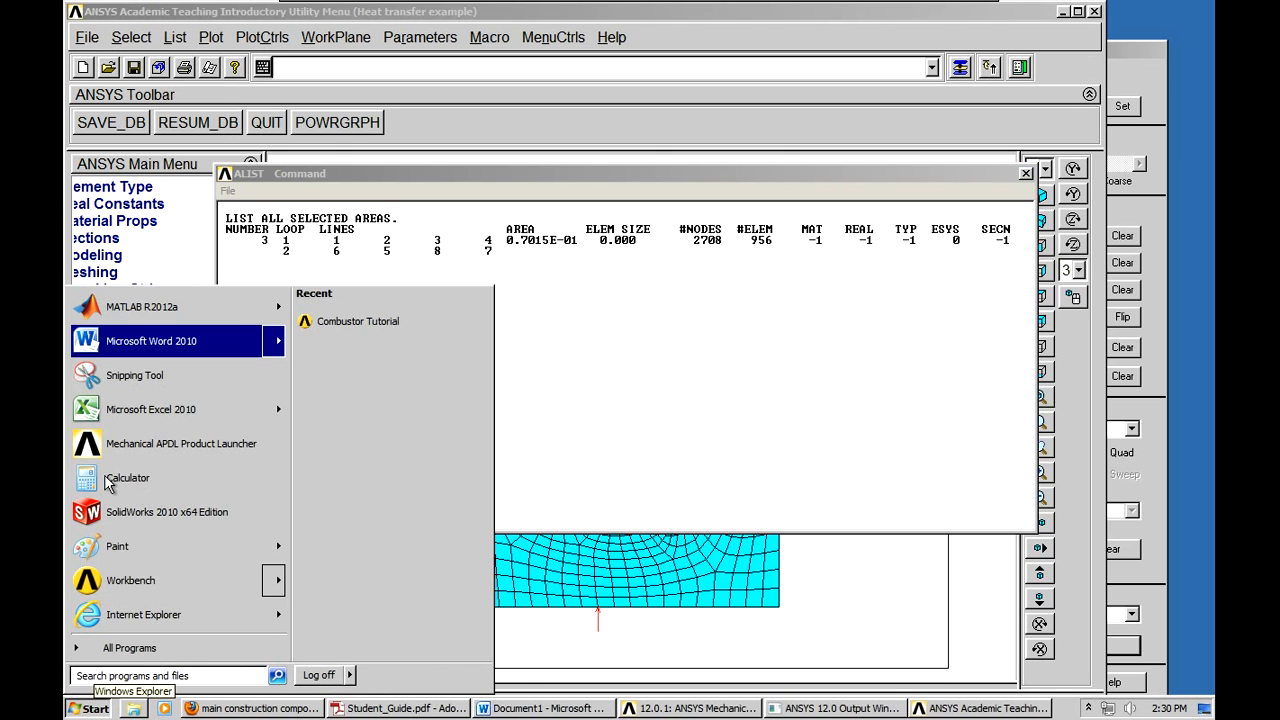
left_click(127, 478)
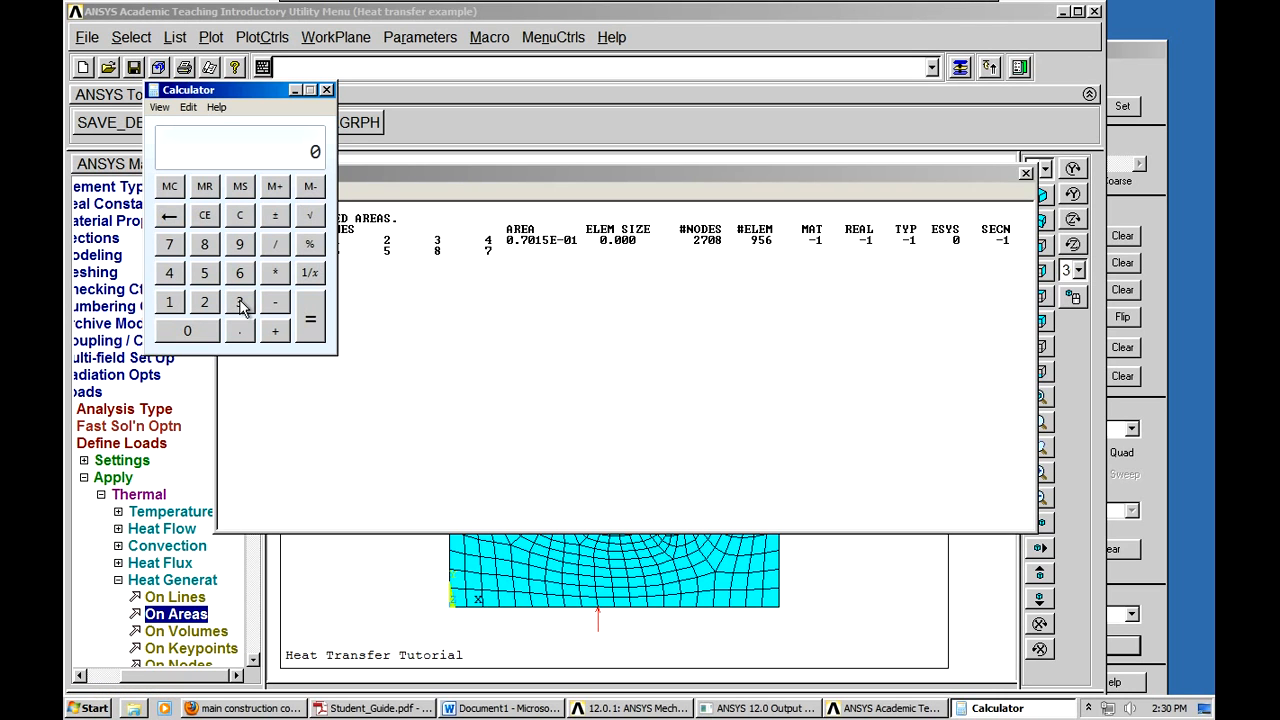
left_click(239, 301)
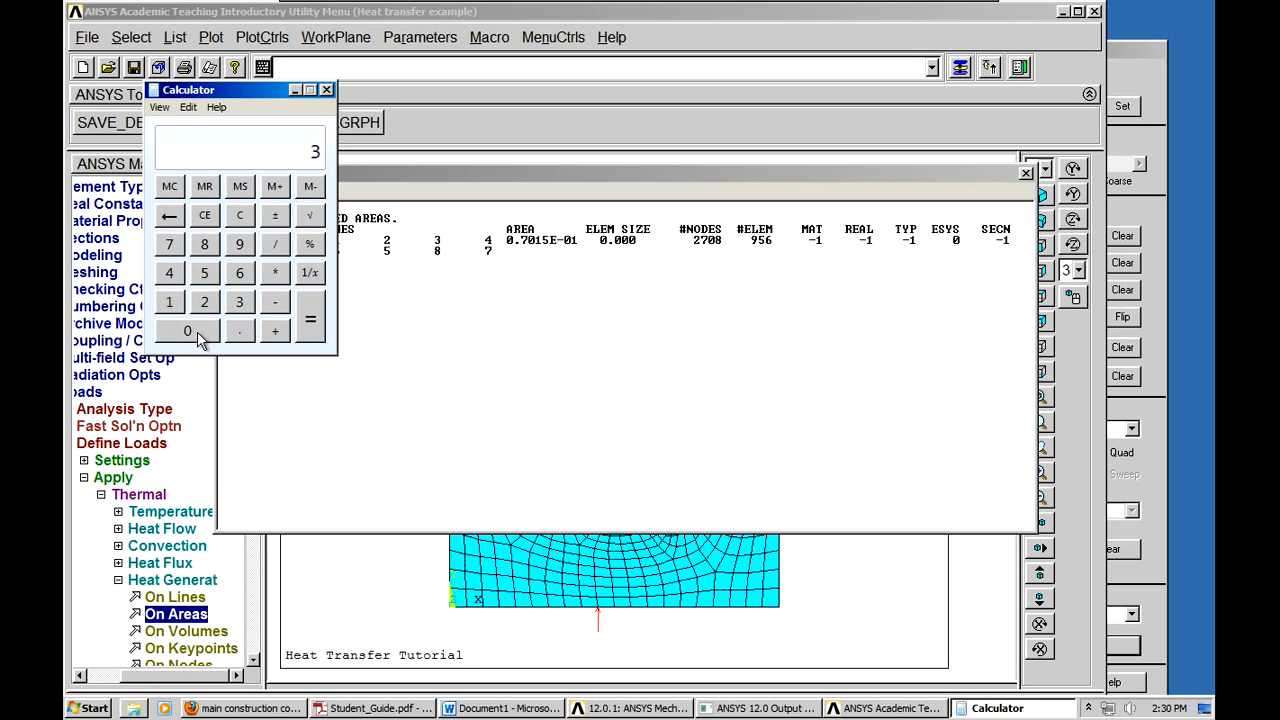
left_click(187, 331)
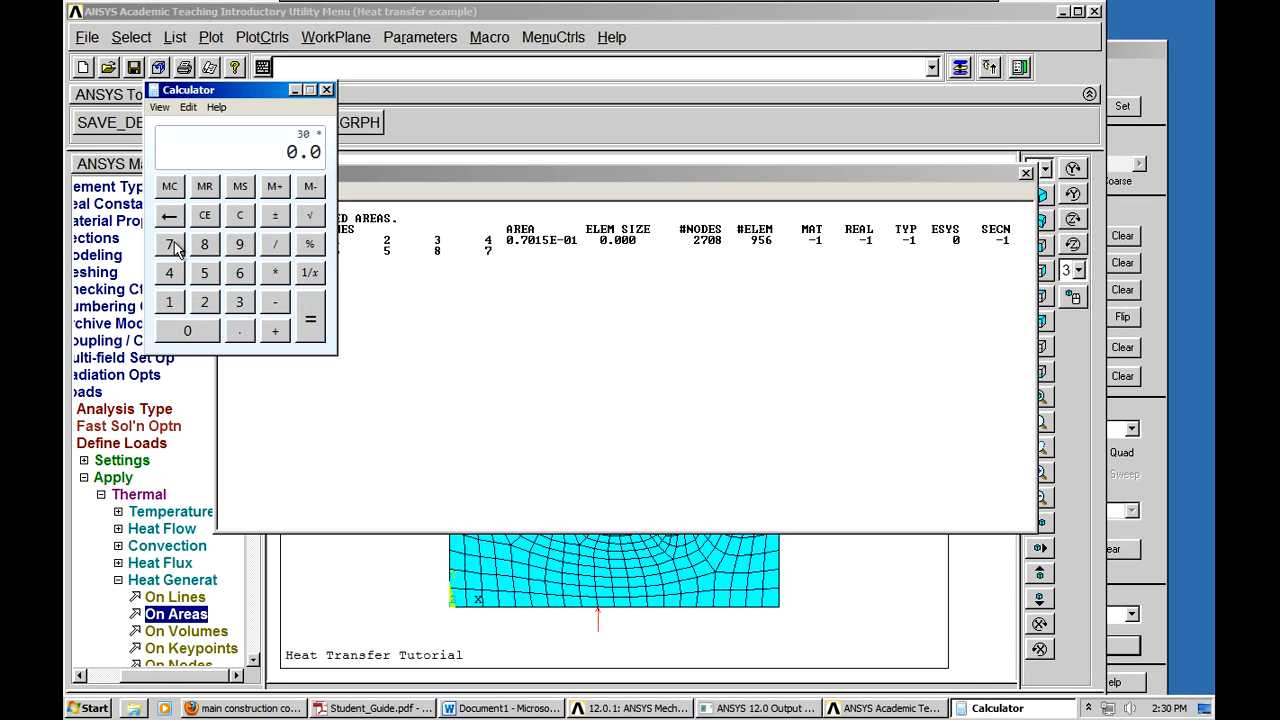
left_click(169, 243)
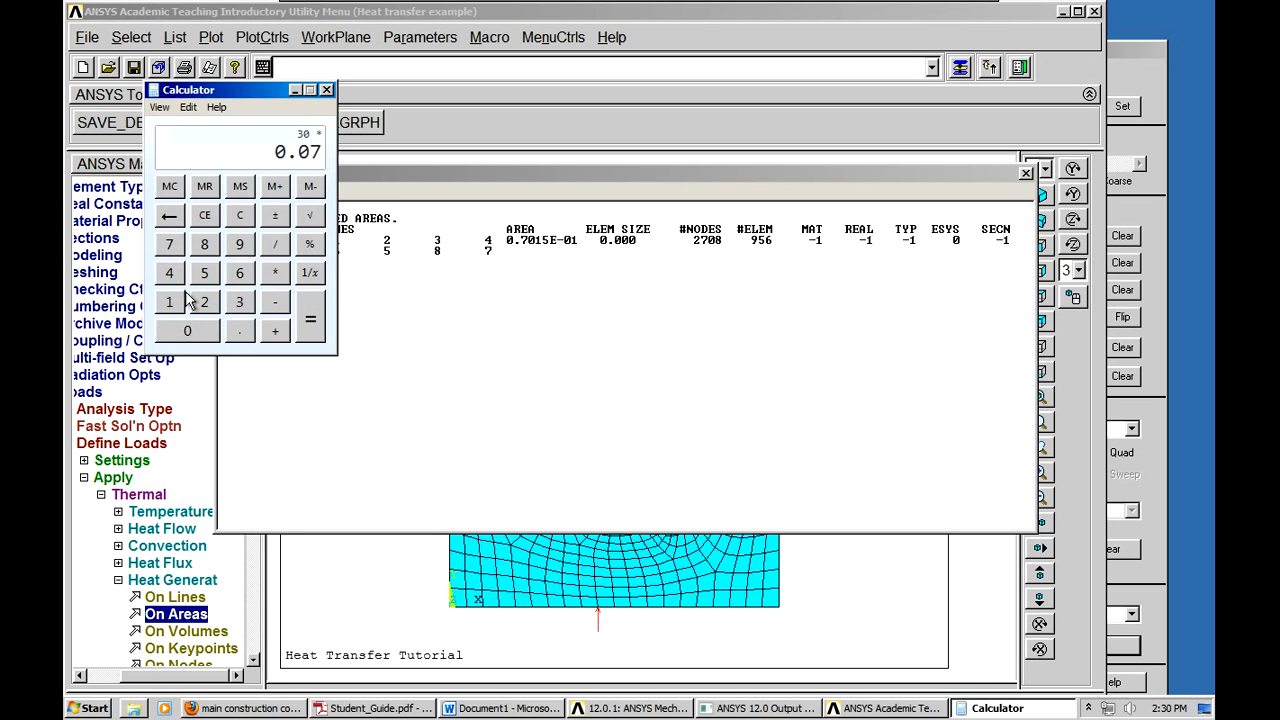
left_click(187, 330)
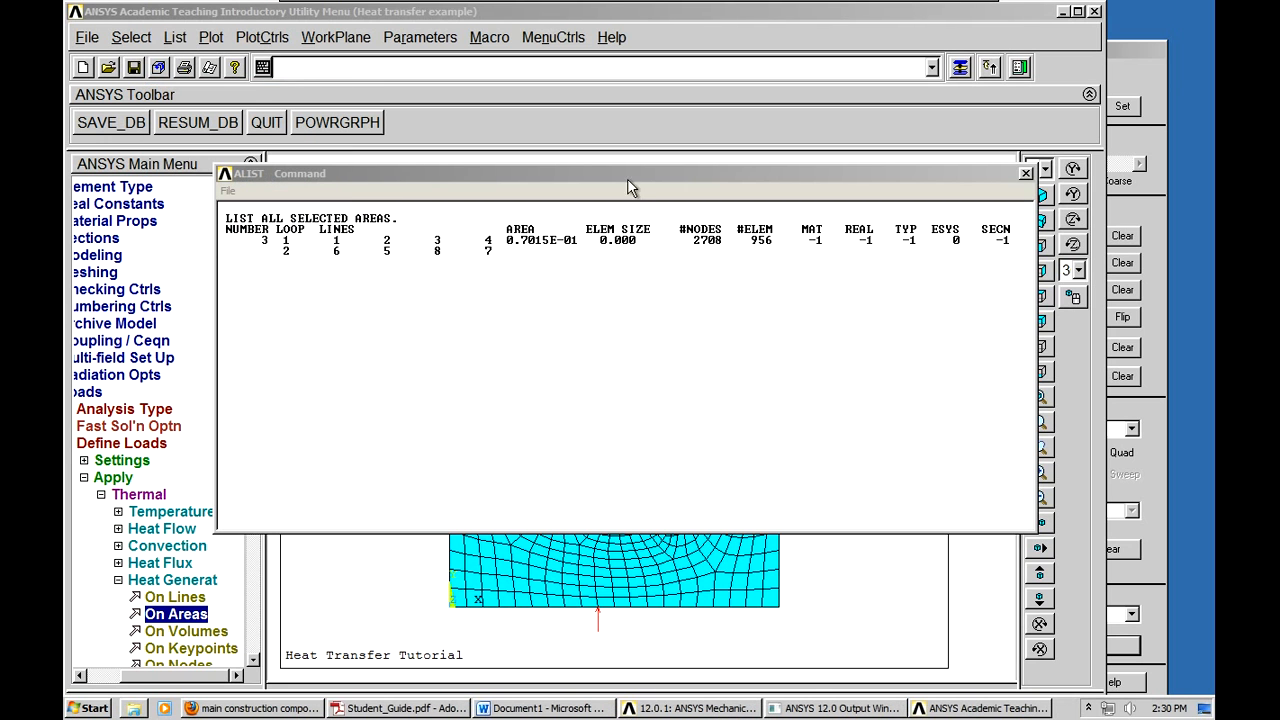
mouse_move(378, 538)
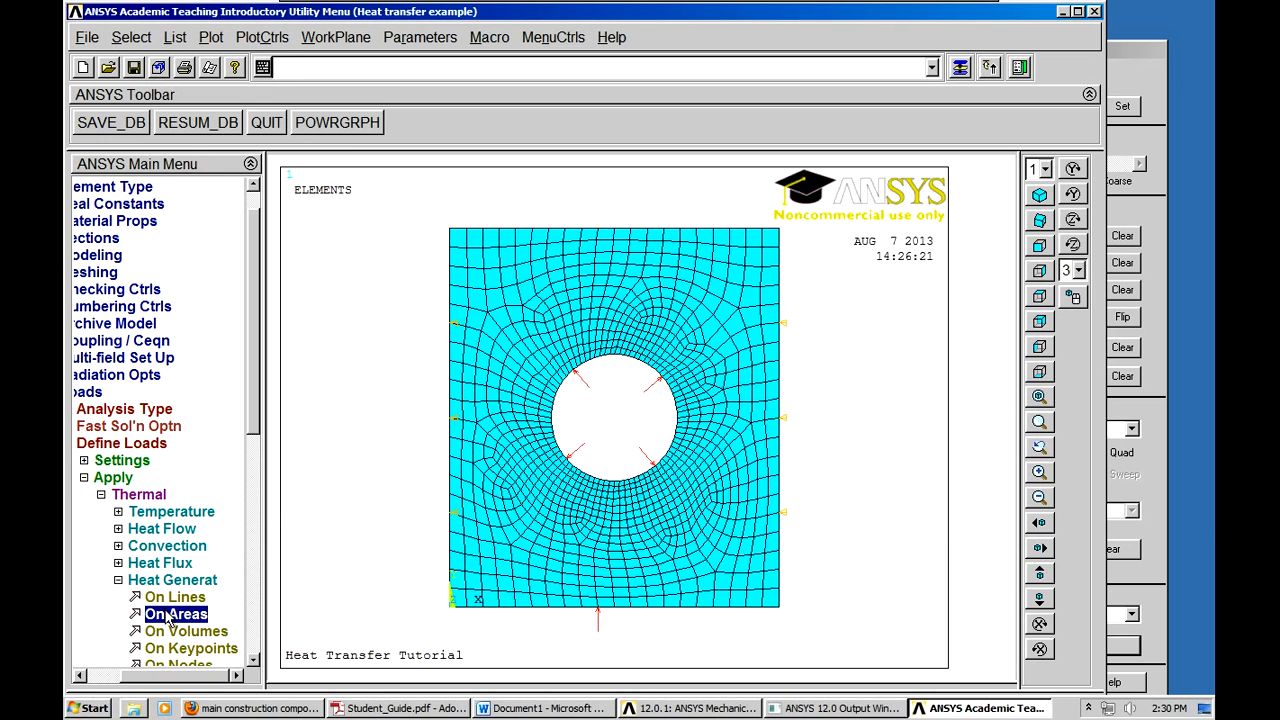
- Apply a heat generation value of 2.0145 to the plate area
left_click(176, 614)
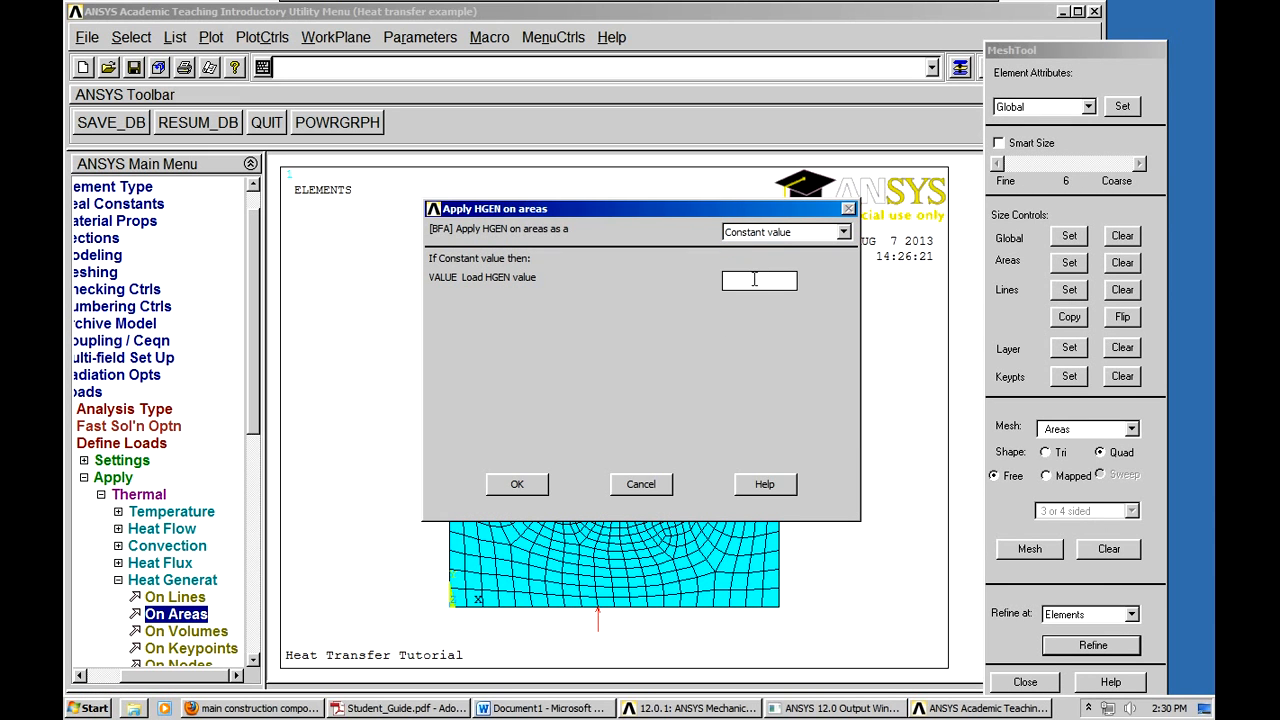
type("2.0145")
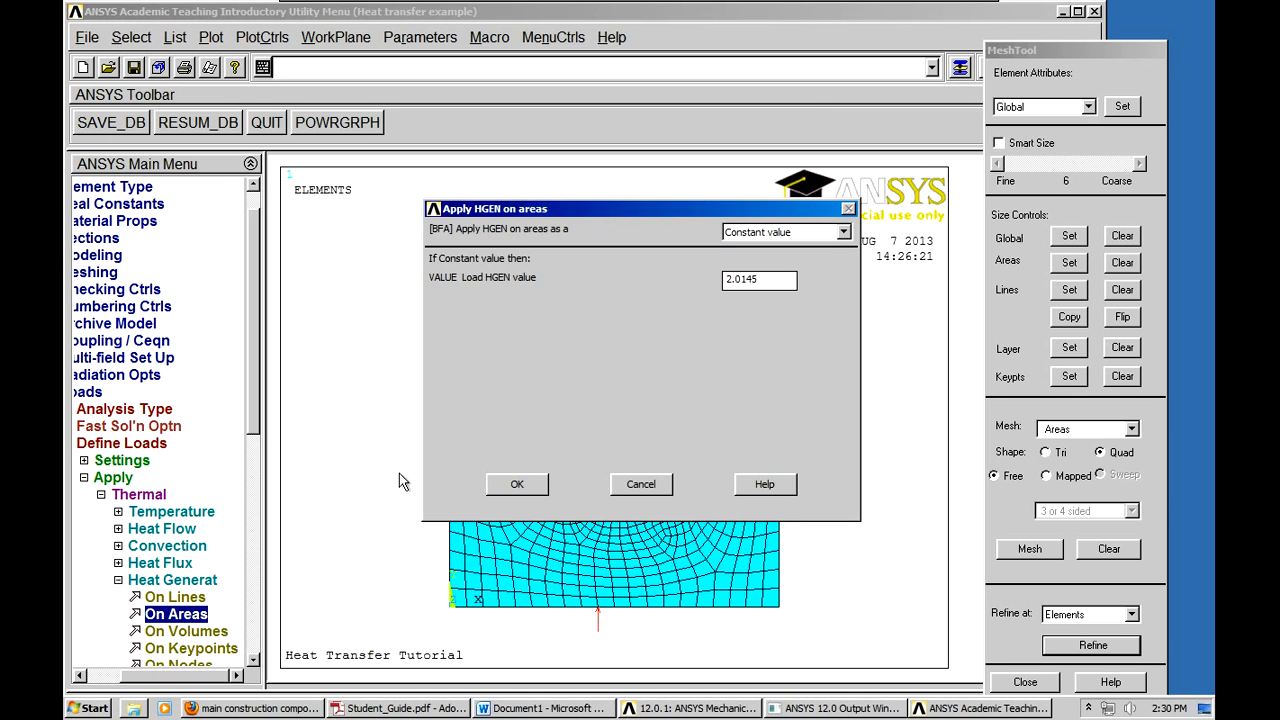
left_click(517, 484)
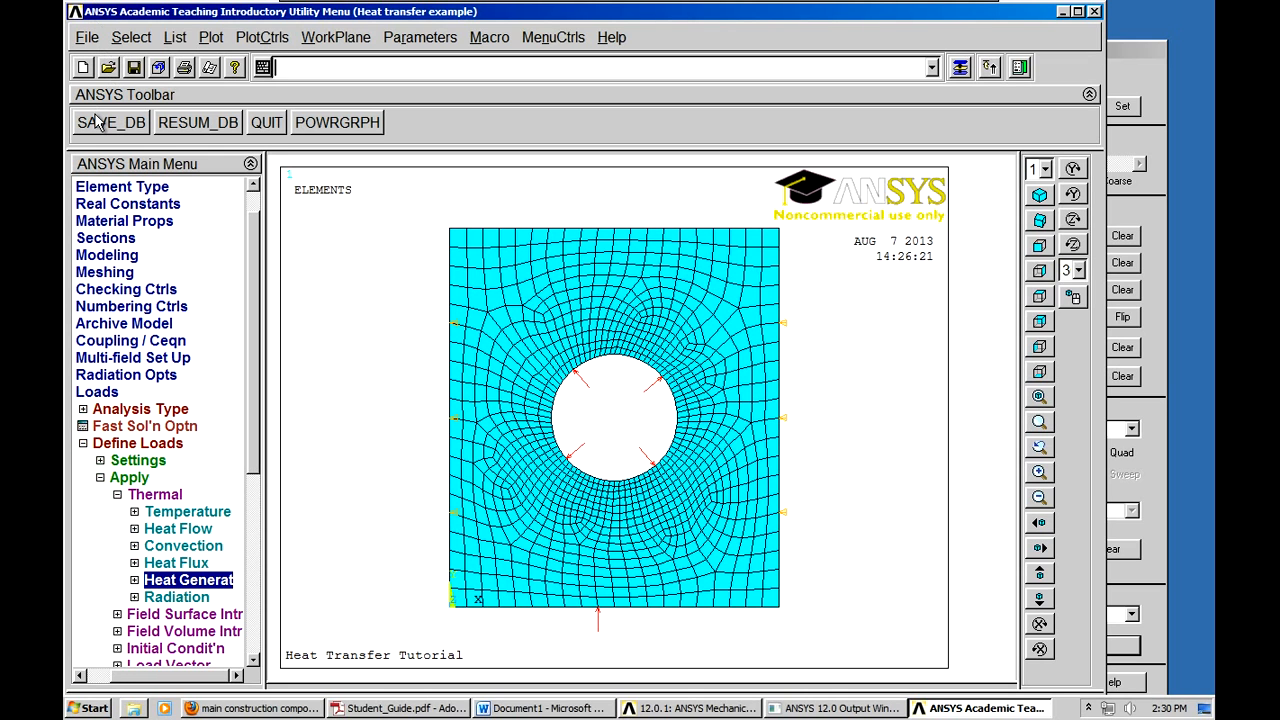
mouse_move(110, 182)
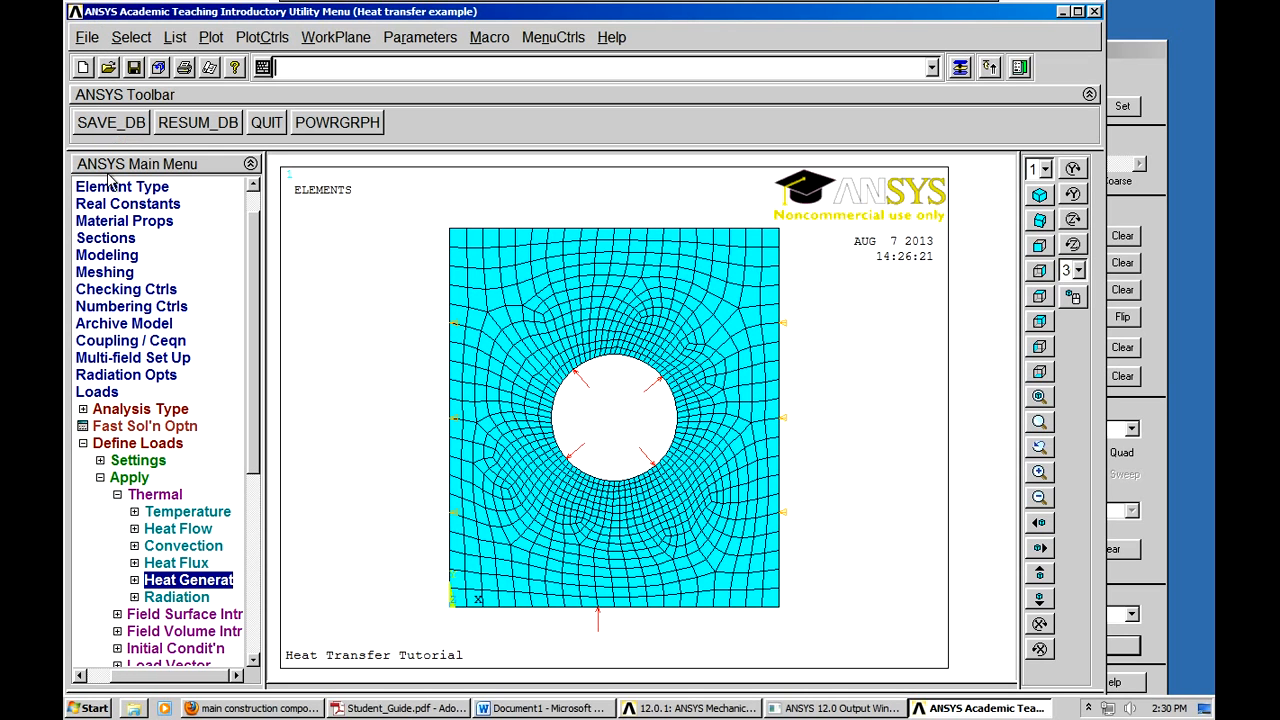
mouse_move(110, 400)
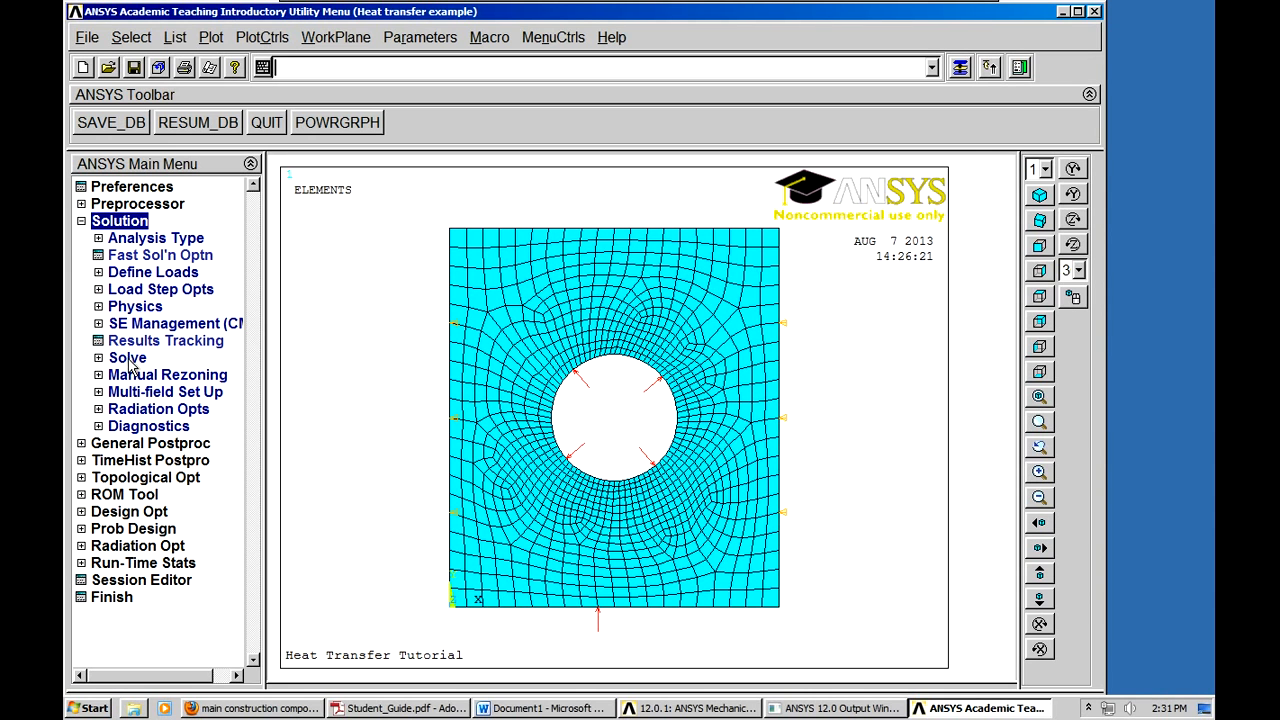
- Solve the current load step, then close the 'Solution is done!' note and /STATUS window
left_click(140, 374)
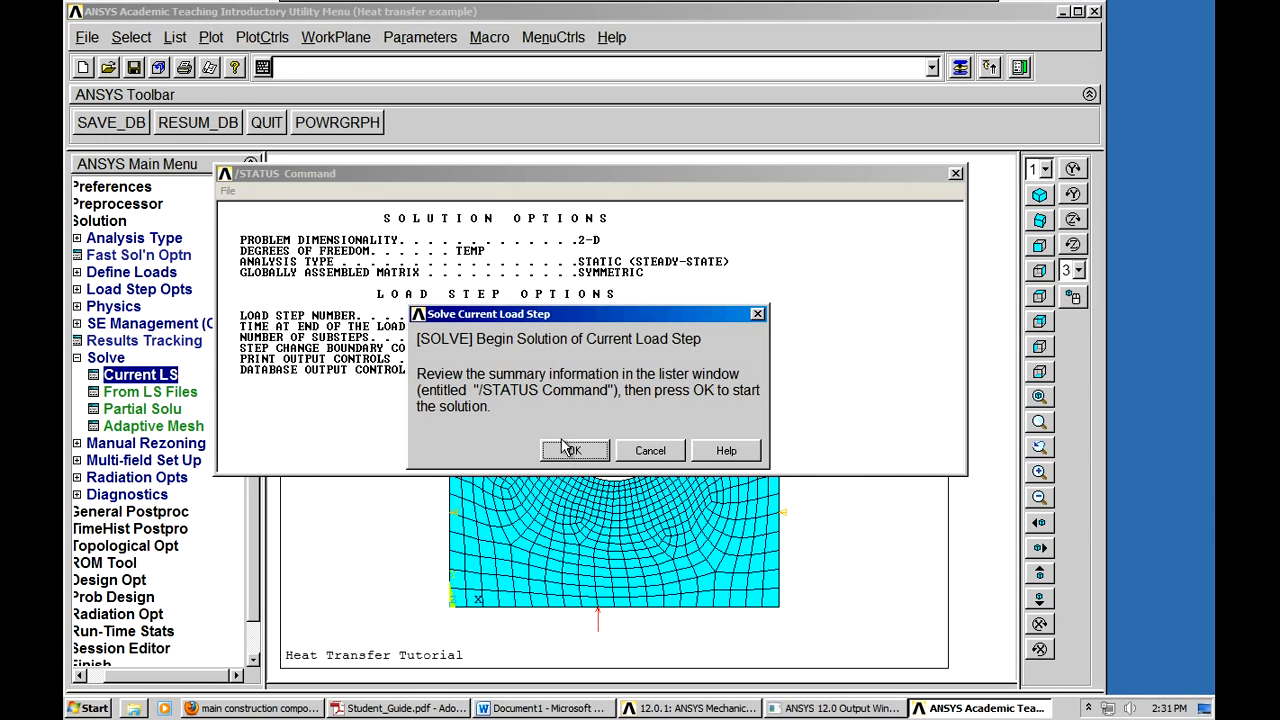
left_click(573, 450)
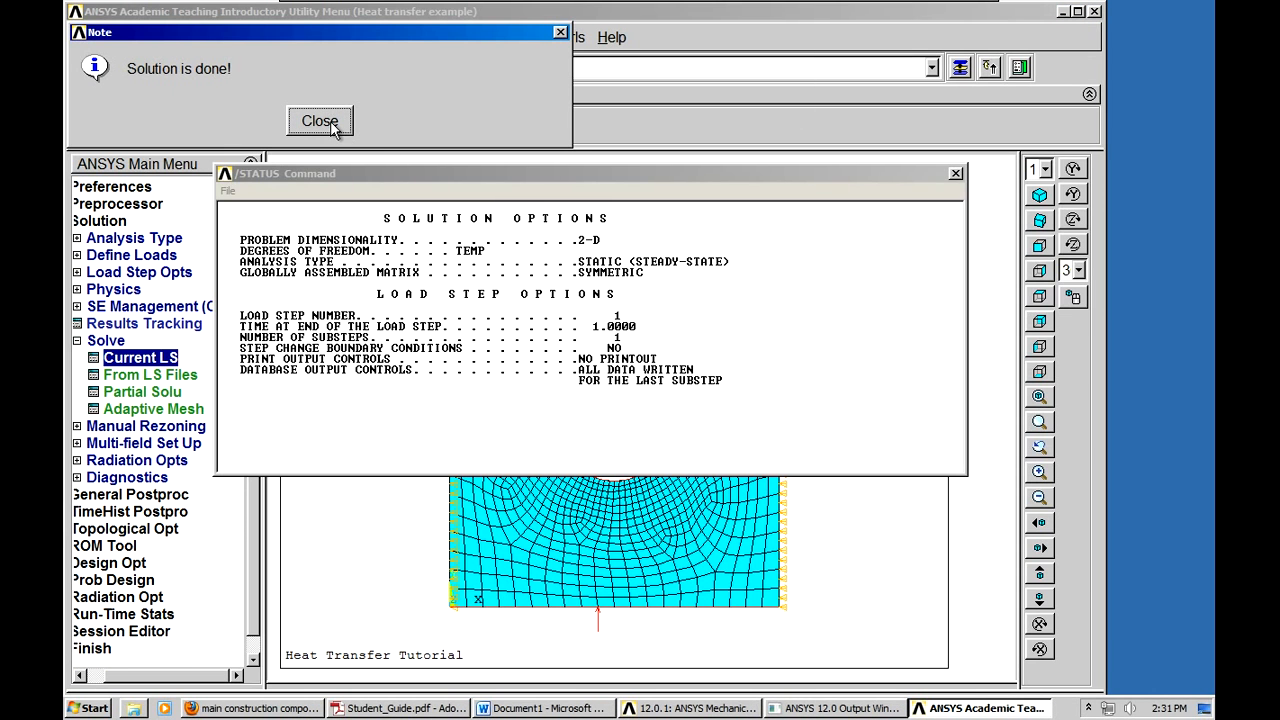
left_click(319, 121)
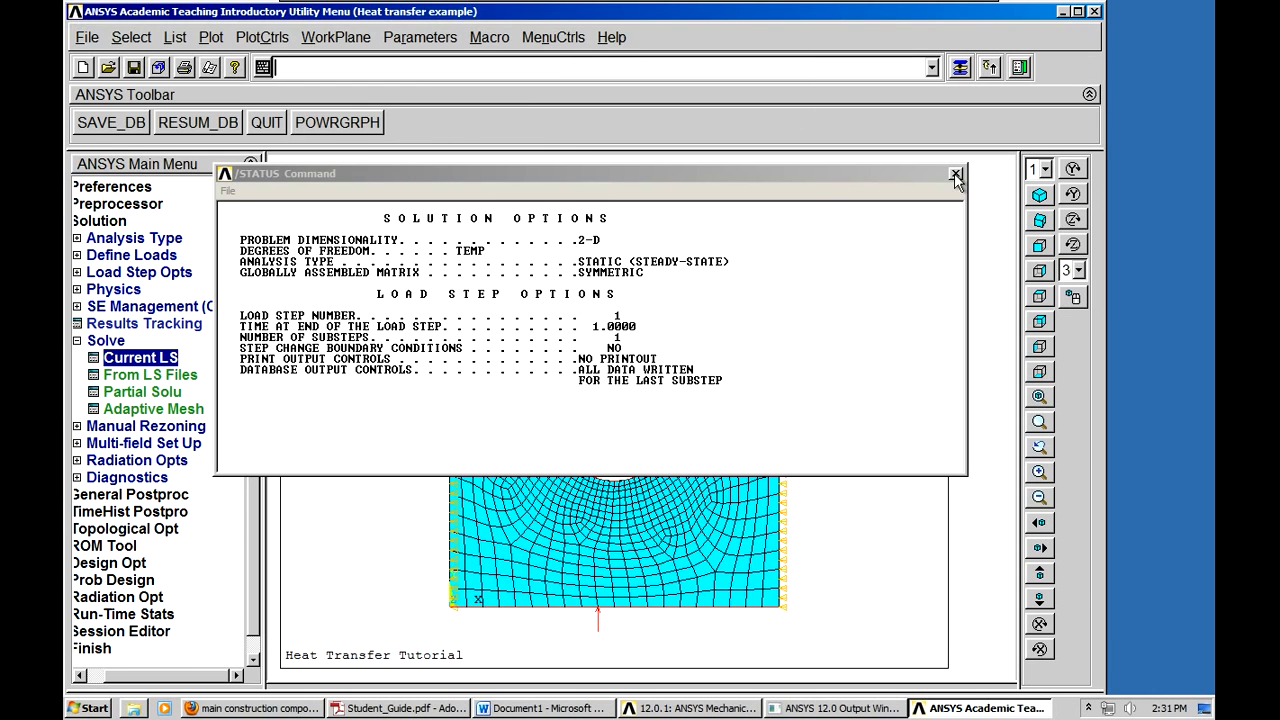
left_click(955, 174)
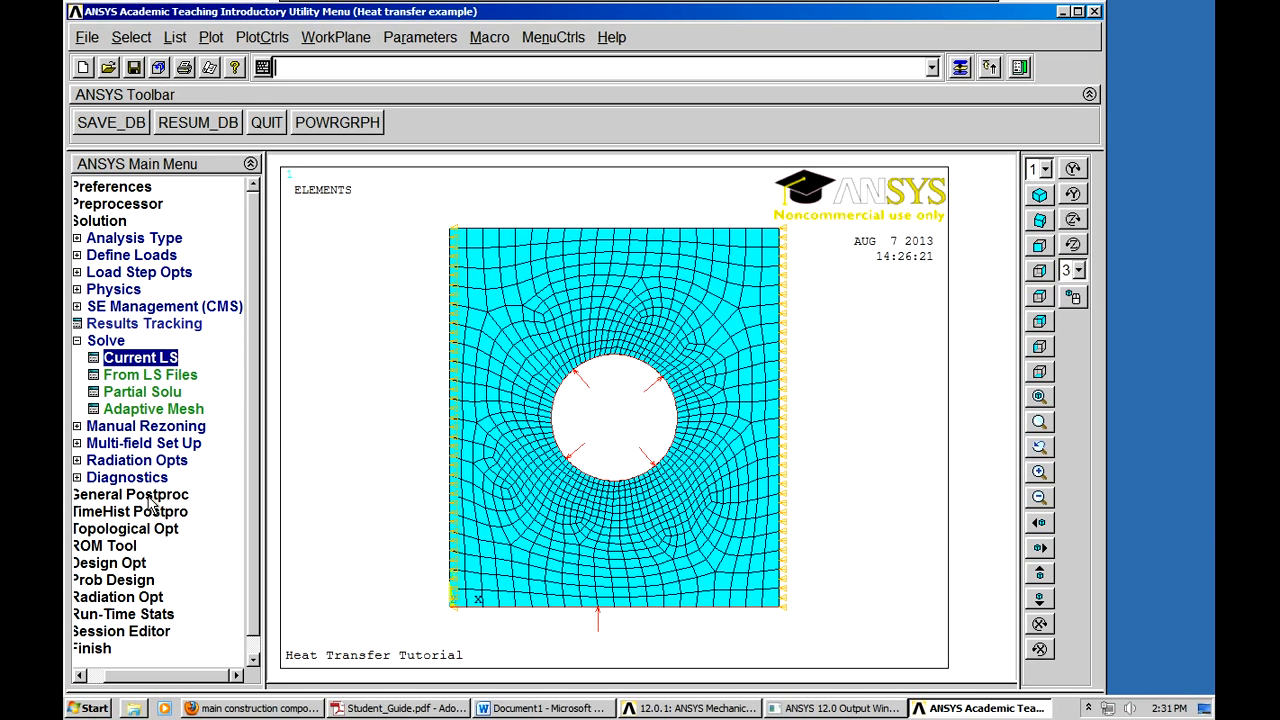
- Plot the Nodal Temperature contour of the plate, ranging from 87.205 to 100
left_click(131, 494)
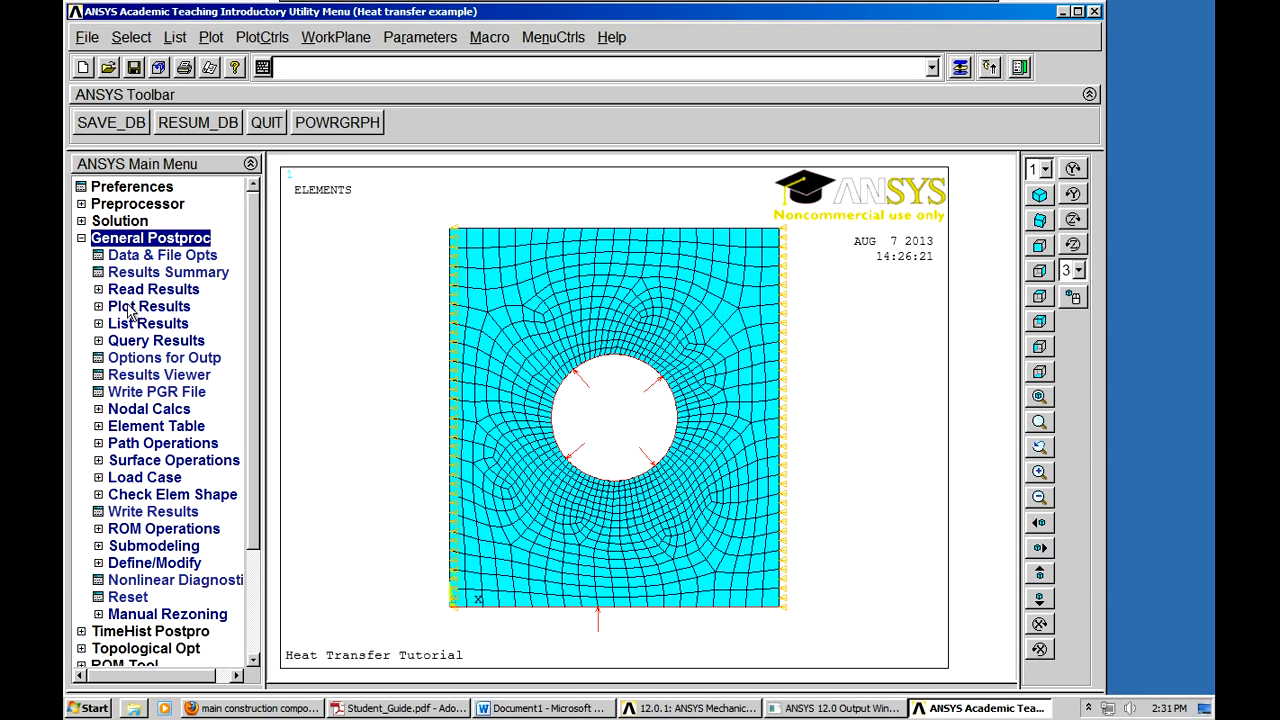
left_click(148, 306)
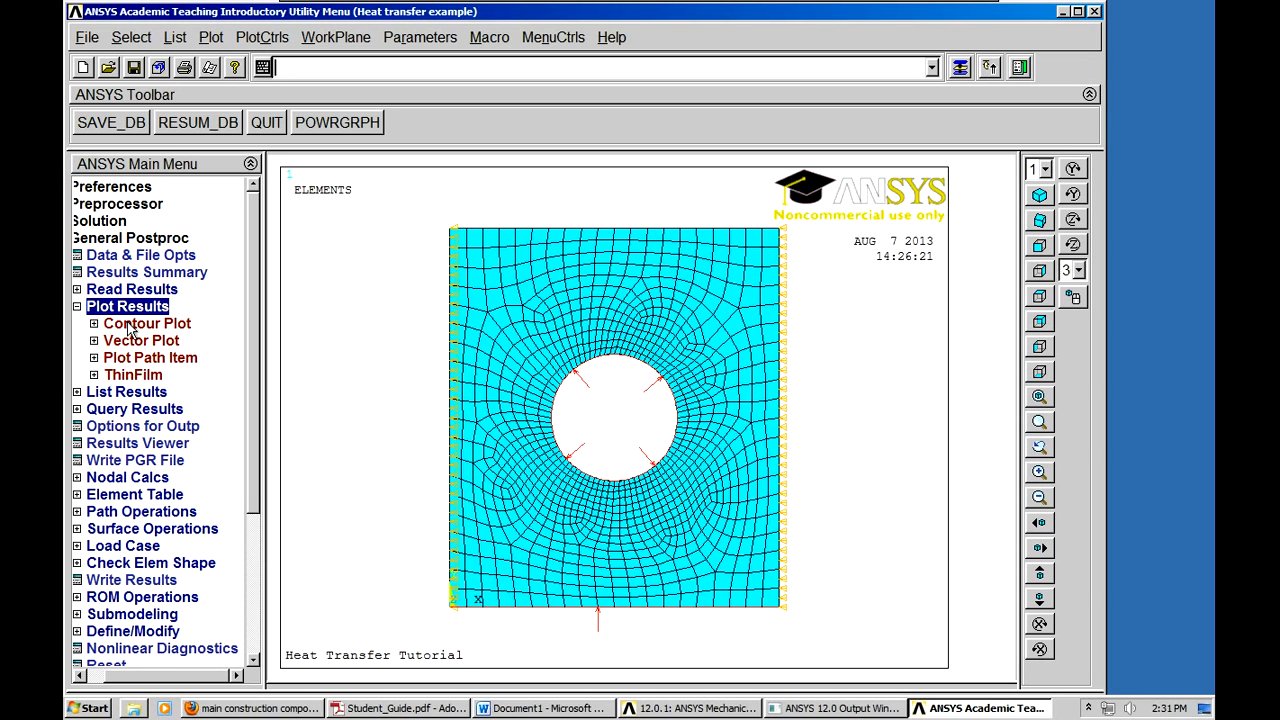
left_click(146, 323)
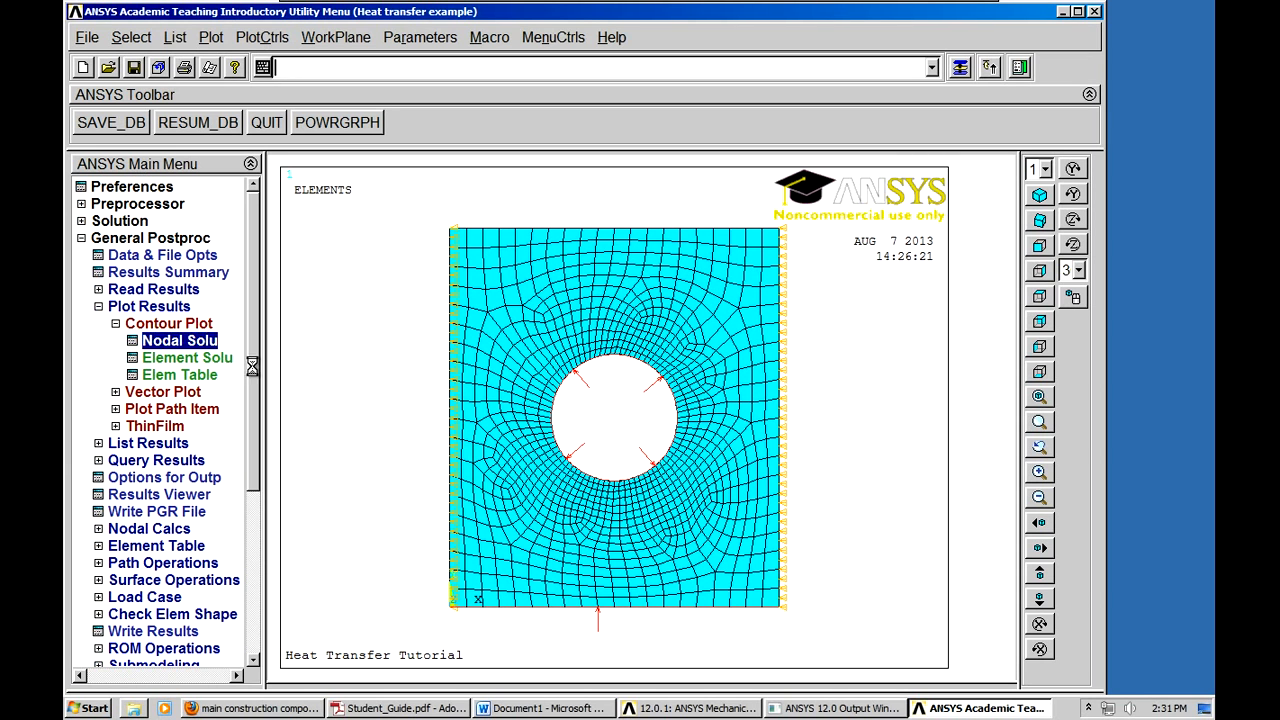
left_click(179, 340)
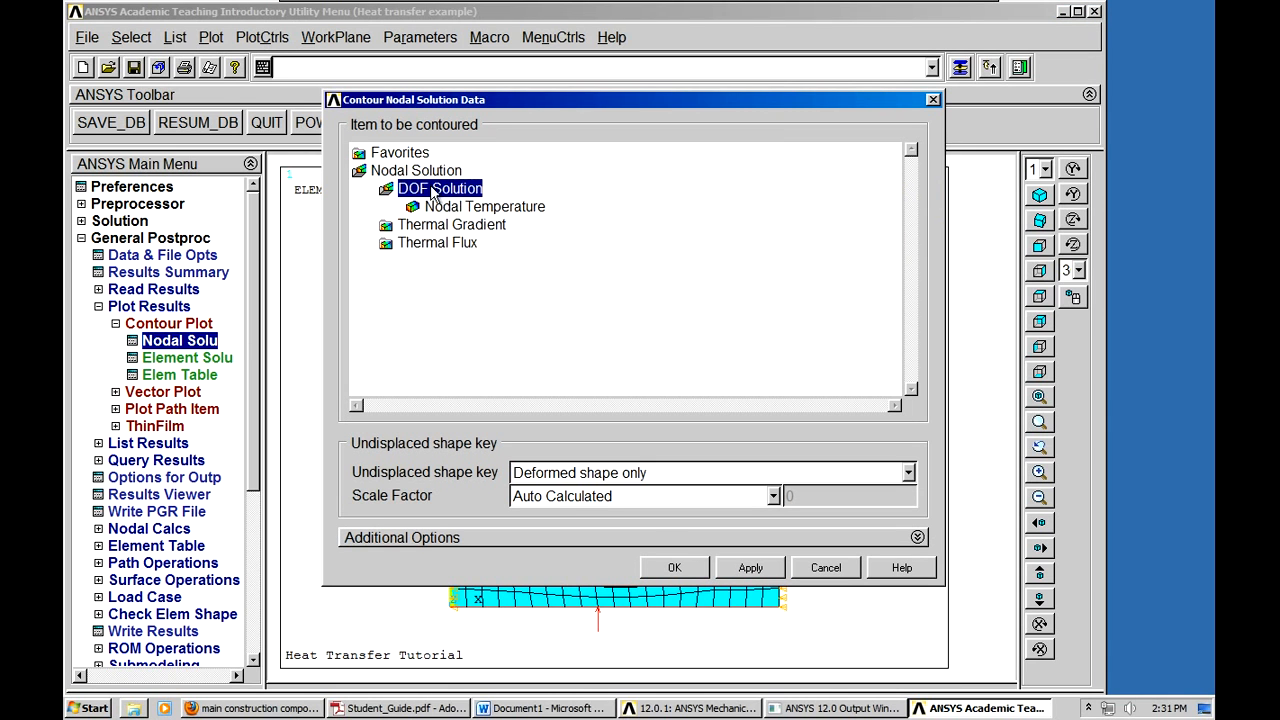
left_click(484, 206)
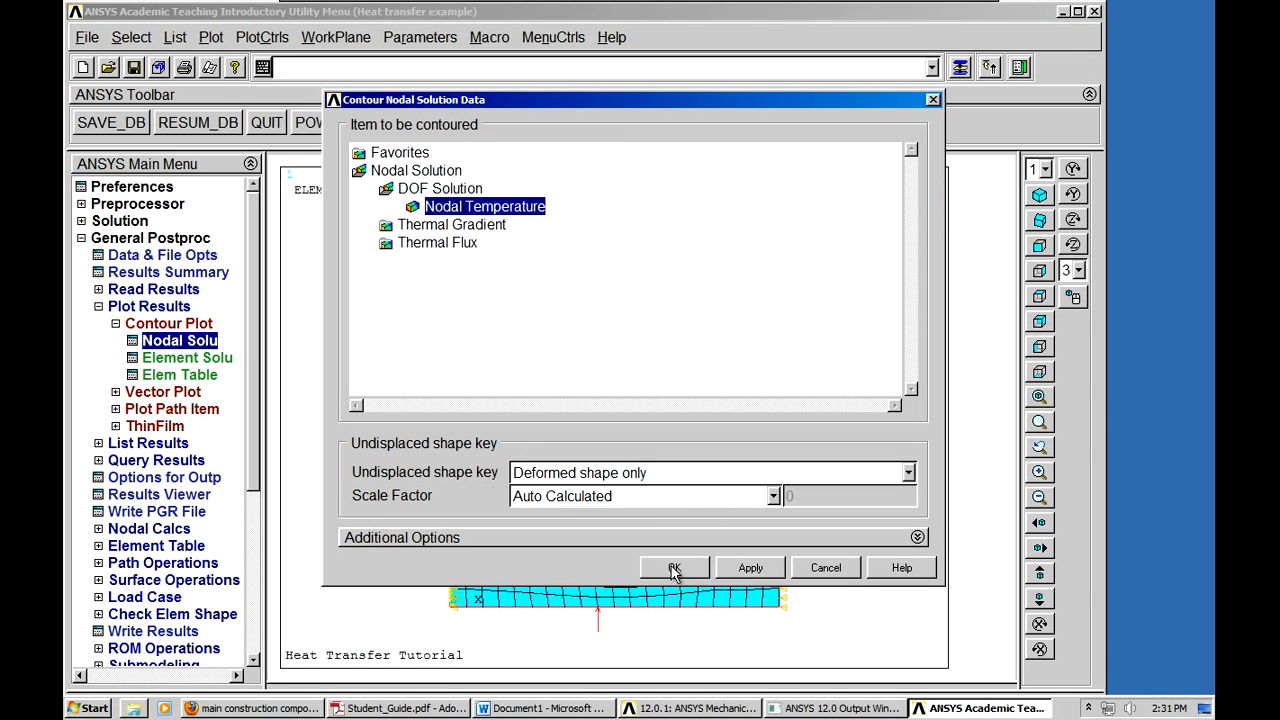
left_click(674, 567)
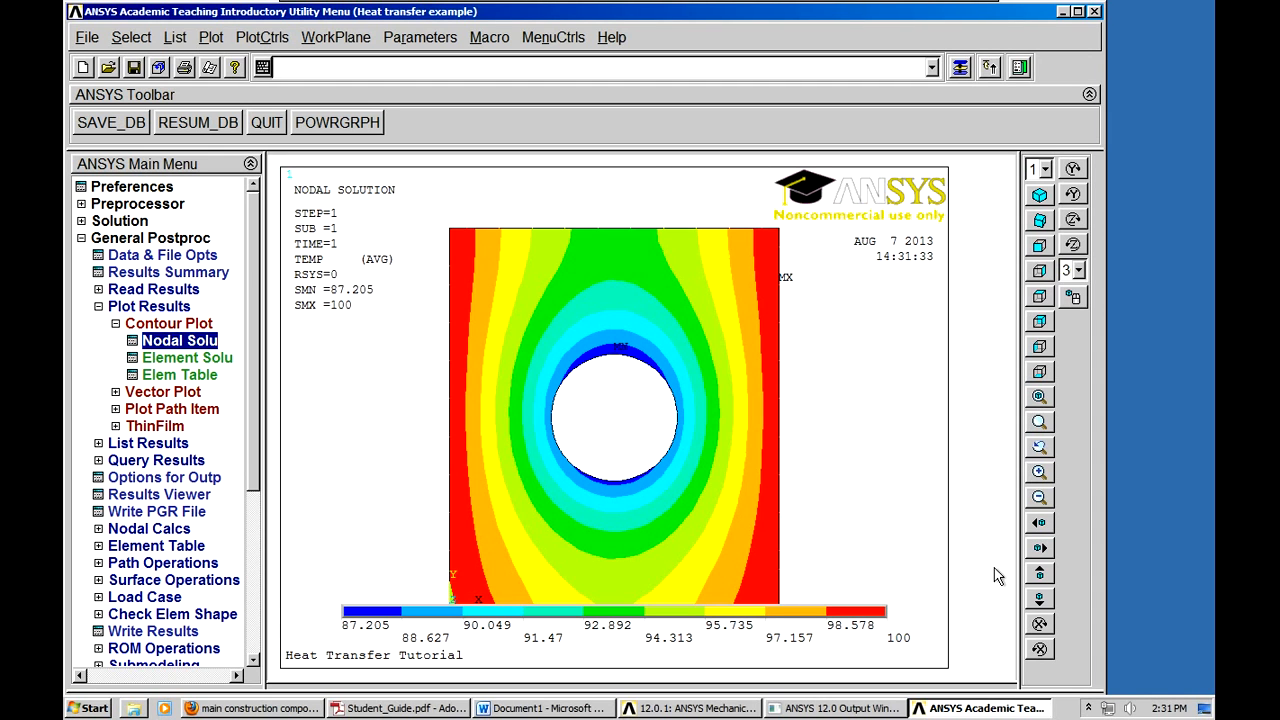
left_click(280, 67)
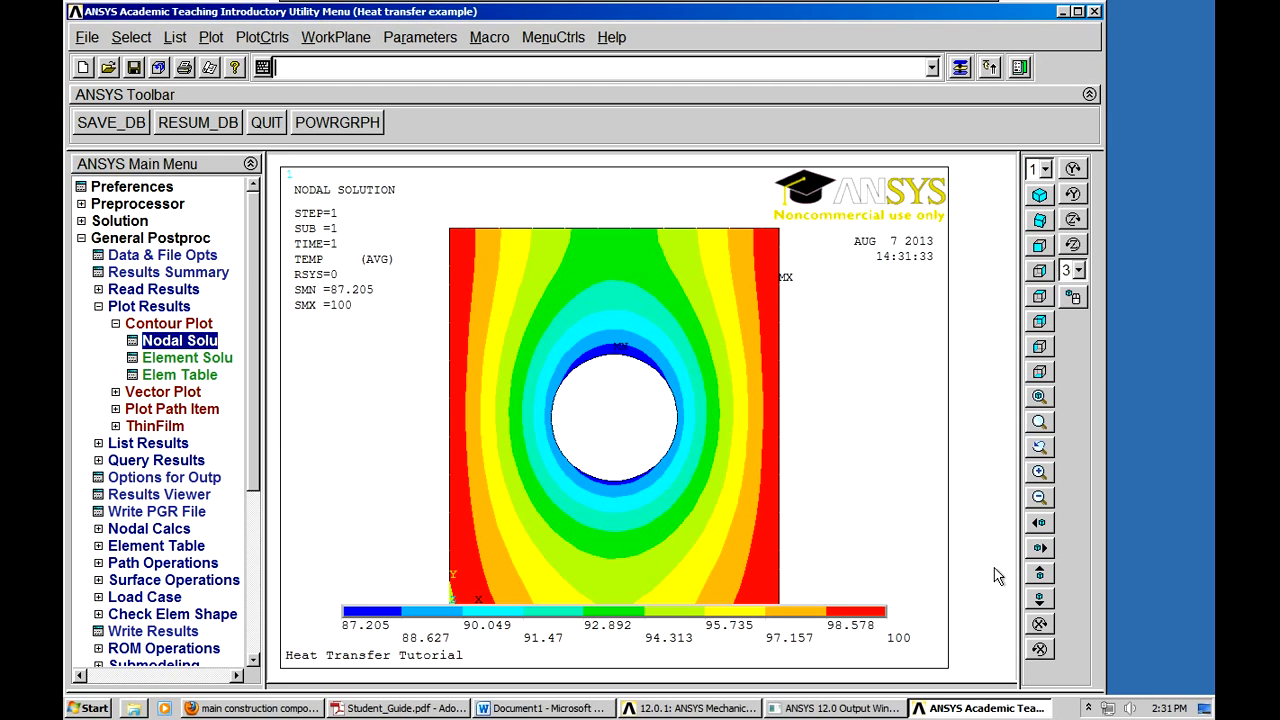
mouse_move(878, 360)
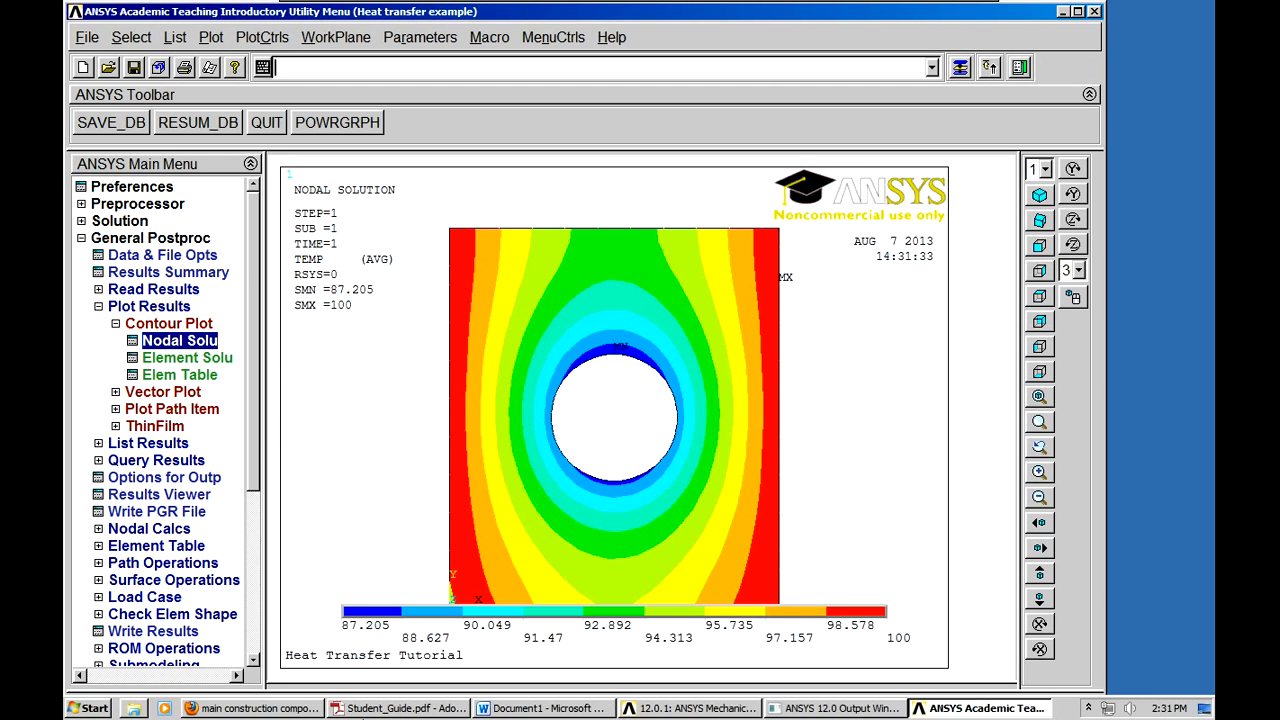
mouse_move(665, 407)
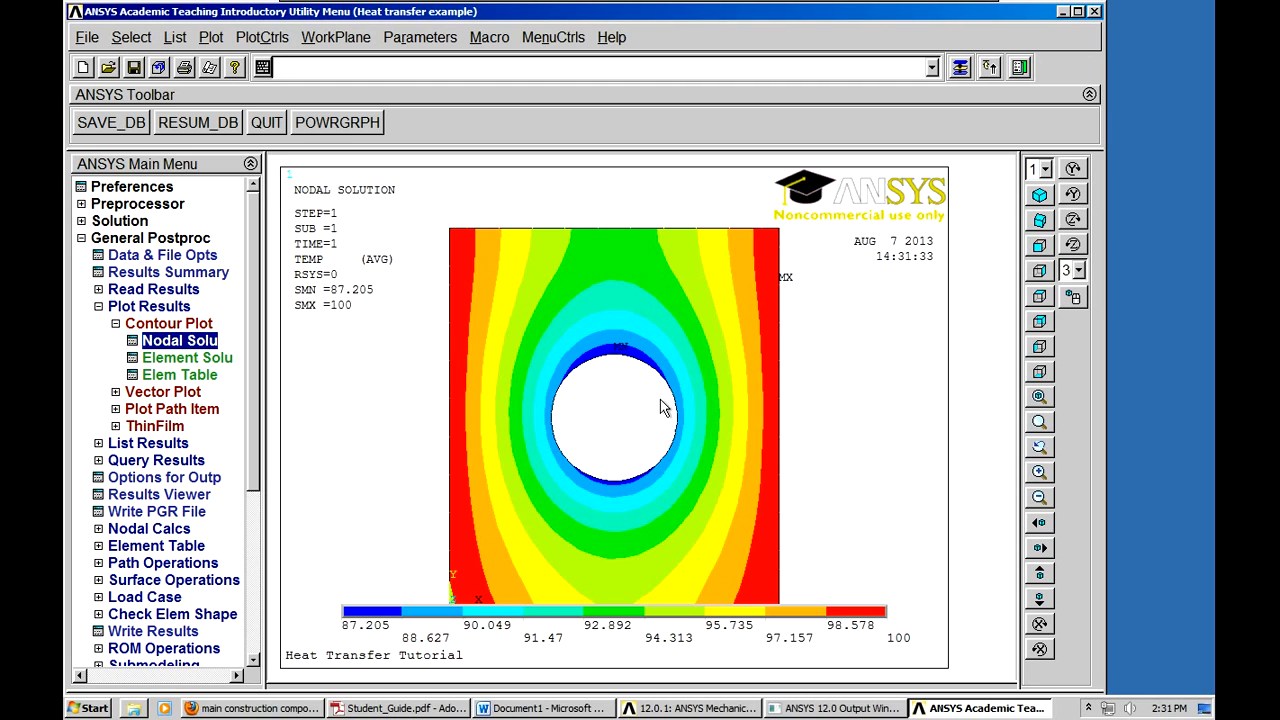
mouse_move(600, 455)
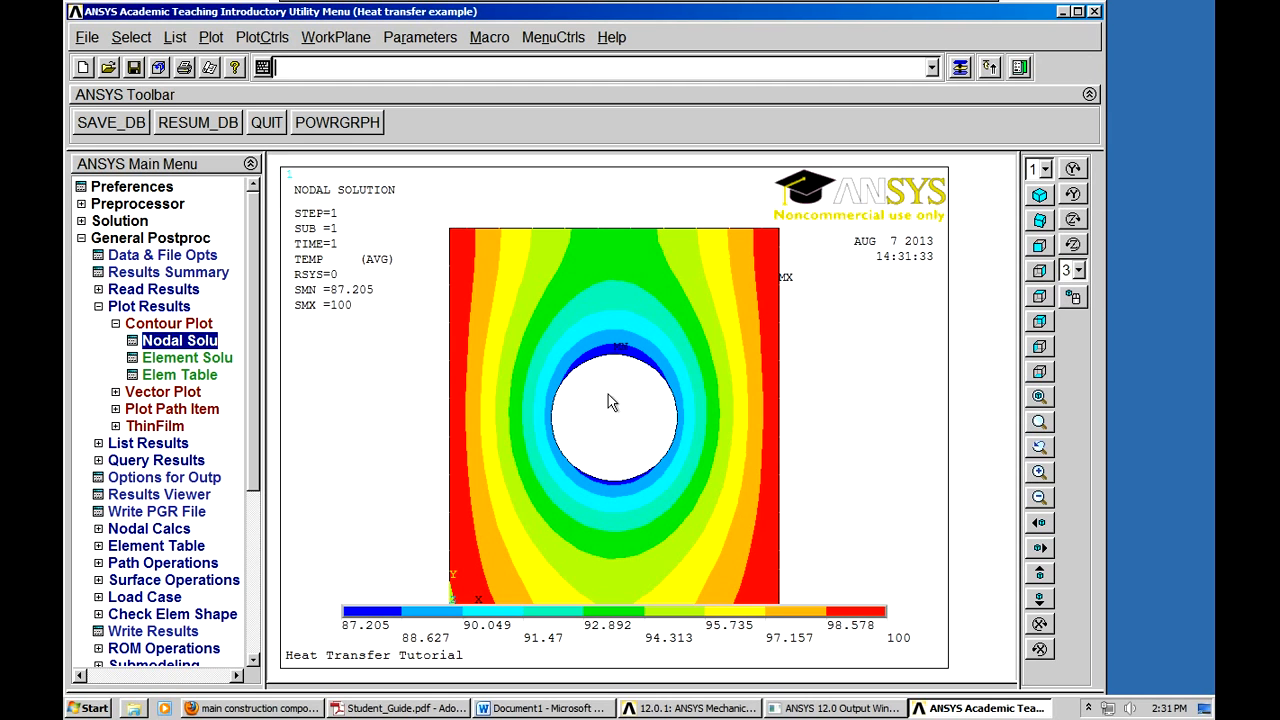
mouse_move(593, 438)
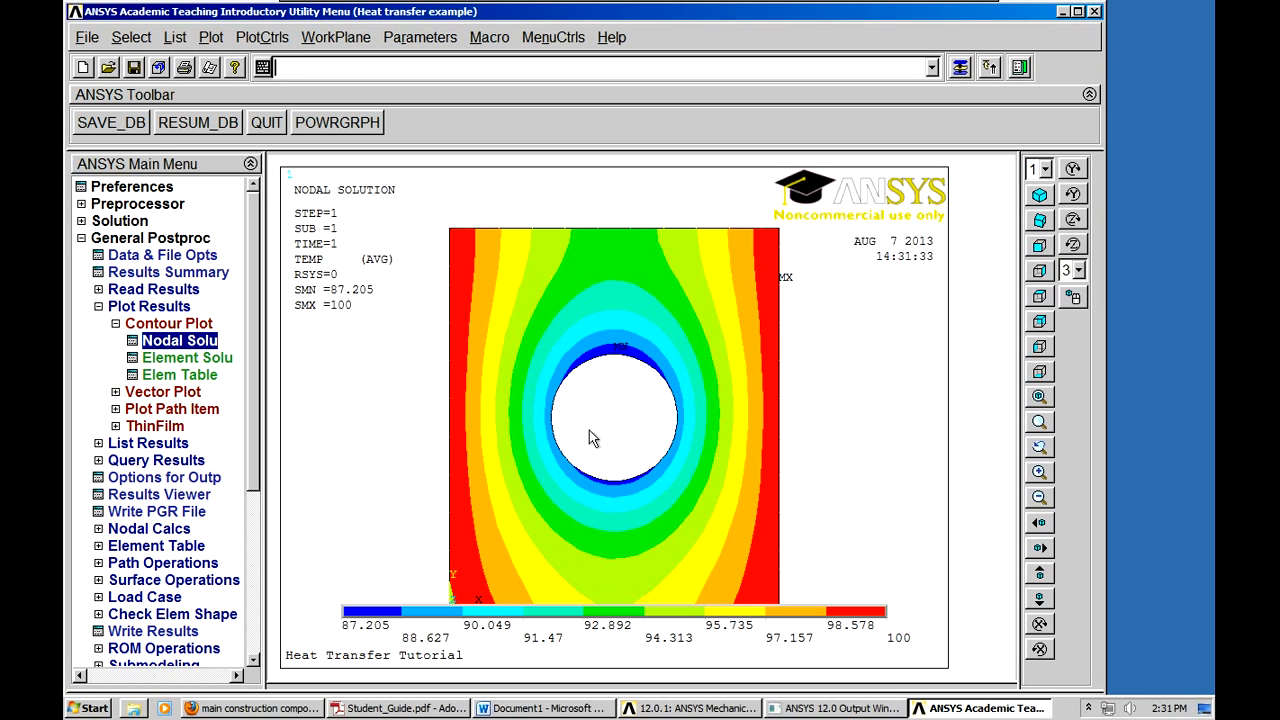
mouse_move(370, 638)
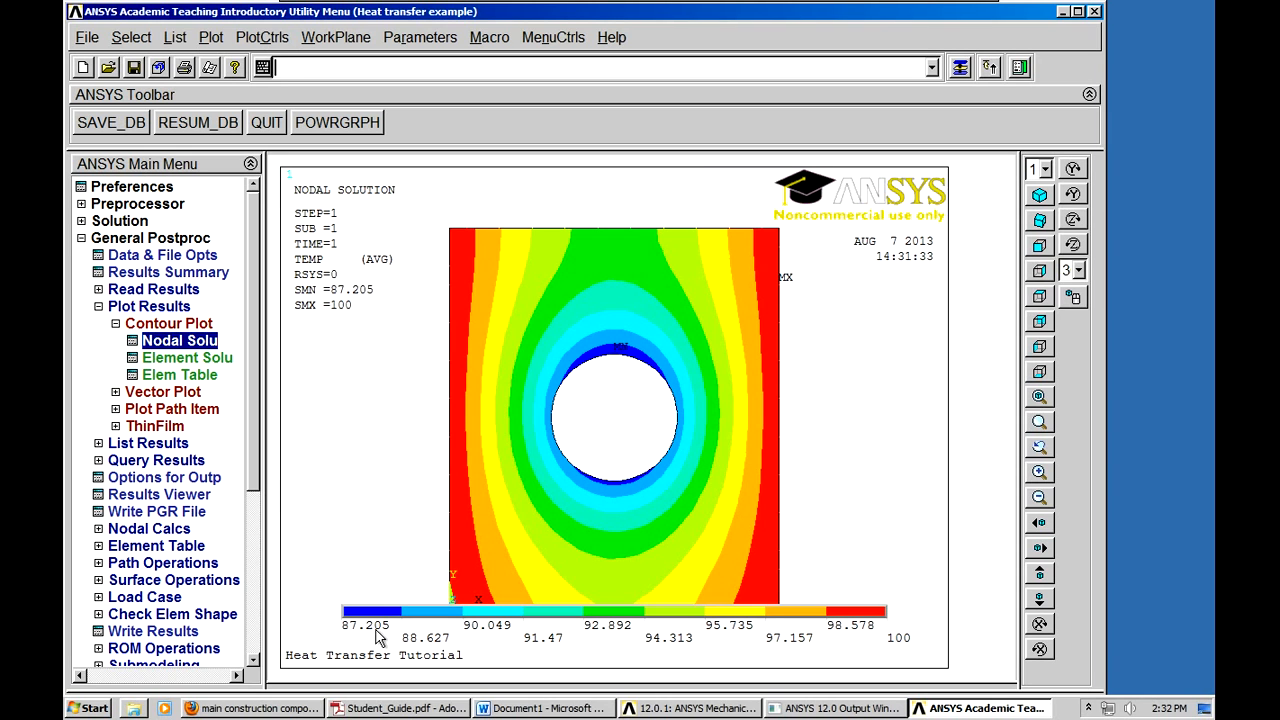
mouse_move(647, 479)
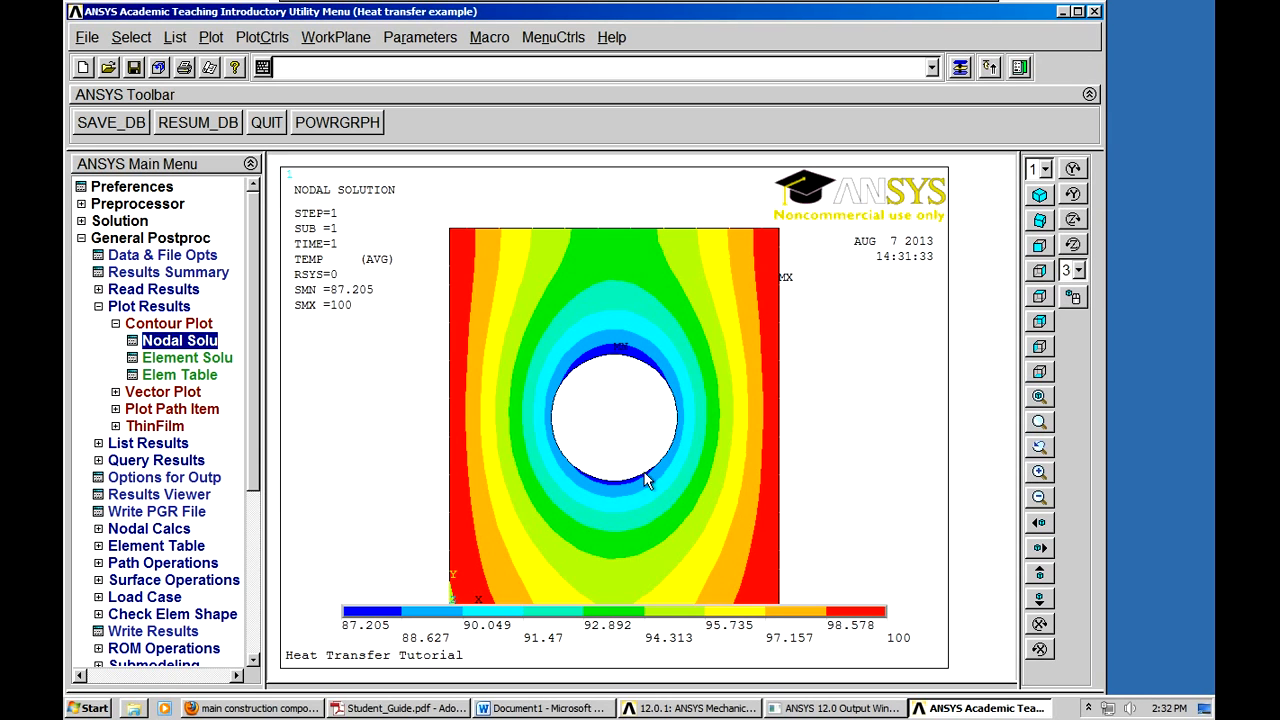
mouse_move(349, 465)
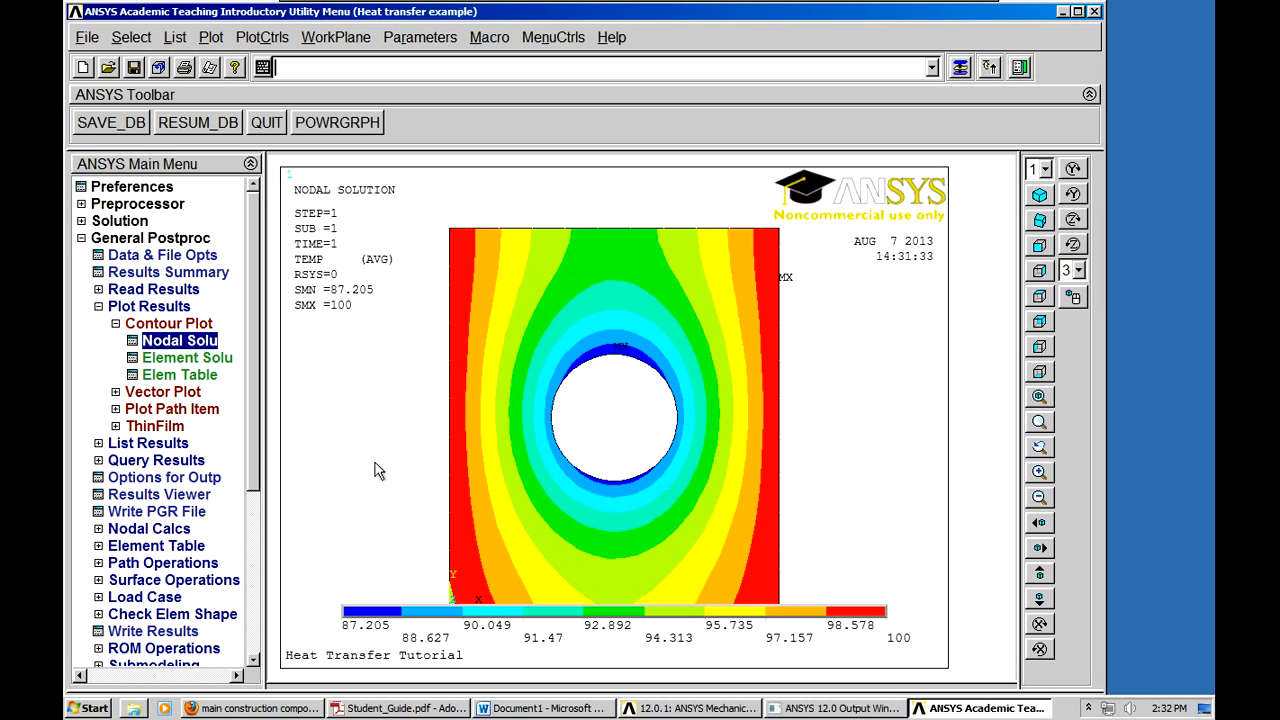
mouse_move(196, 367)
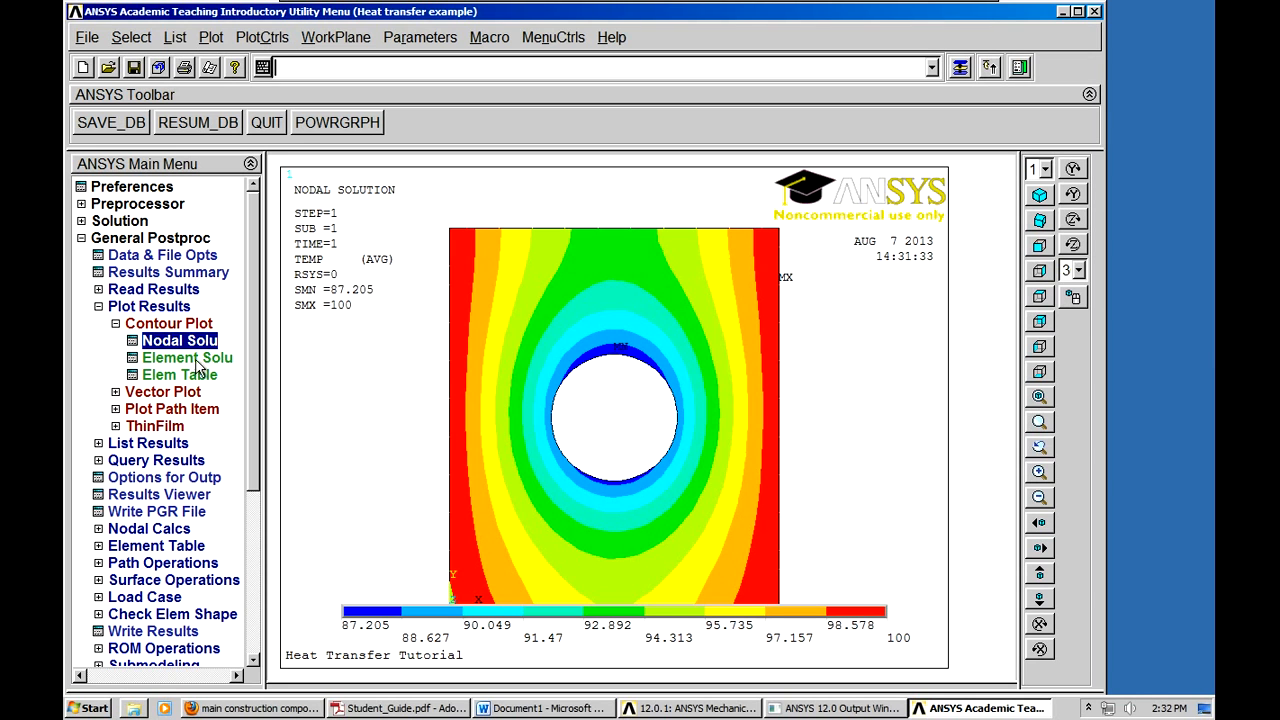
- Plot the thermal flux vector sum contour (about 0.34 to 4659) and collapse Plot Results
left_click(179, 340)
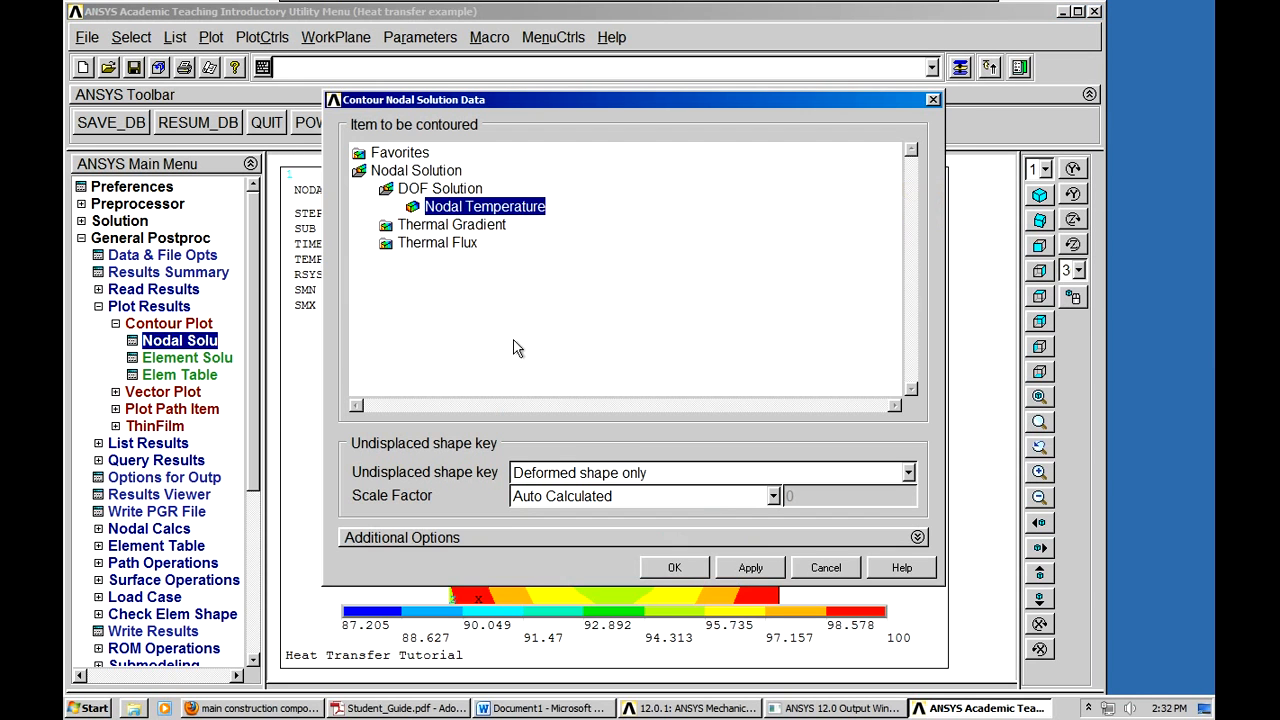
mouse_move(430, 250)
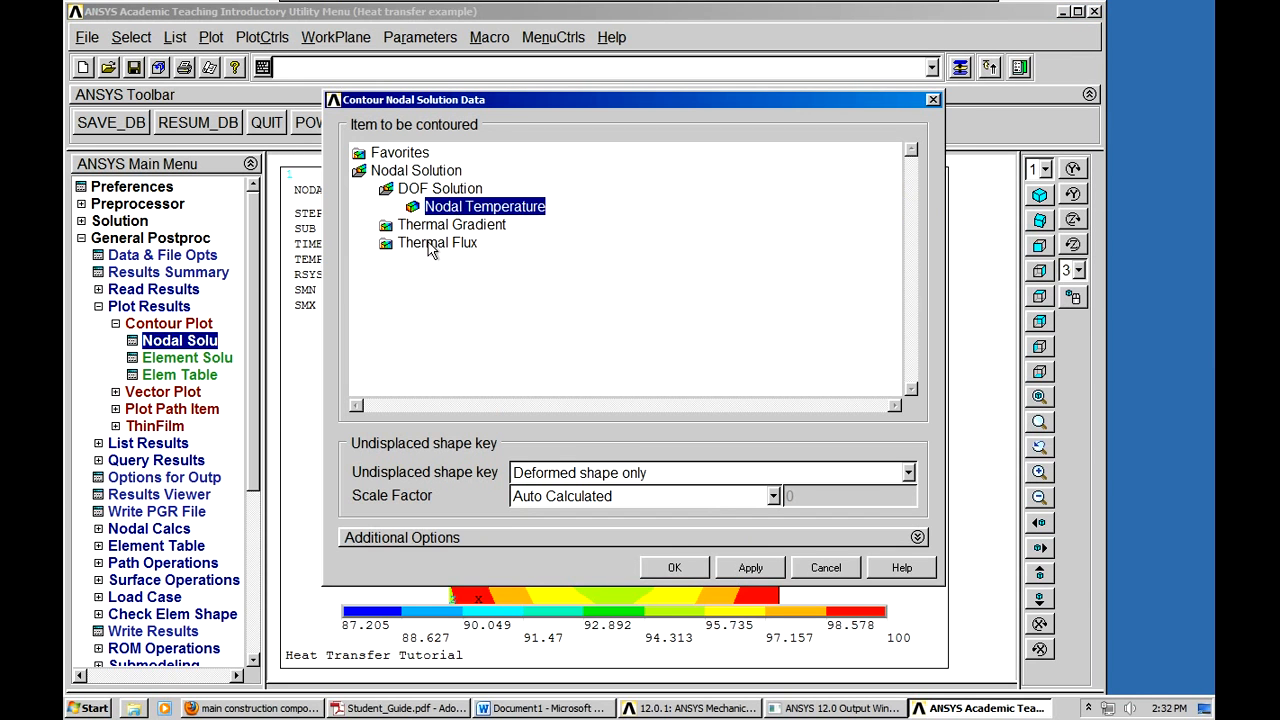
left_click(437, 242)
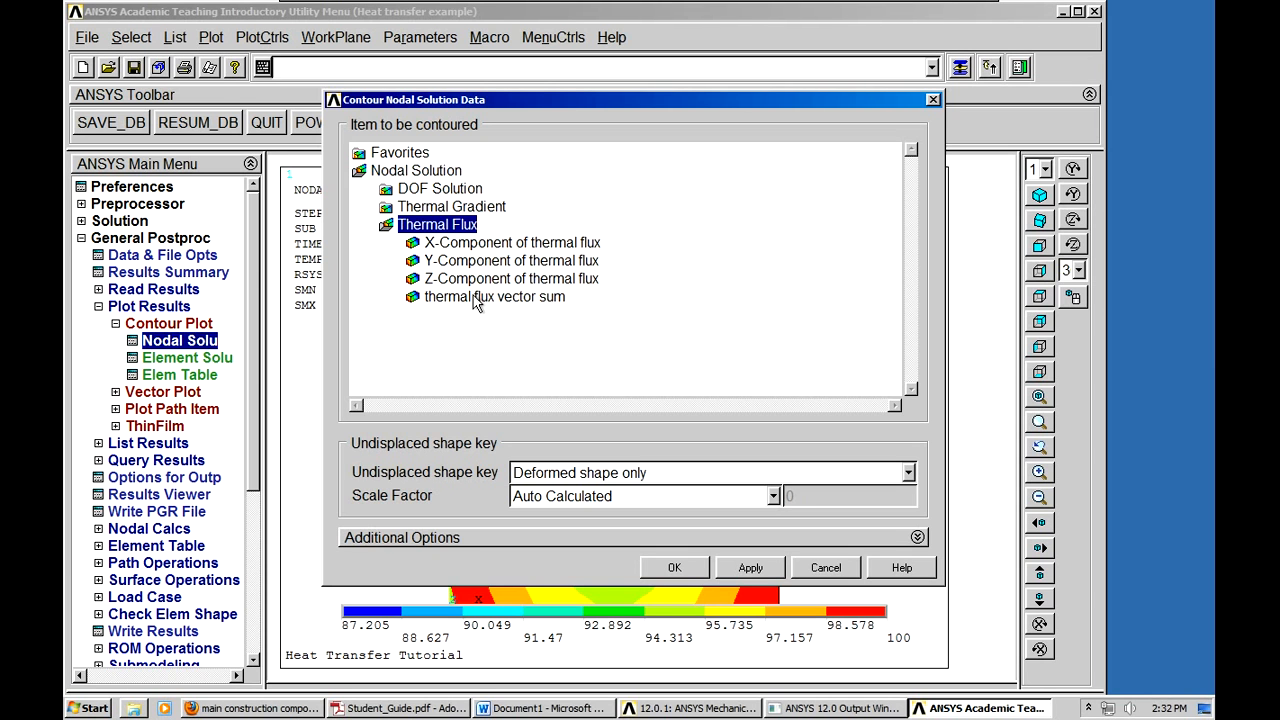
left_click(494, 296)
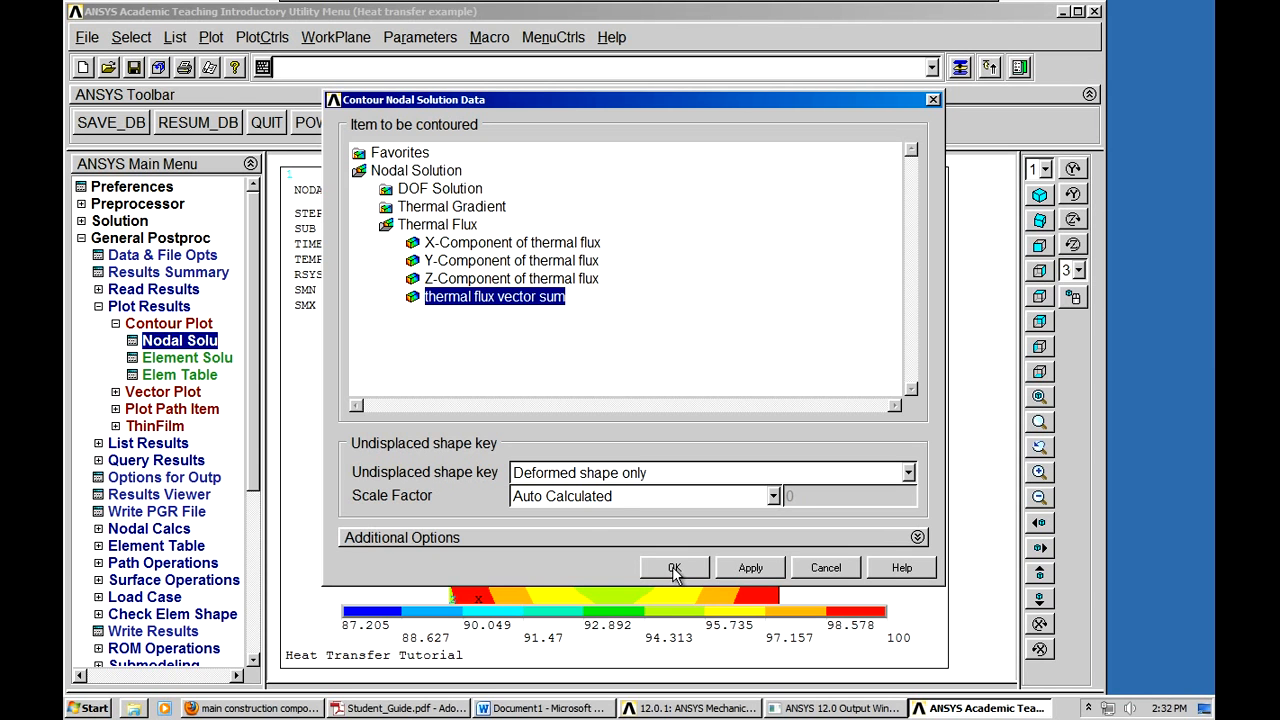
left_click(673, 567)
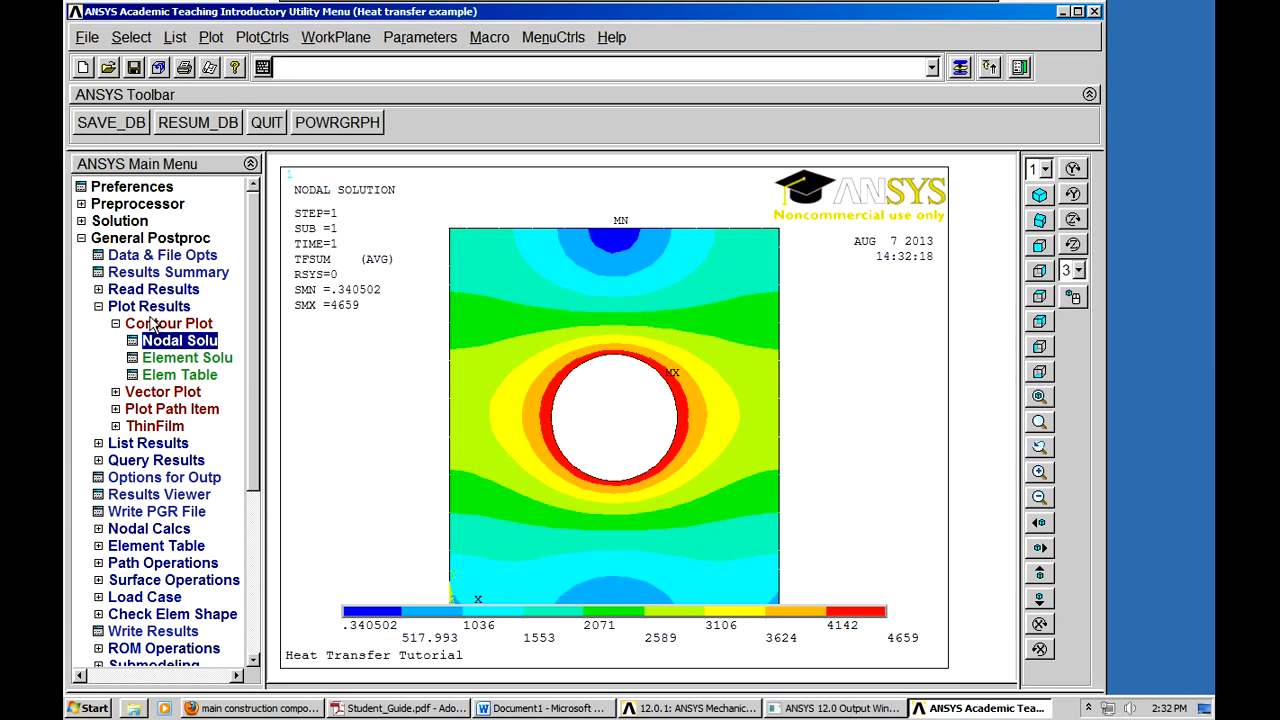
left_click(149, 306)
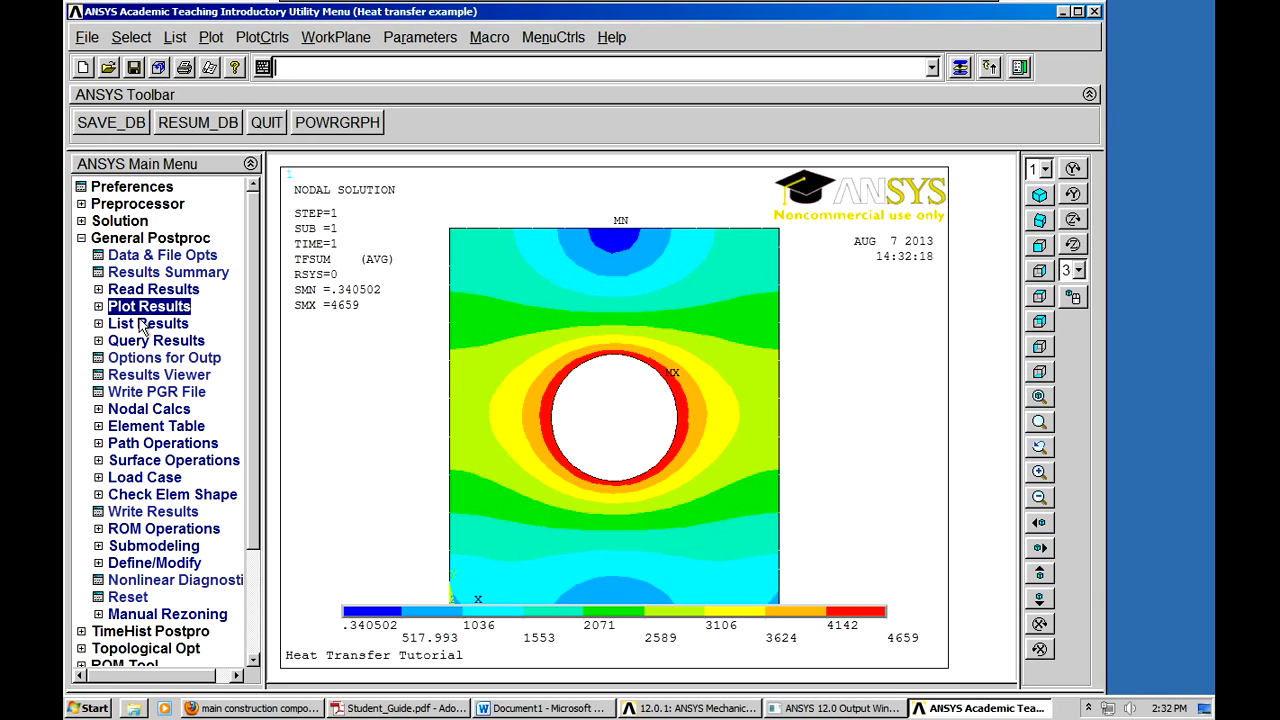
mouse_move(135, 347)
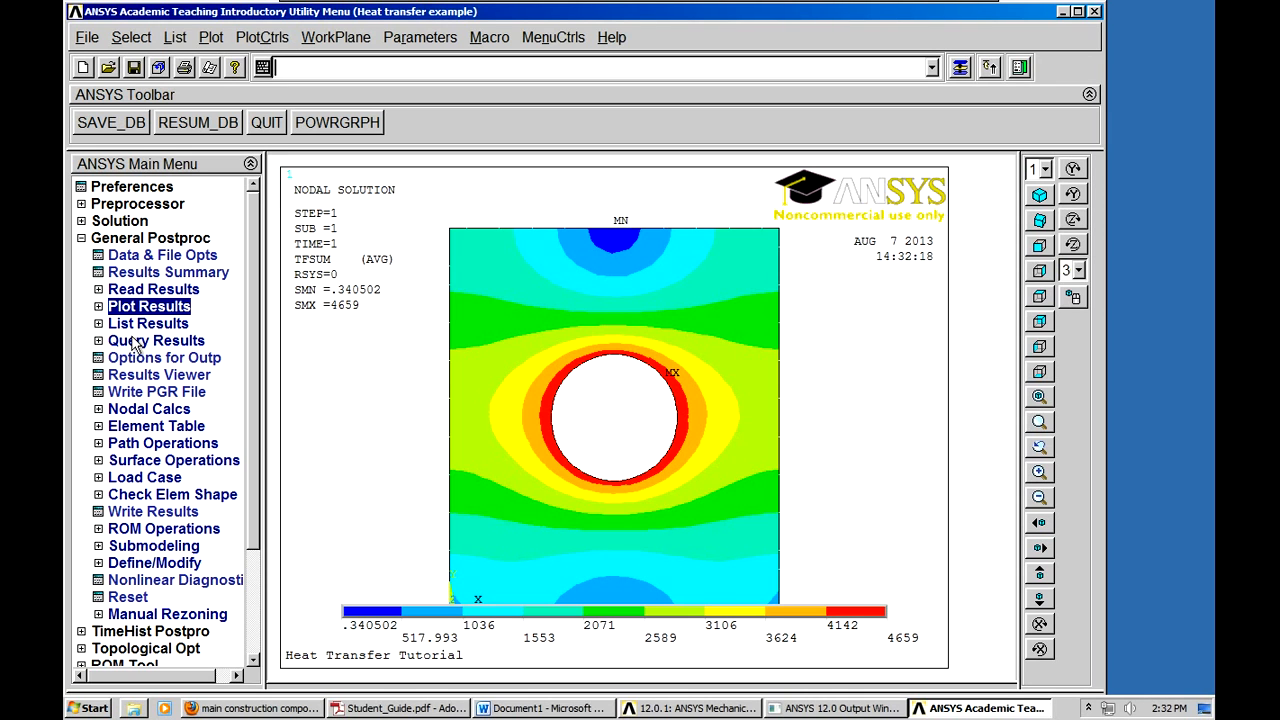
mouse_move(88, 468)
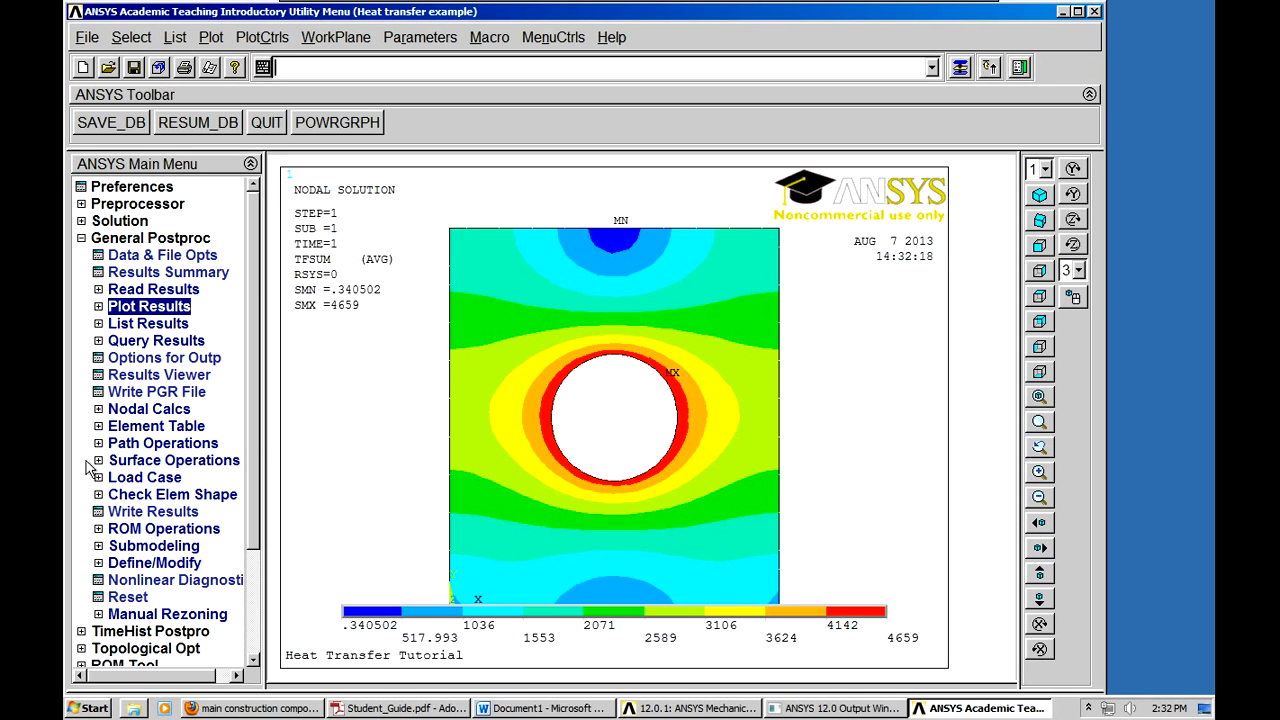
mouse_move(443, 365)
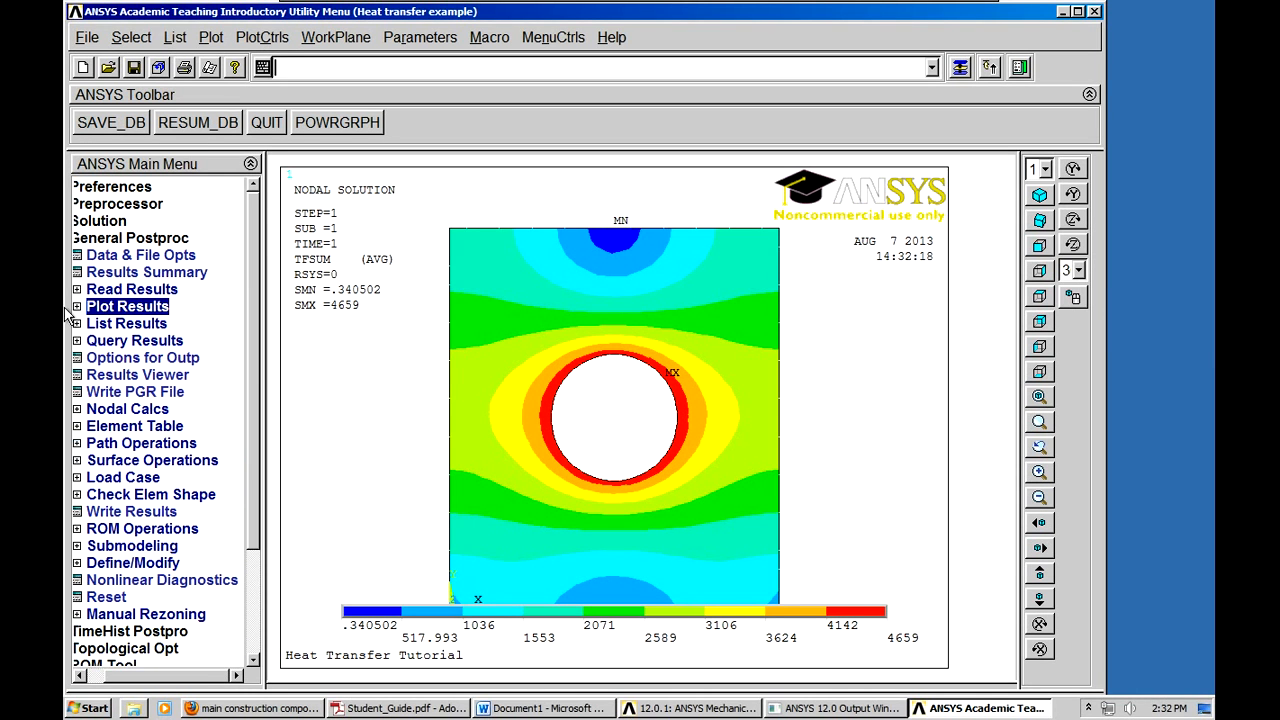
- Replot the plate's nodal temperature contour from DOF Solution, ranging about 87.2 to 100
left_click(128, 306)
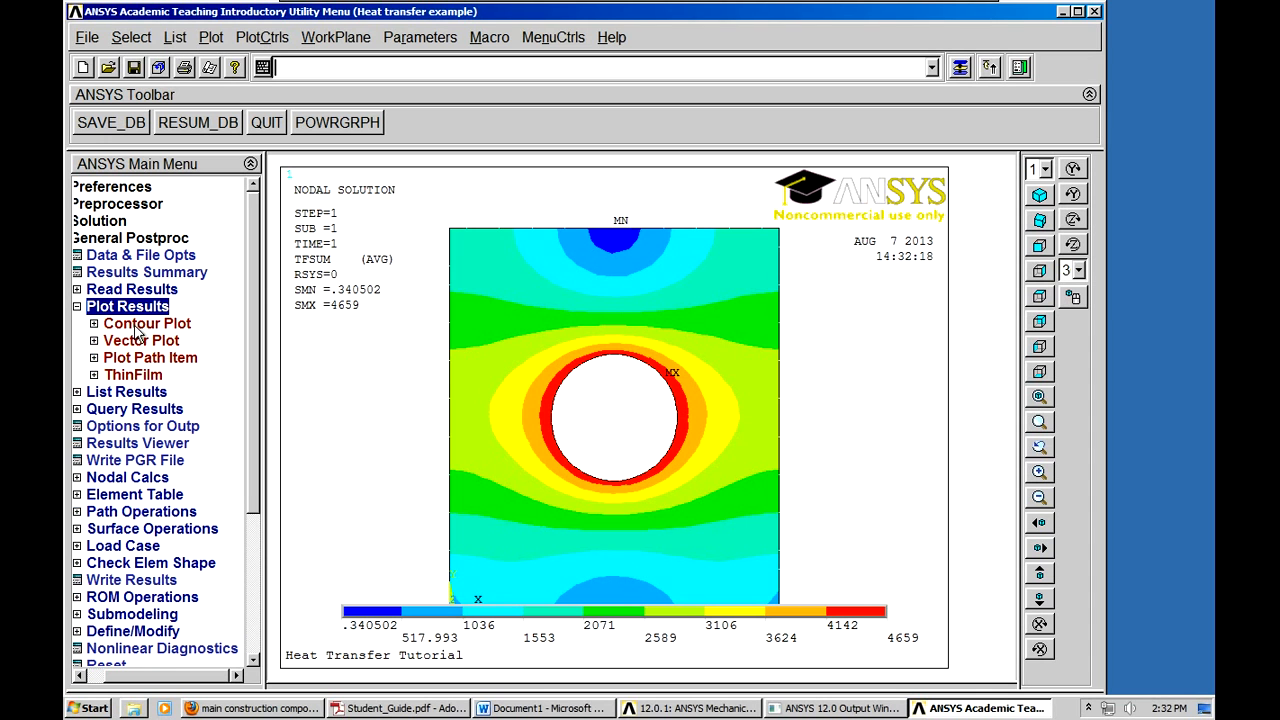
left_click(147, 323)
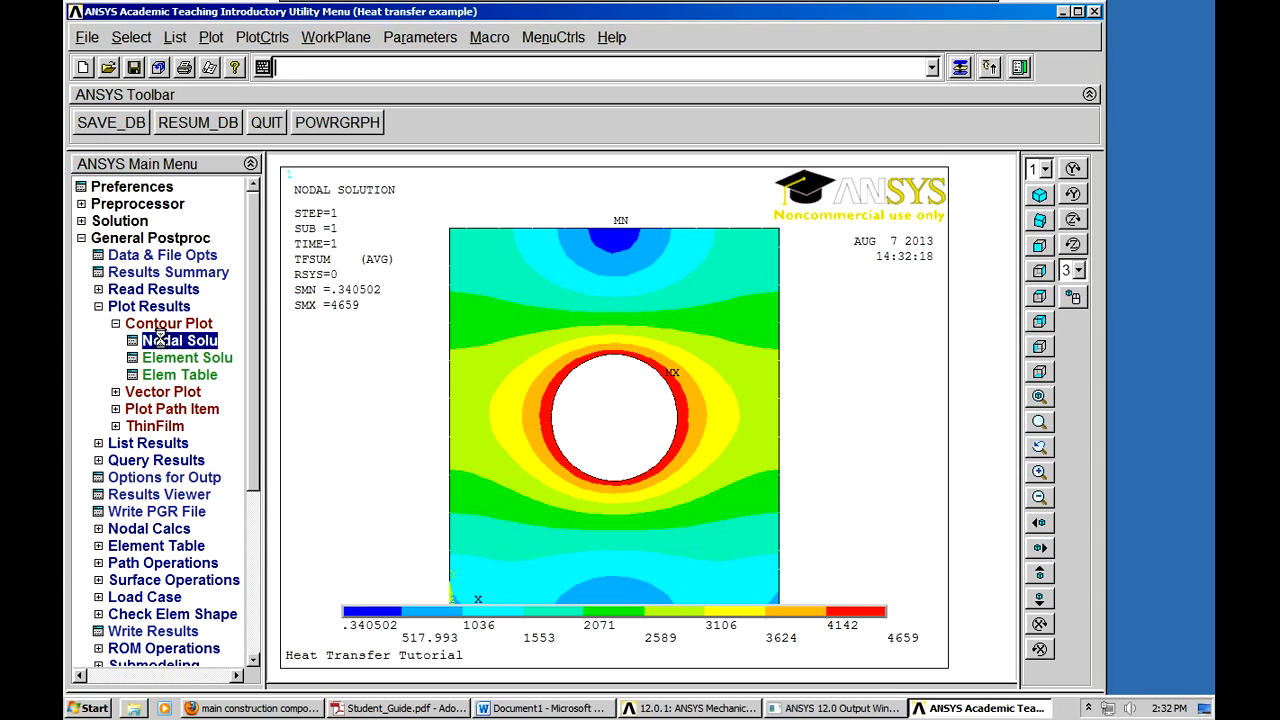
left_click(179, 340)
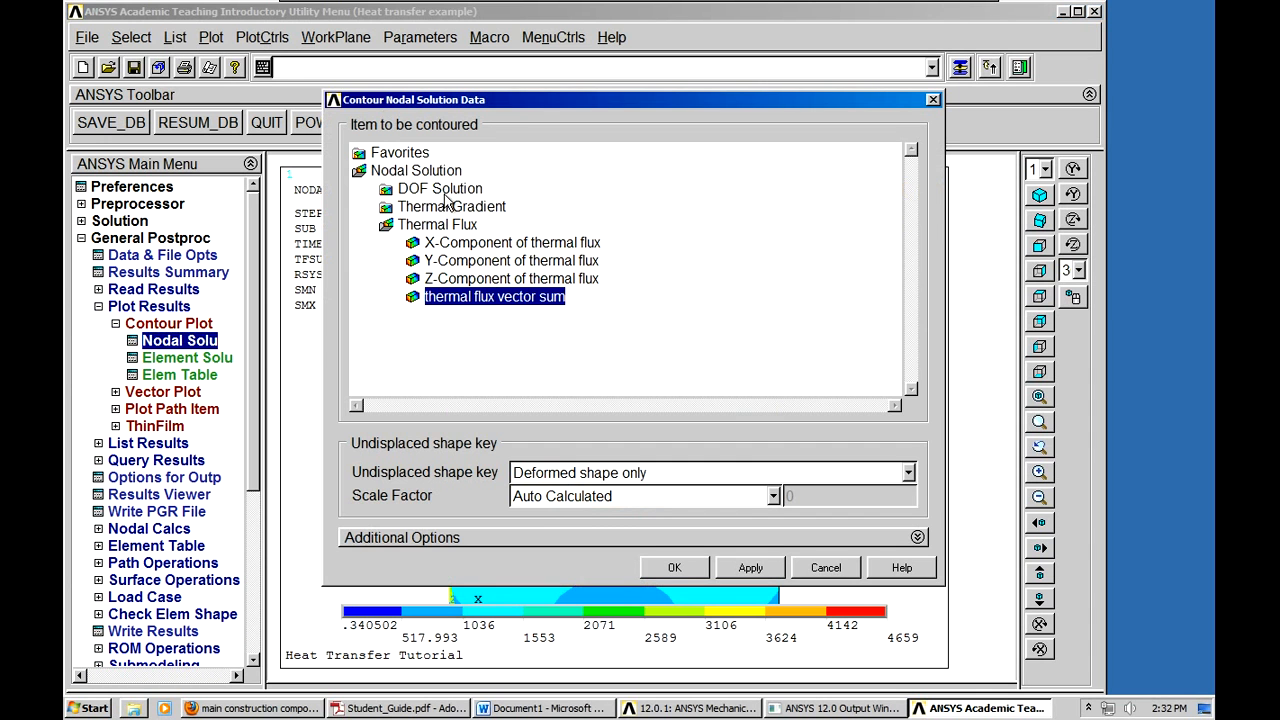
left_click(439, 188)
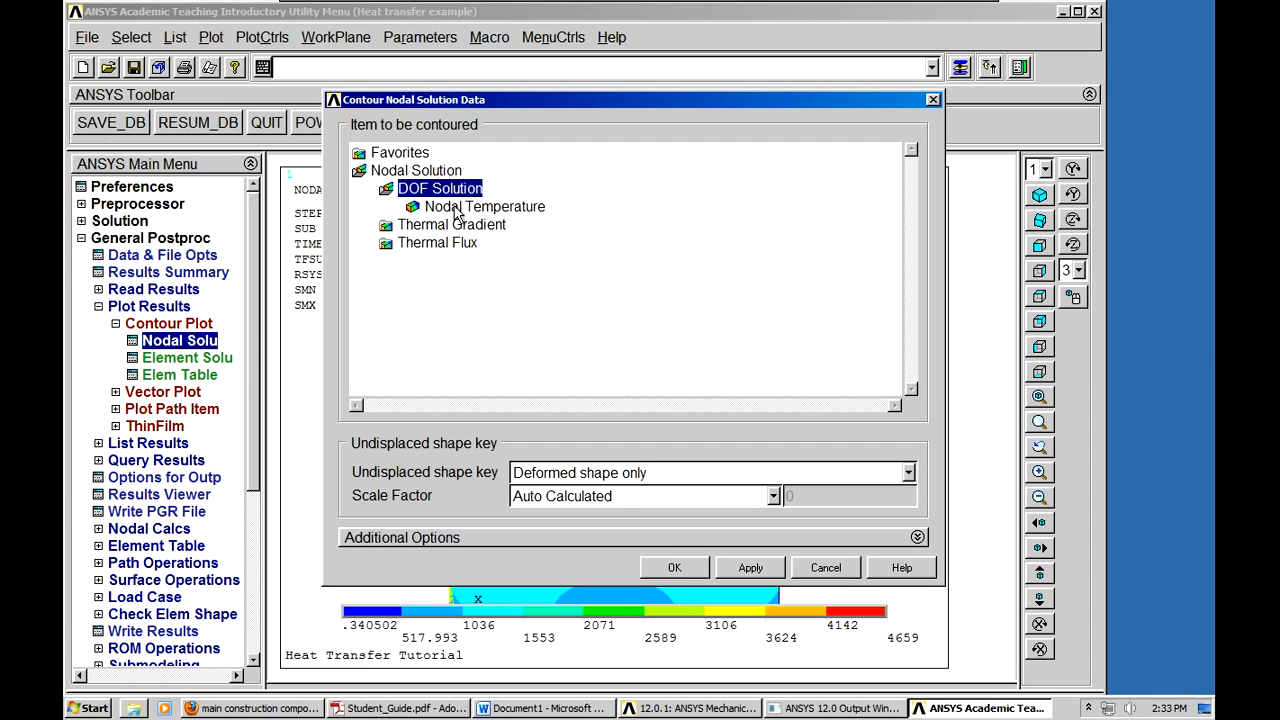
left_click(484, 206)
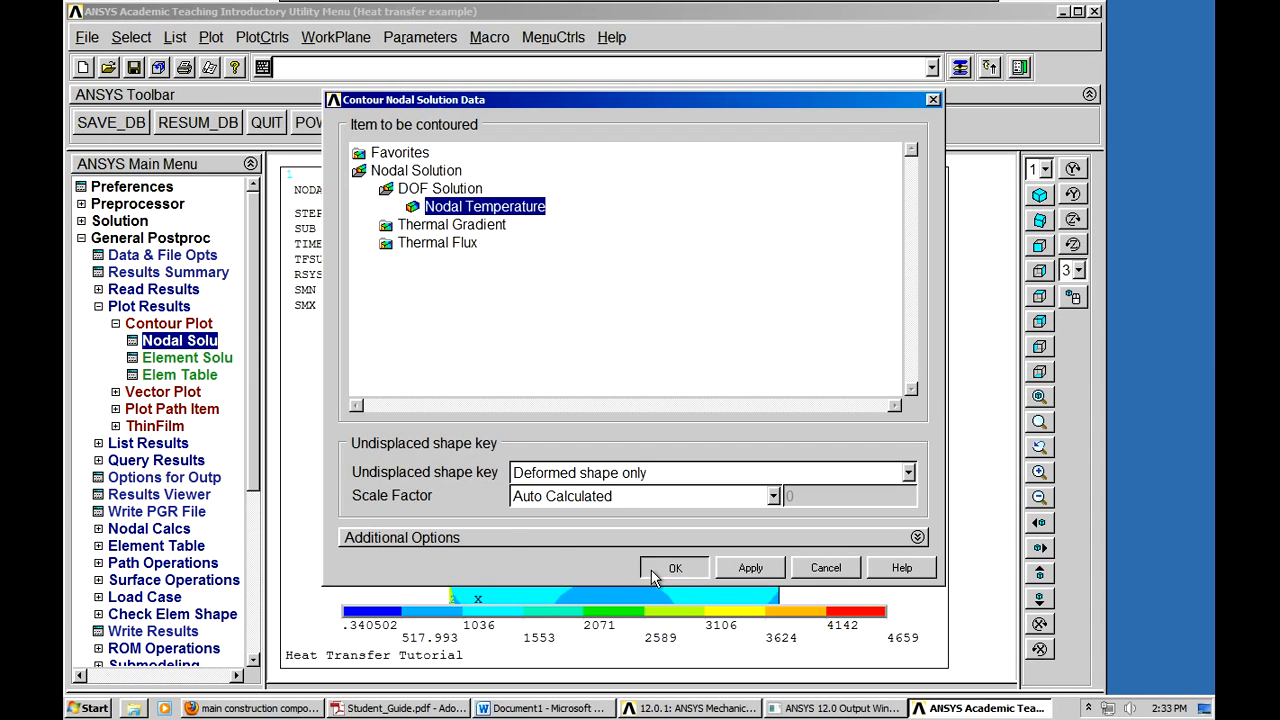
left_click(675, 567)
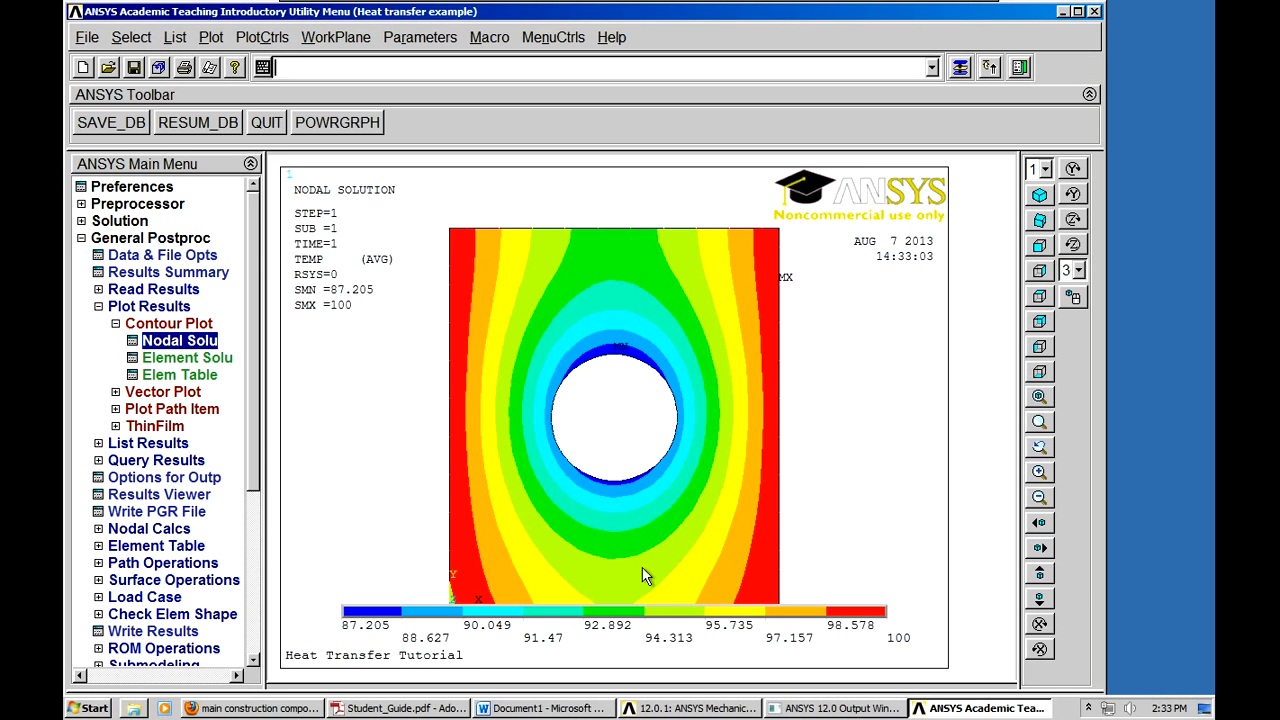
mouse_move(910, 32)
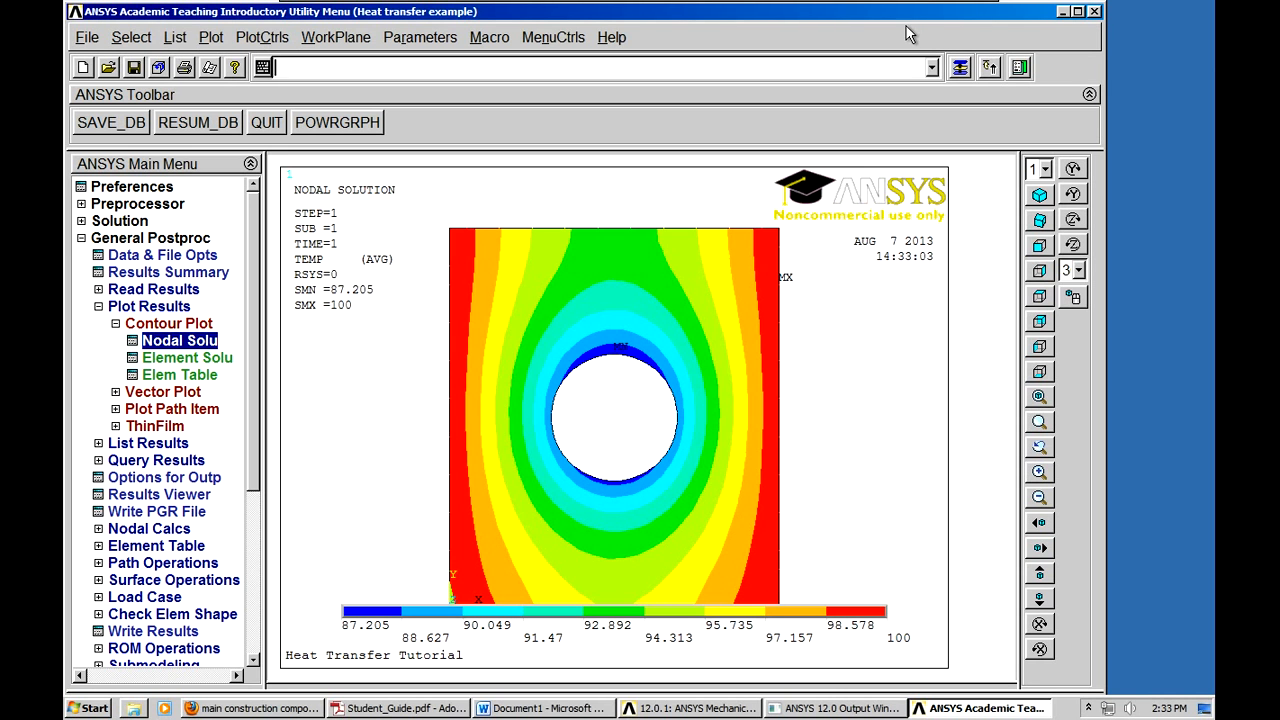